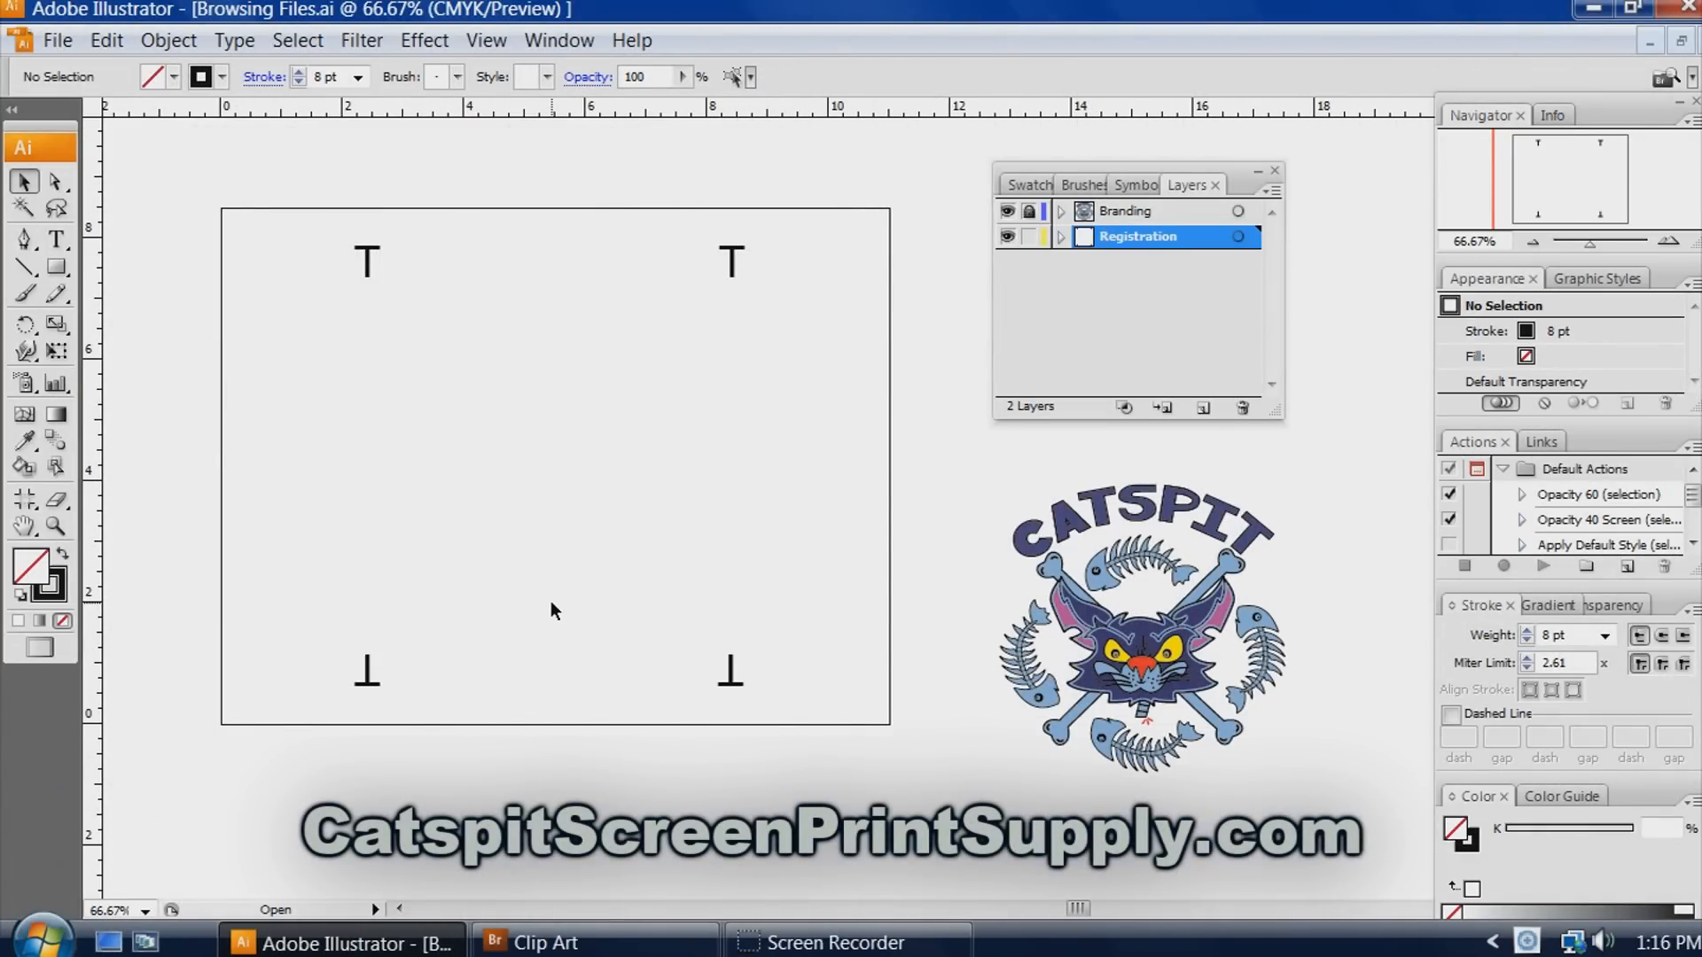
Launch Adobe Bridge with File > Browse to view the Clip Art subfolders.
{"action": "left_click", "coordinate": [553, 602]}
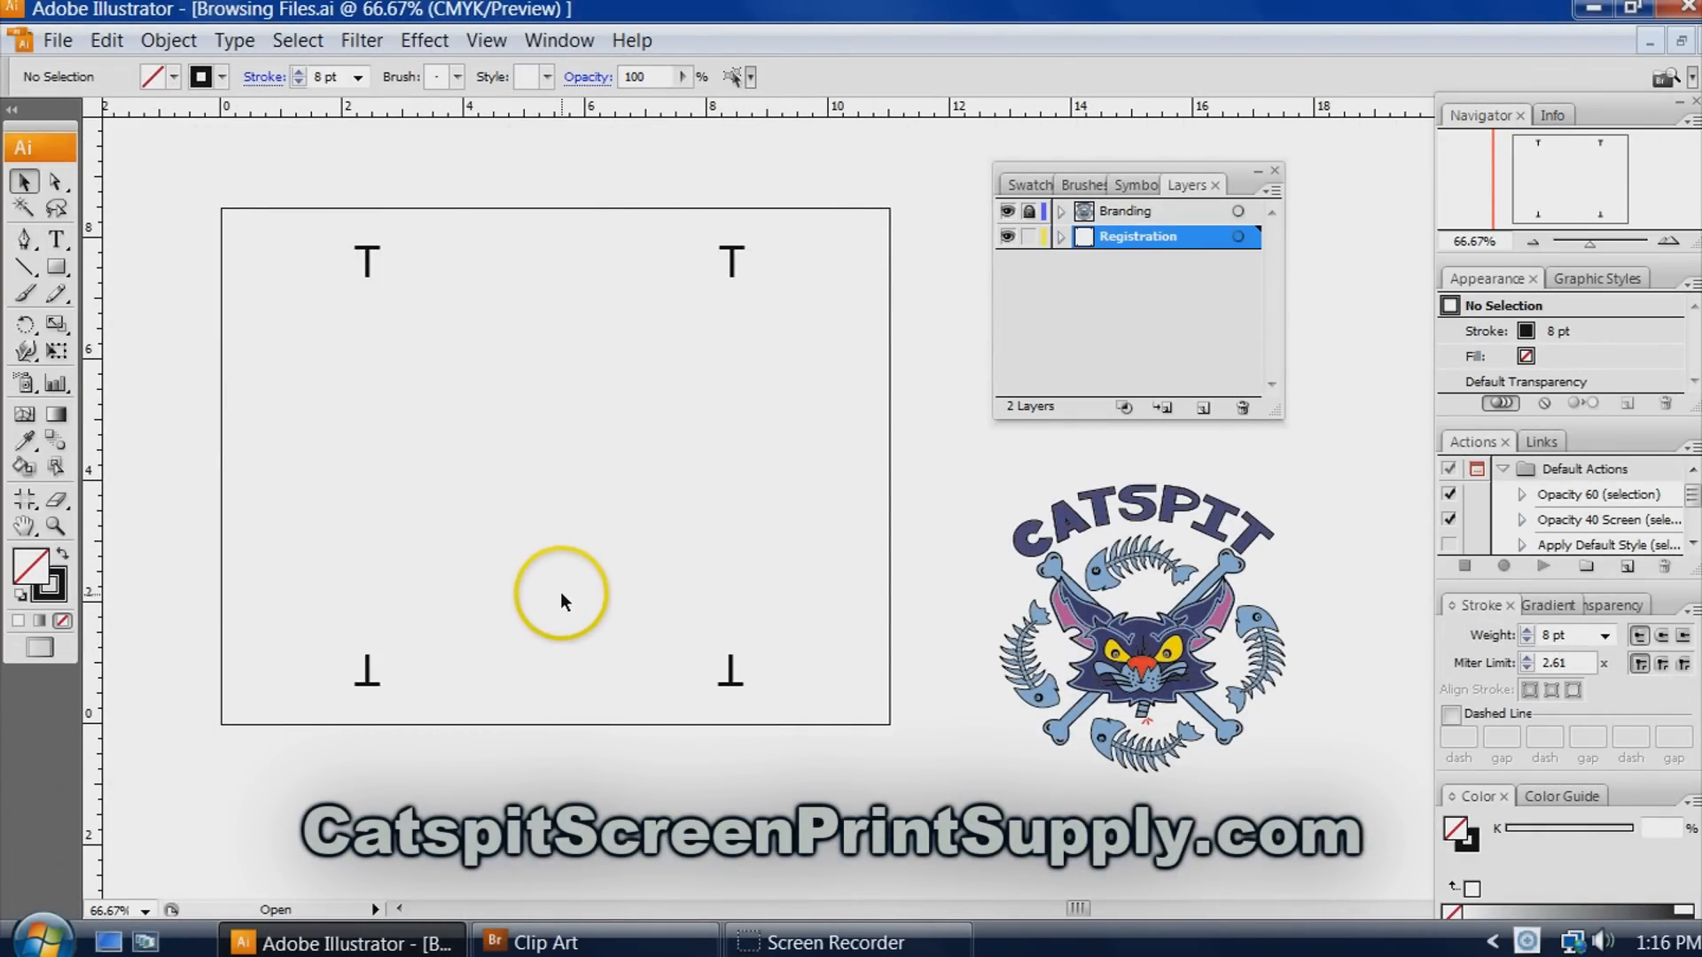
{"action": "mouse_move", "coordinate": [490, 594]}
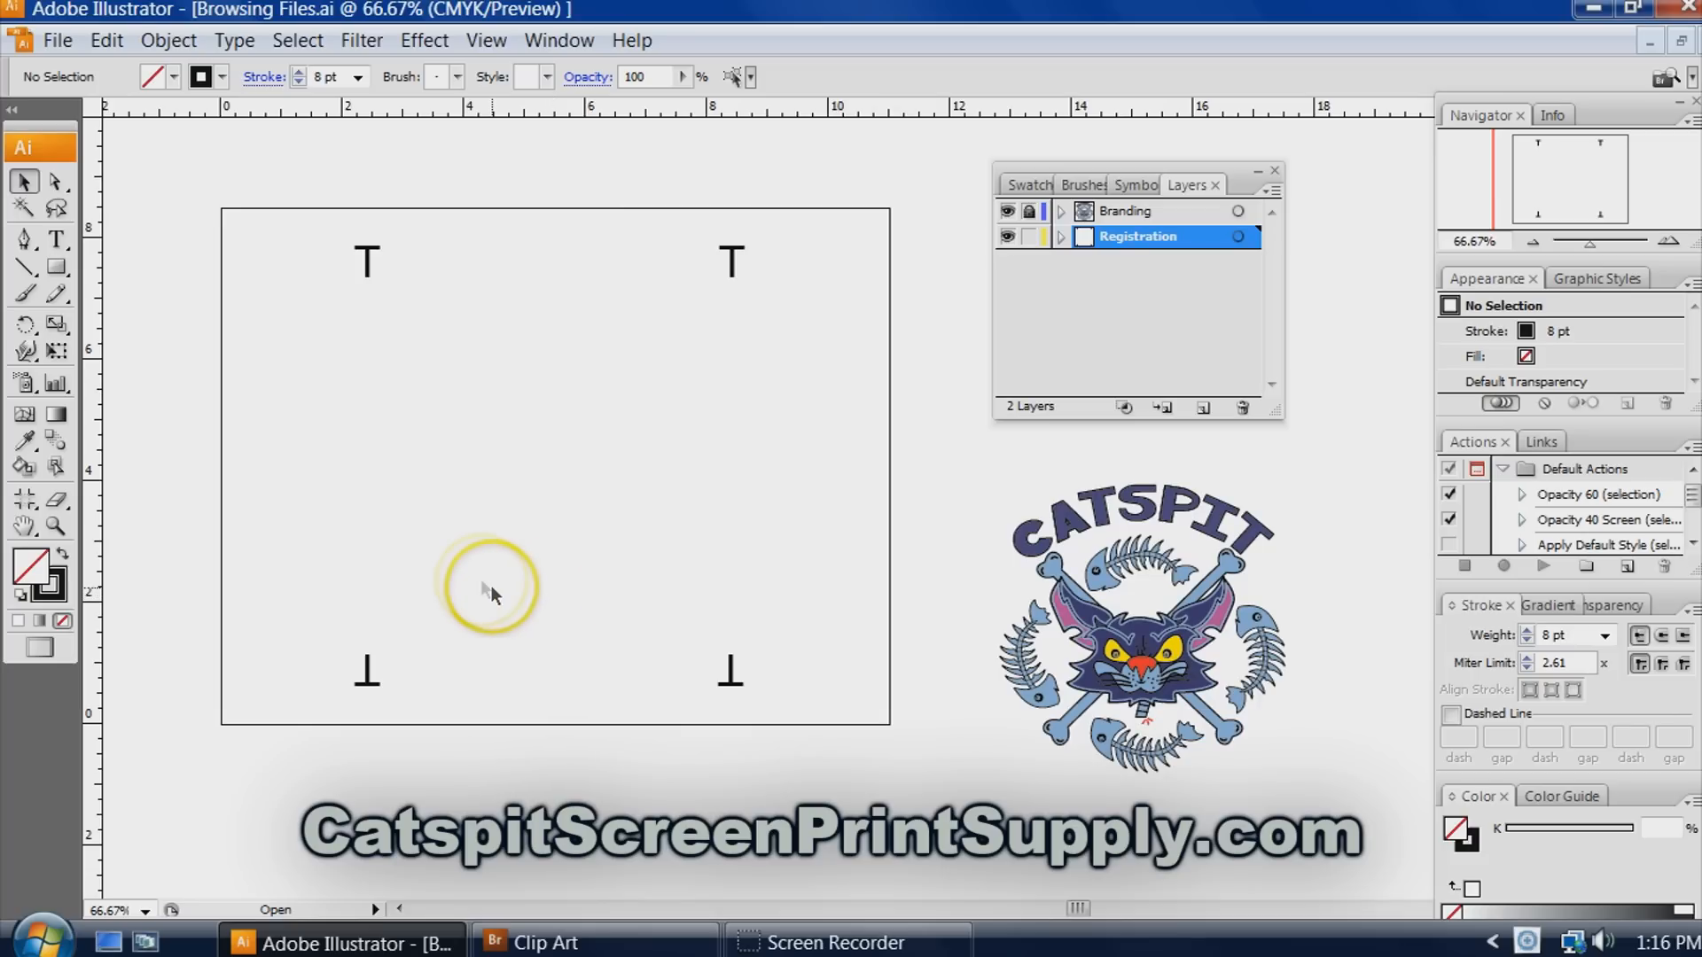
{"action": "mouse_move", "coordinate": [377, 467]}
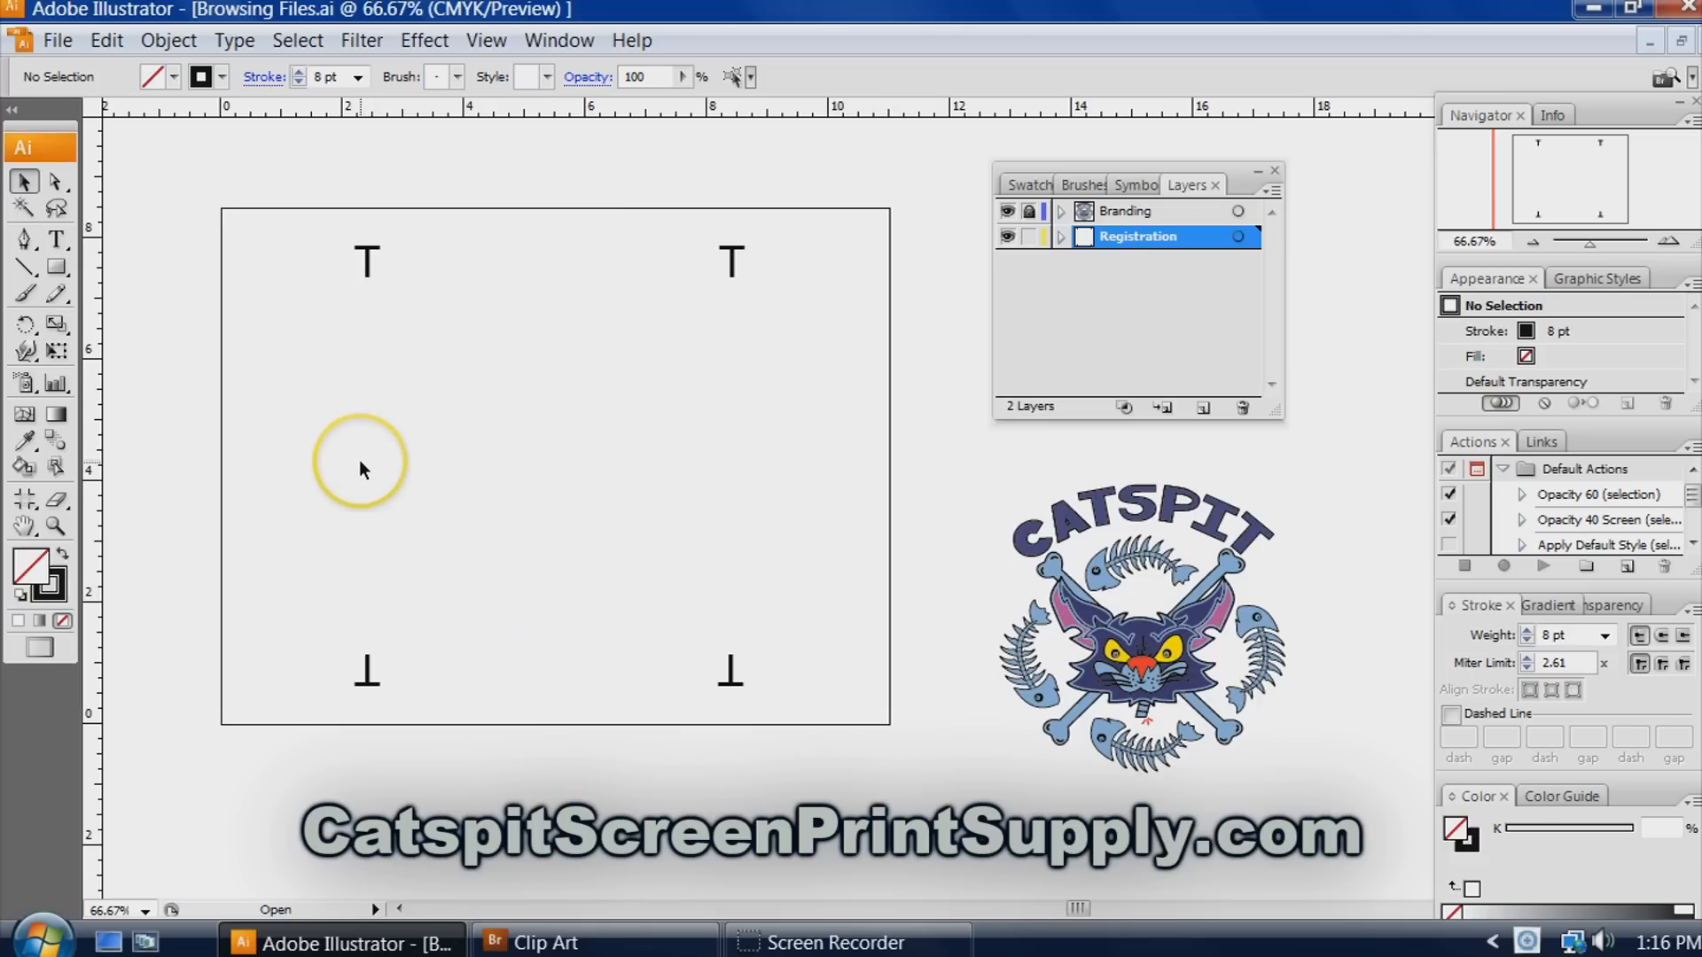
{"action": "mouse_move", "coordinate": [364, 461]}
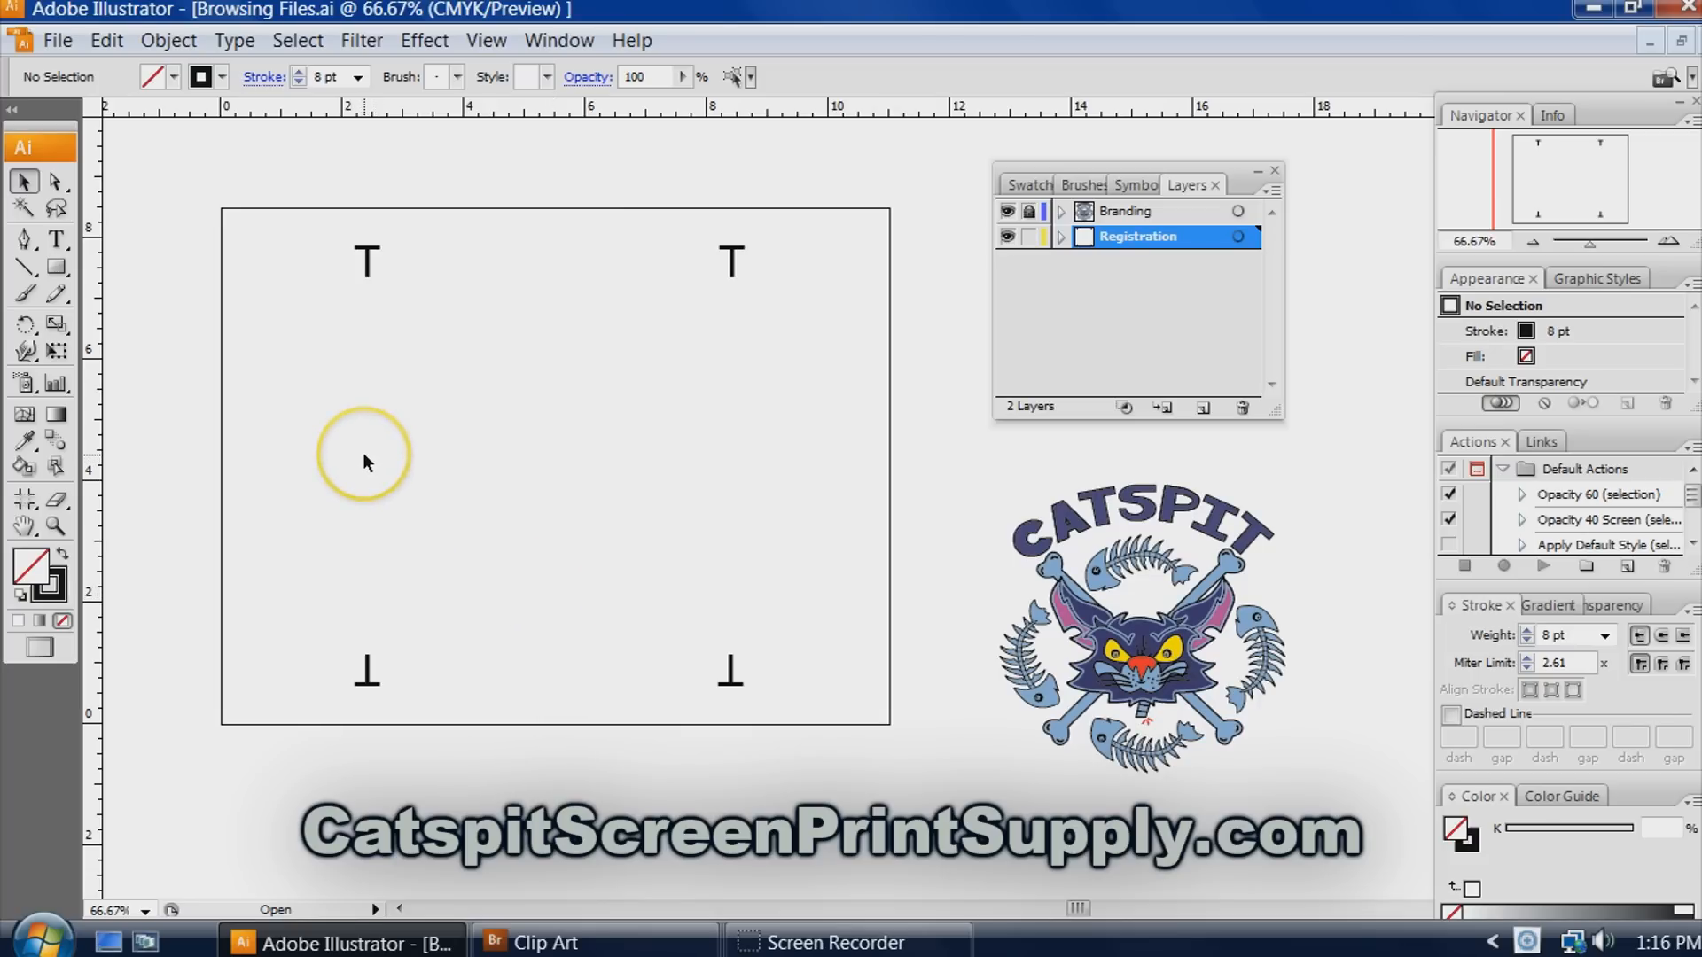
{"action": "mouse_move", "coordinate": [391, 469]}
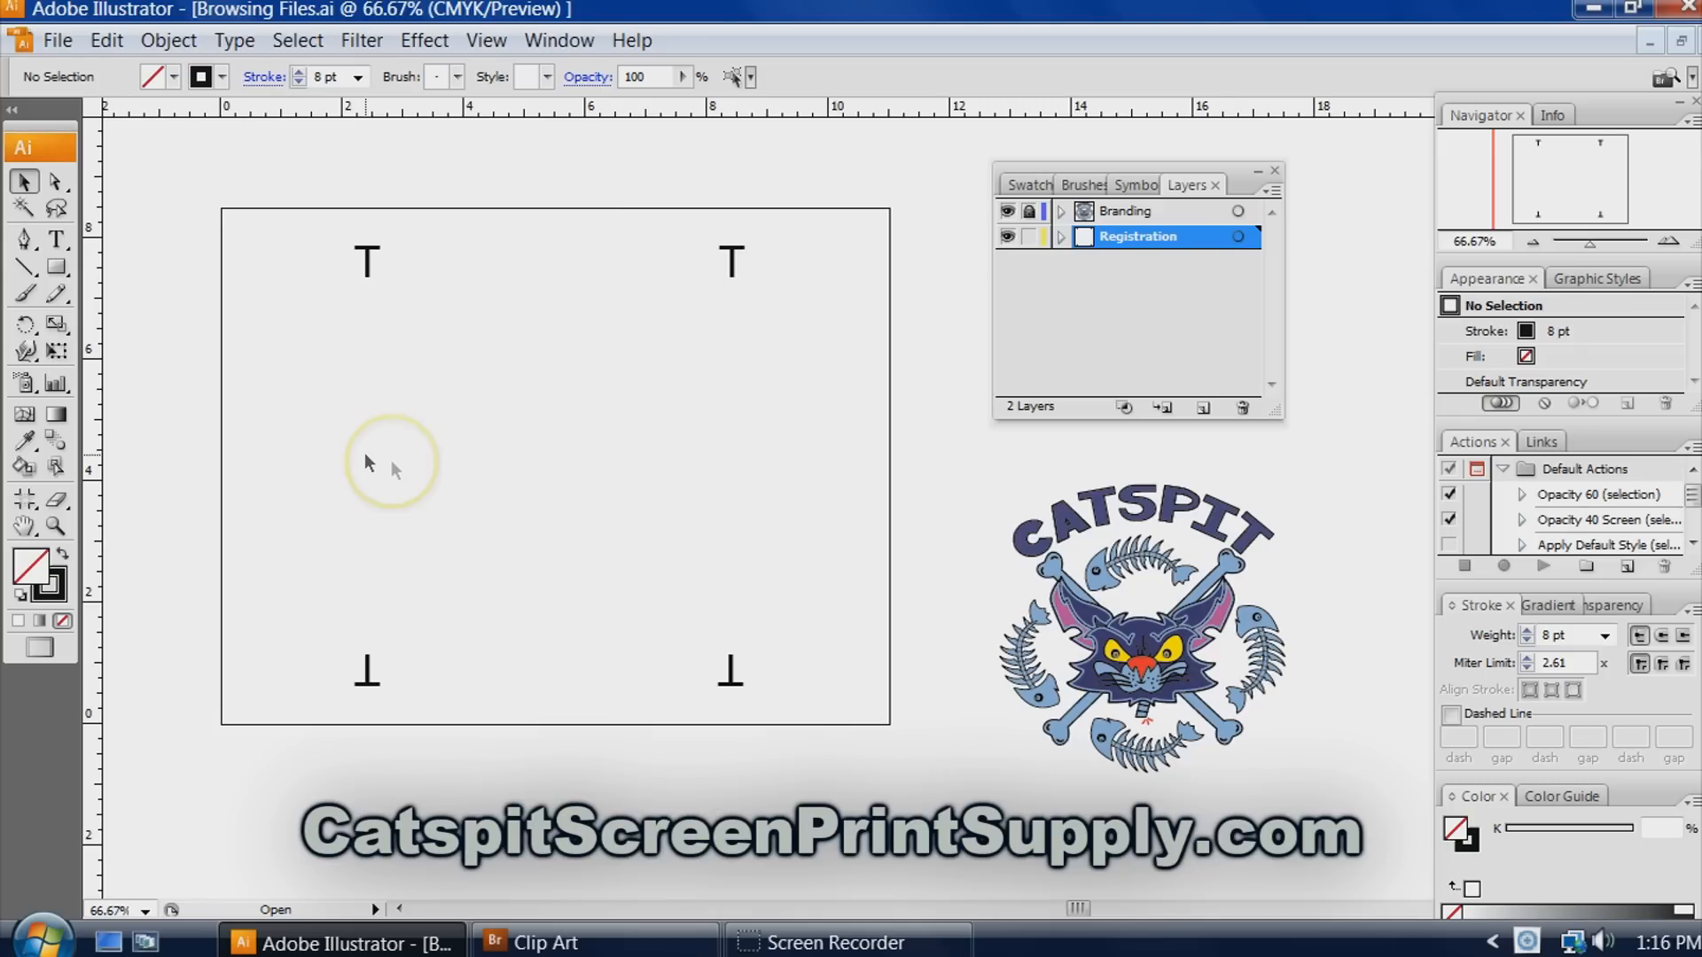
{"action": "mouse_move", "coordinate": [57, 238]}
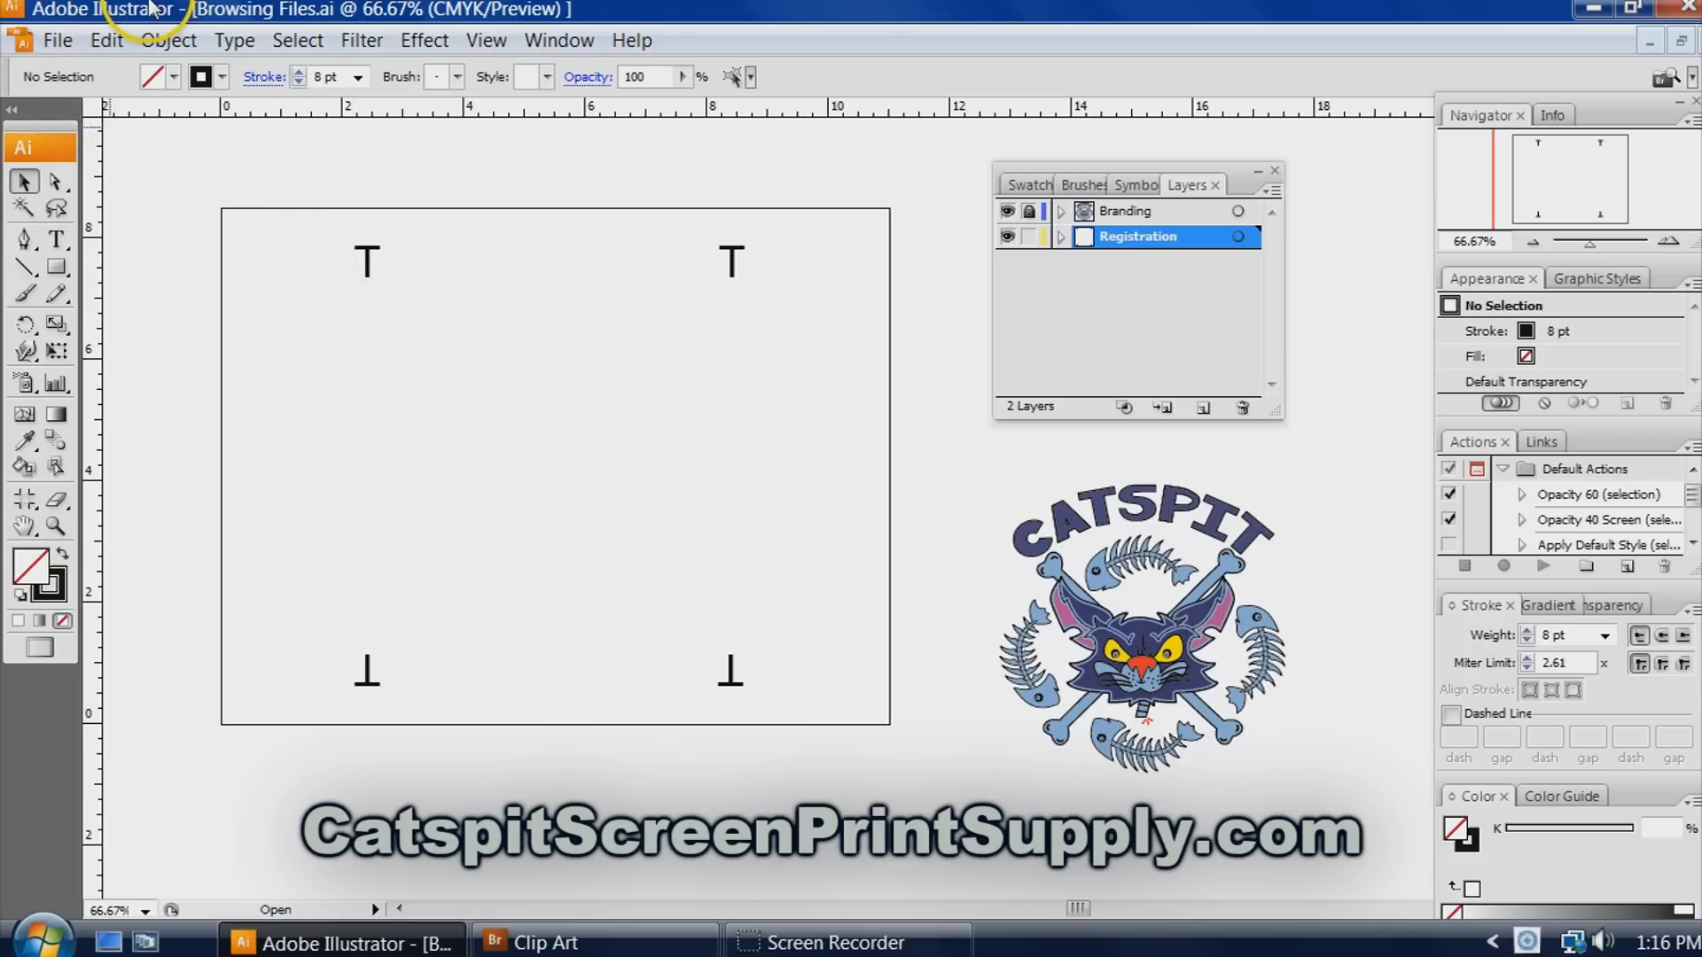
{"action": "left_click", "coordinate": [57, 40]}
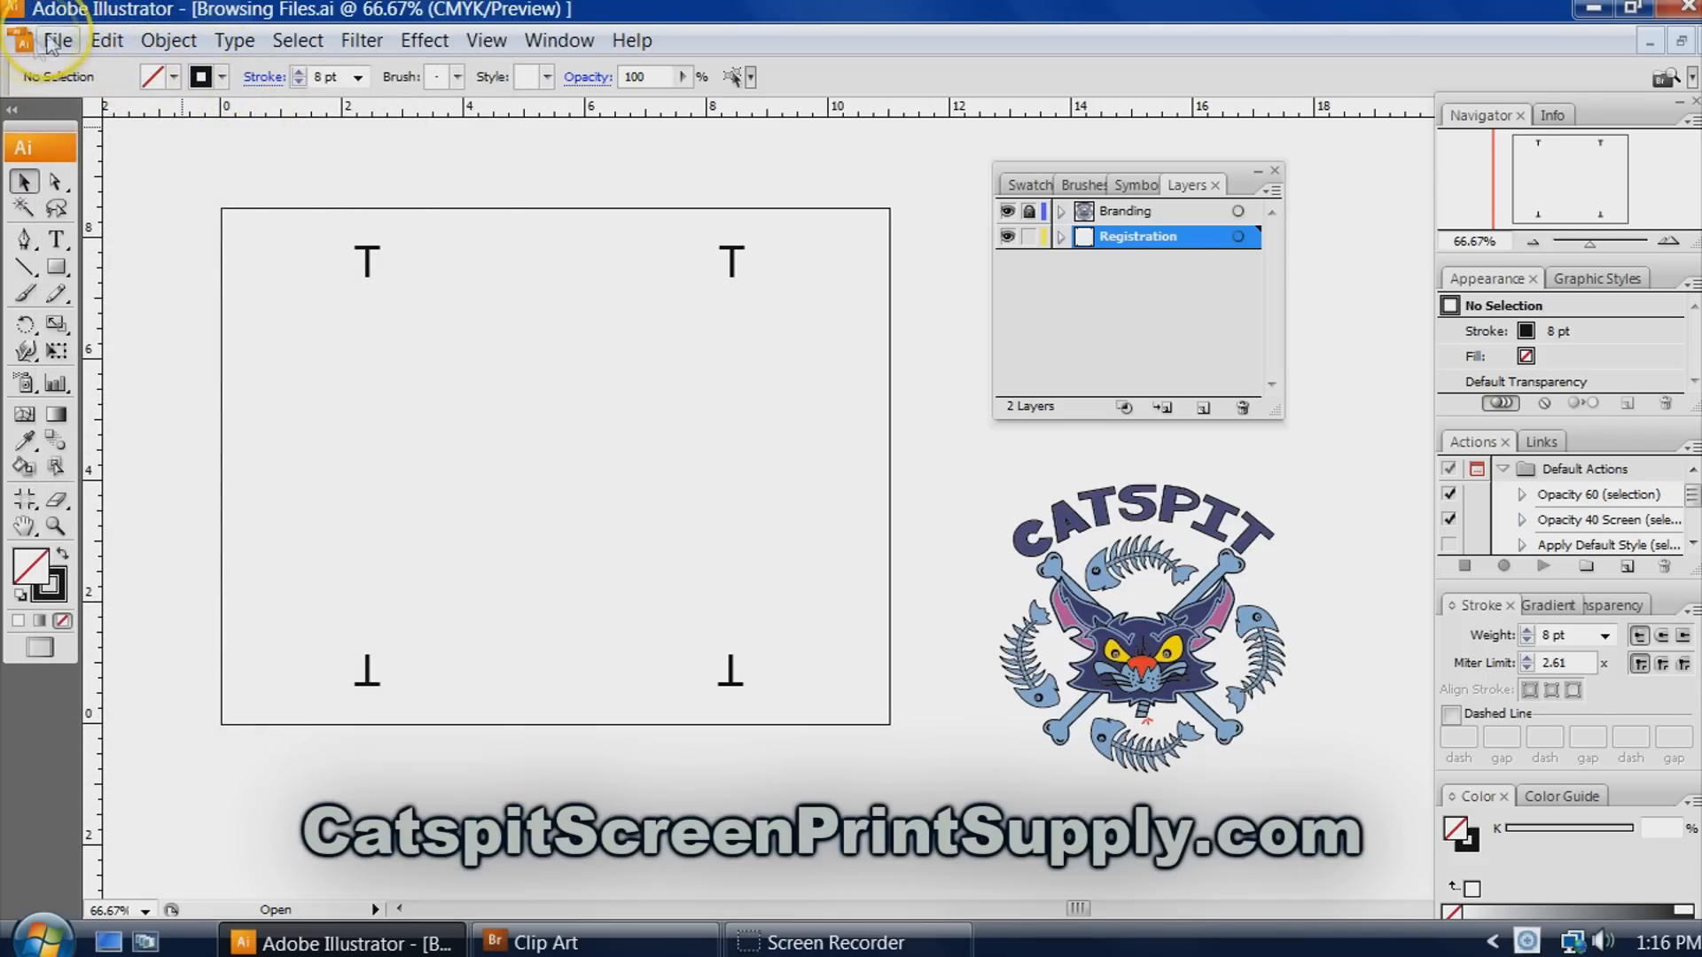
{"action": "left_click", "coordinate": [57, 40]}
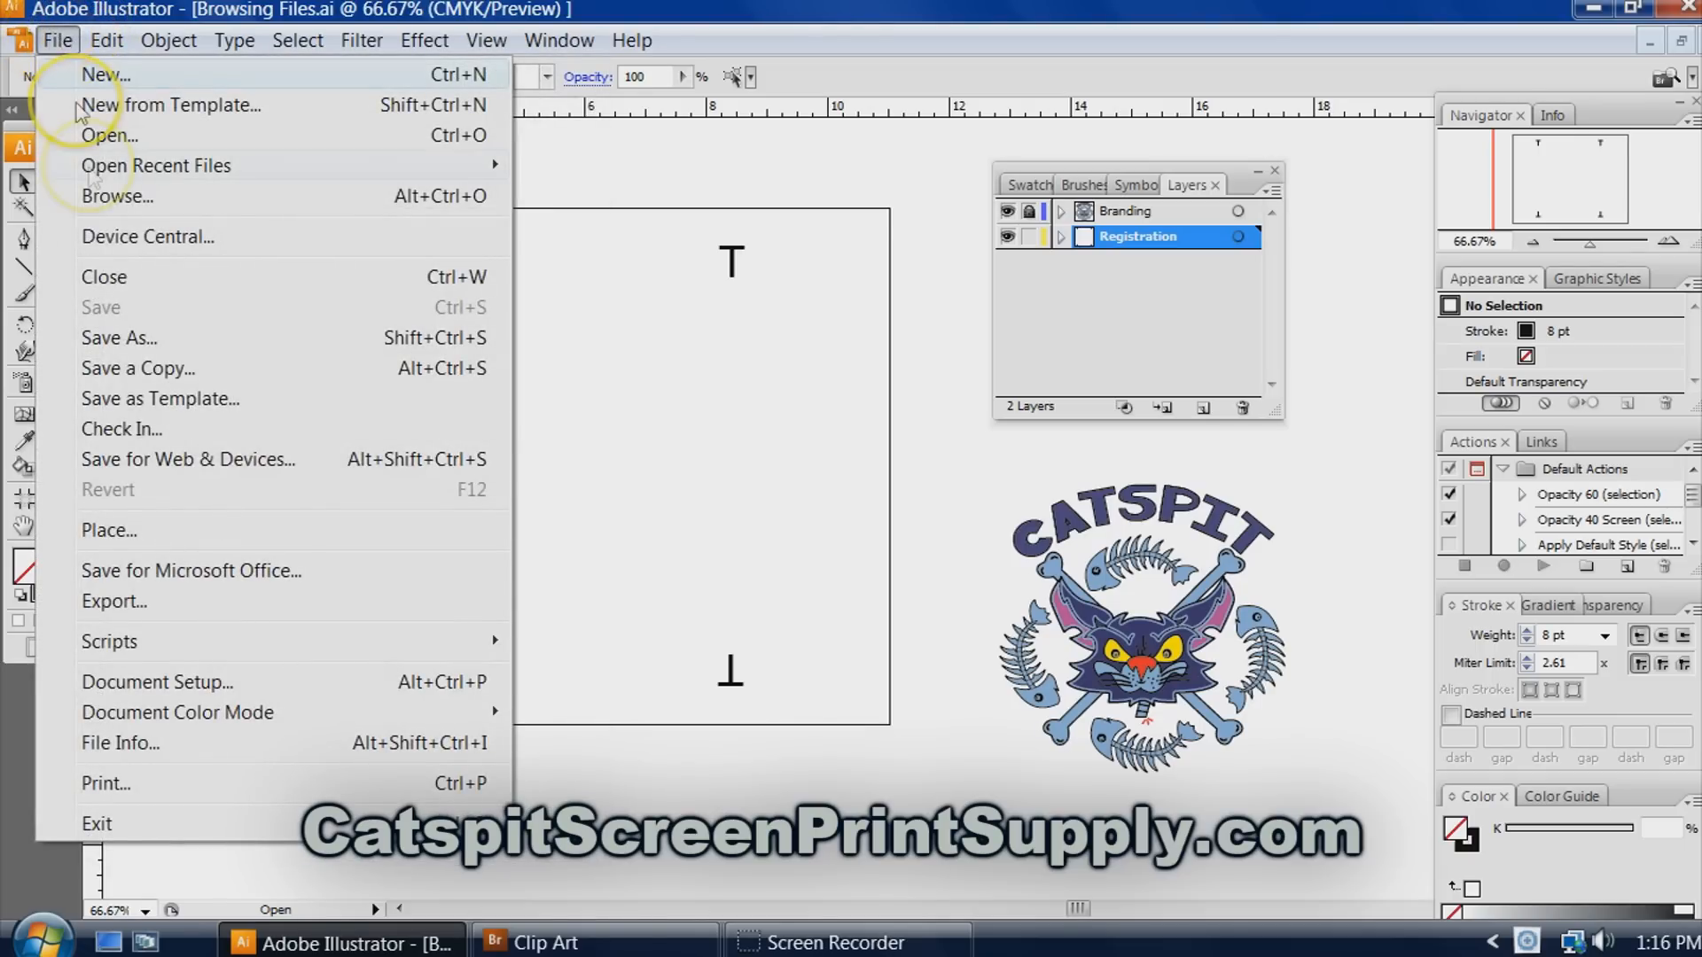
{"action": "mouse_move", "coordinate": [117, 197]}
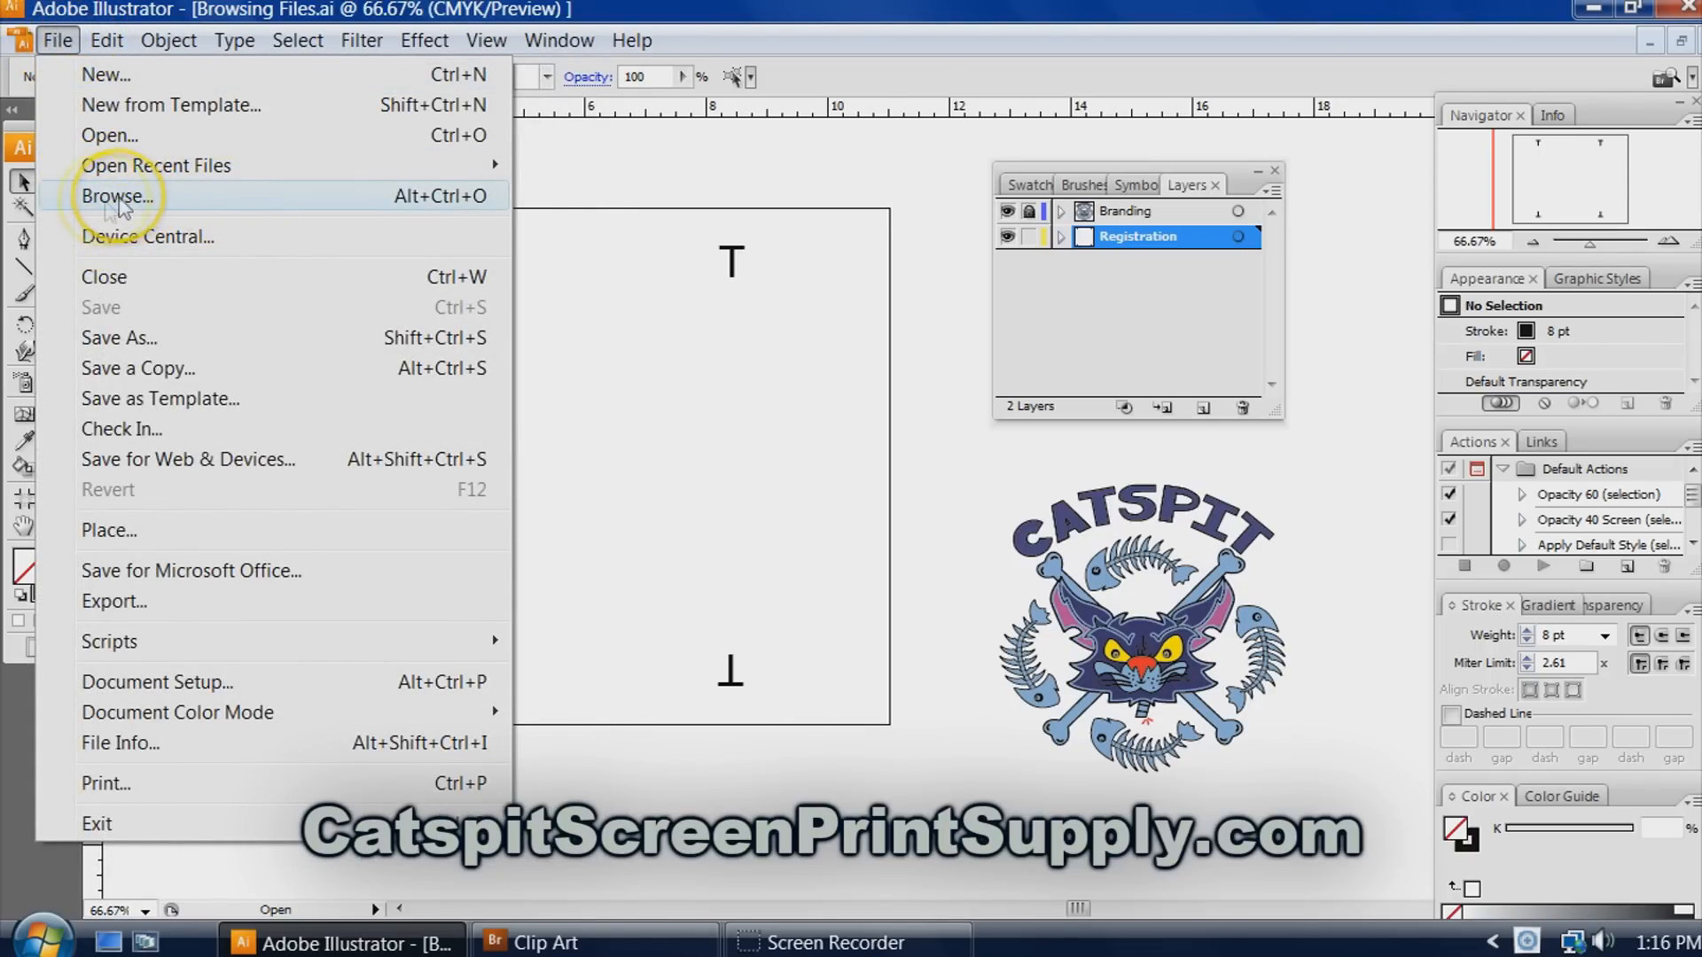
{"action": "left_click", "coordinate": [168, 40]}
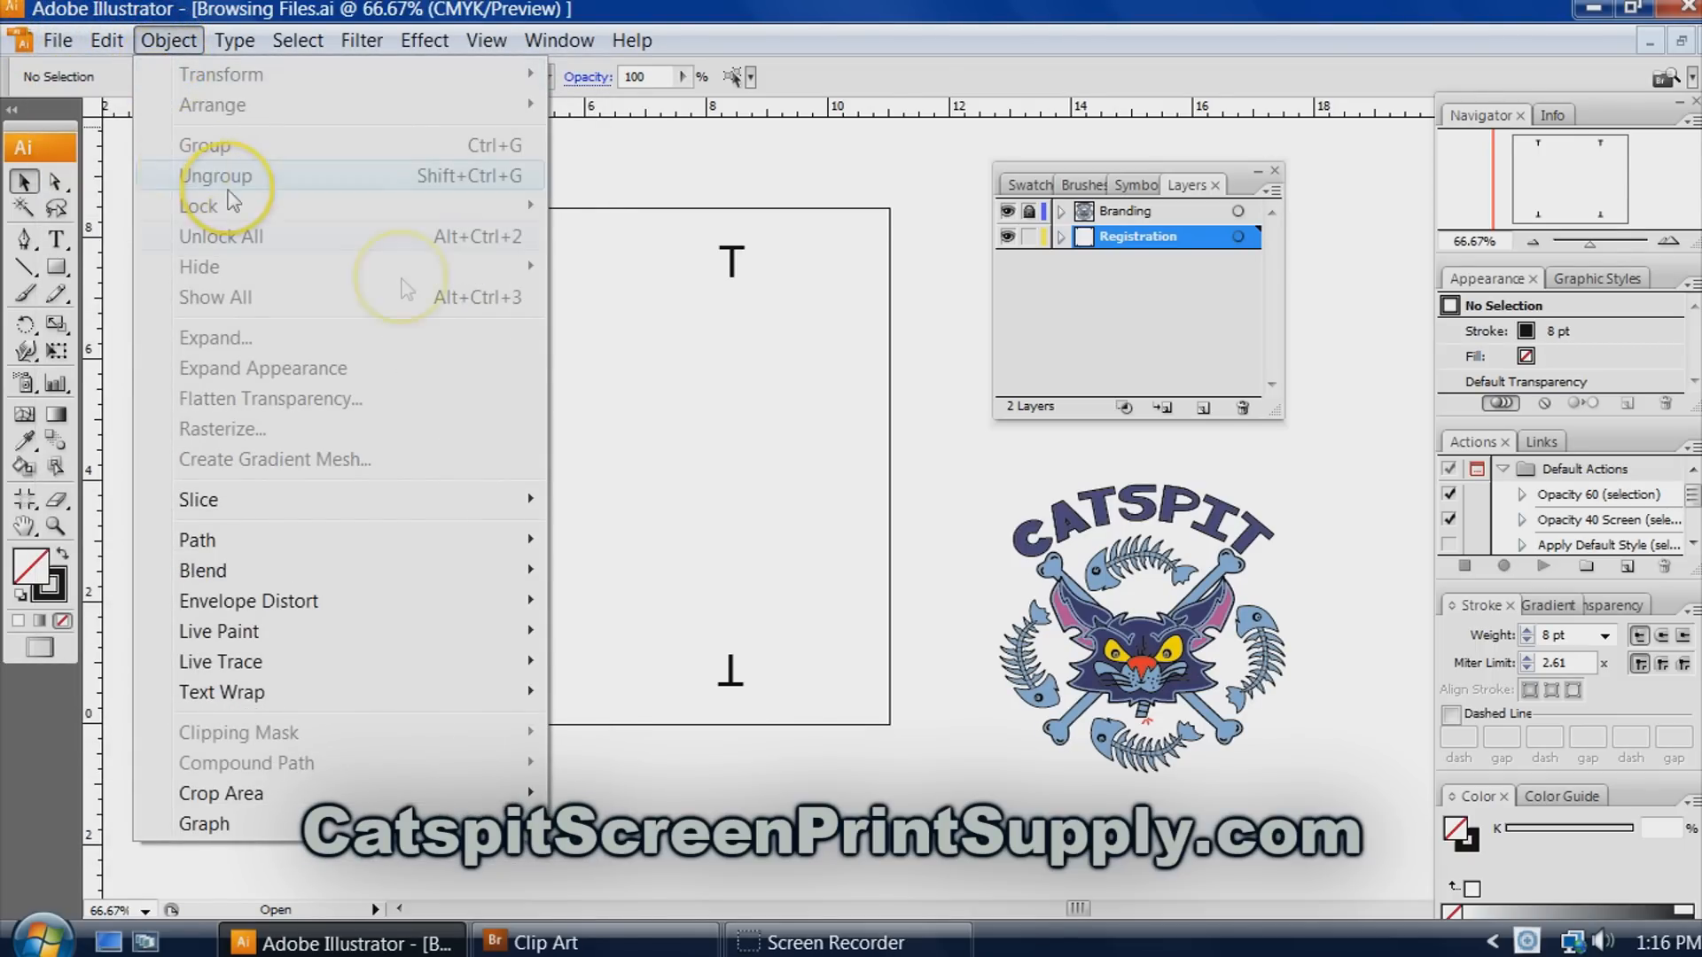
{"action": "left_click", "coordinate": [546, 942]}
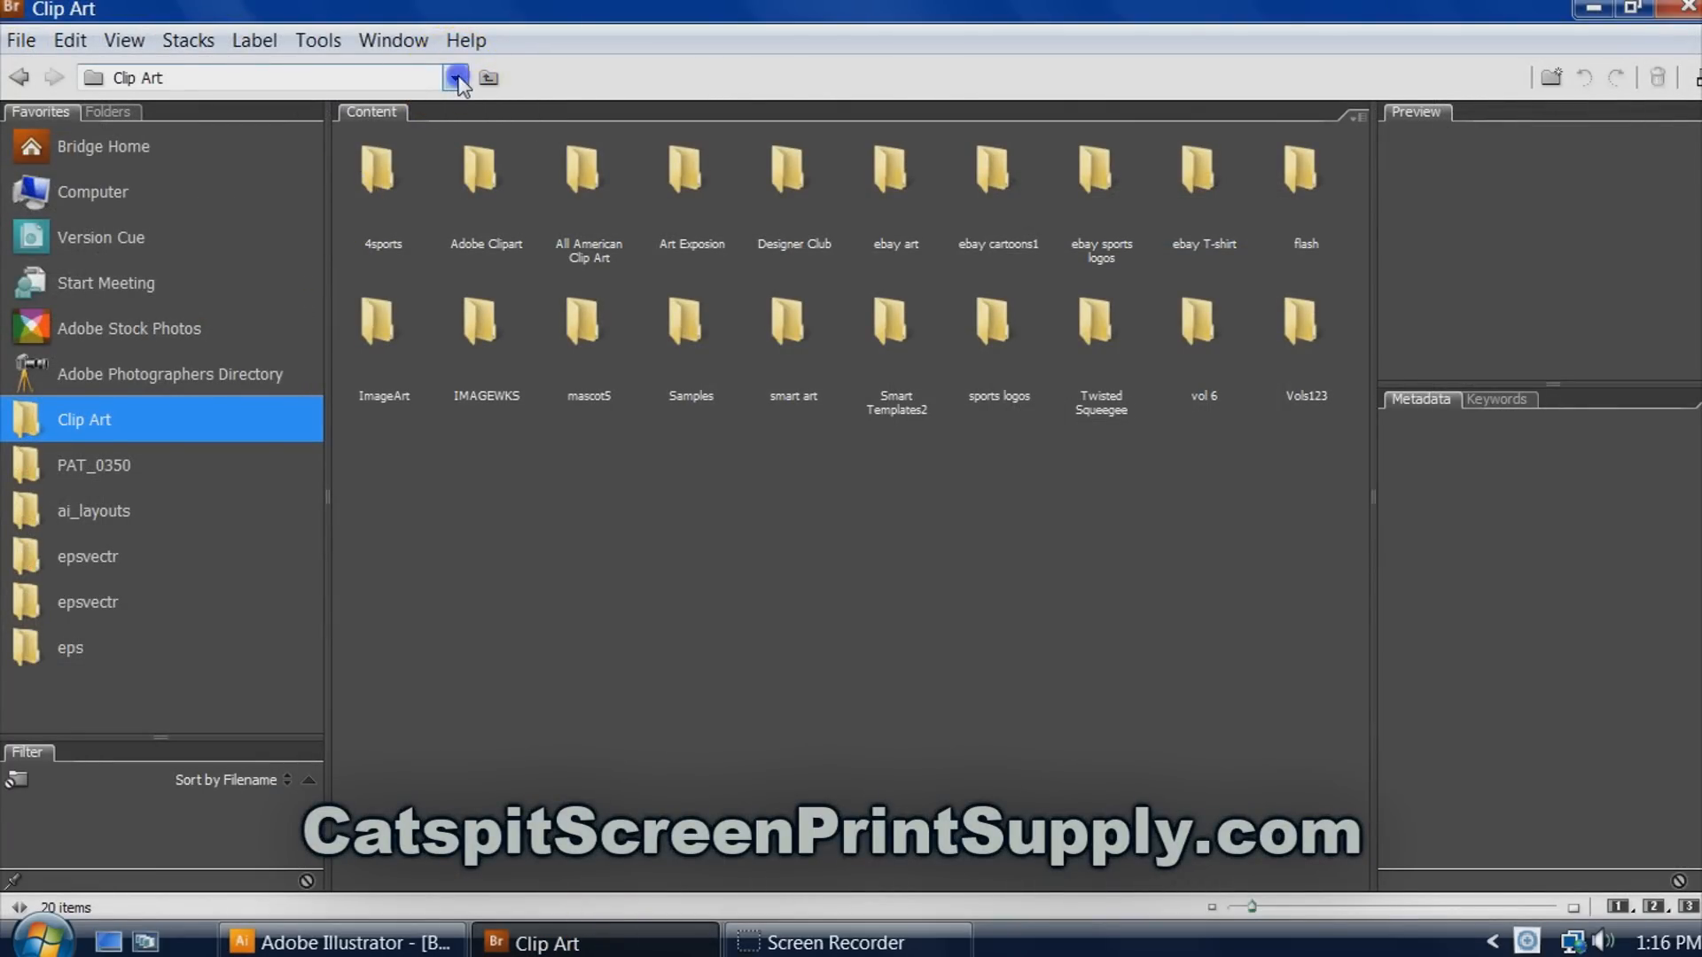
From the Clip Art folder, open the Designer Club subfolder of EPS thumbnails.
{"action": "left_click", "coordinate": [455, 77]}
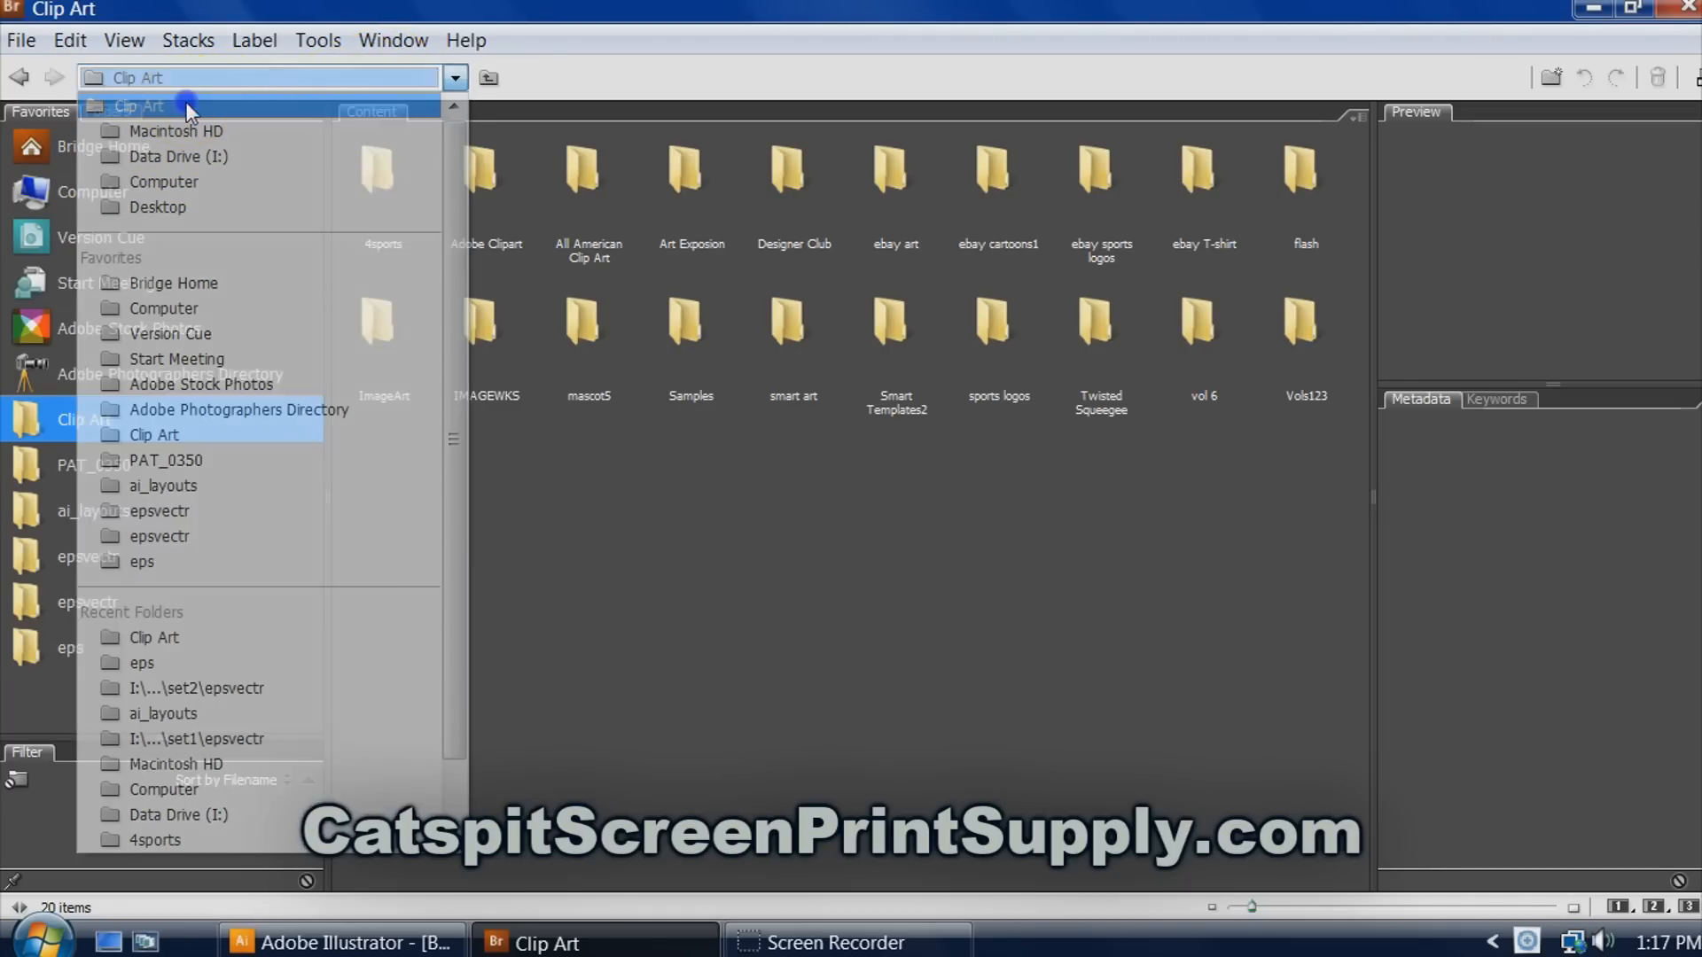
{"action": "left_click", "coordinate": [154, 435]}
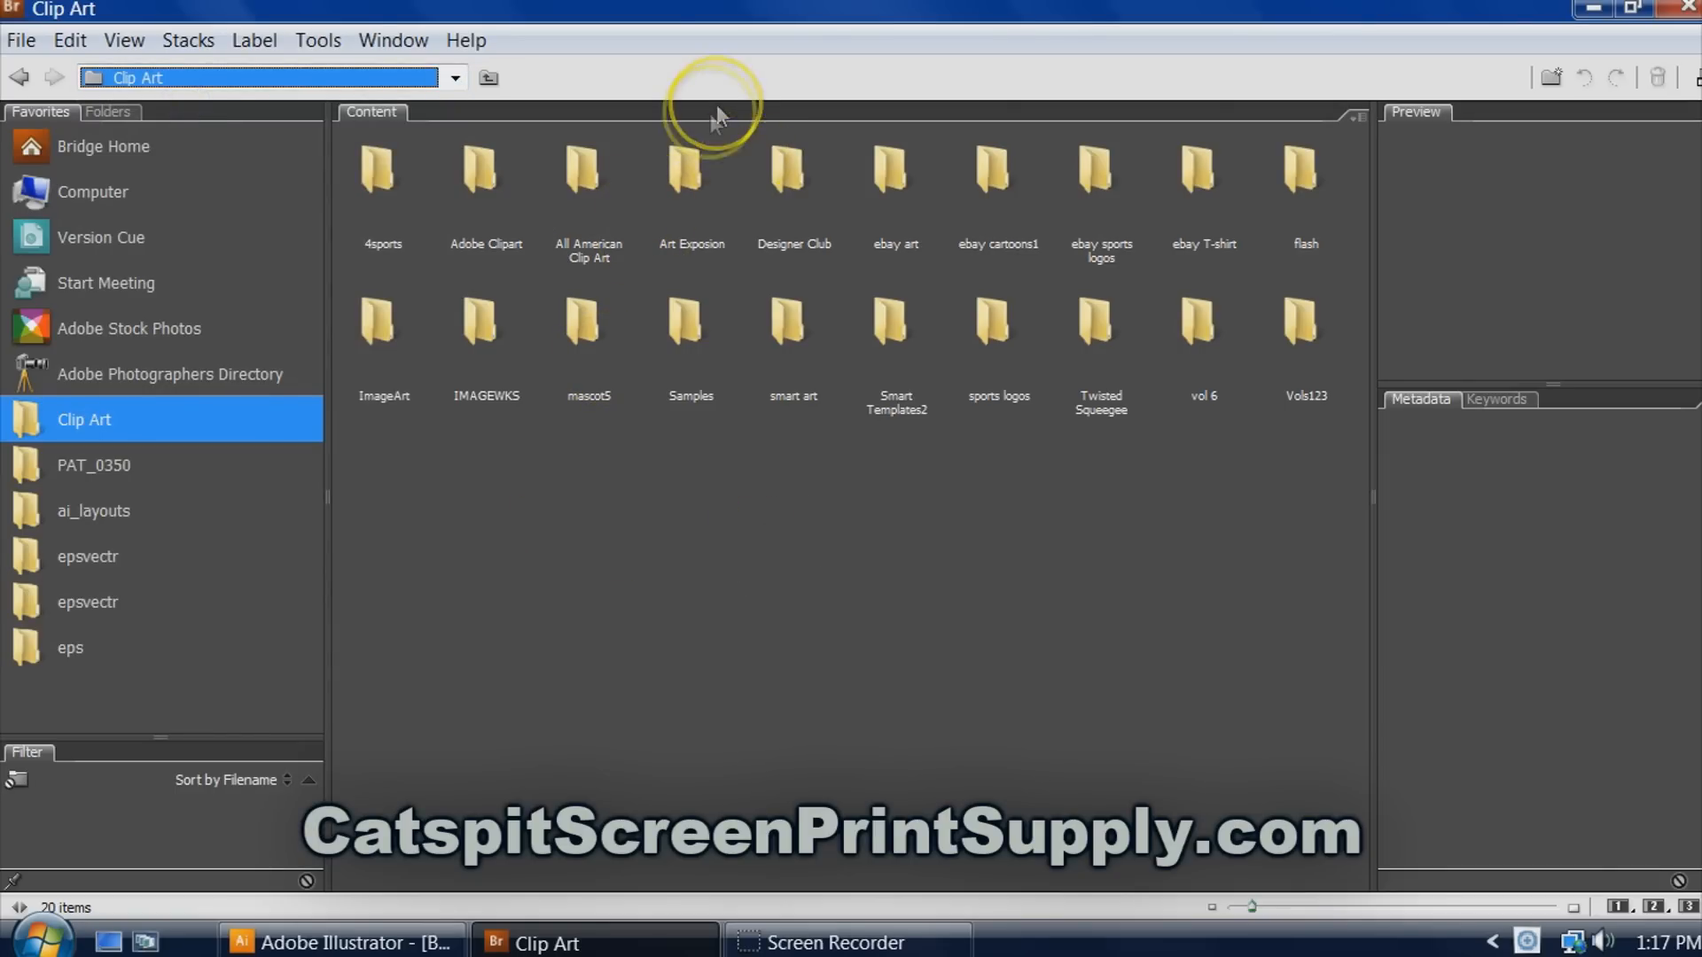
{"action": "left_click", "coordinate": [794, 174]}
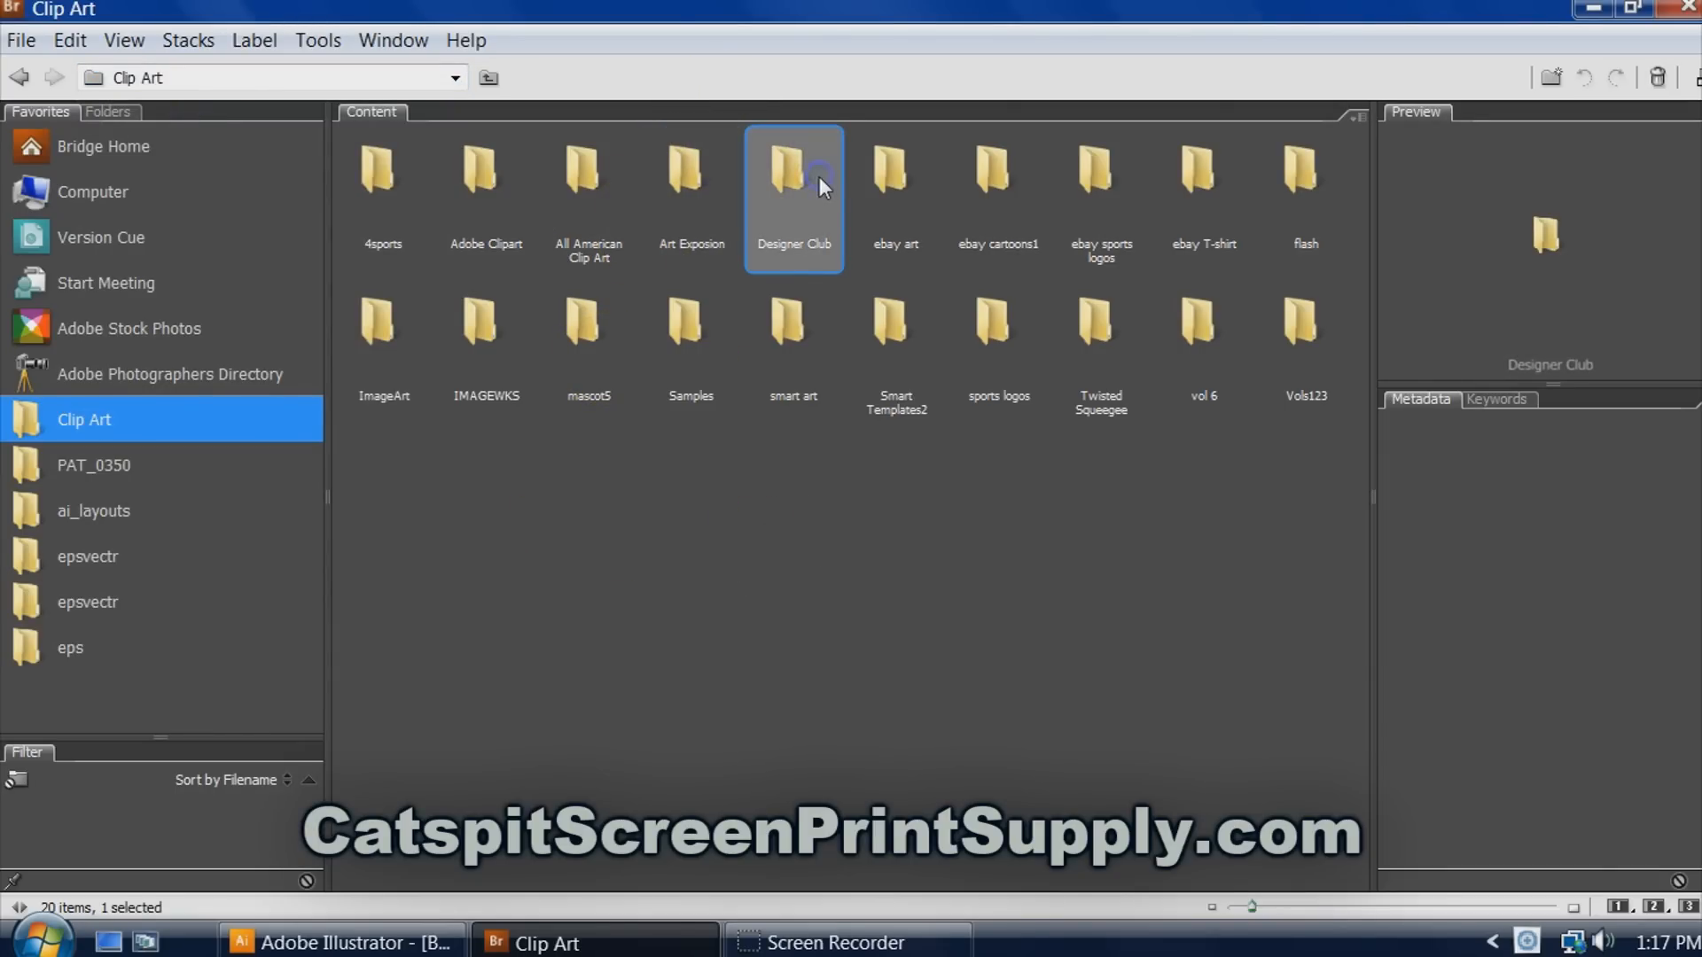
{"action": "double_click", "coordinate": [792, 173]}
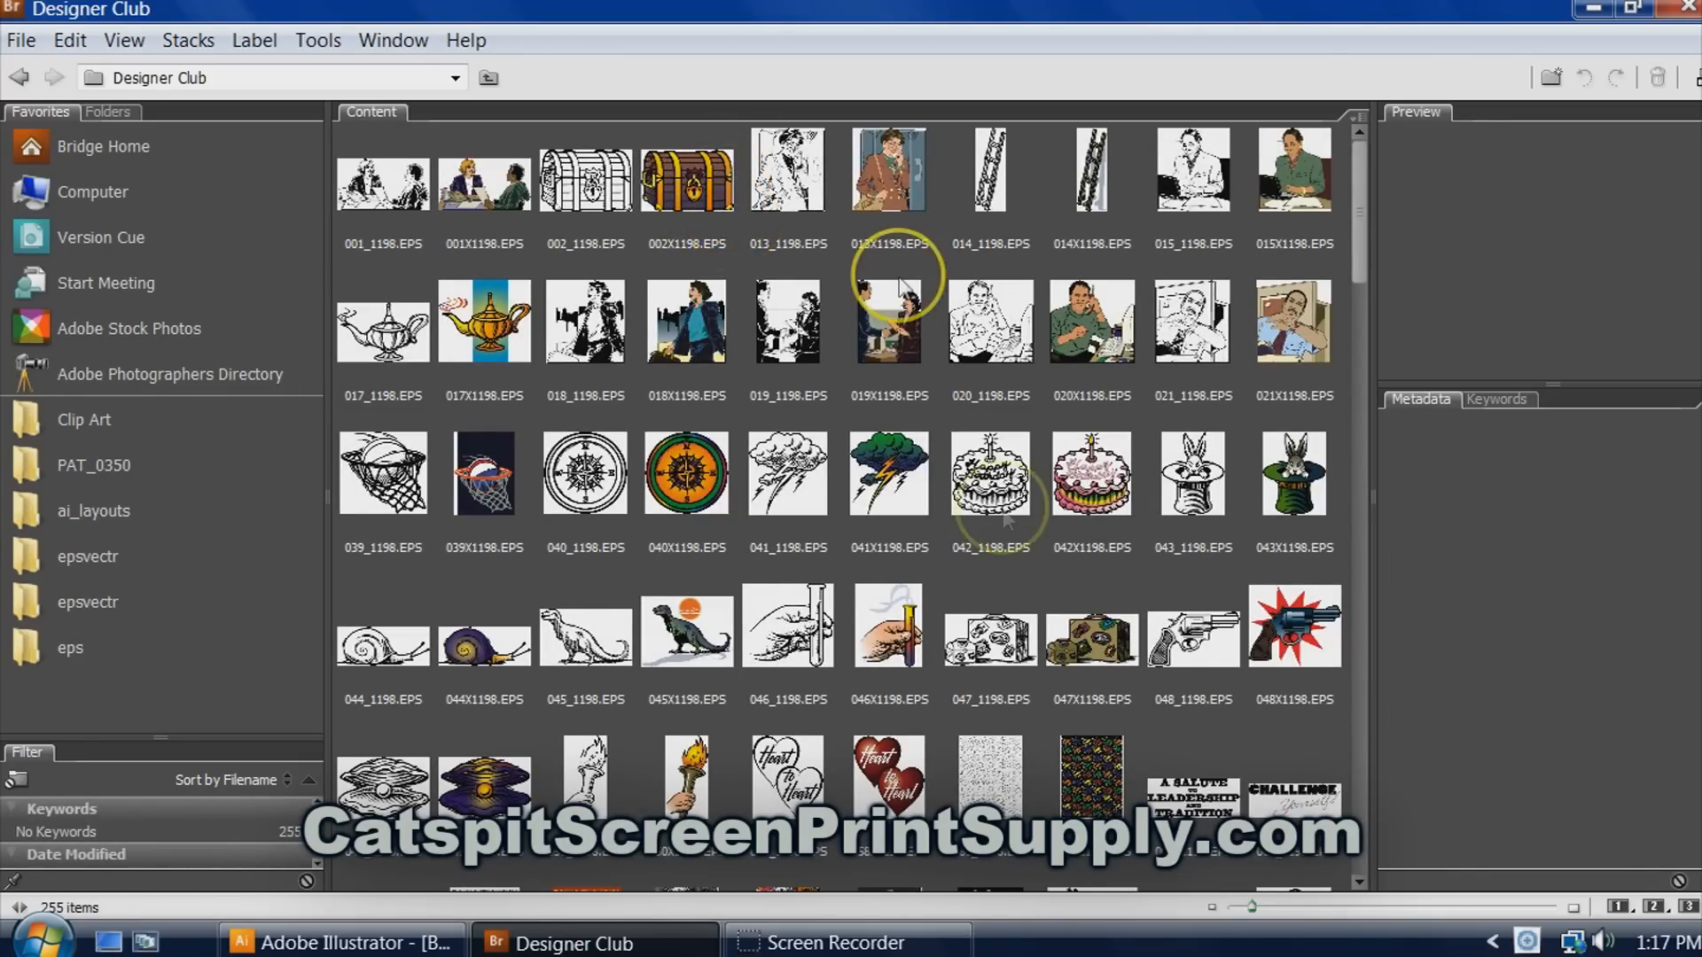
Preview 041_1198.EPS, 042_1198.EPS and 040_1198.EPS, then return to Clip Art.
{"action": "left_click", "coordinate": [787, 473]}
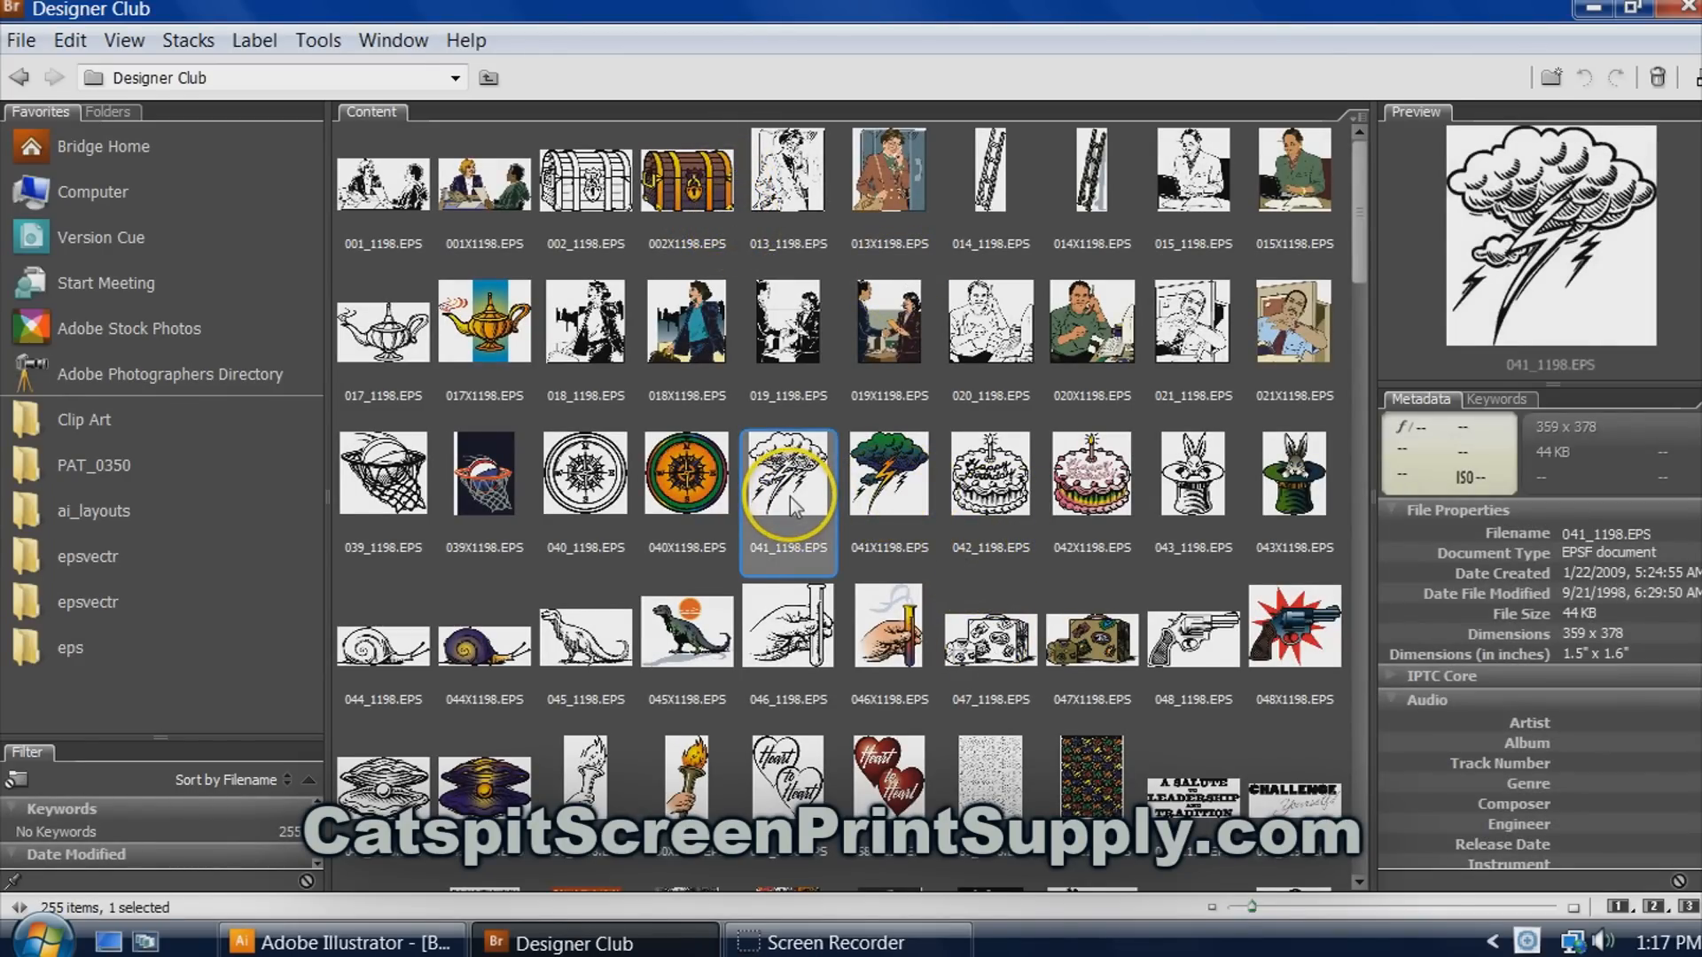
{"action": "mouse_move", "coordinate": [990, 532]}
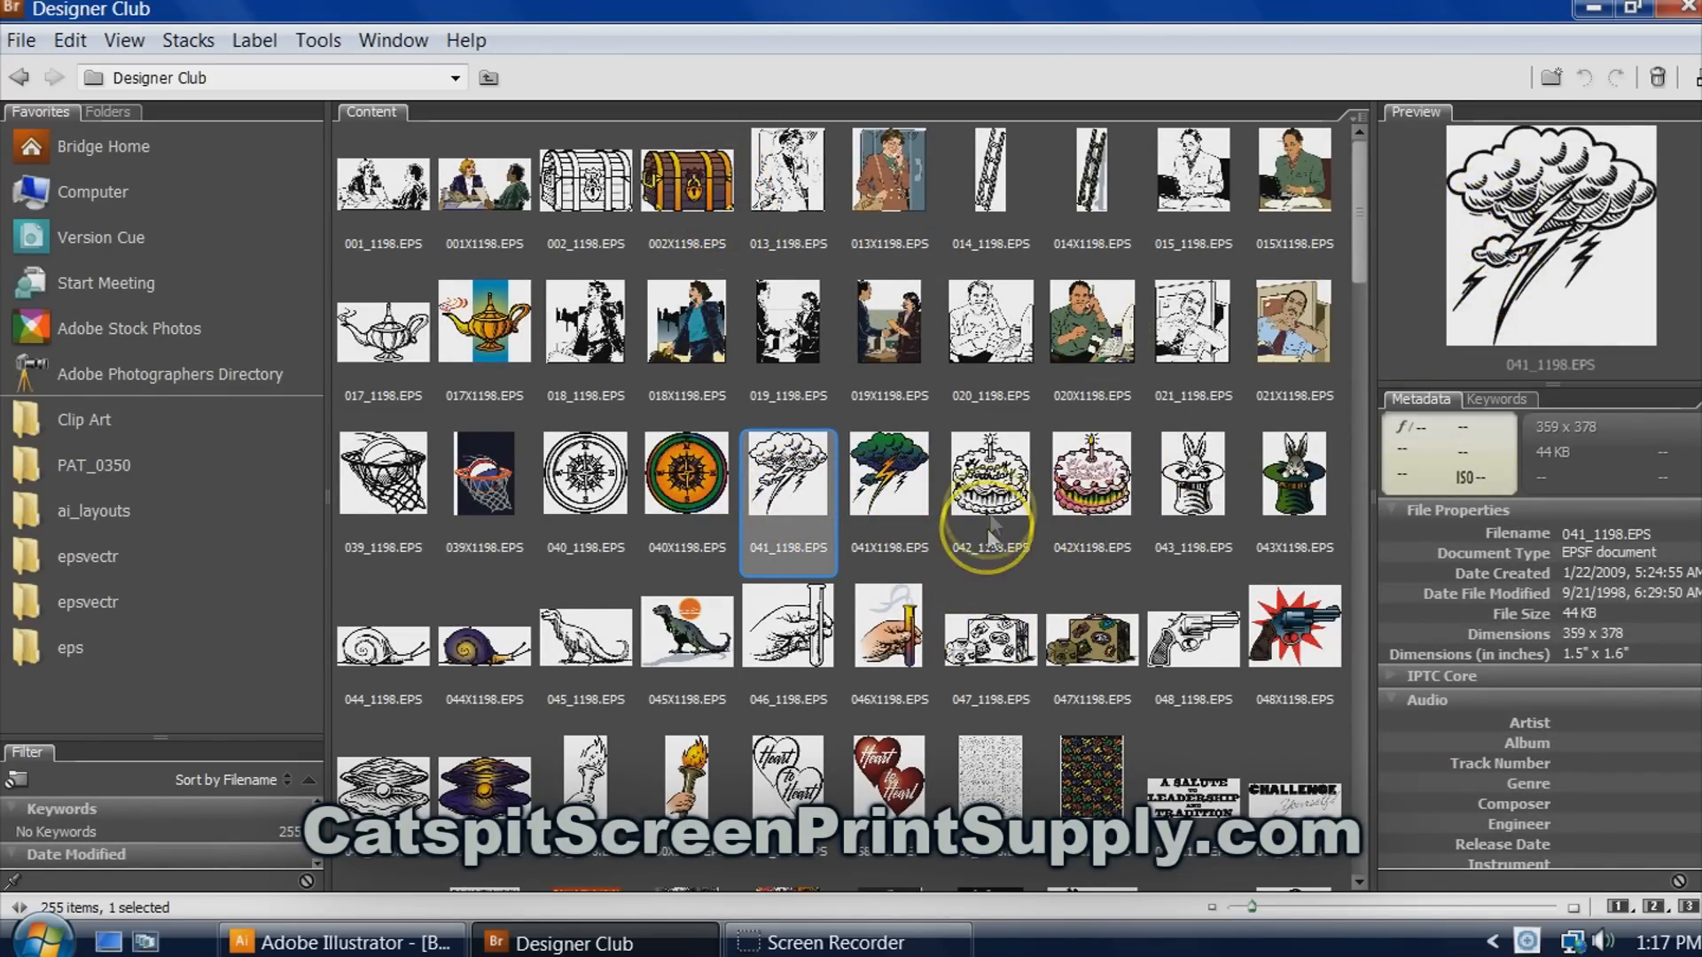
{"action": "left_click", "coordinate": [987, 472]}
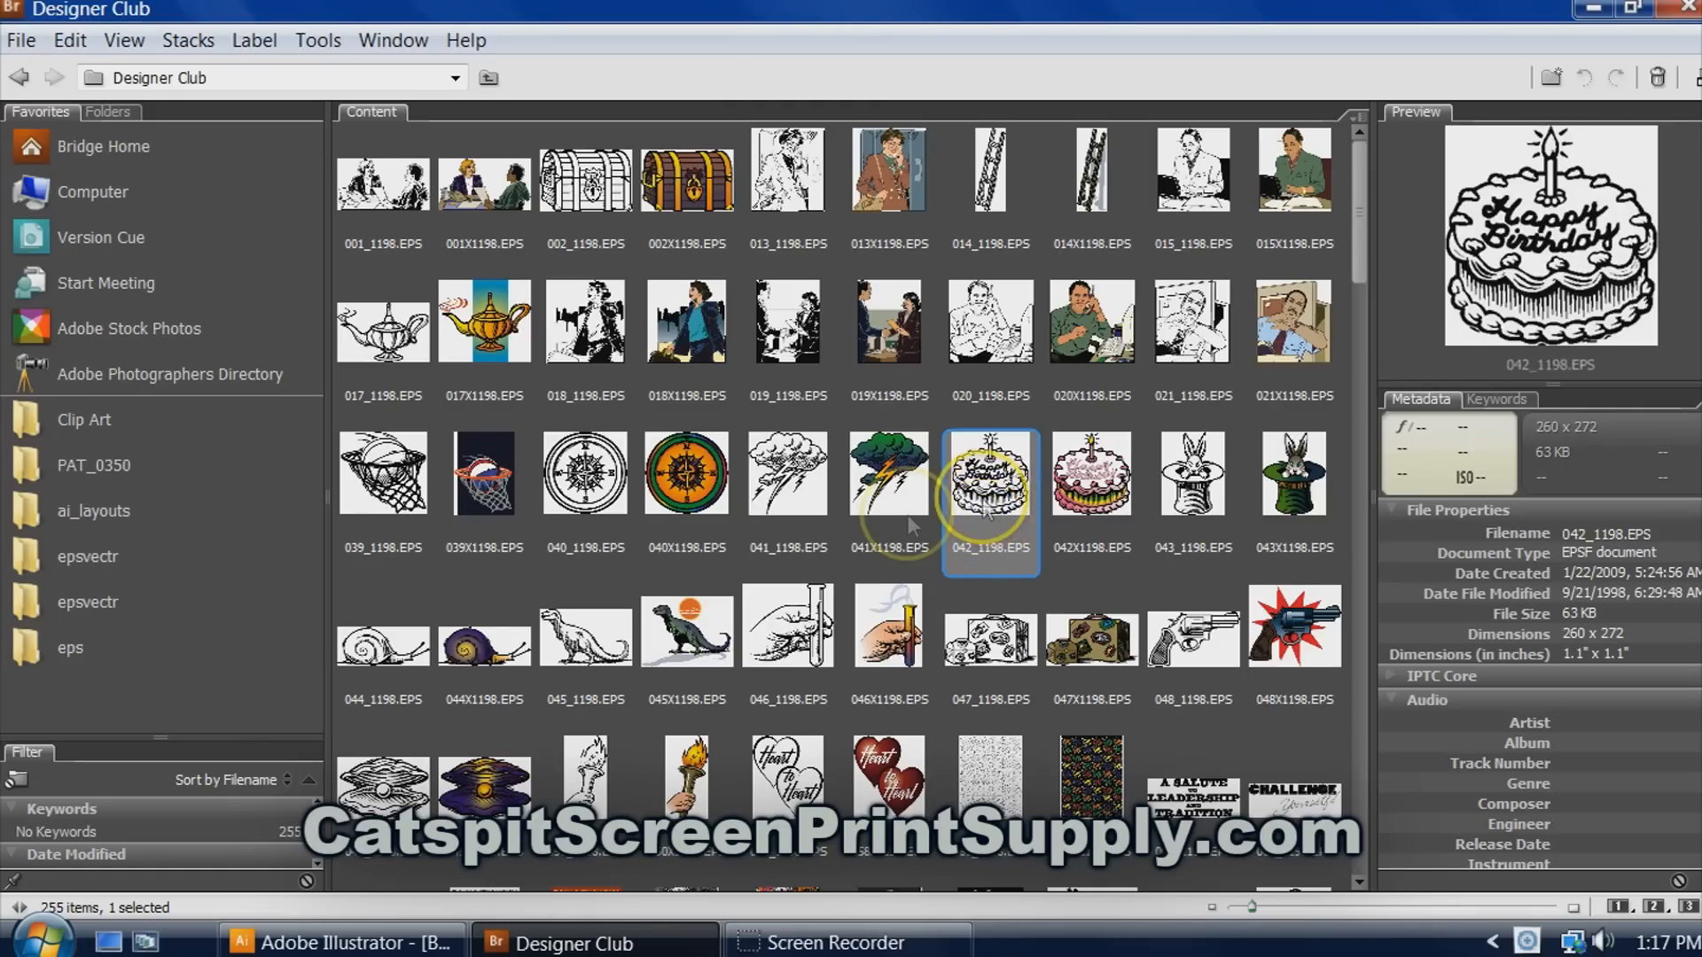
{"action": "left_click", "coordinate": [585, 473]}
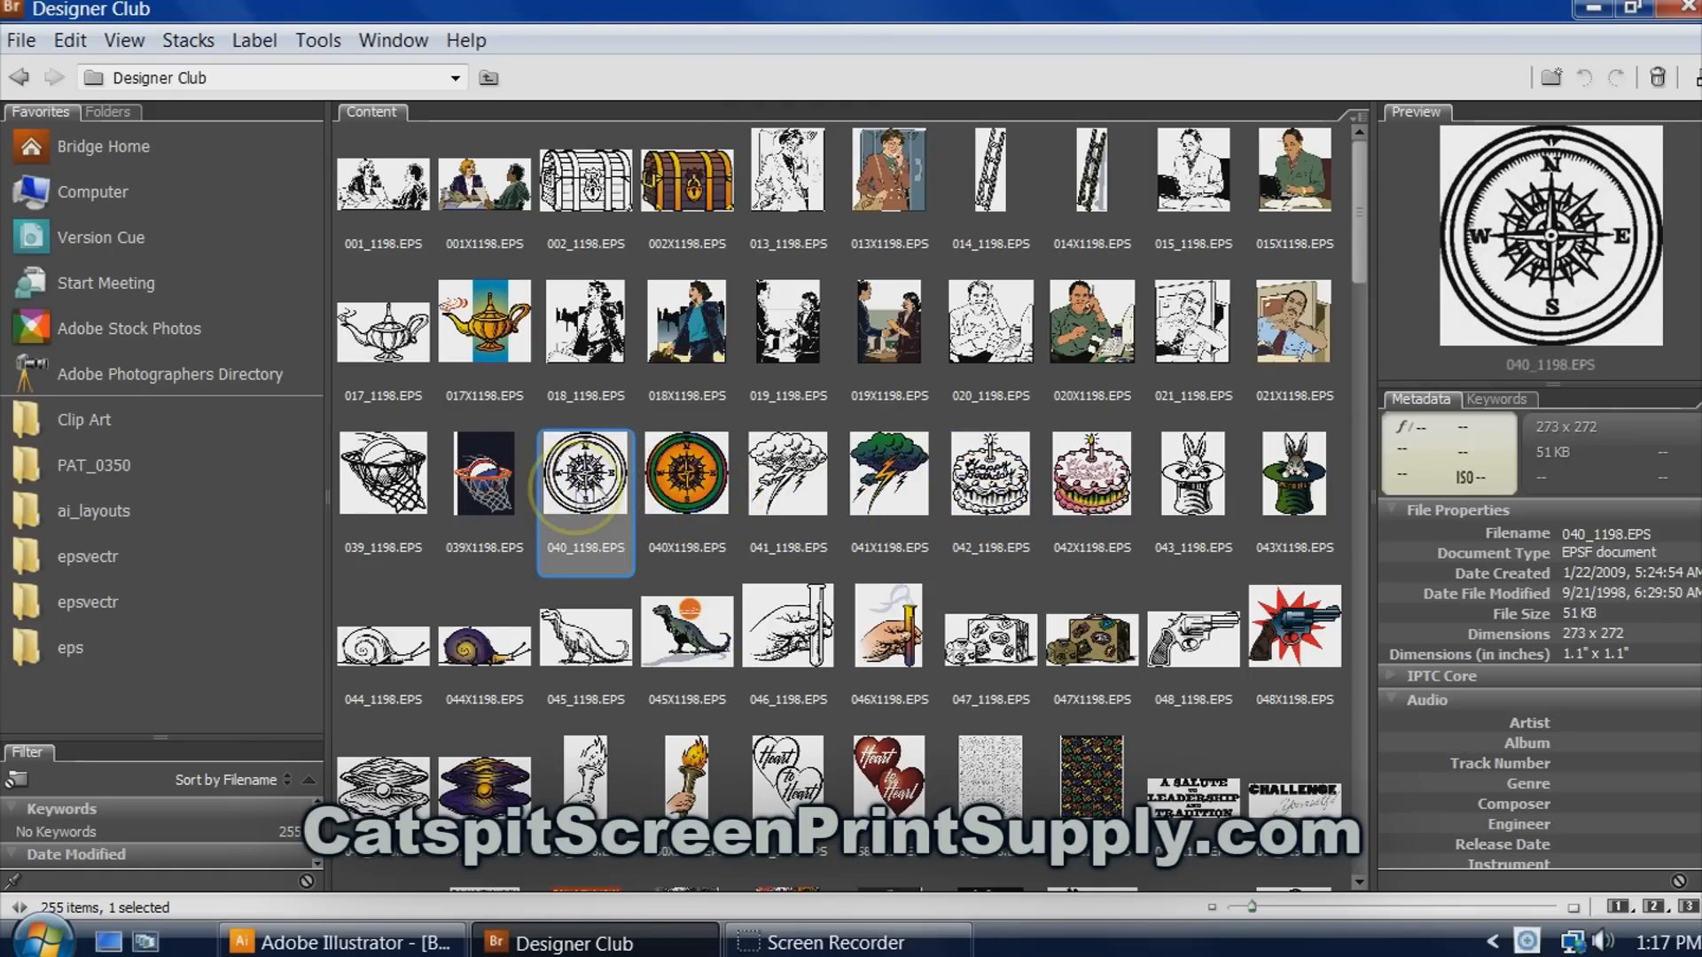
{"action": "left_click", "coordinate": [585, 627]}
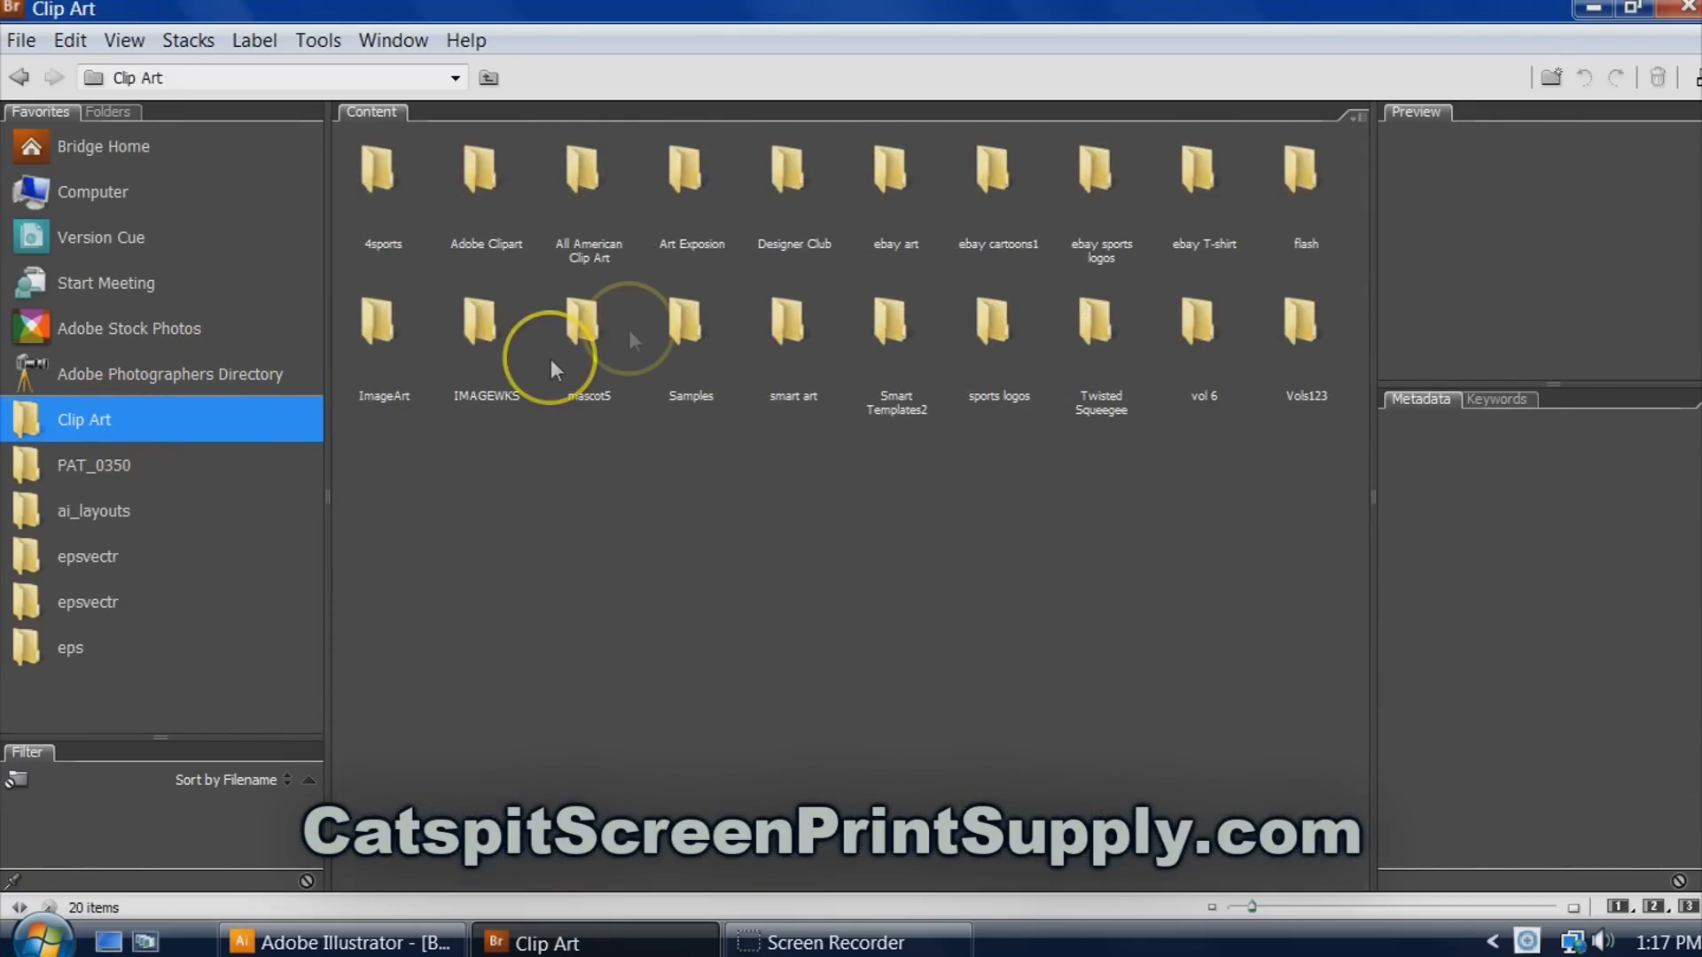
{"action": "mouse_move", "coordinate": [467, 402]}
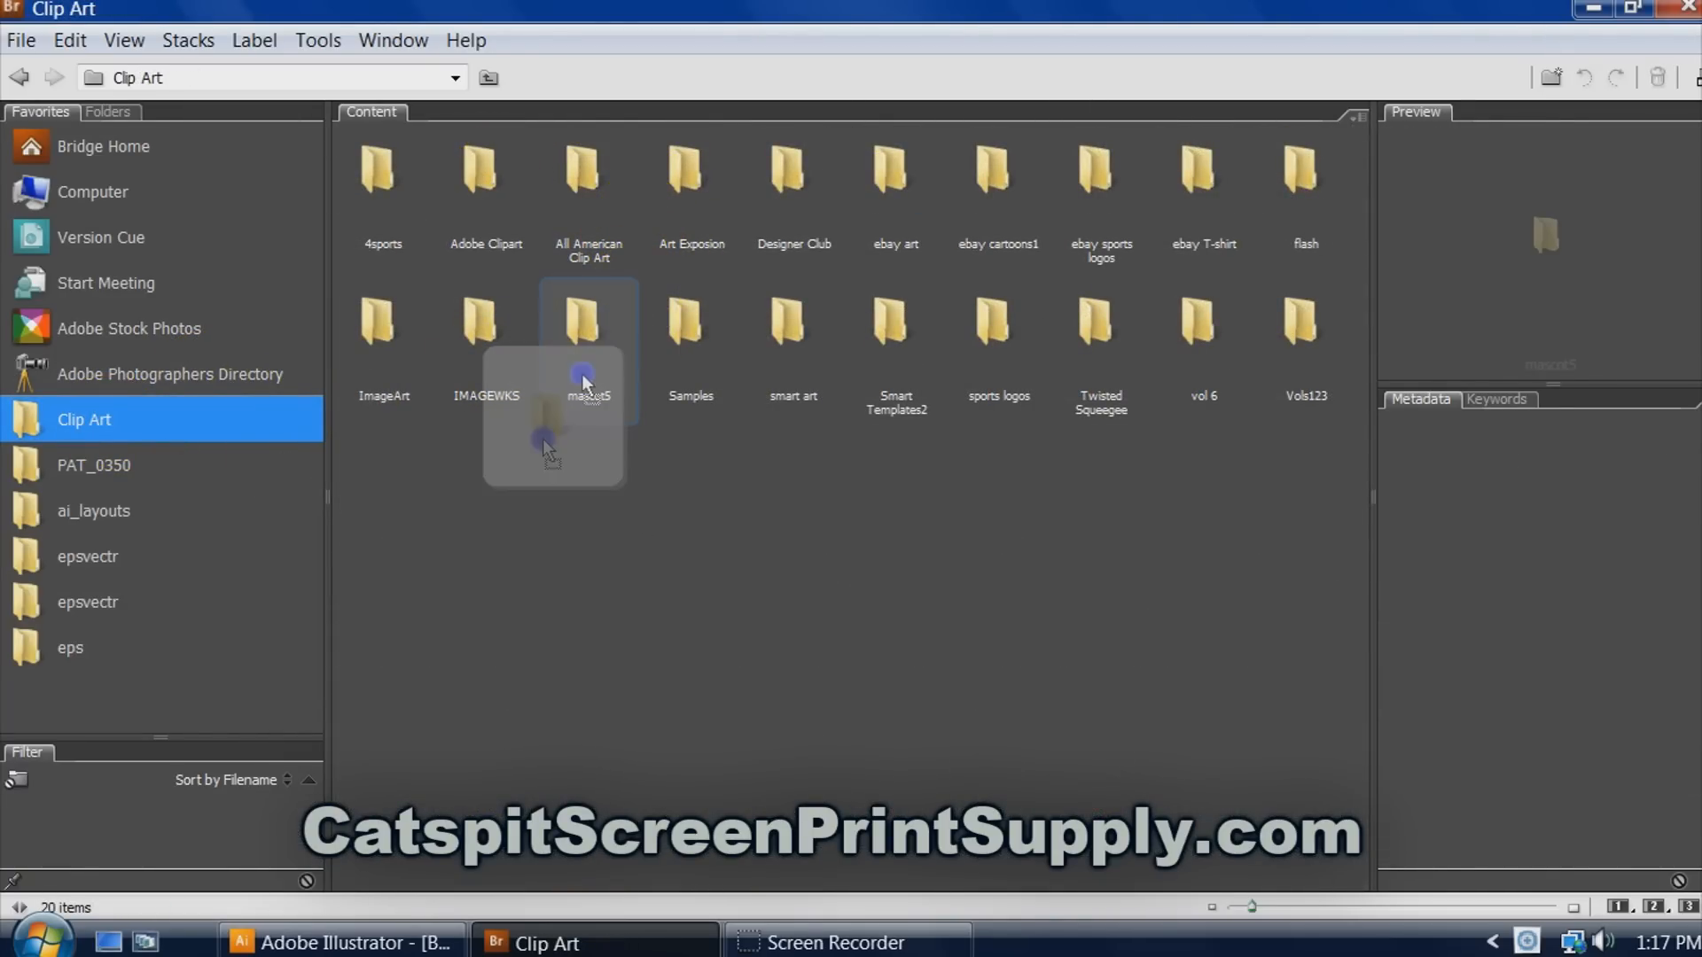
Open the first epsvectr favourite folder of claws, dragons and flames.
{"action": "left_click", "coordinate": [586, 325]}
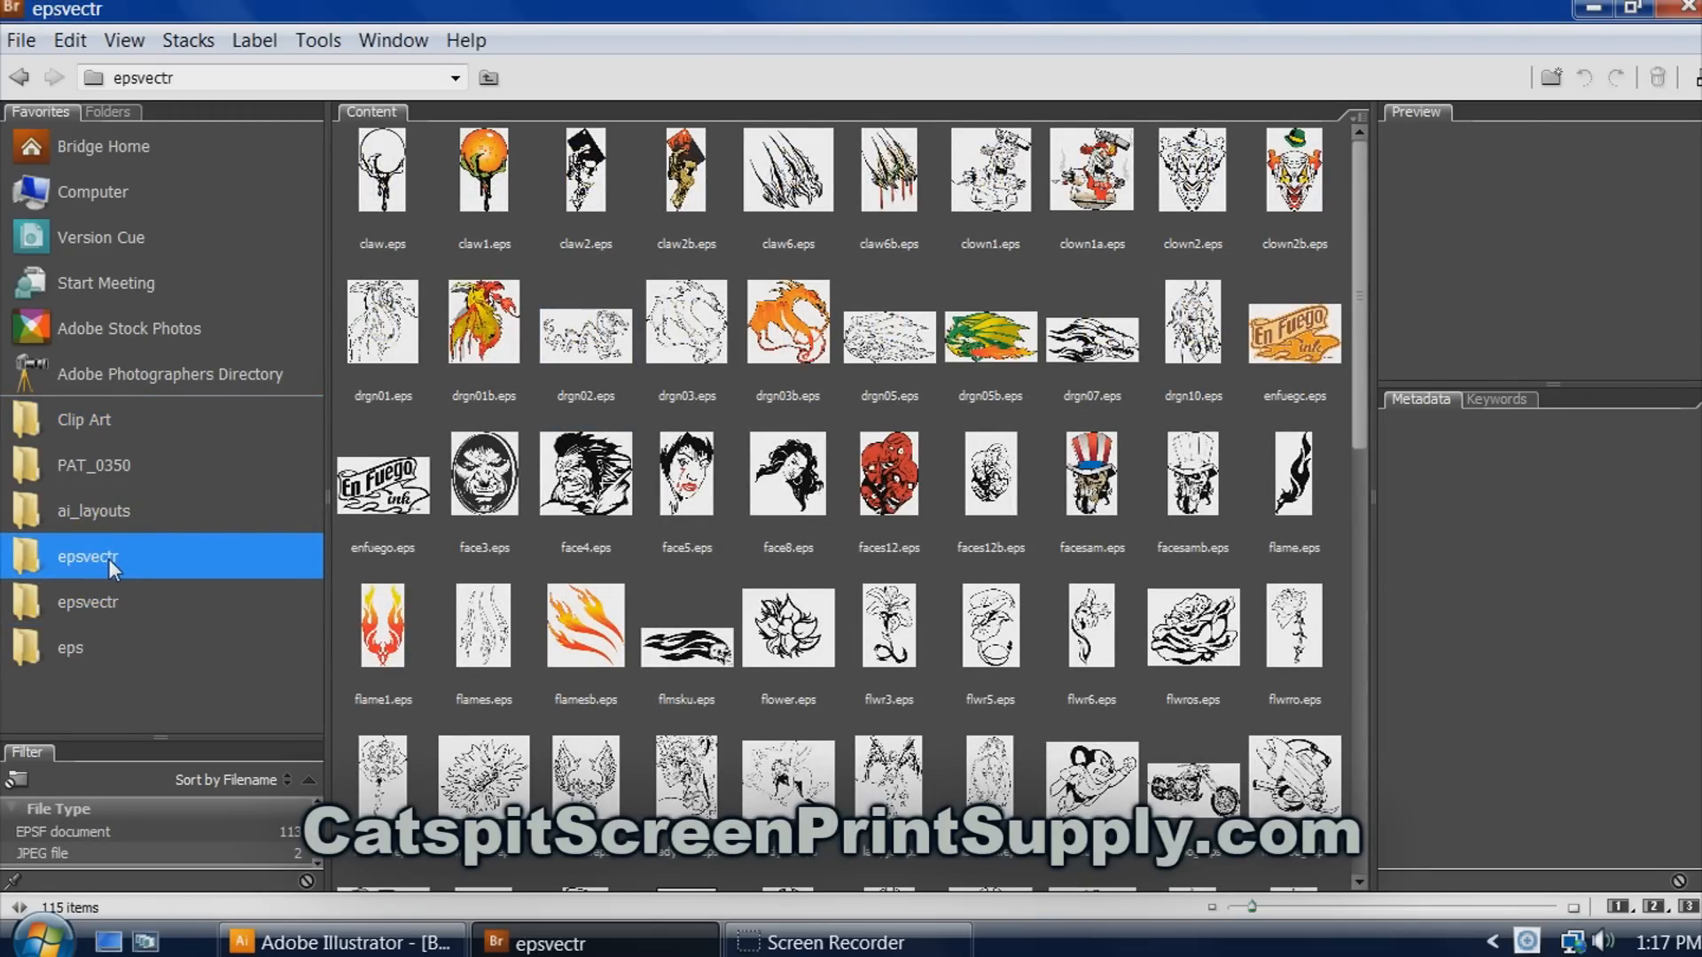
Go to the eps folder and open drgncir2.eps.ai in Illustrator.
{"action": "left_click", "coordinate": [87, 602]}
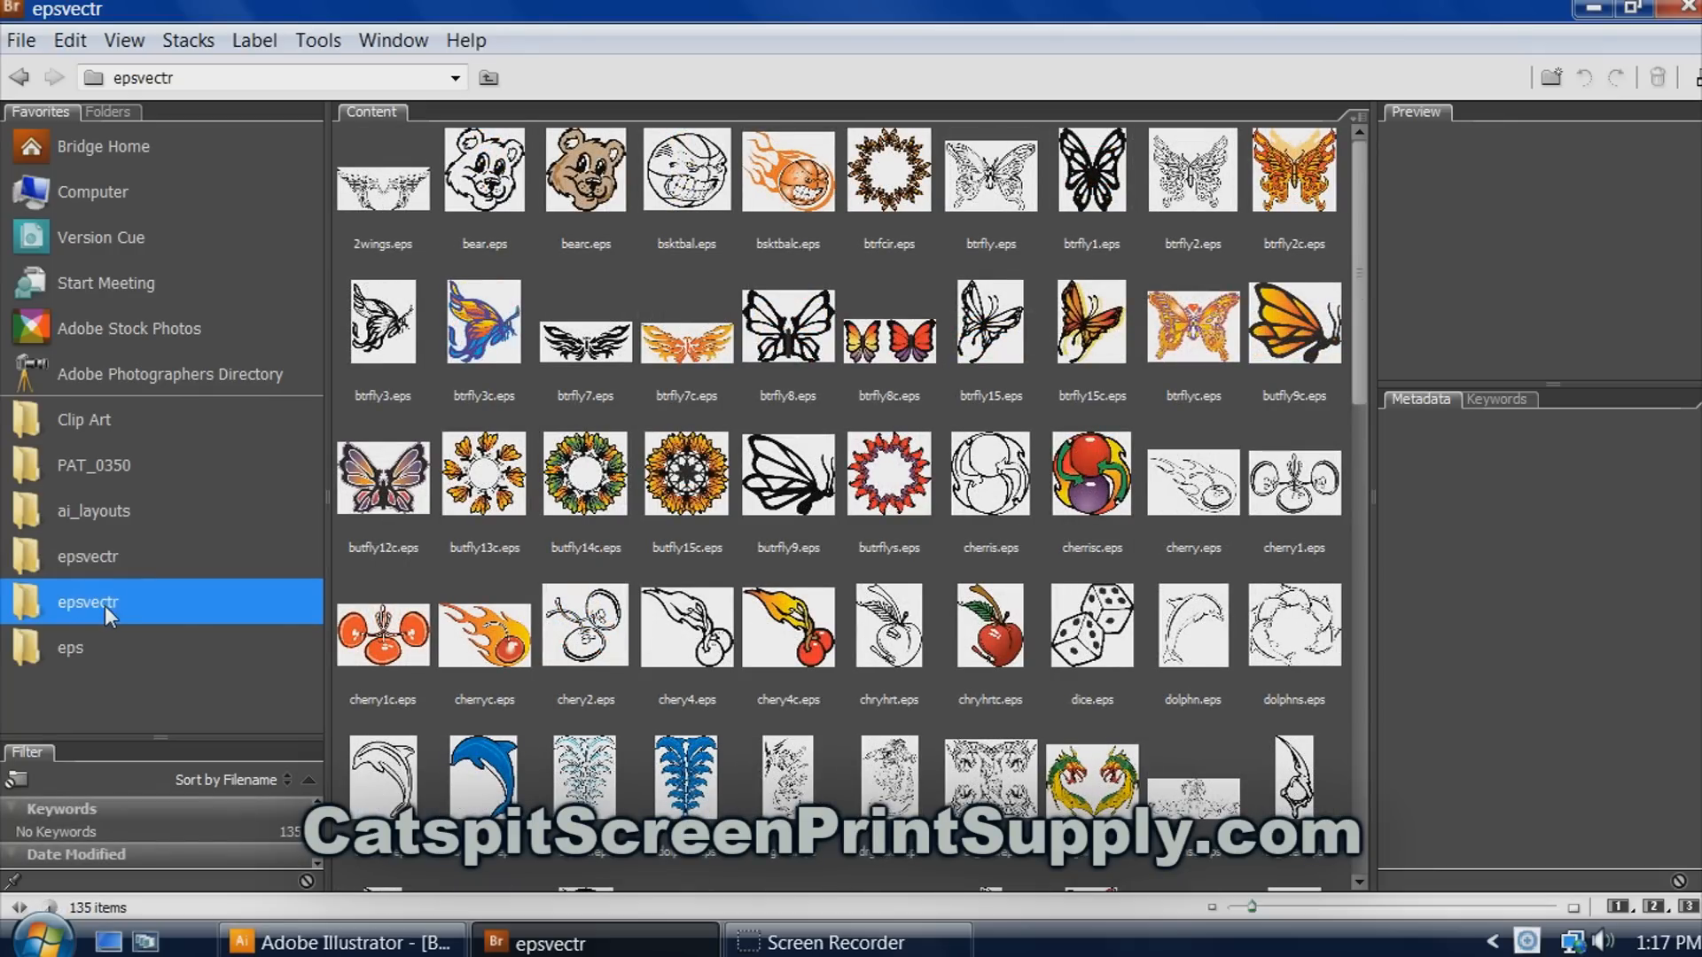
{"action": "left_click", "coordinate": [70, 647]}
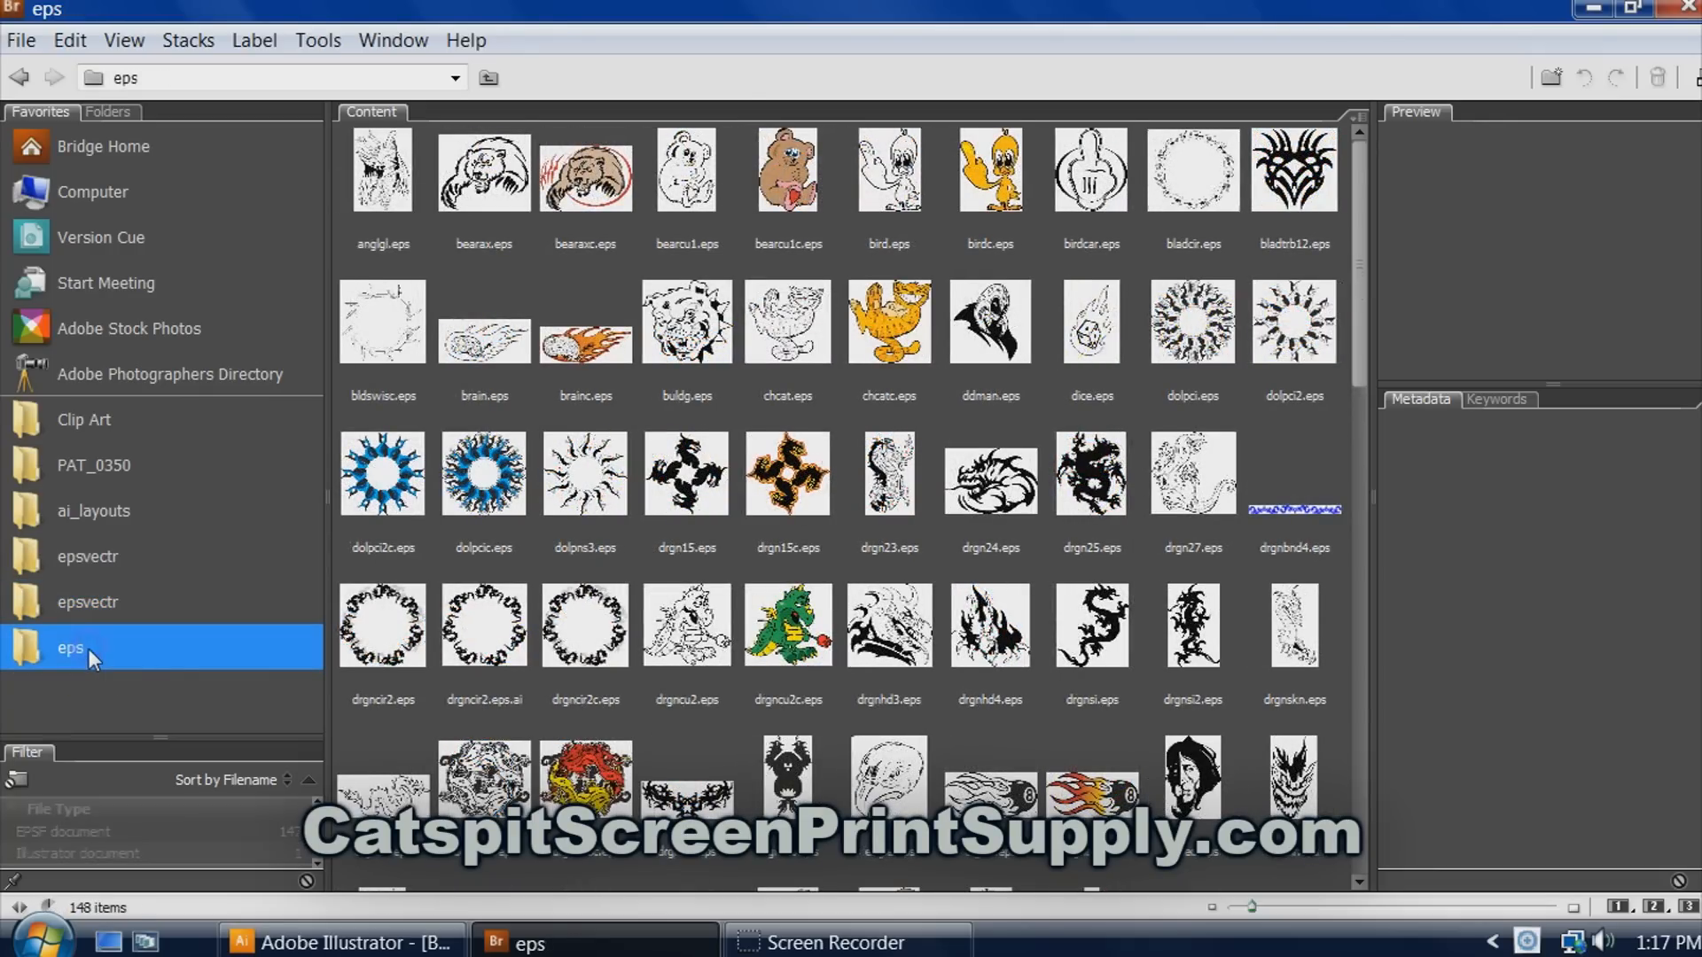
{"action": "left_click", "coordinate": [483, 624]}
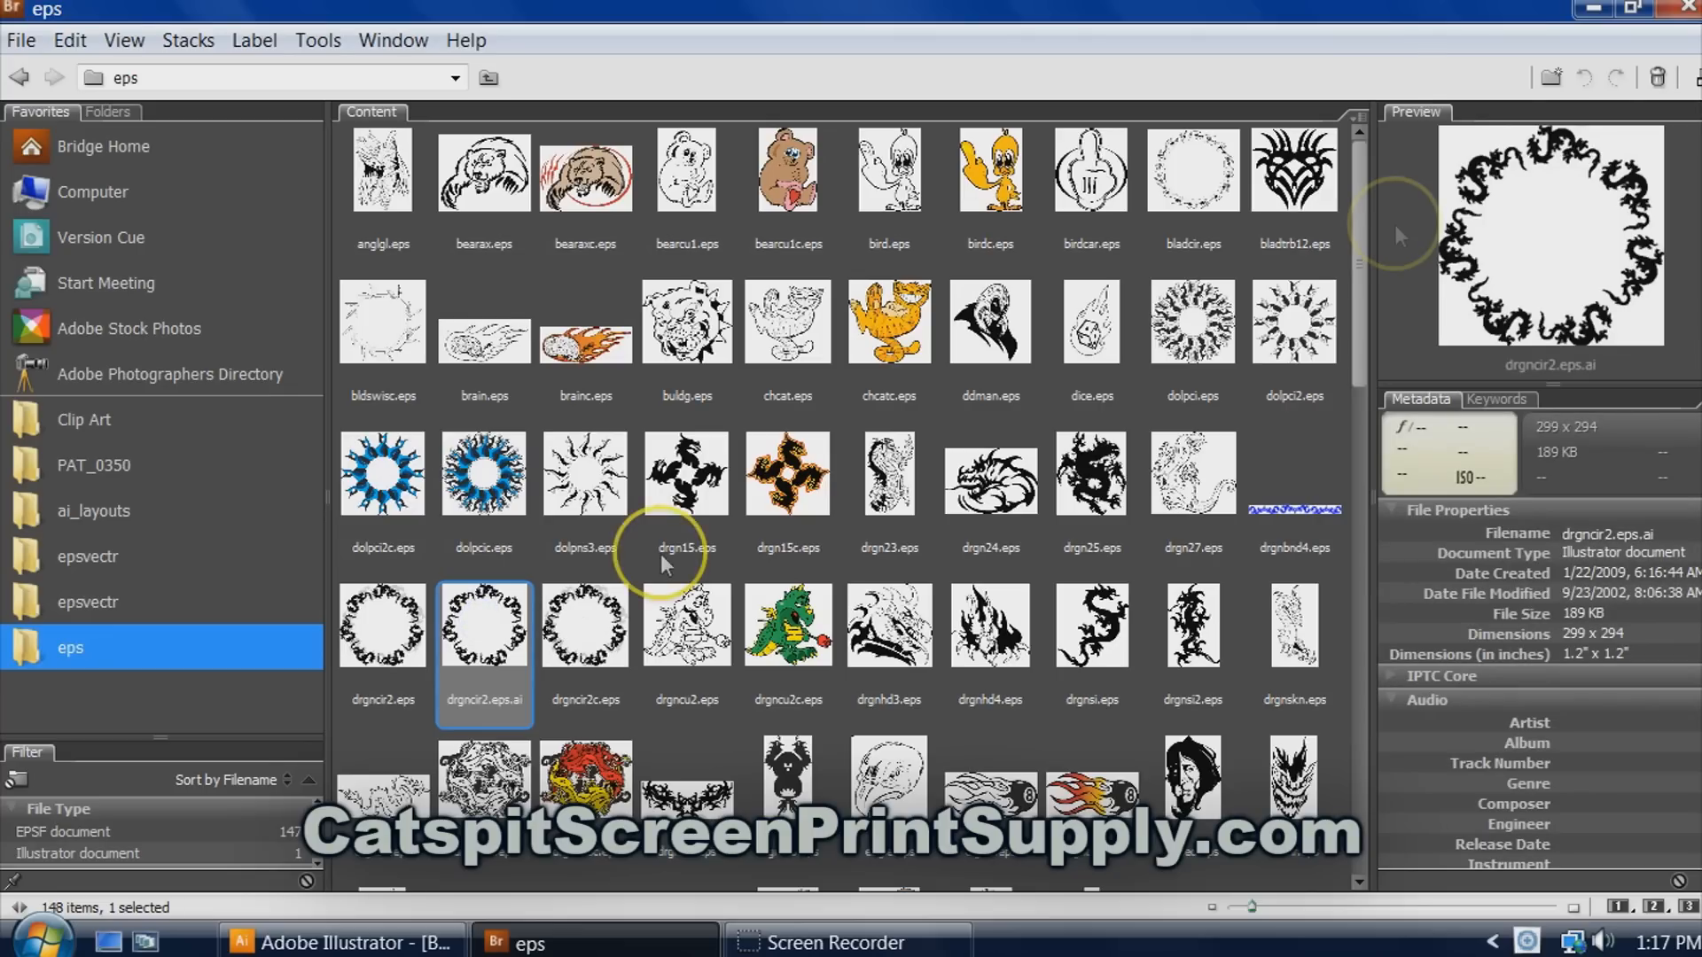
{"action": "mouse_move", "coordinate": [505, 635]}
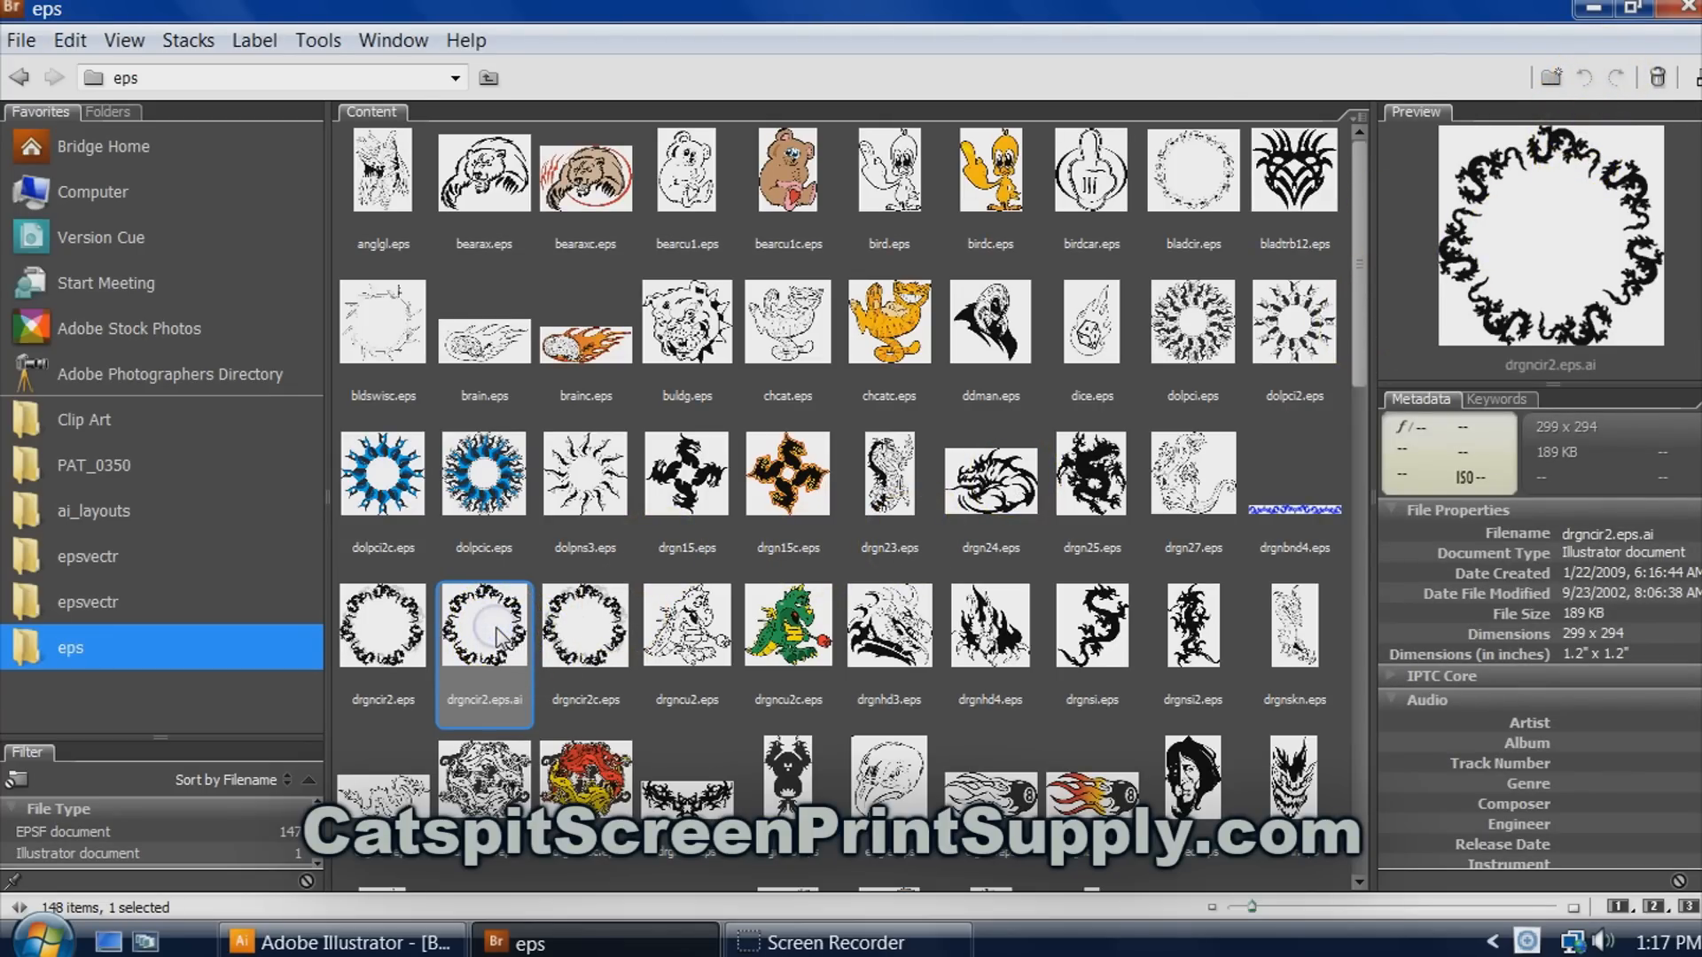
{"action": "double_click", "coordinate": [483, 624]}
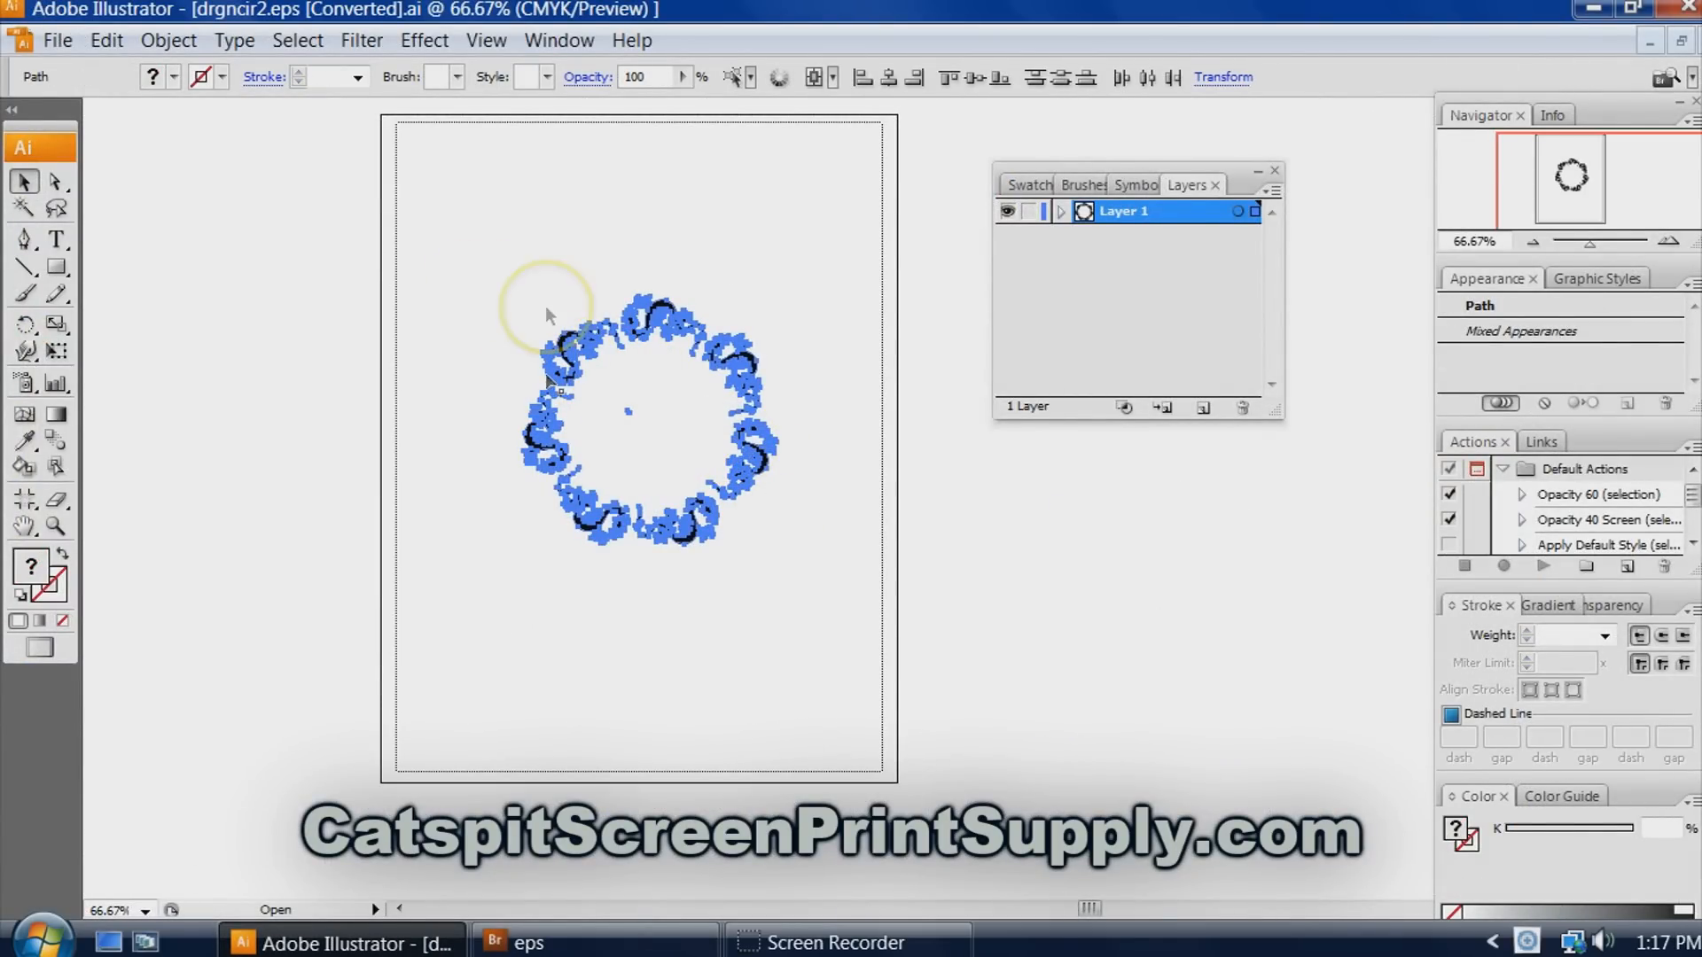
Switch to the Browsing Files.ai document from the Window menu.
{"action": "left_click", "coordinate": [558, 40]}
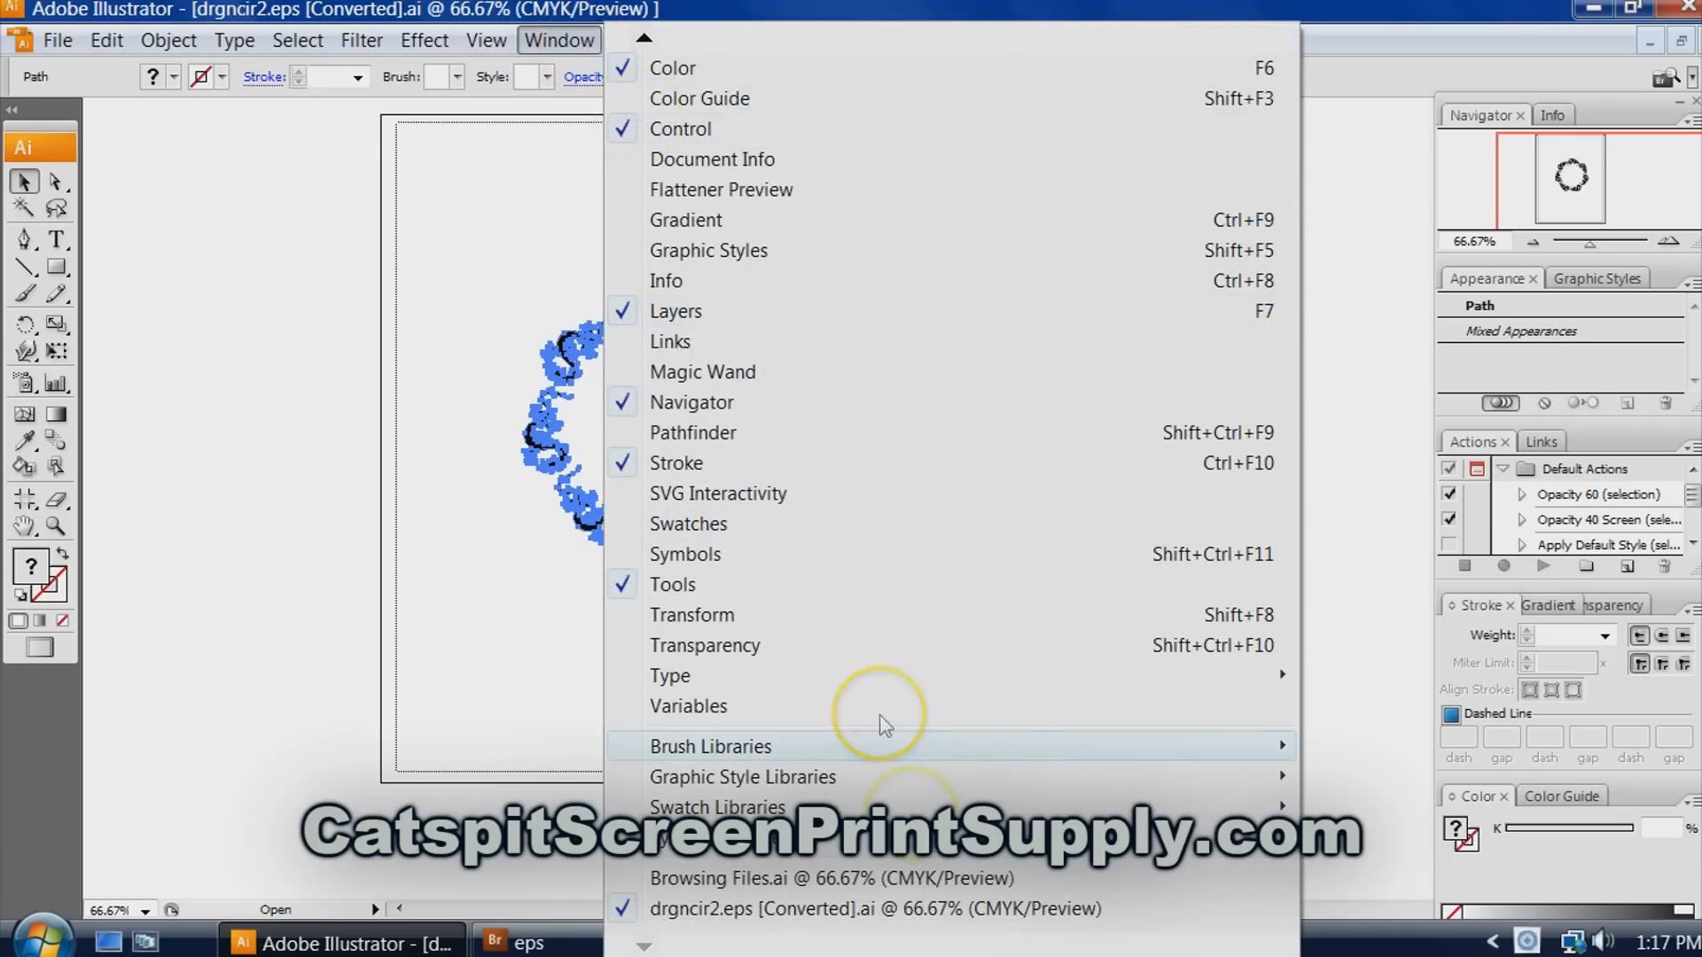
{"action": "mouse_move", "coordinate": [646, 942]}
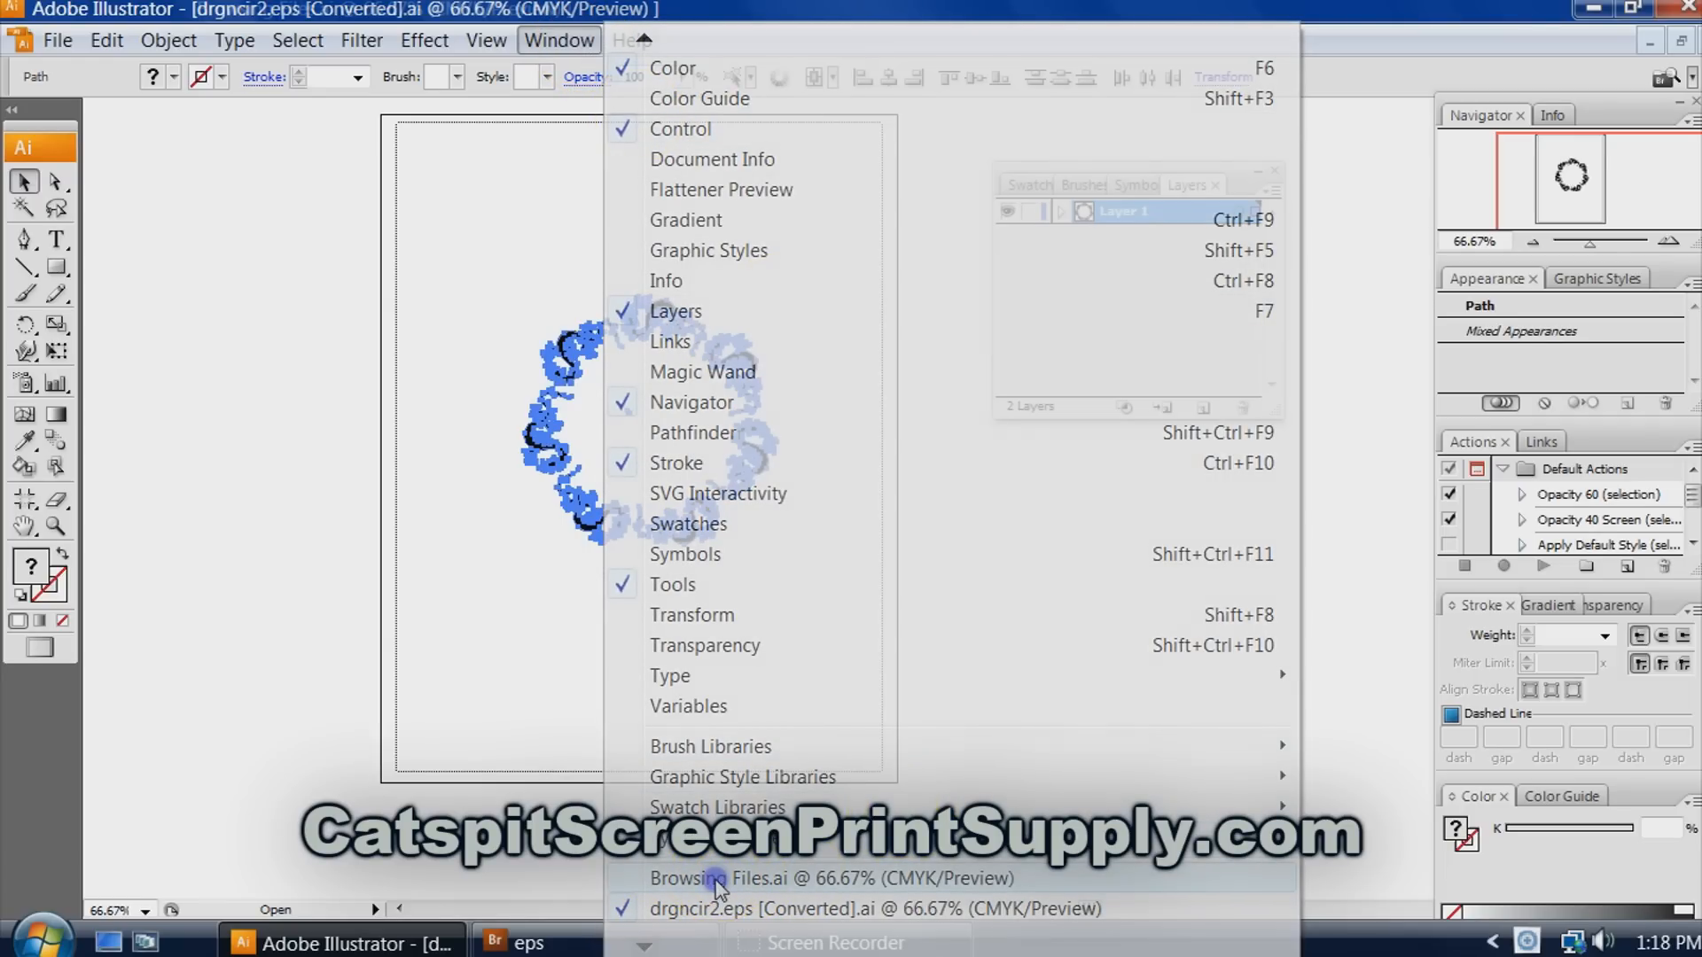
{"action": "left_click", "coordinate": [827, 879]}
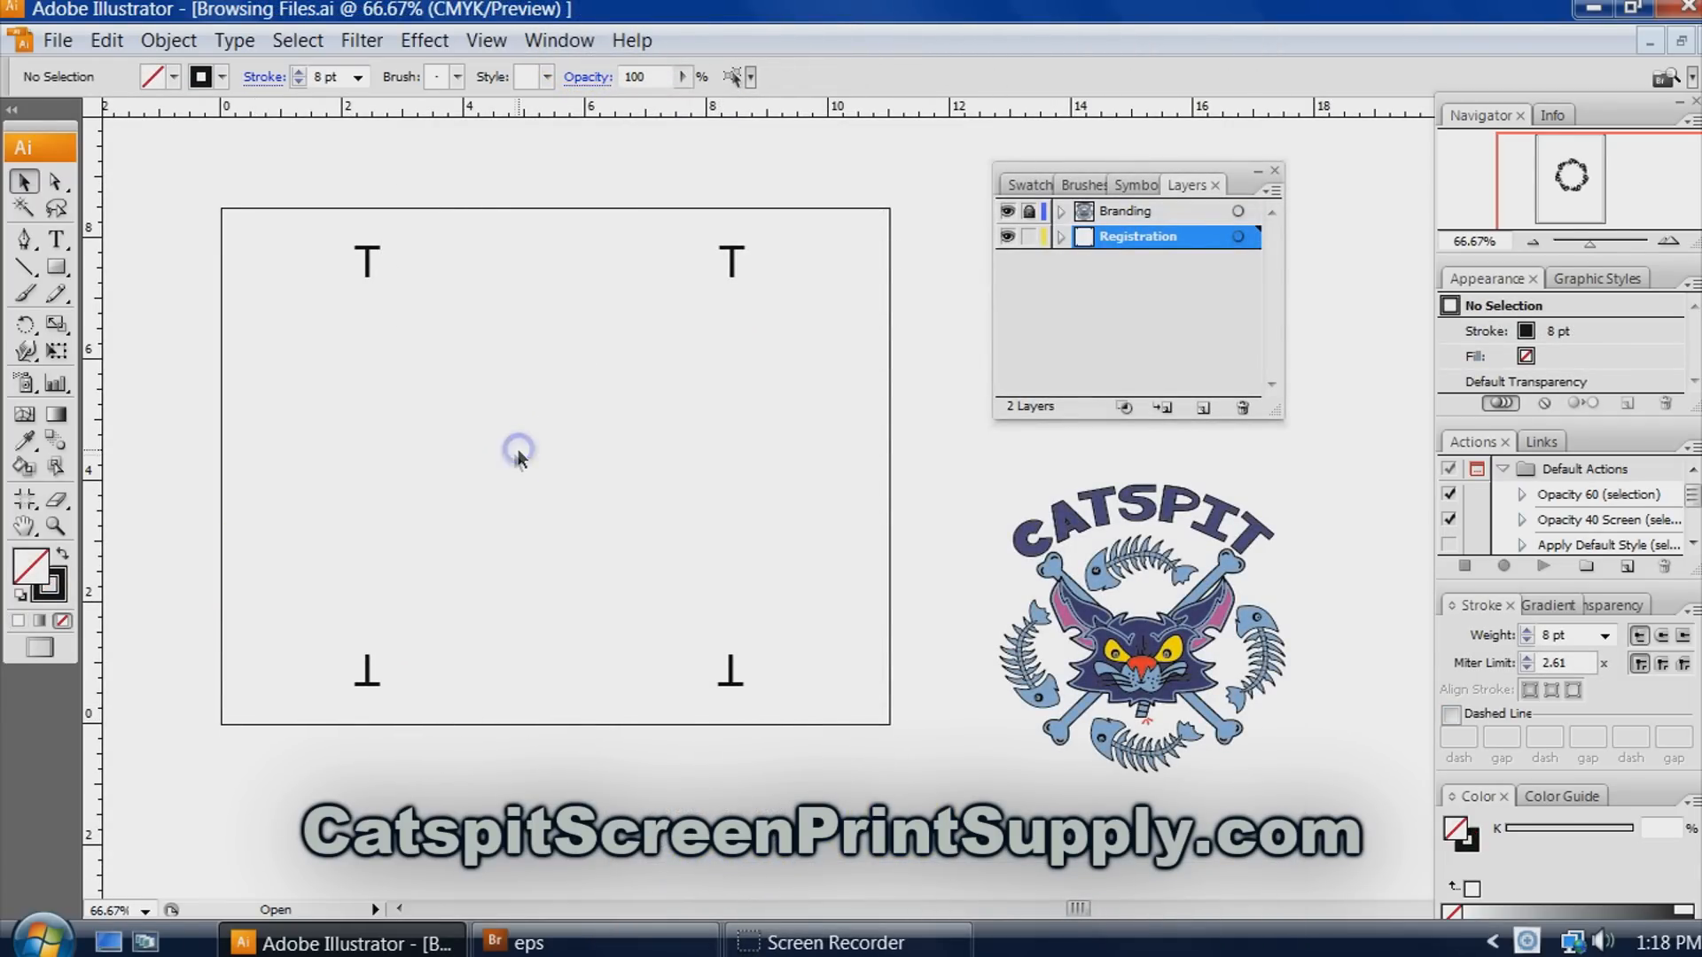
{"action": "mouse_move", "coordinate": [913, 356]}
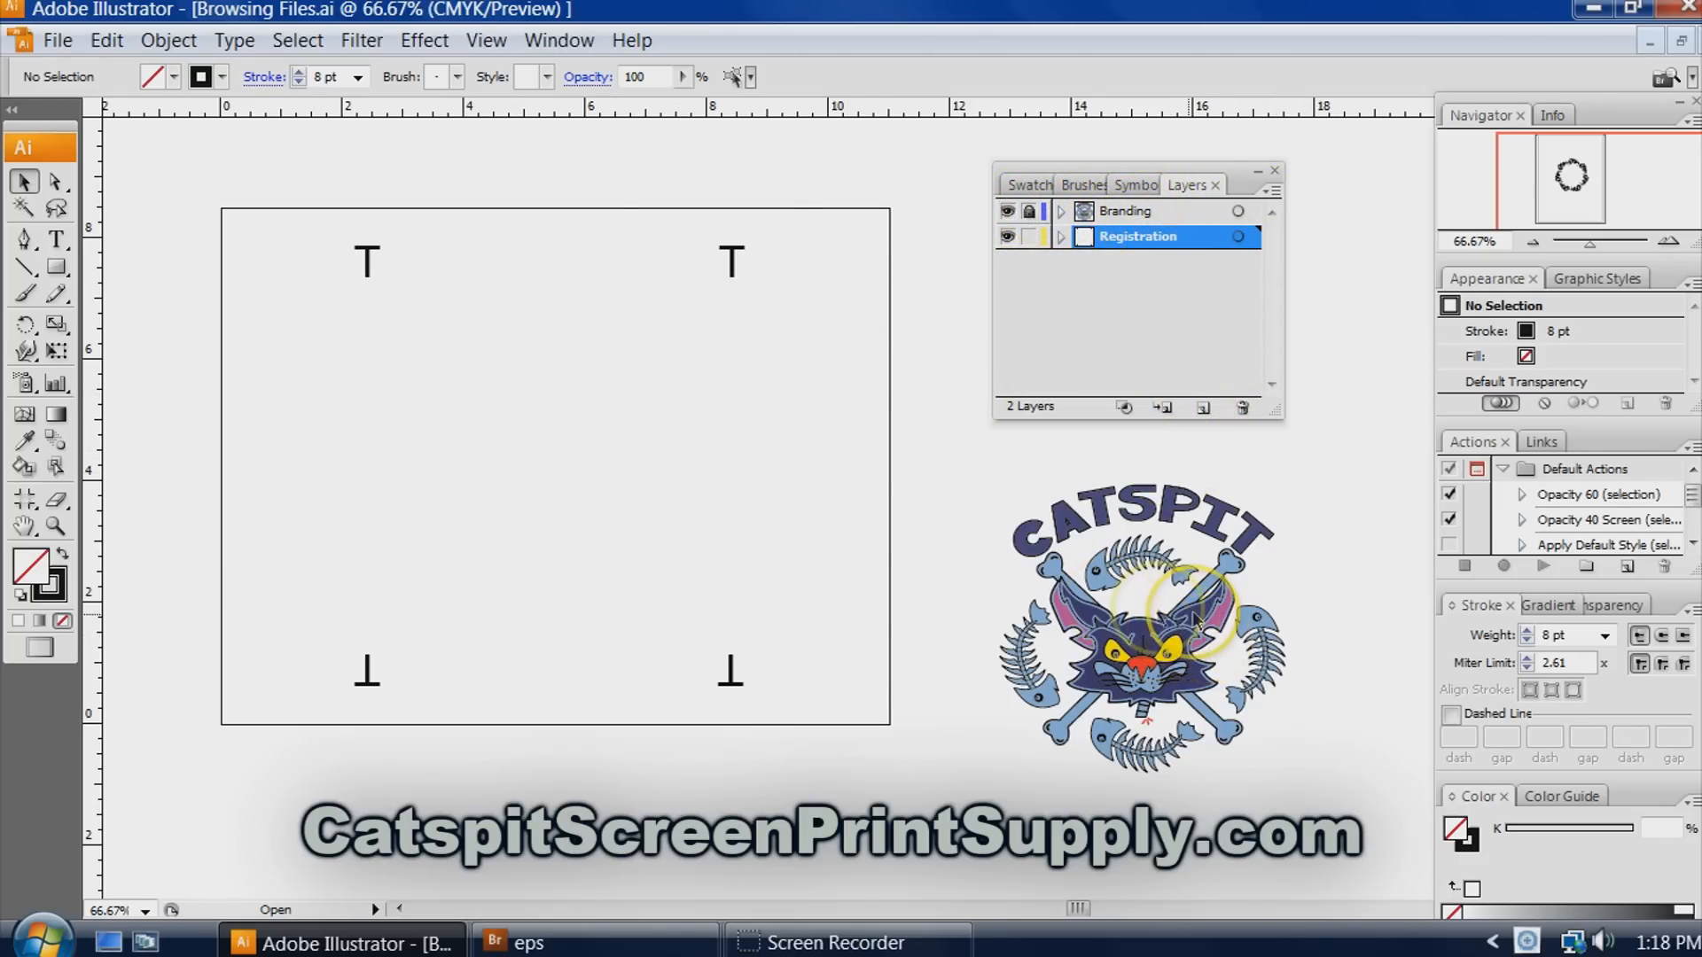
Create a new layer in the Layers panel and name it Color 1.
{"action": "left_click", "coordinate": [1004, 237]}
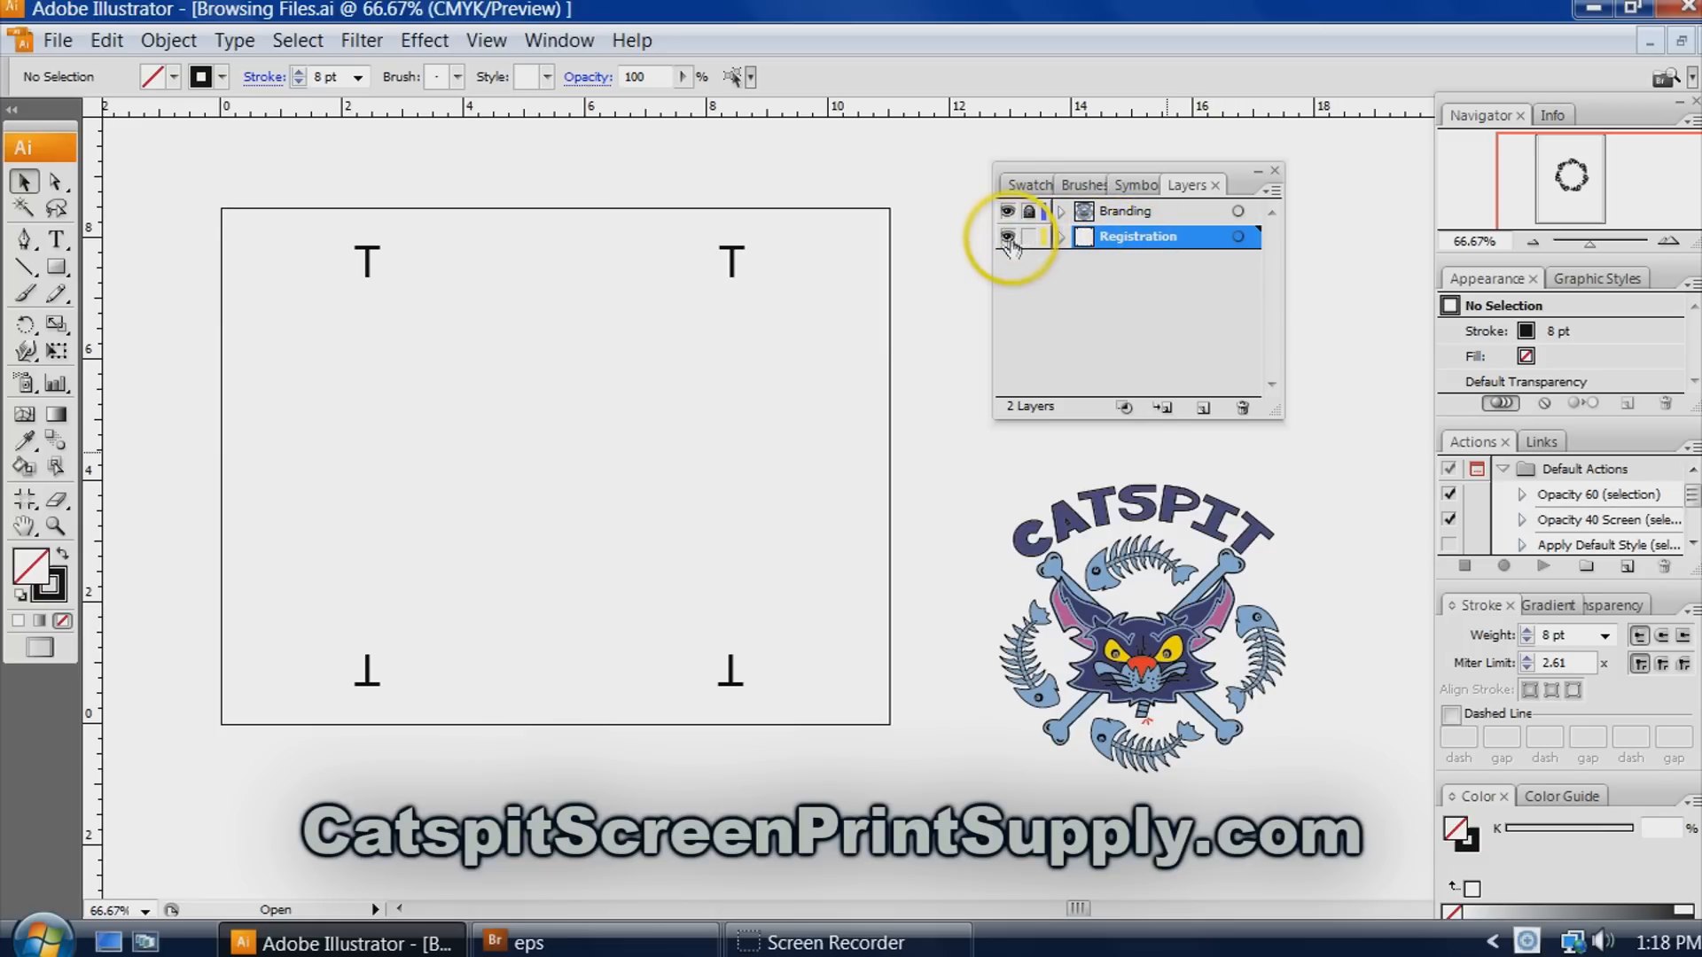
{"action": "left_click", "coordinate": [1006, 211]}
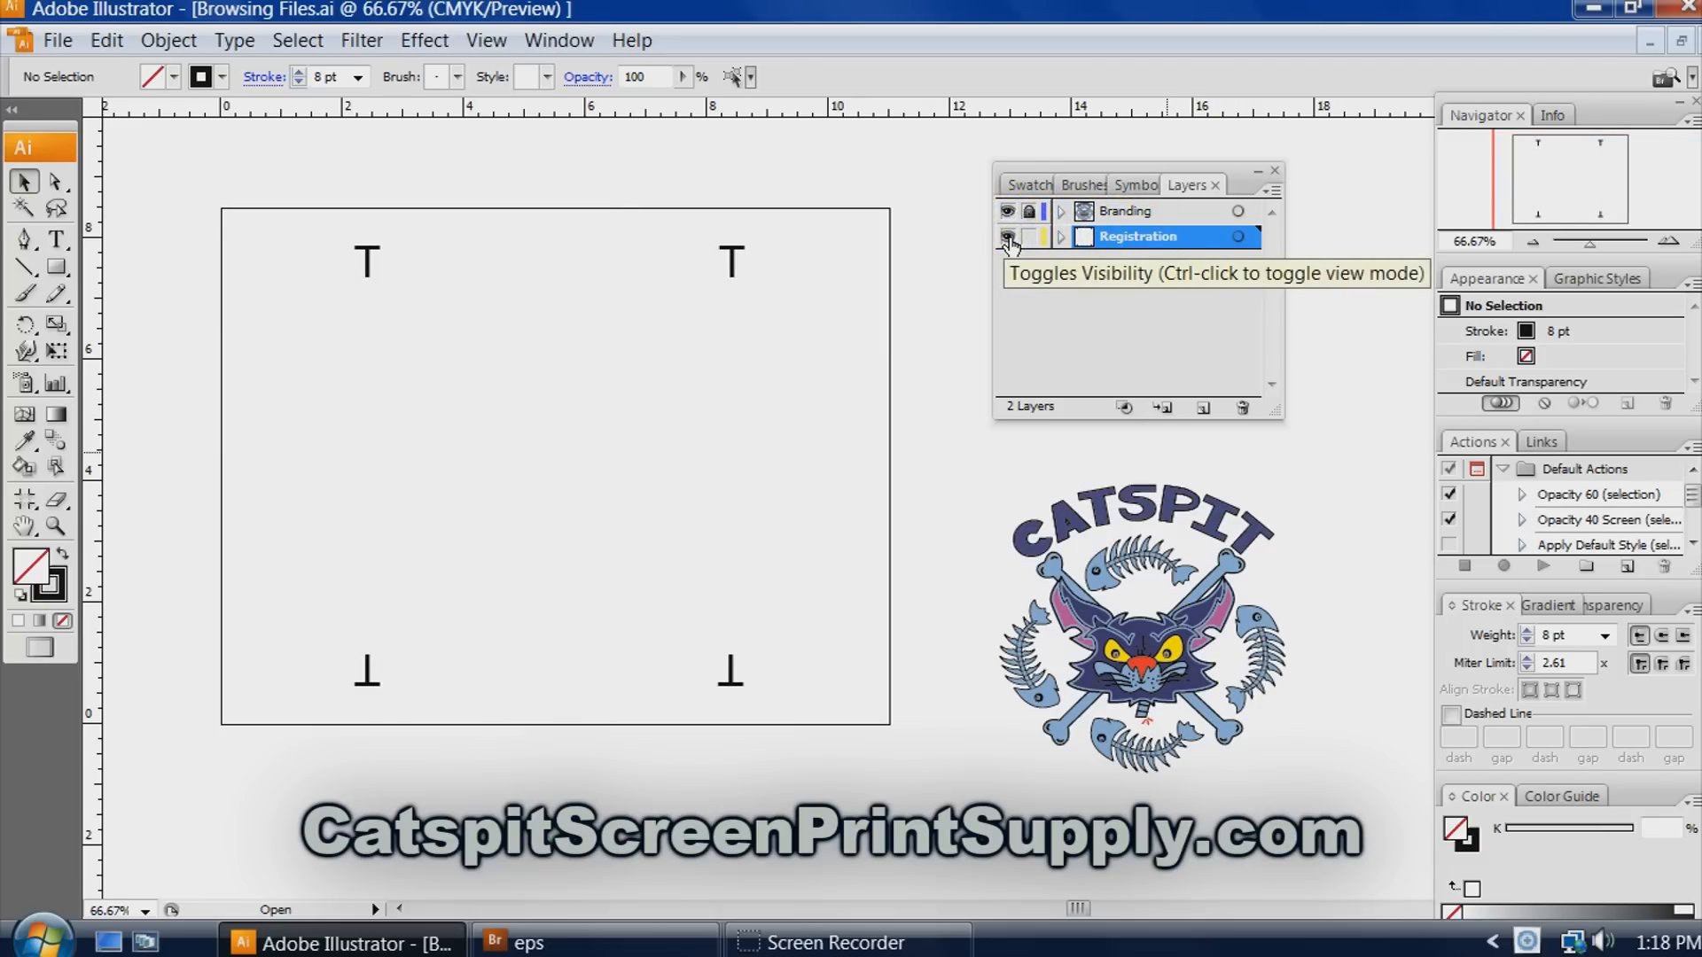
{"action": "mouse_move", "coordinate": [1202, 408]}
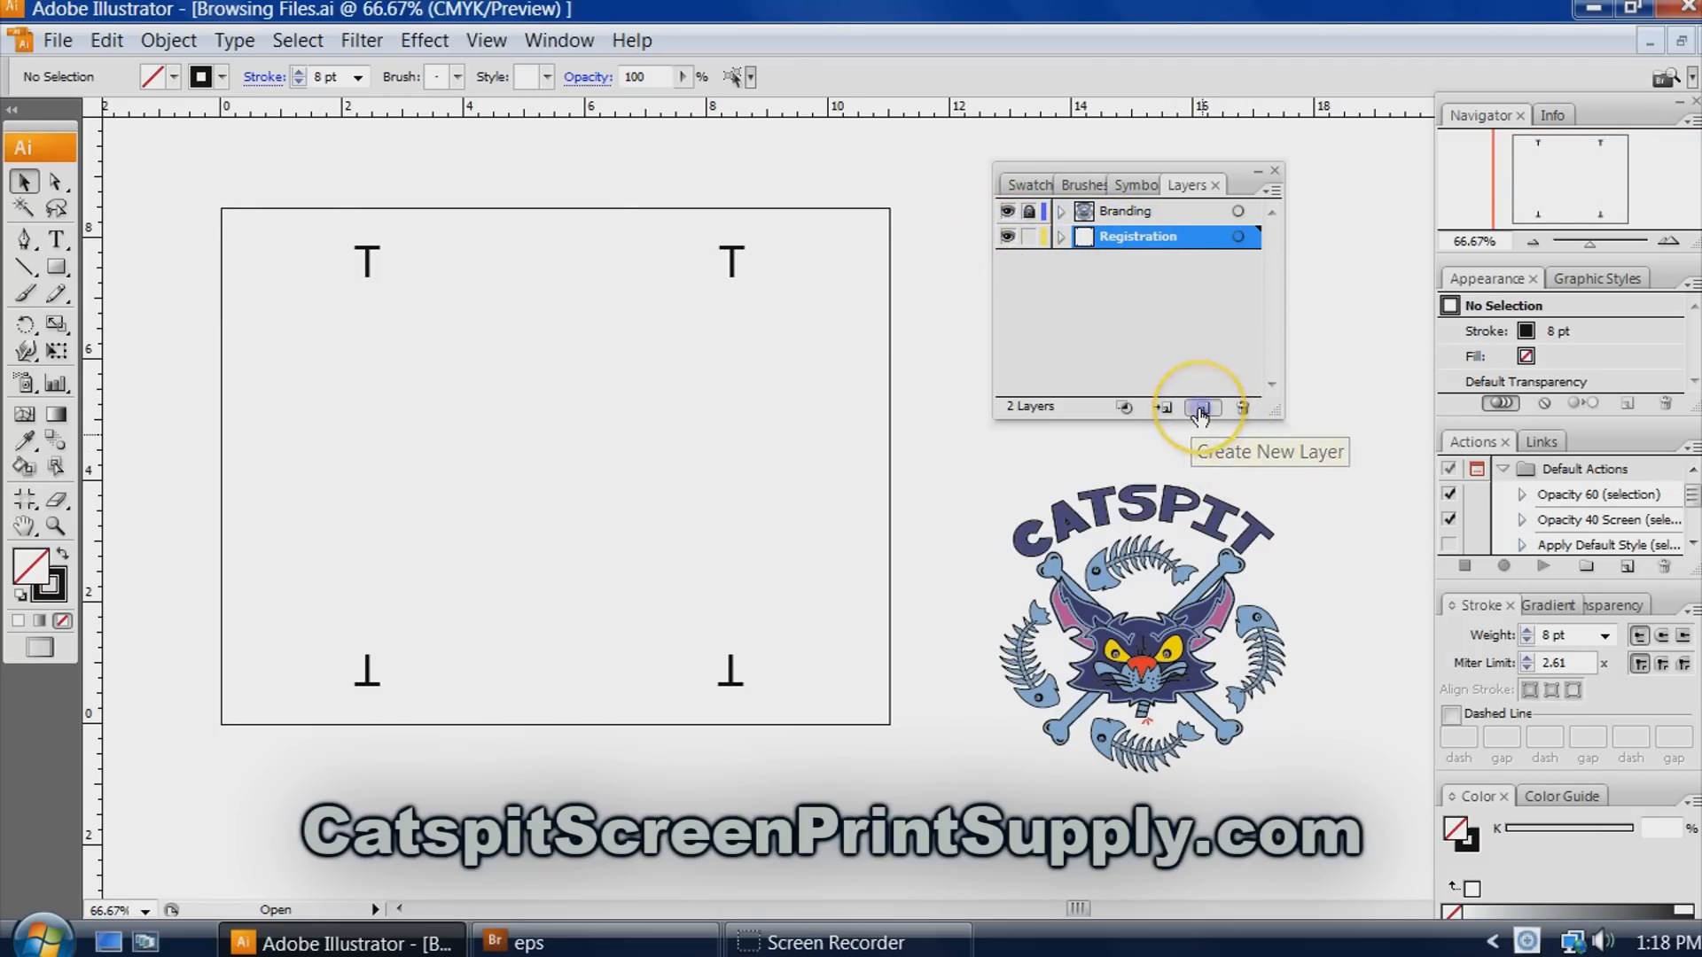
{"action": "left_click", "coordinate": [1200, 409]}
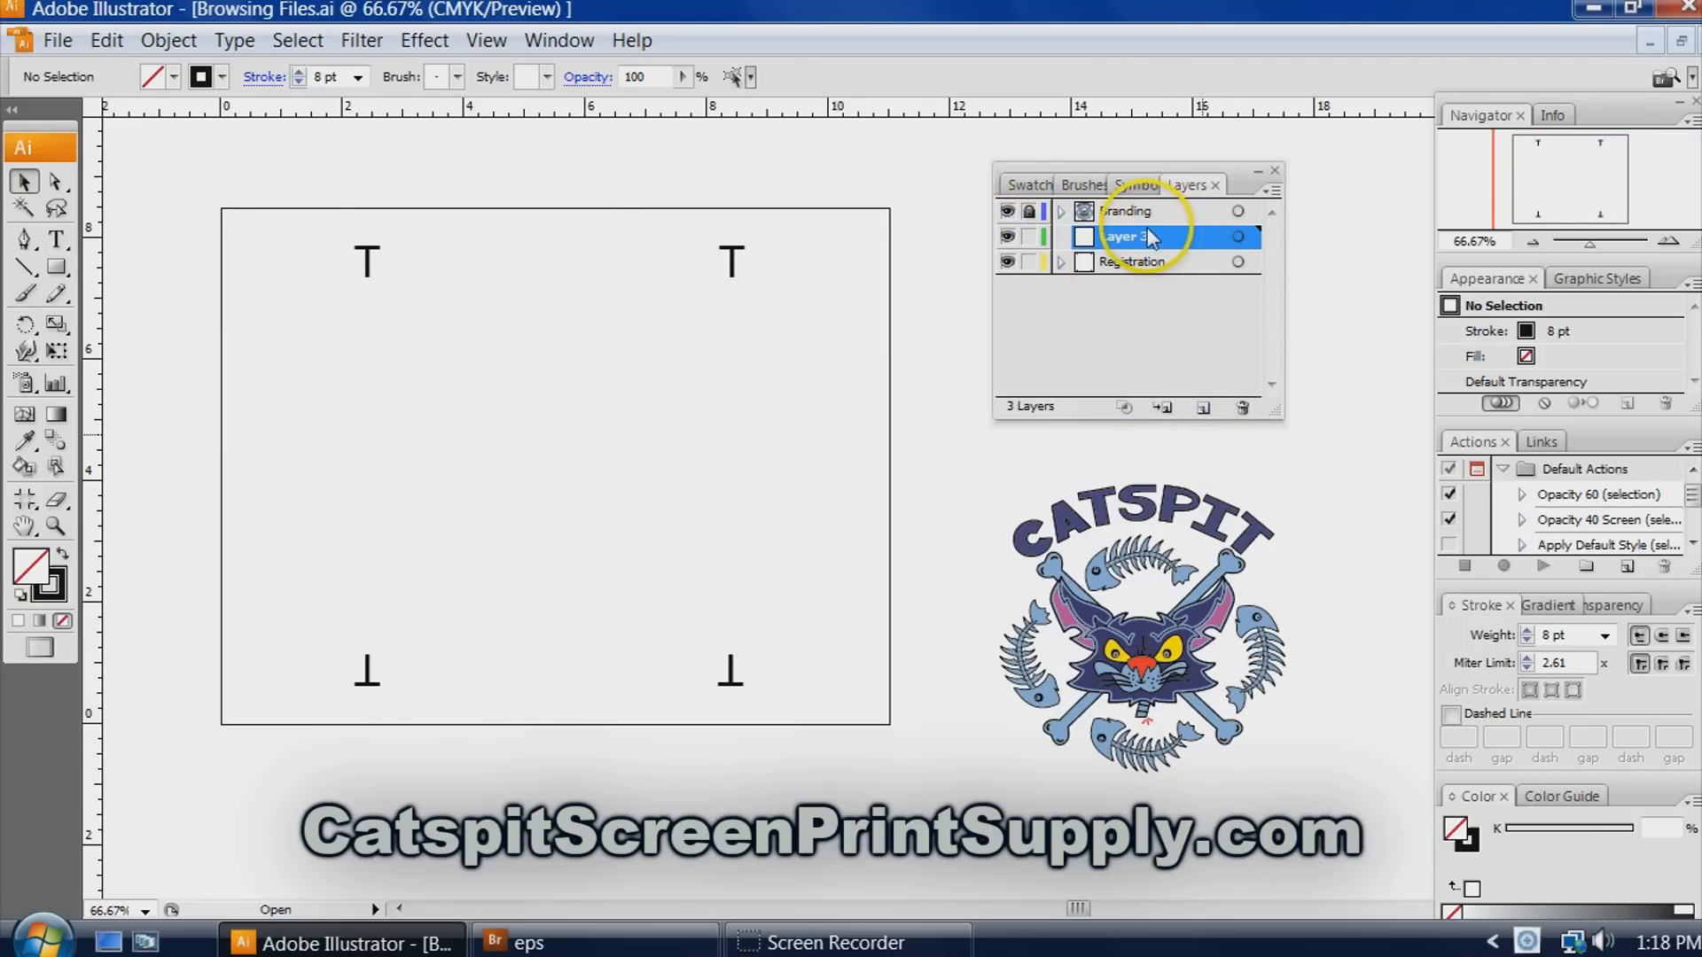
{"action": "double_click", "coordinate": [1123, 237]}
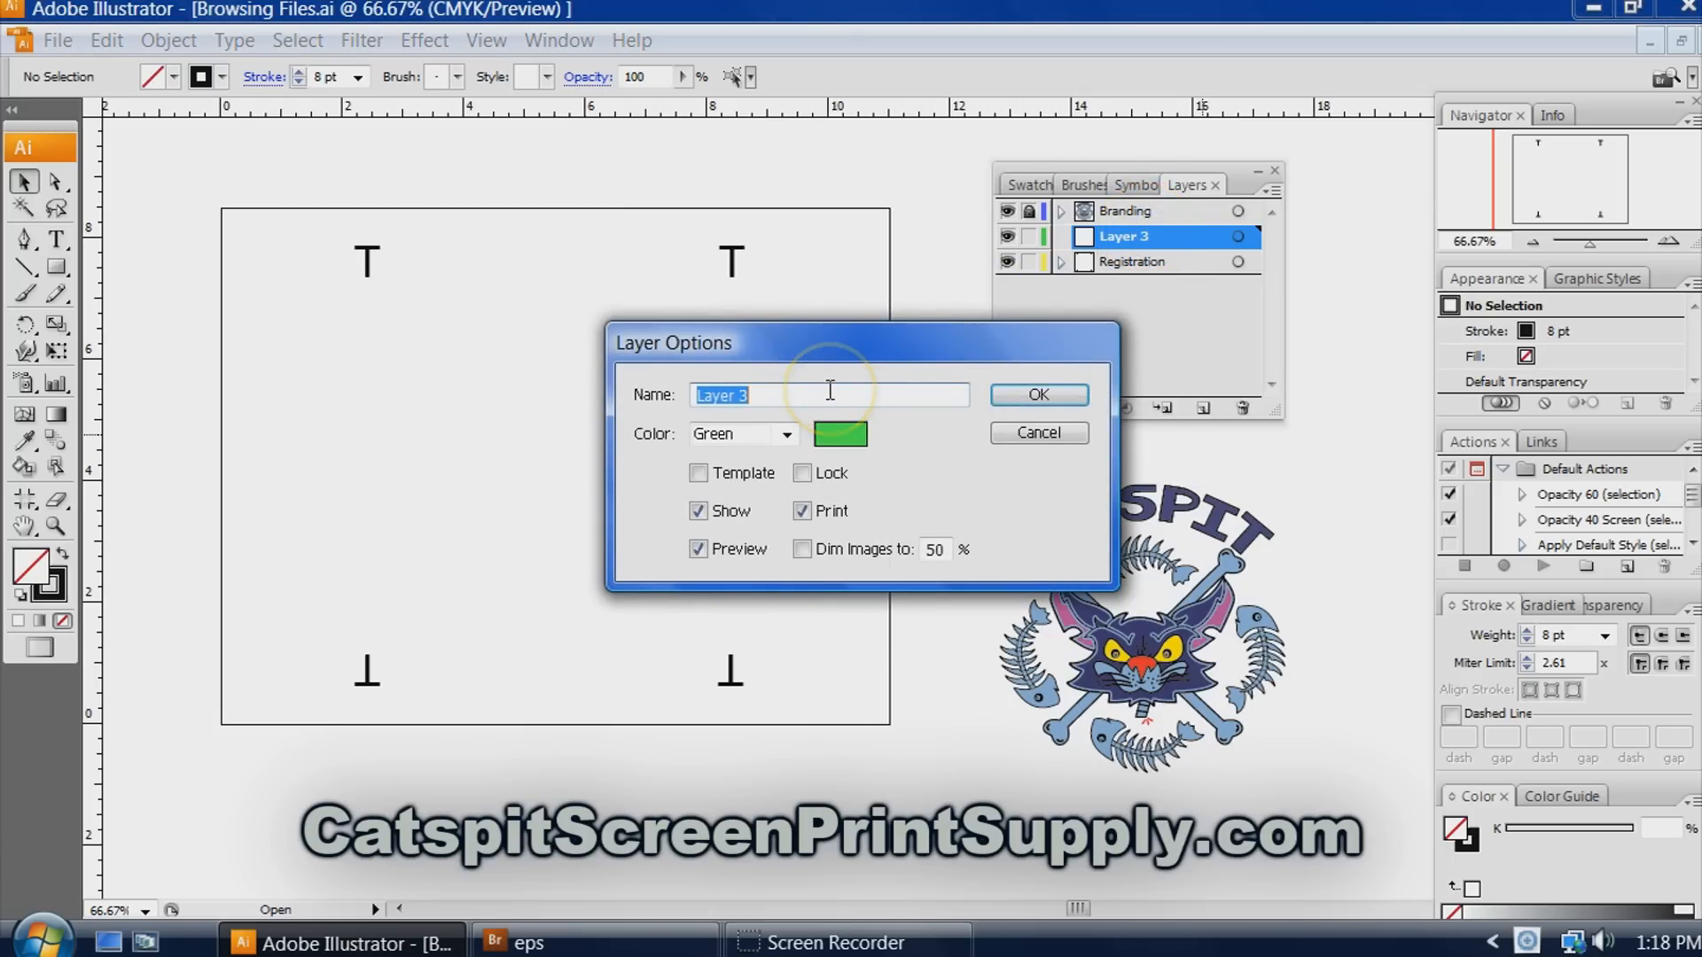
{"action": "type", "text": "Color 1"}
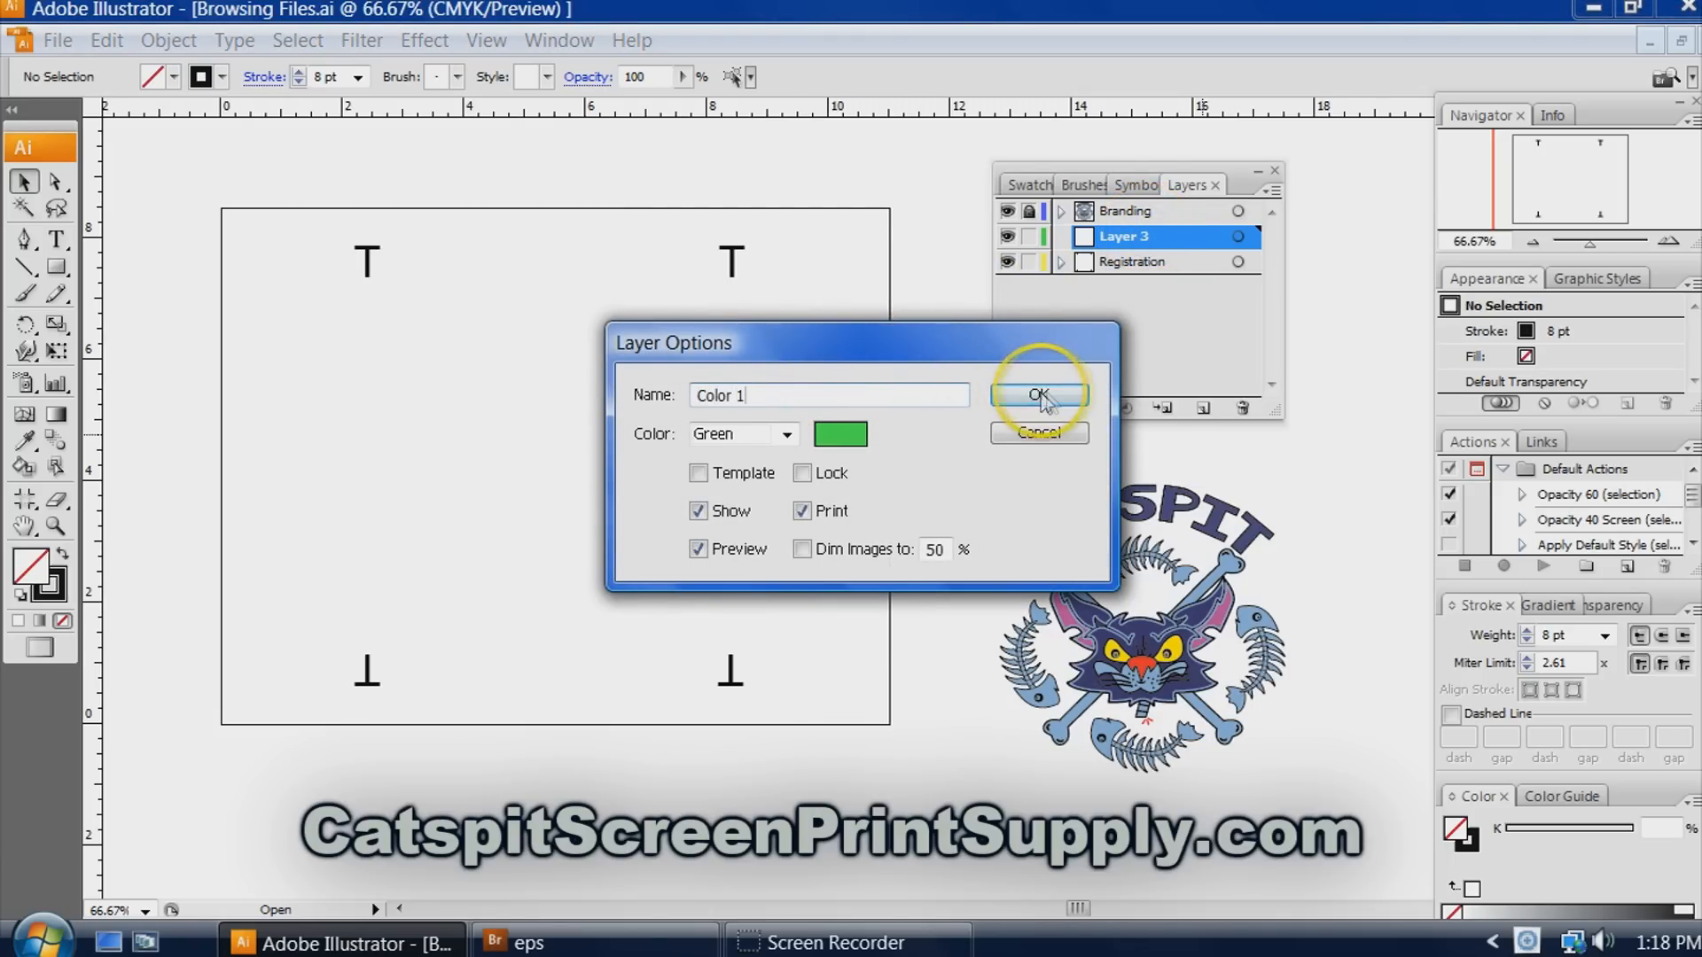
{"action": "left_click", "coordinate": [1036, 394]}
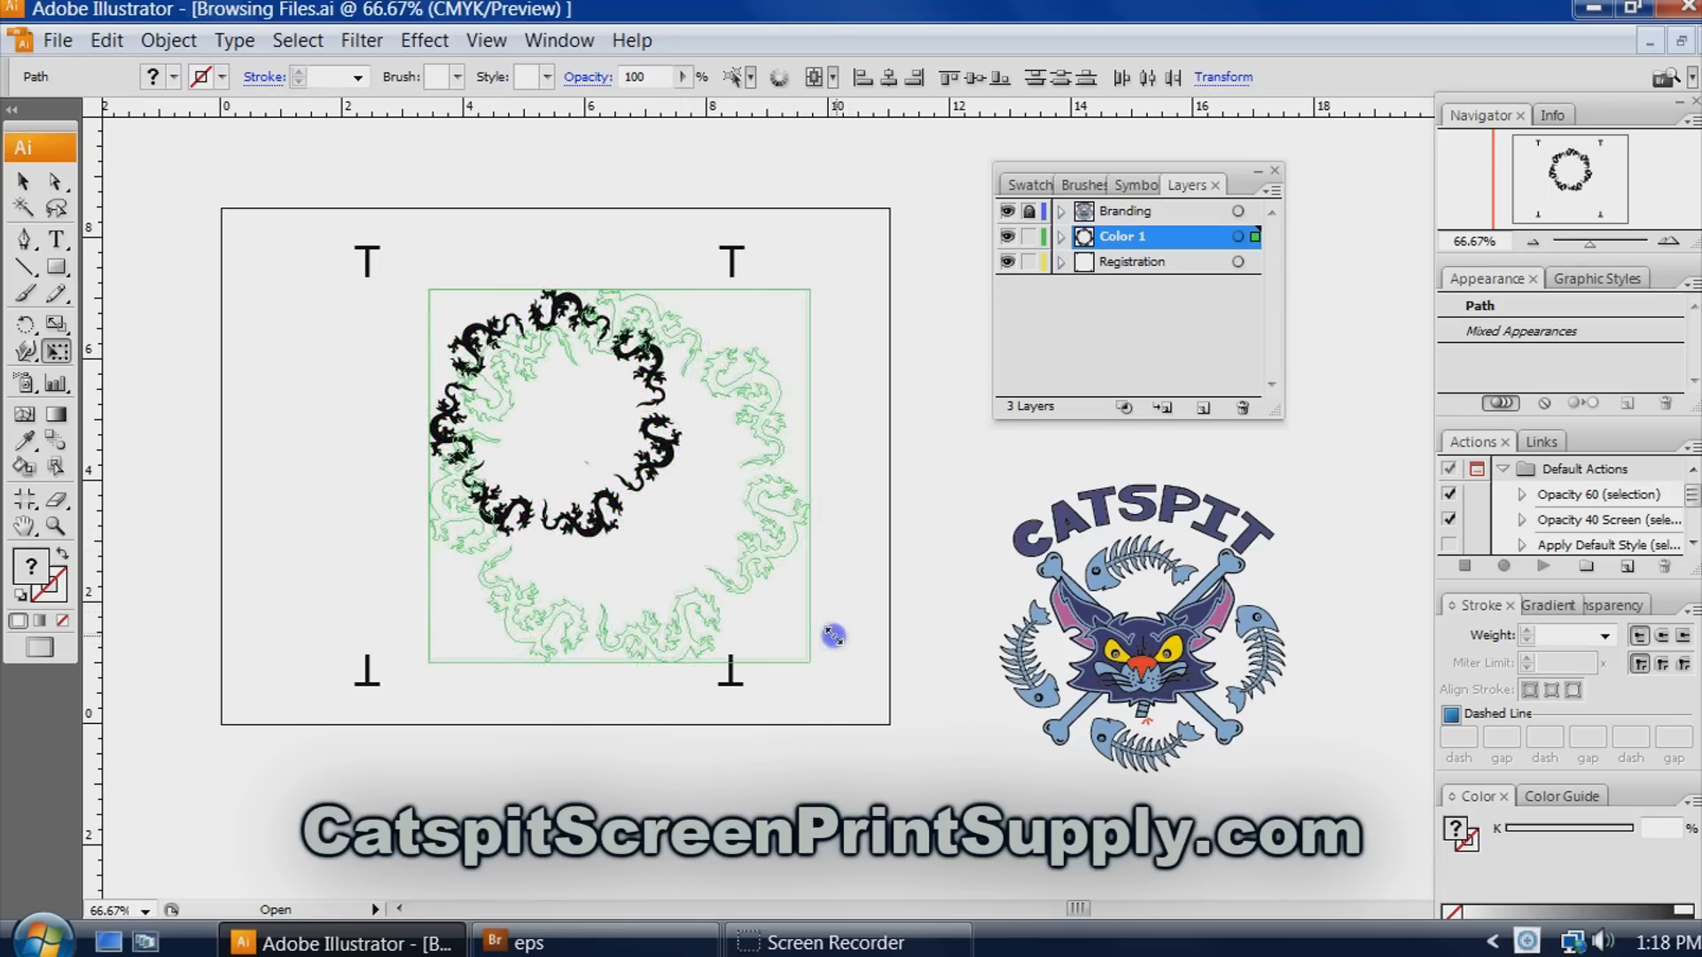
Enlarge the dragon circle to fit between the registration marks, then deselect.
{"action": "left_click", "coordinate": [22, 181]}
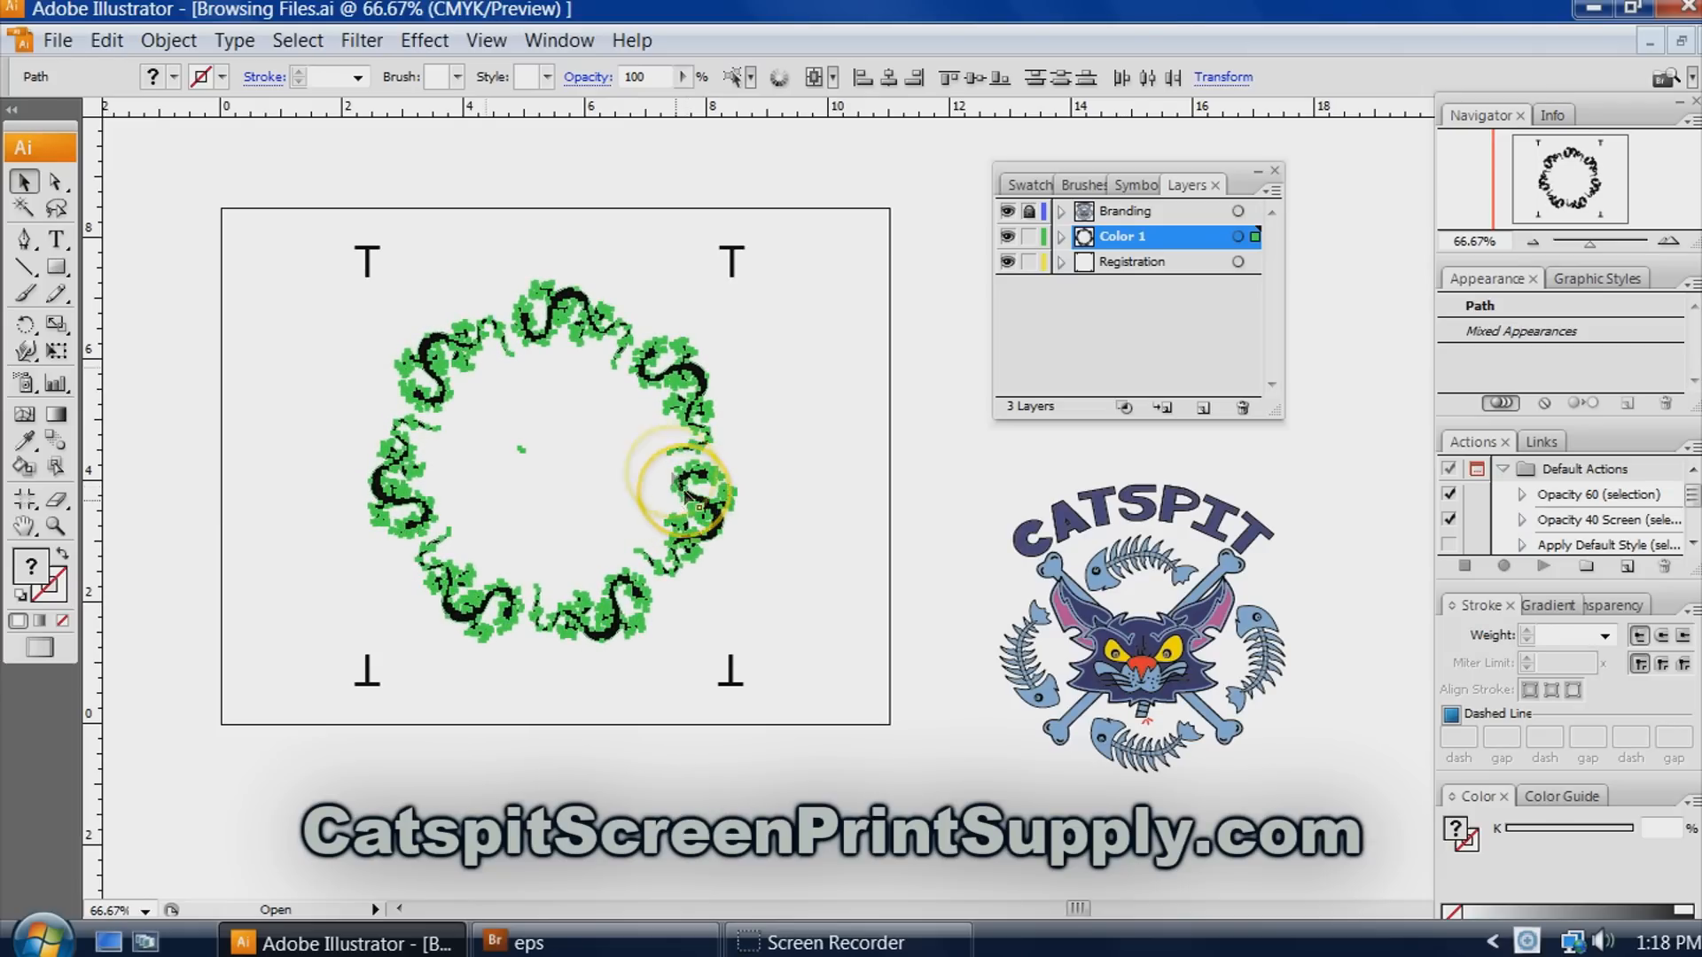
{"action": "left_click", "coordinate": [285, 323]}
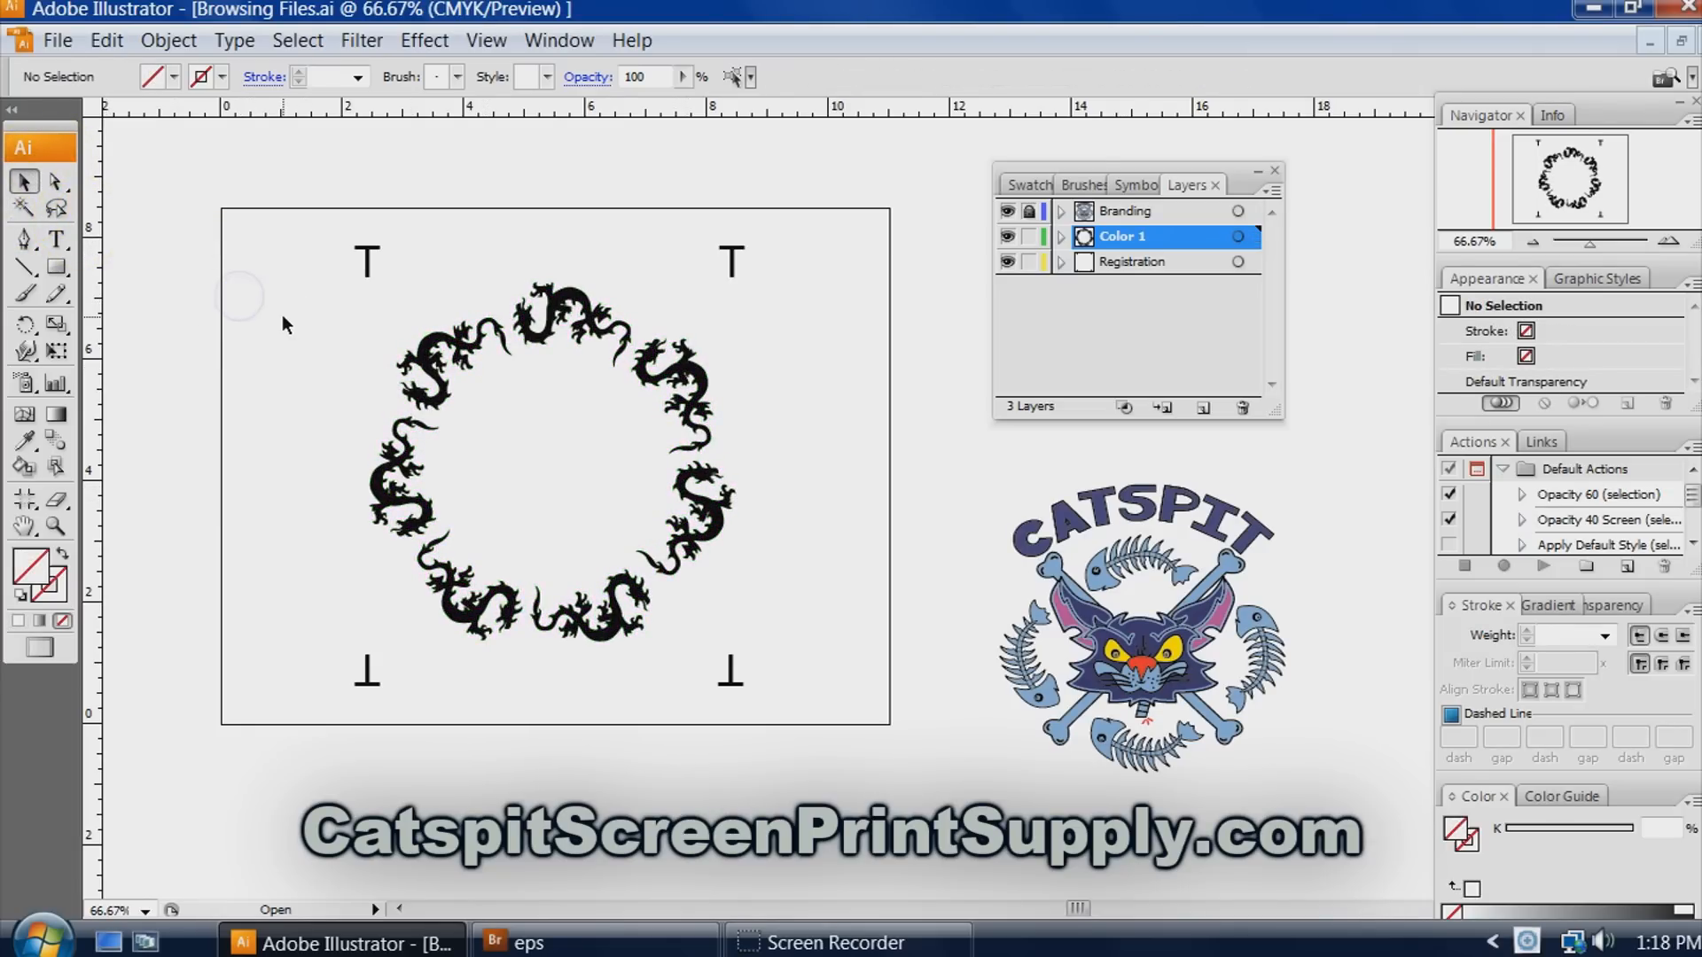
{"action": "mouse_move", "coordinate": [483, 524]}
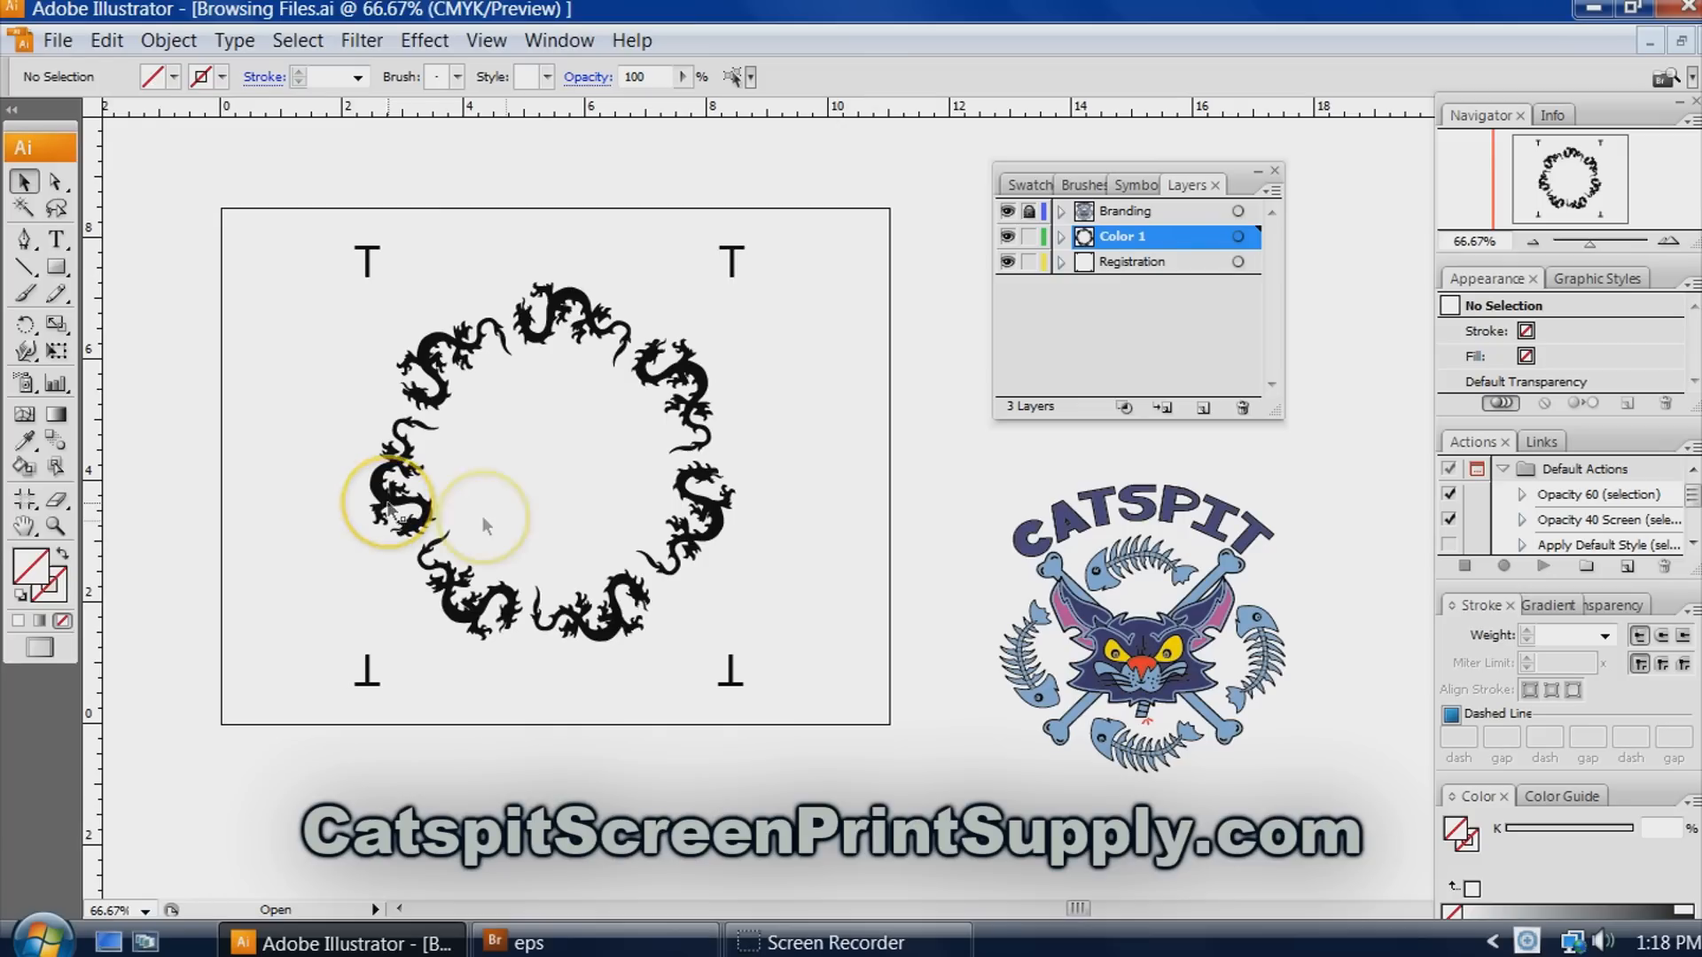
{"action": "mouse_move", "coordinate": [1107, 499]}
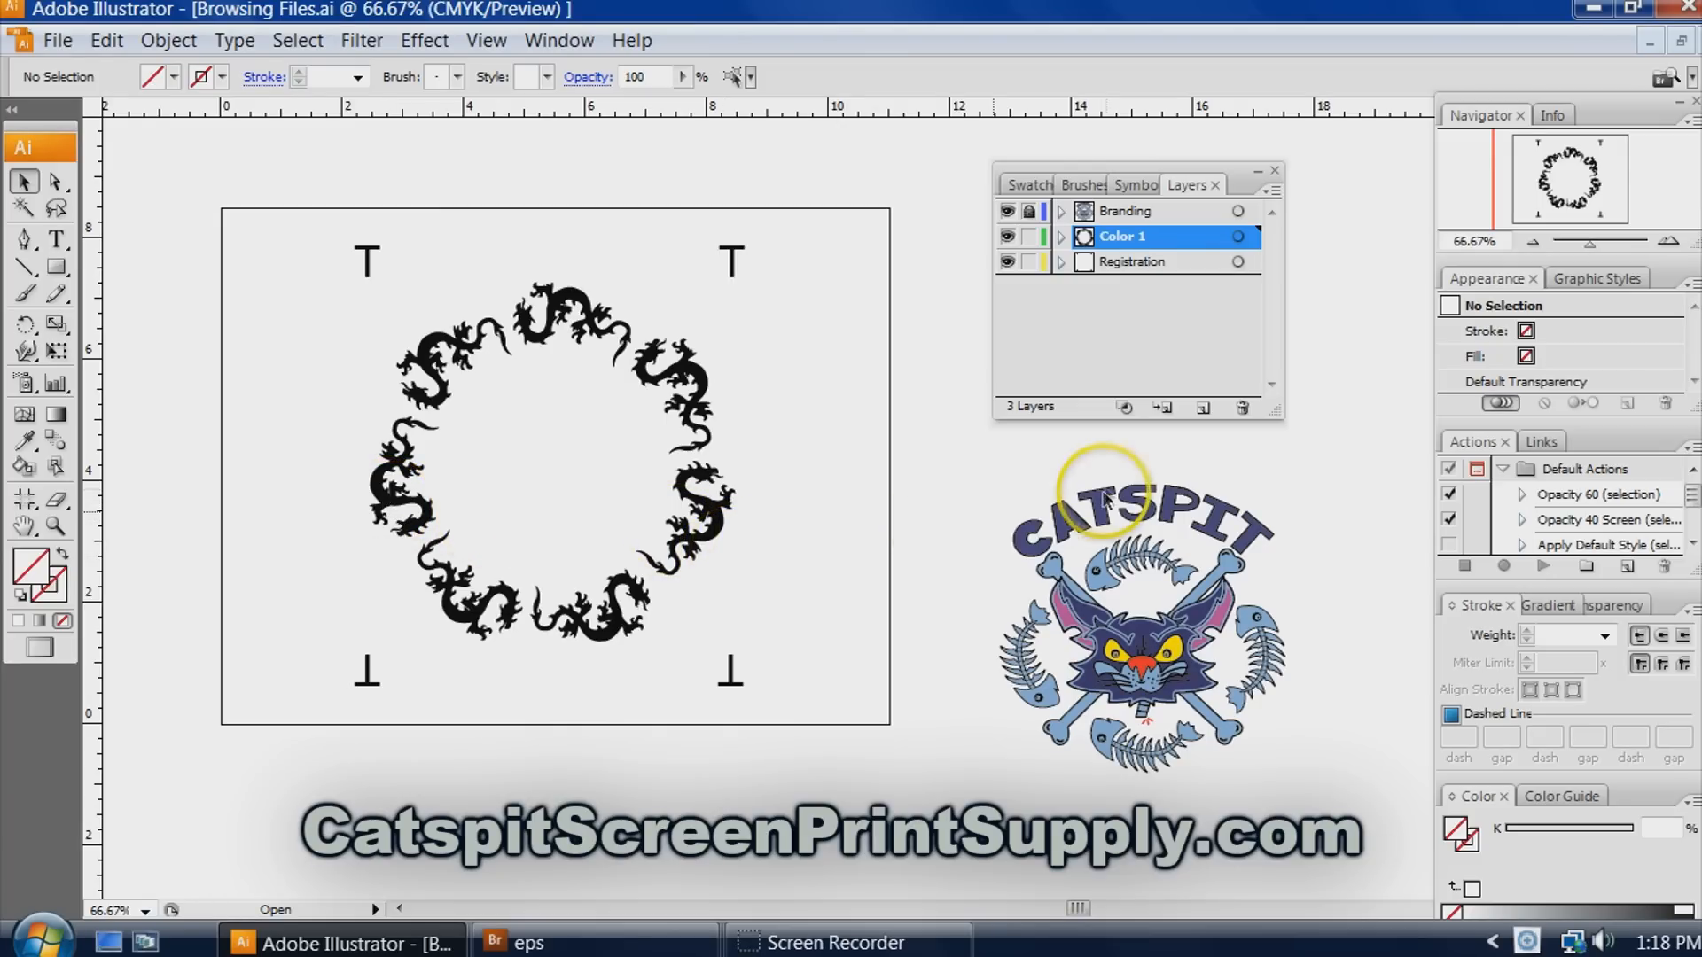
{"action": "mouse_move", "coordinate": [652, 944]}
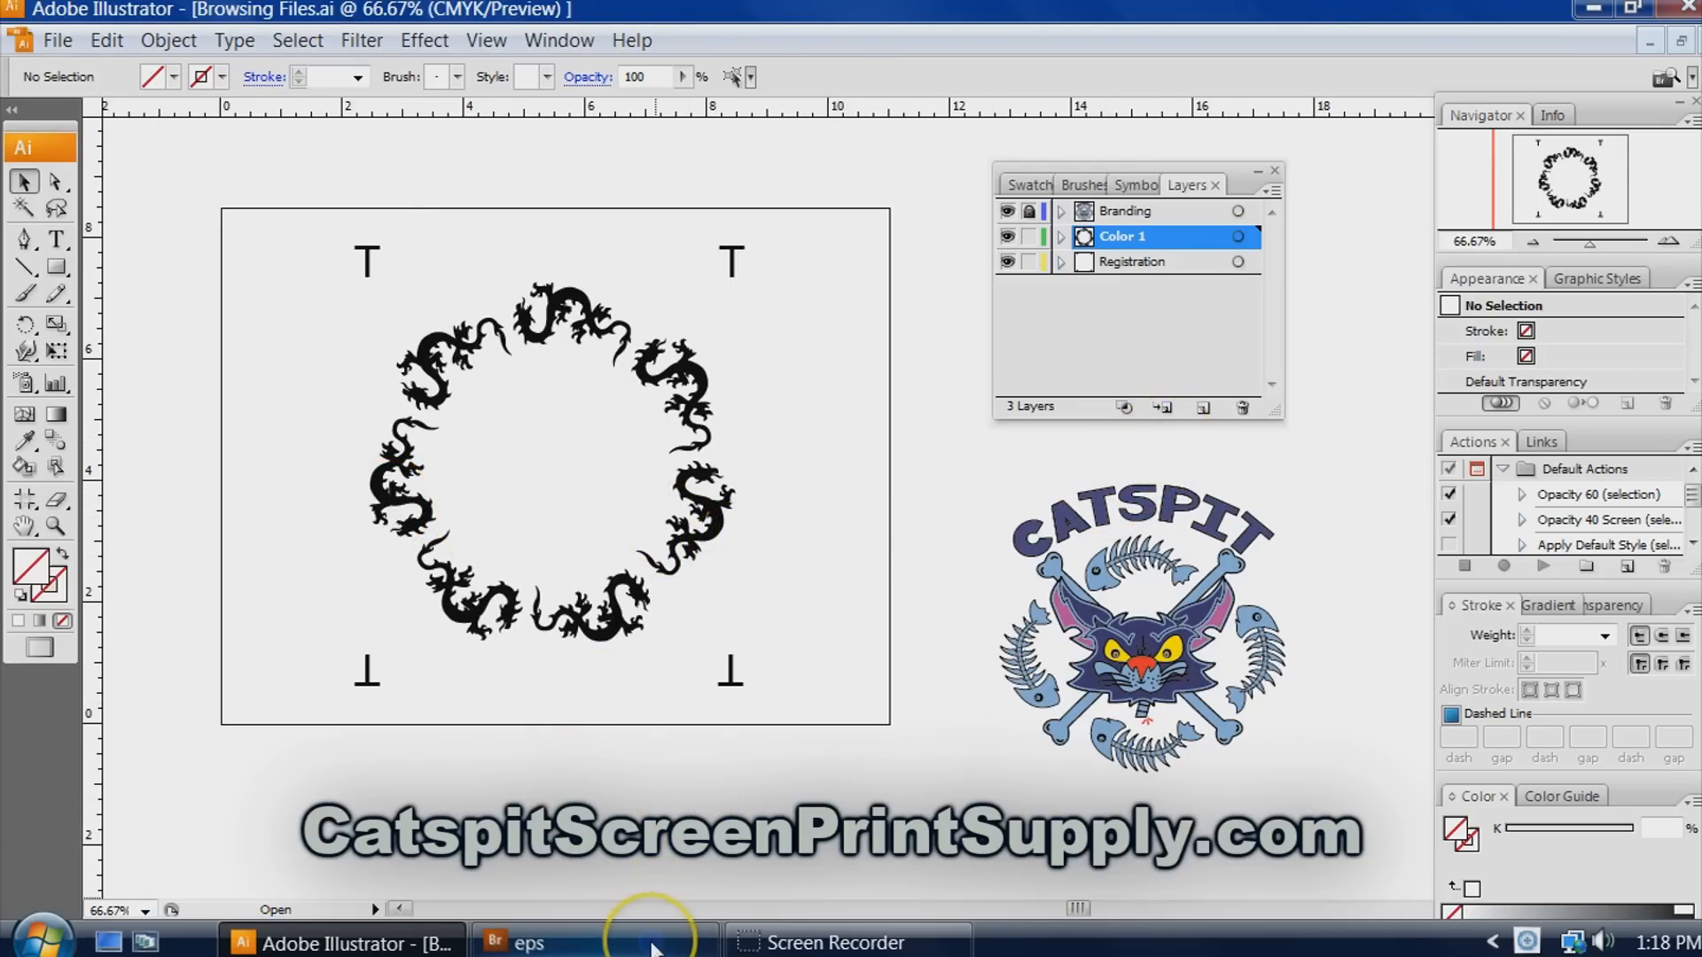
Back in Bridge, find the tribal flower flwrtrb.eps and open it in Illustrator.
{"action": "left_click", "coordinate": [529, 942]}
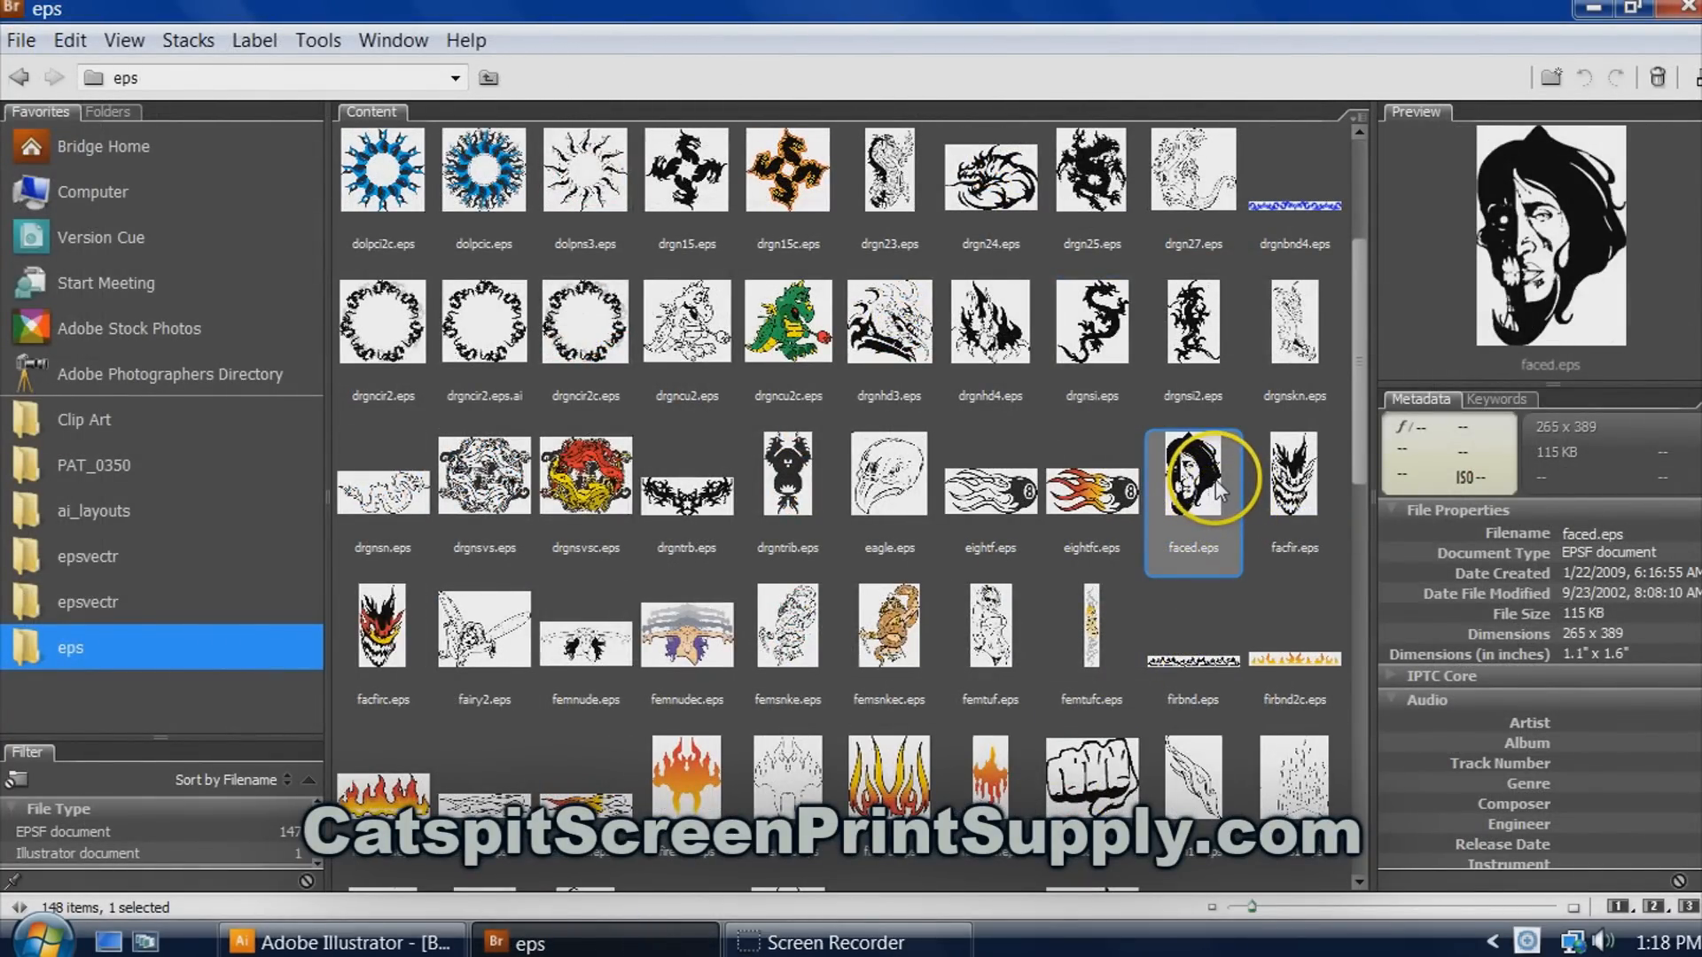
{"action": "scroll", "scroll_direction": "down", "scroll_amount": 3}
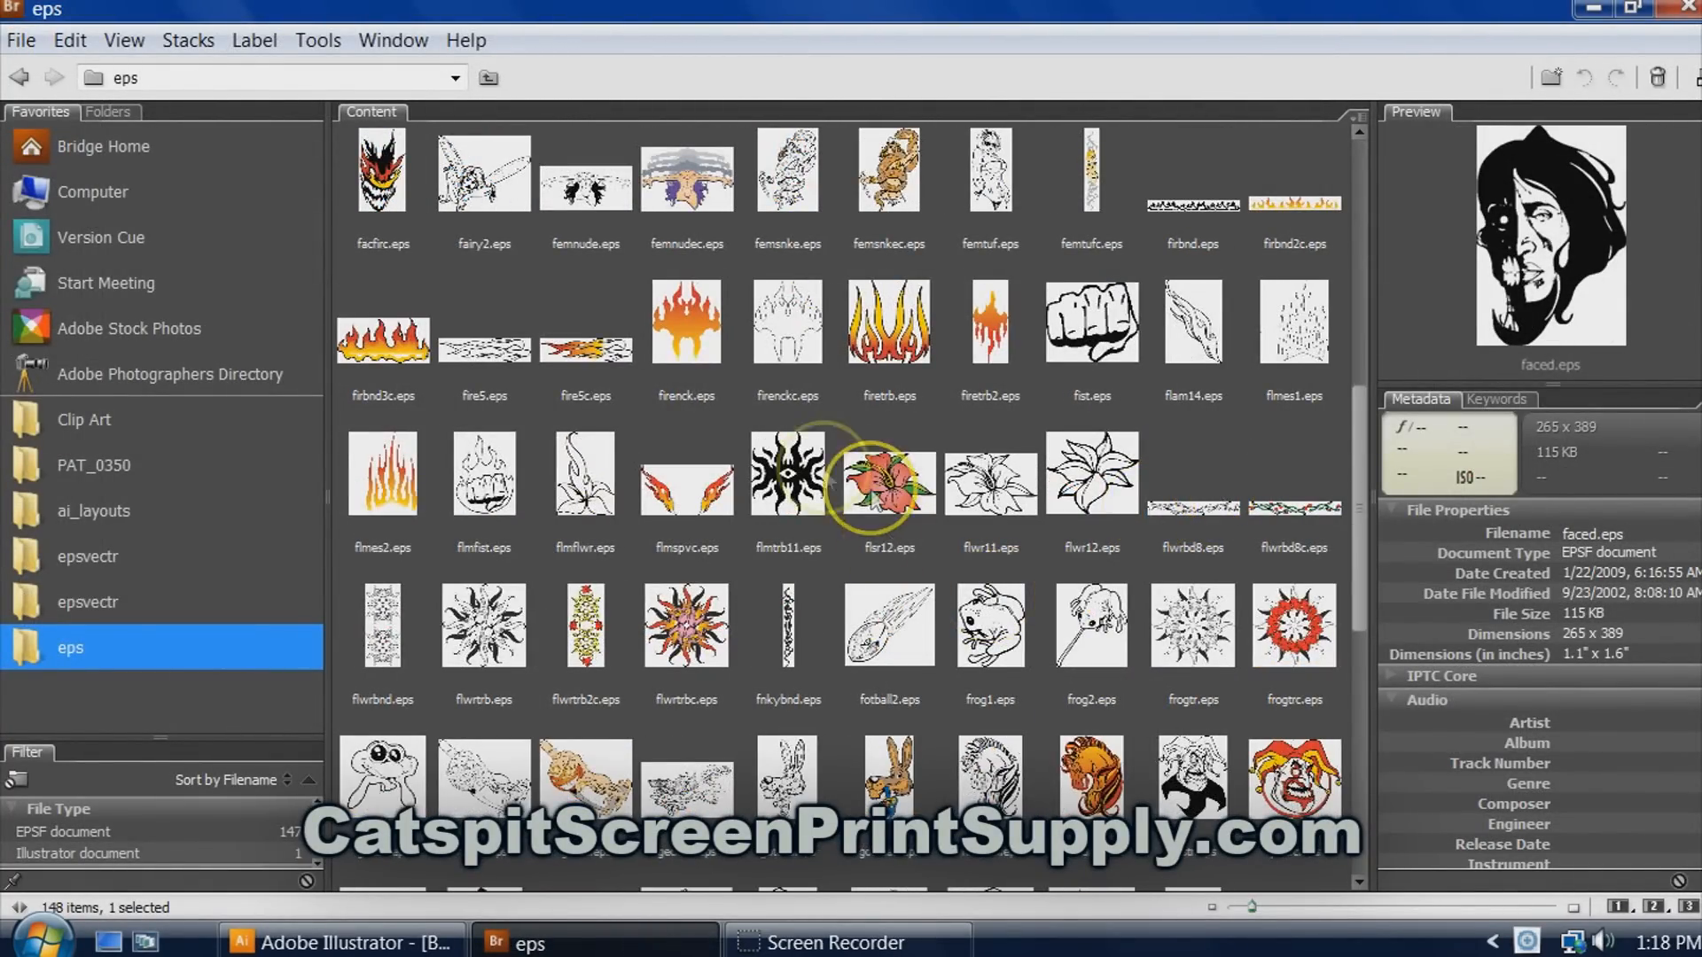
{"action": "left_click", "coordinate": [787, 471]}
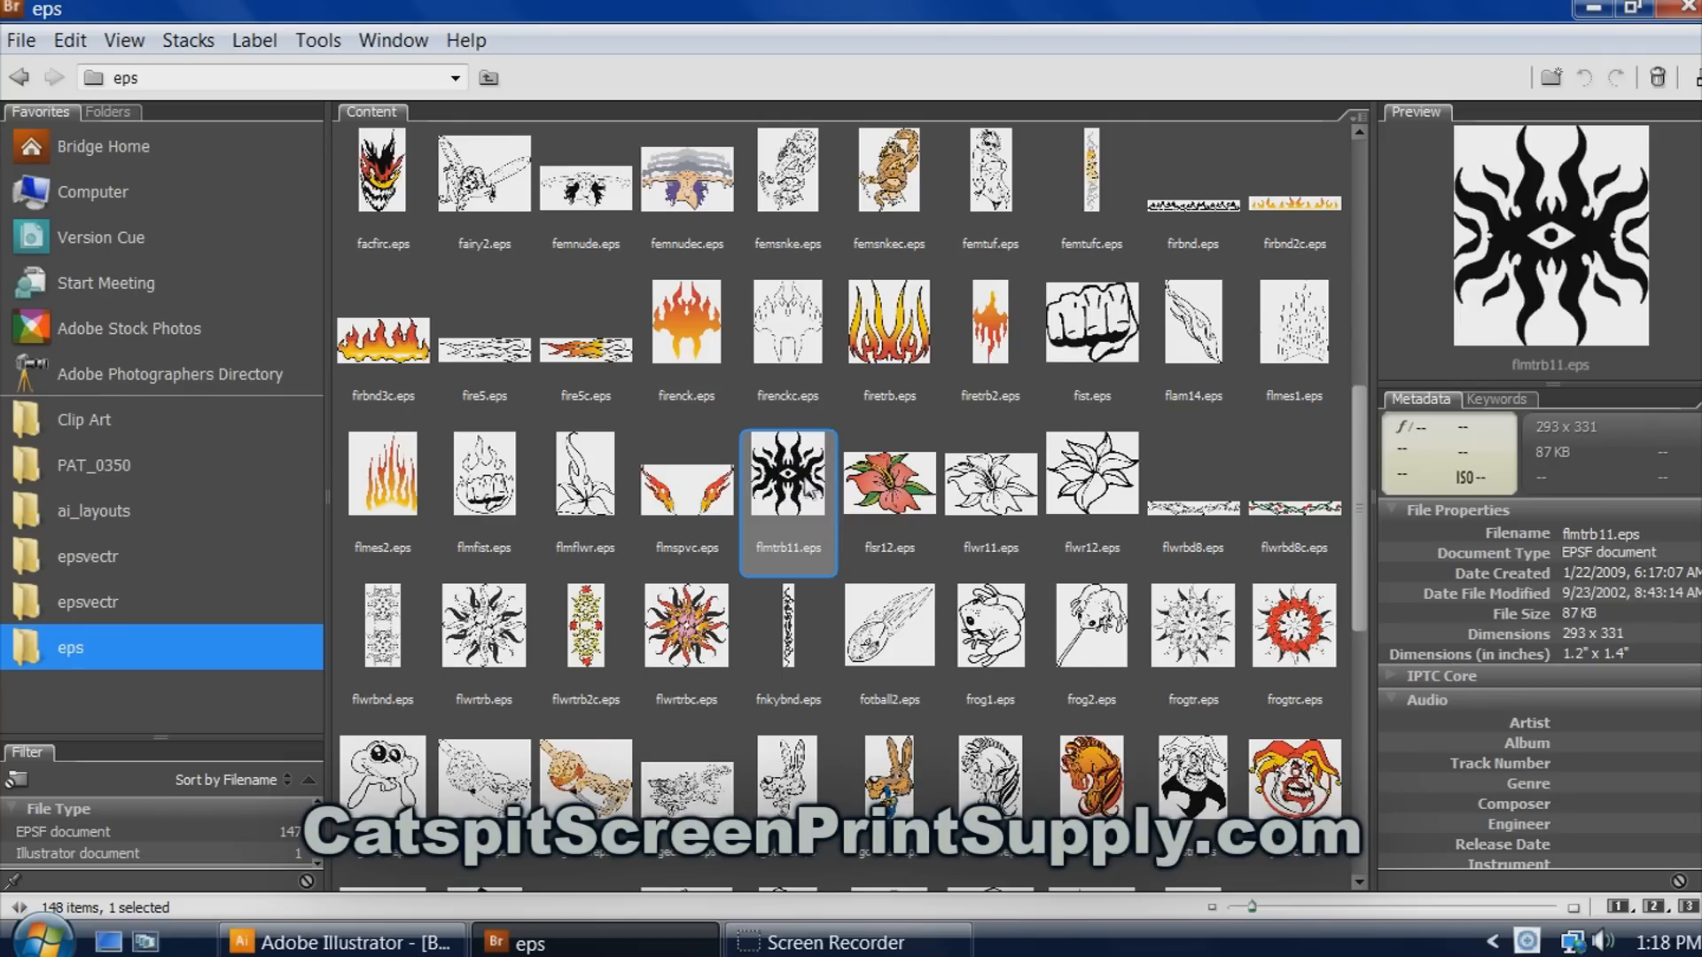
{"action": "left_click", "coordinate": [483, 624]}
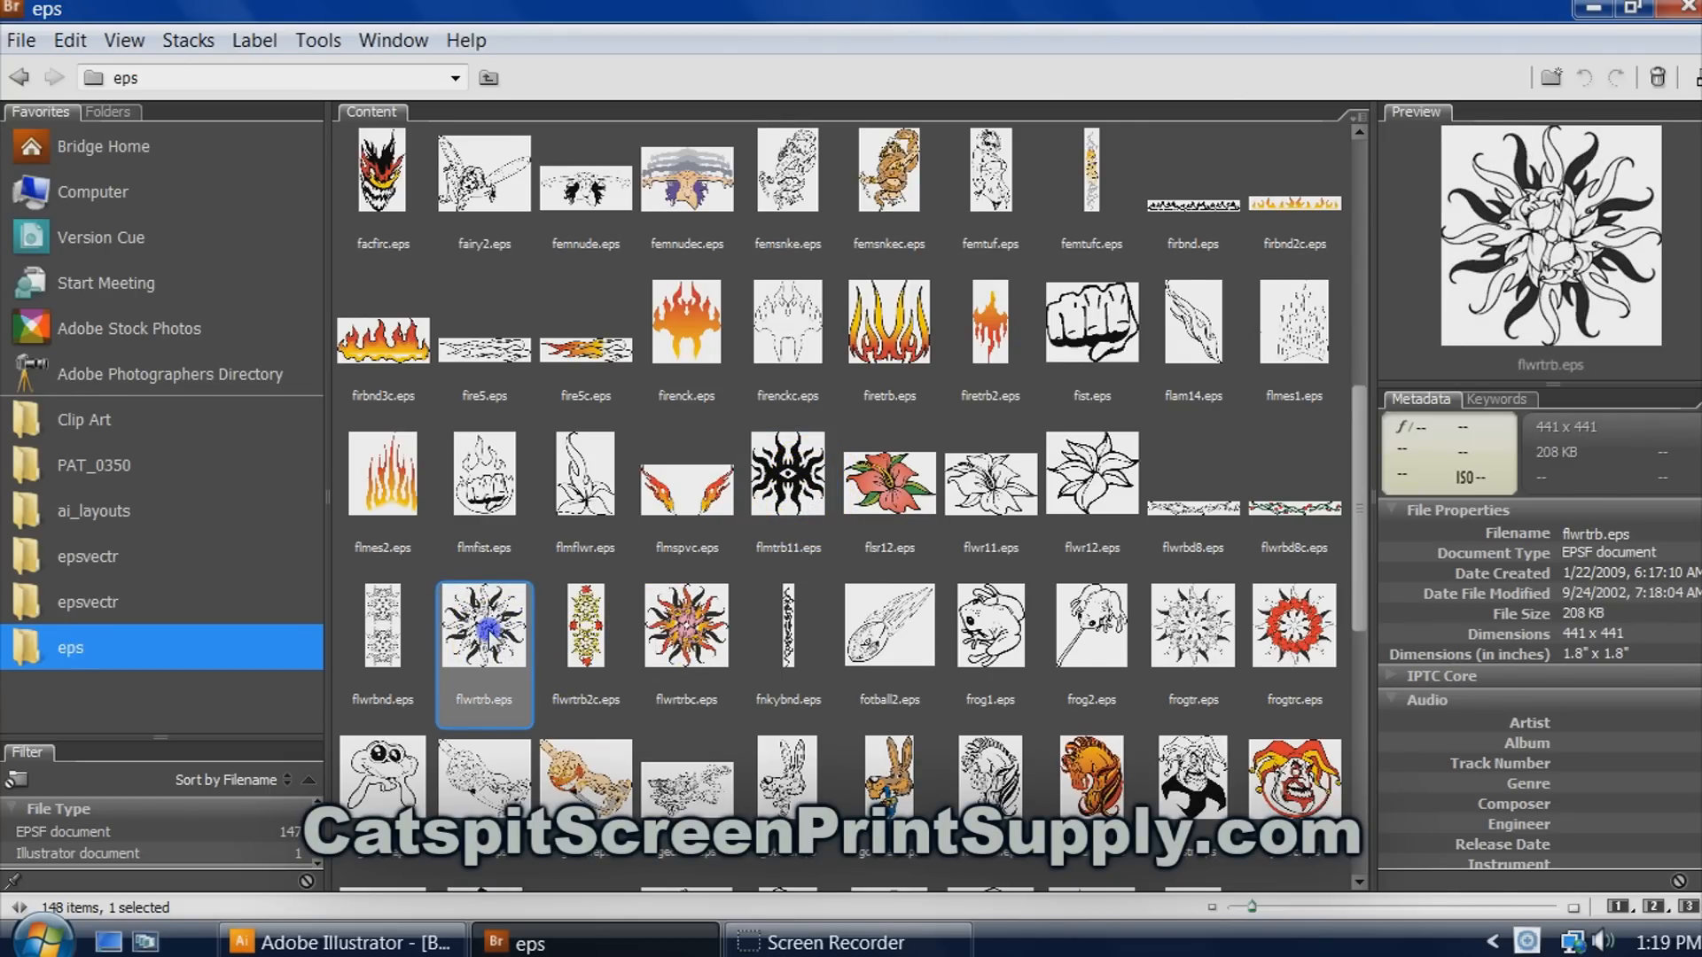
{"action": "double_click", "coordinate": [483, 624]}
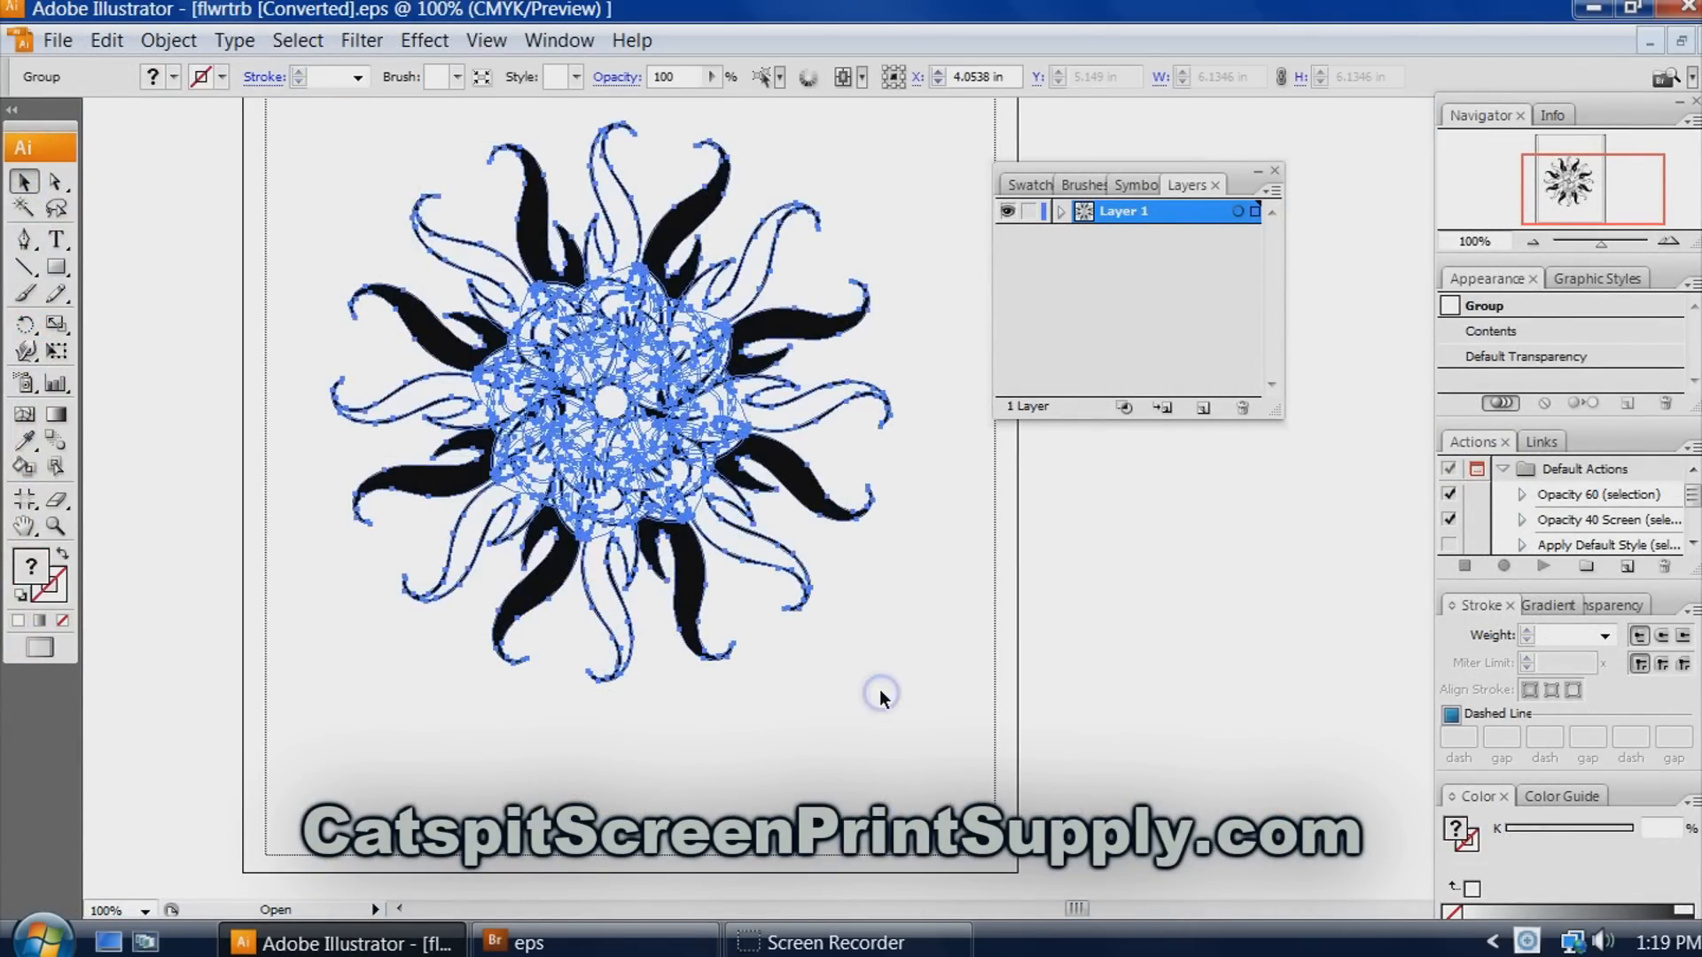
{"action": "mouse_move", "coordinate": [487, 40]}
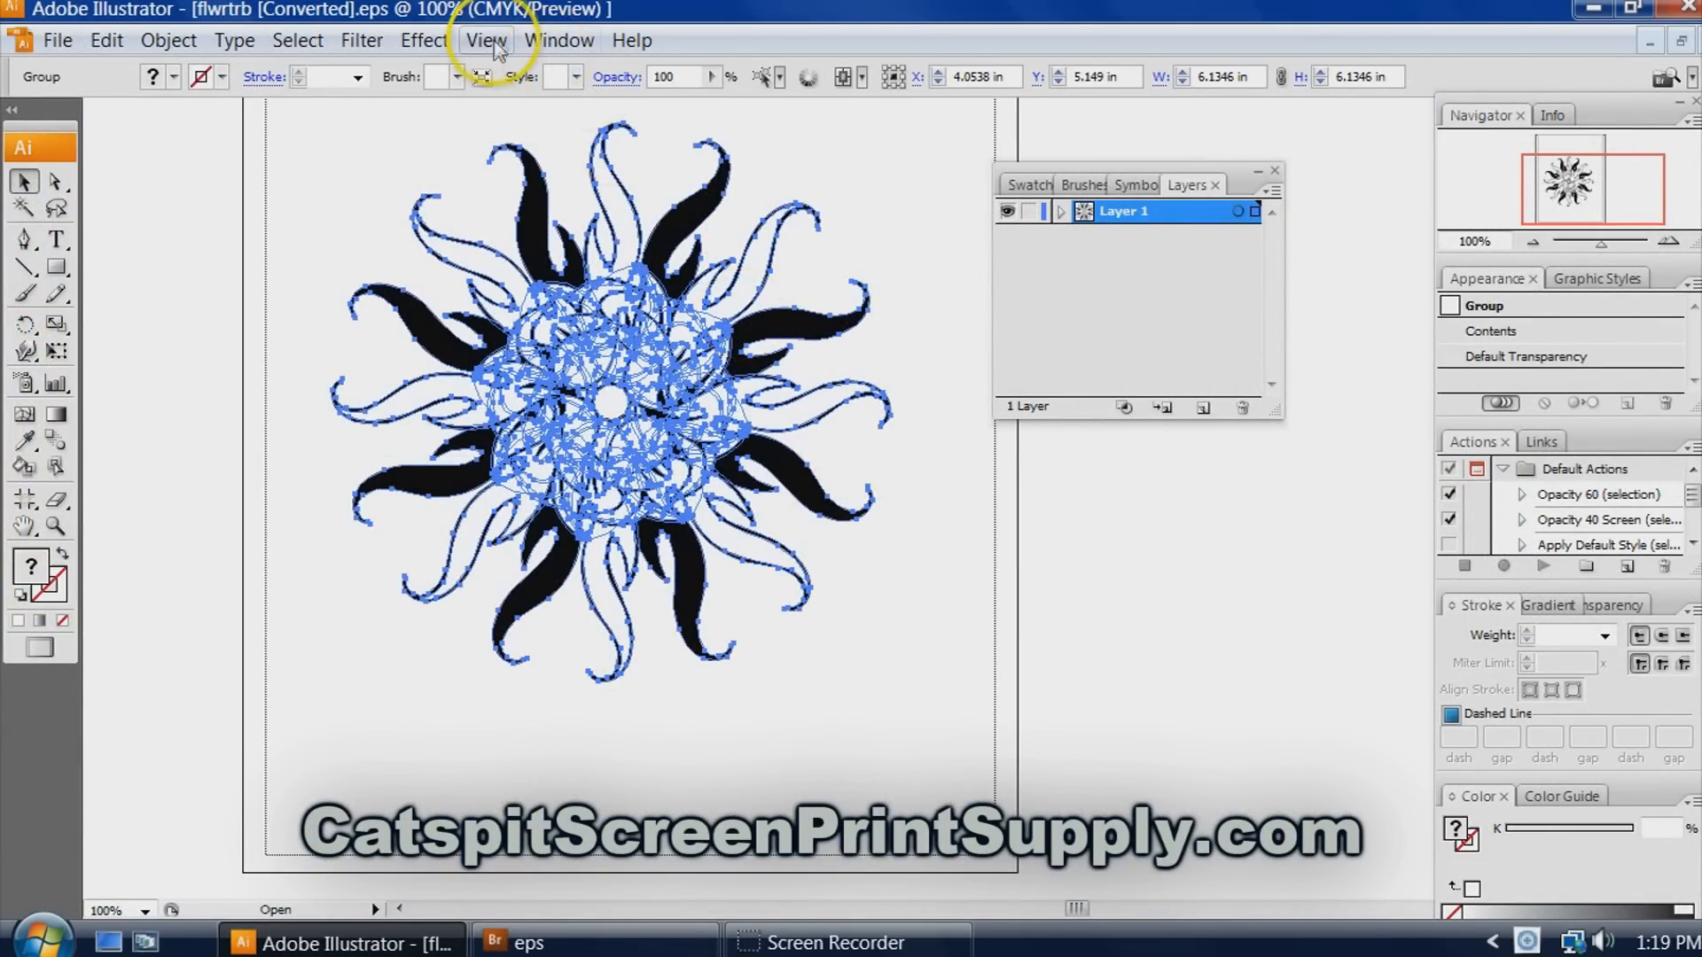
Return to Browsing Files.ai through the Window menu's document list.
{"action": "left_click", "coordinate": [558, 40]}
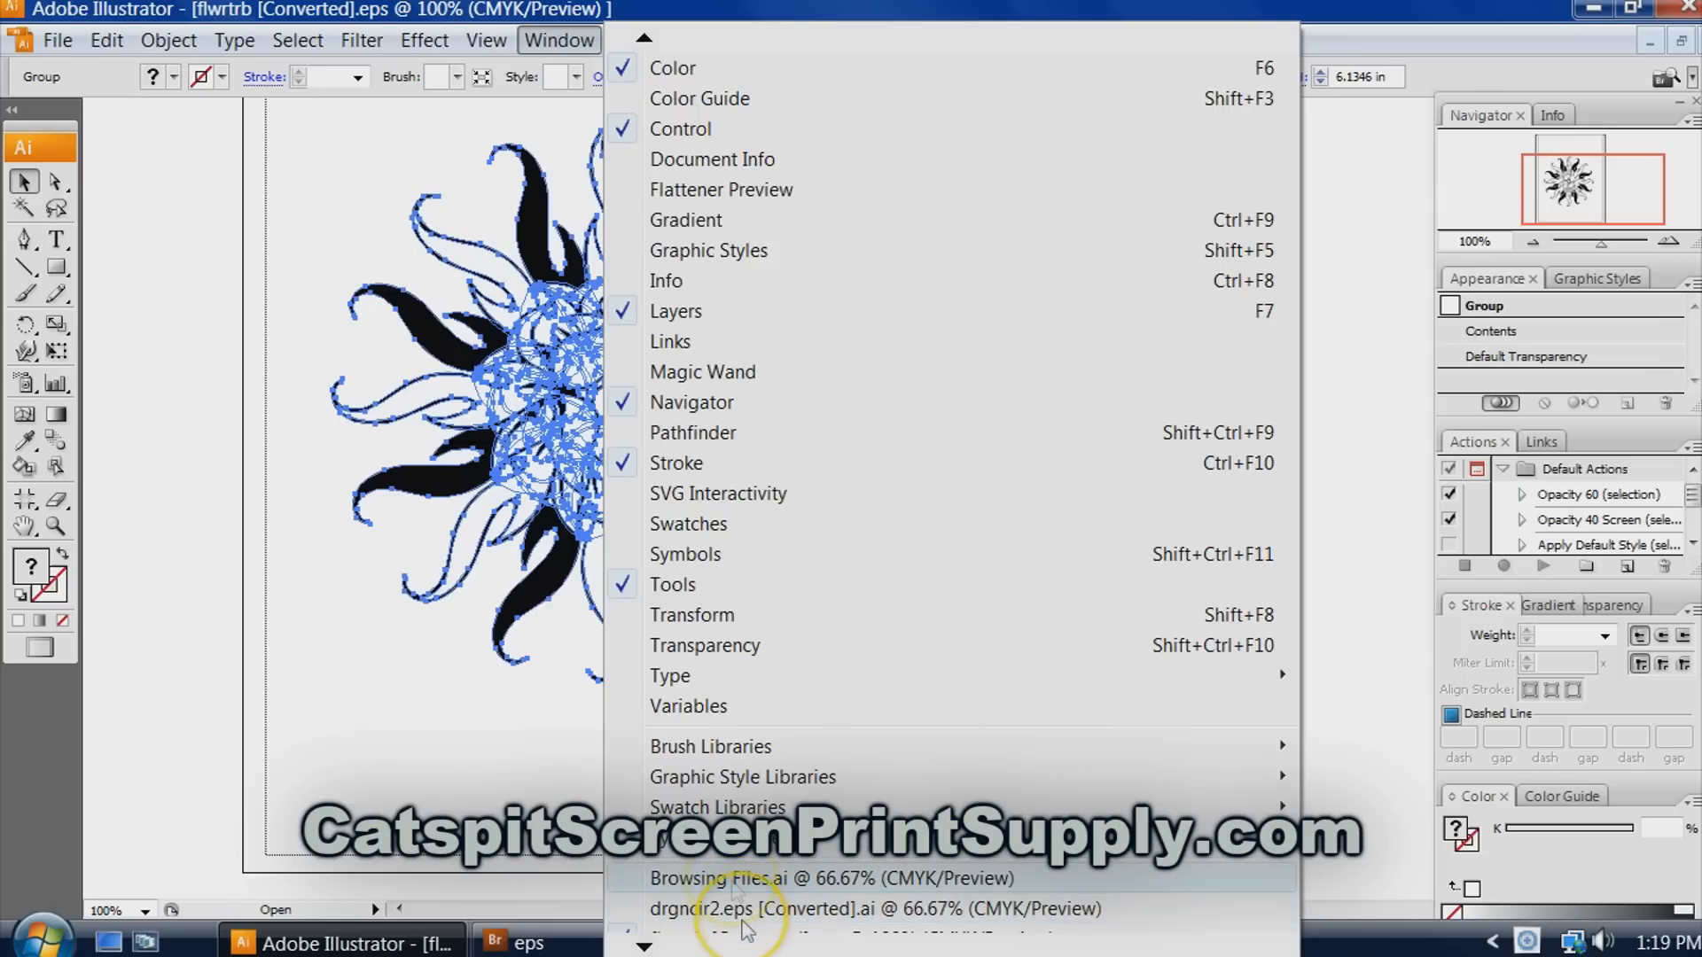
{"action": "left_click", "coordinate": [832, 879]}
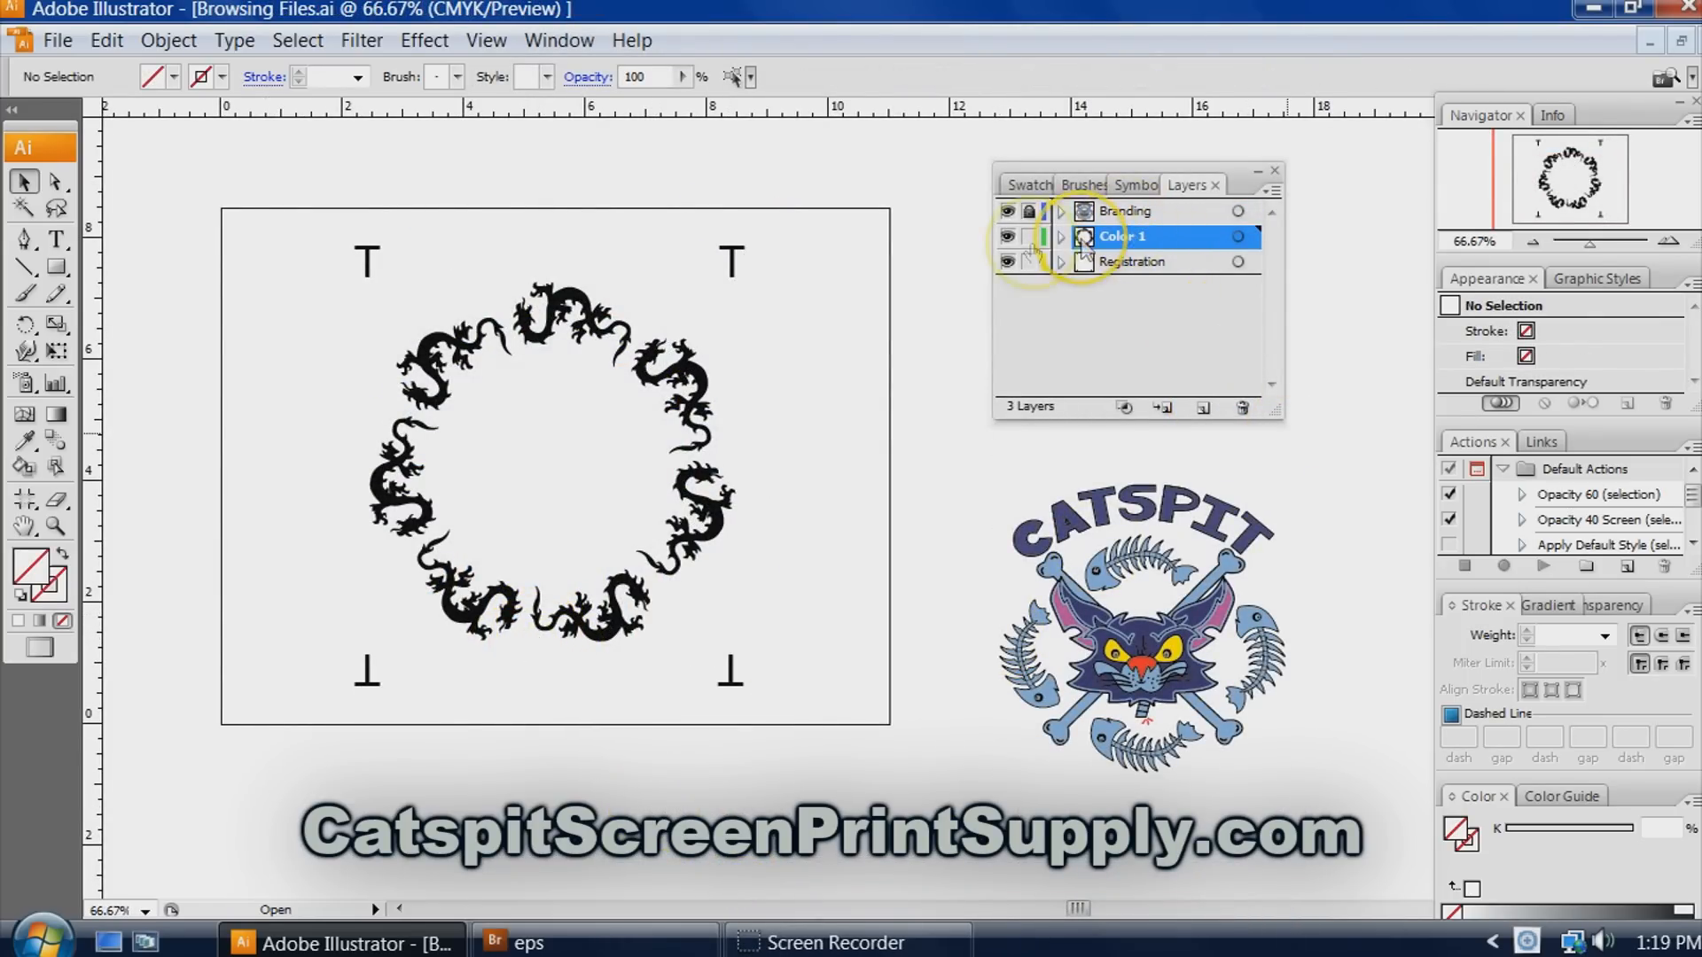
Add a new layer named Color 2 with Blue as its layer colour.
{"action": "left_click", "coordinate": [1162, 407]}
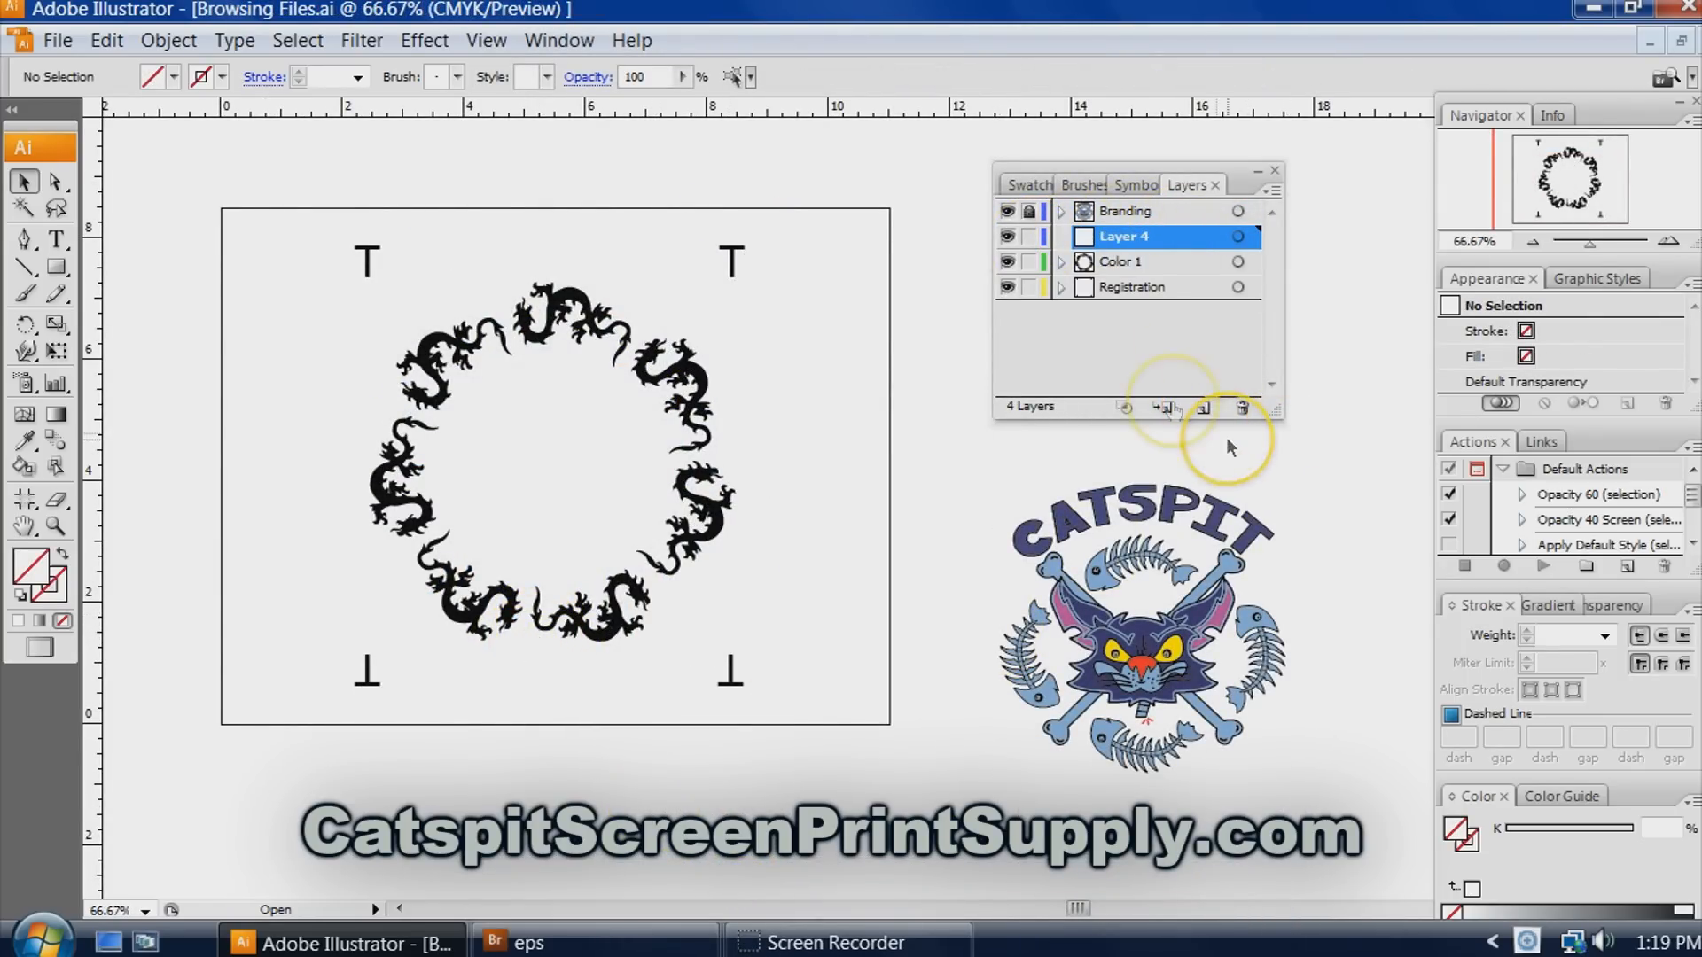
{"action": "double_click", "coordinate": [1123, 236]}
{"action": "type", "text": "Color 2"}
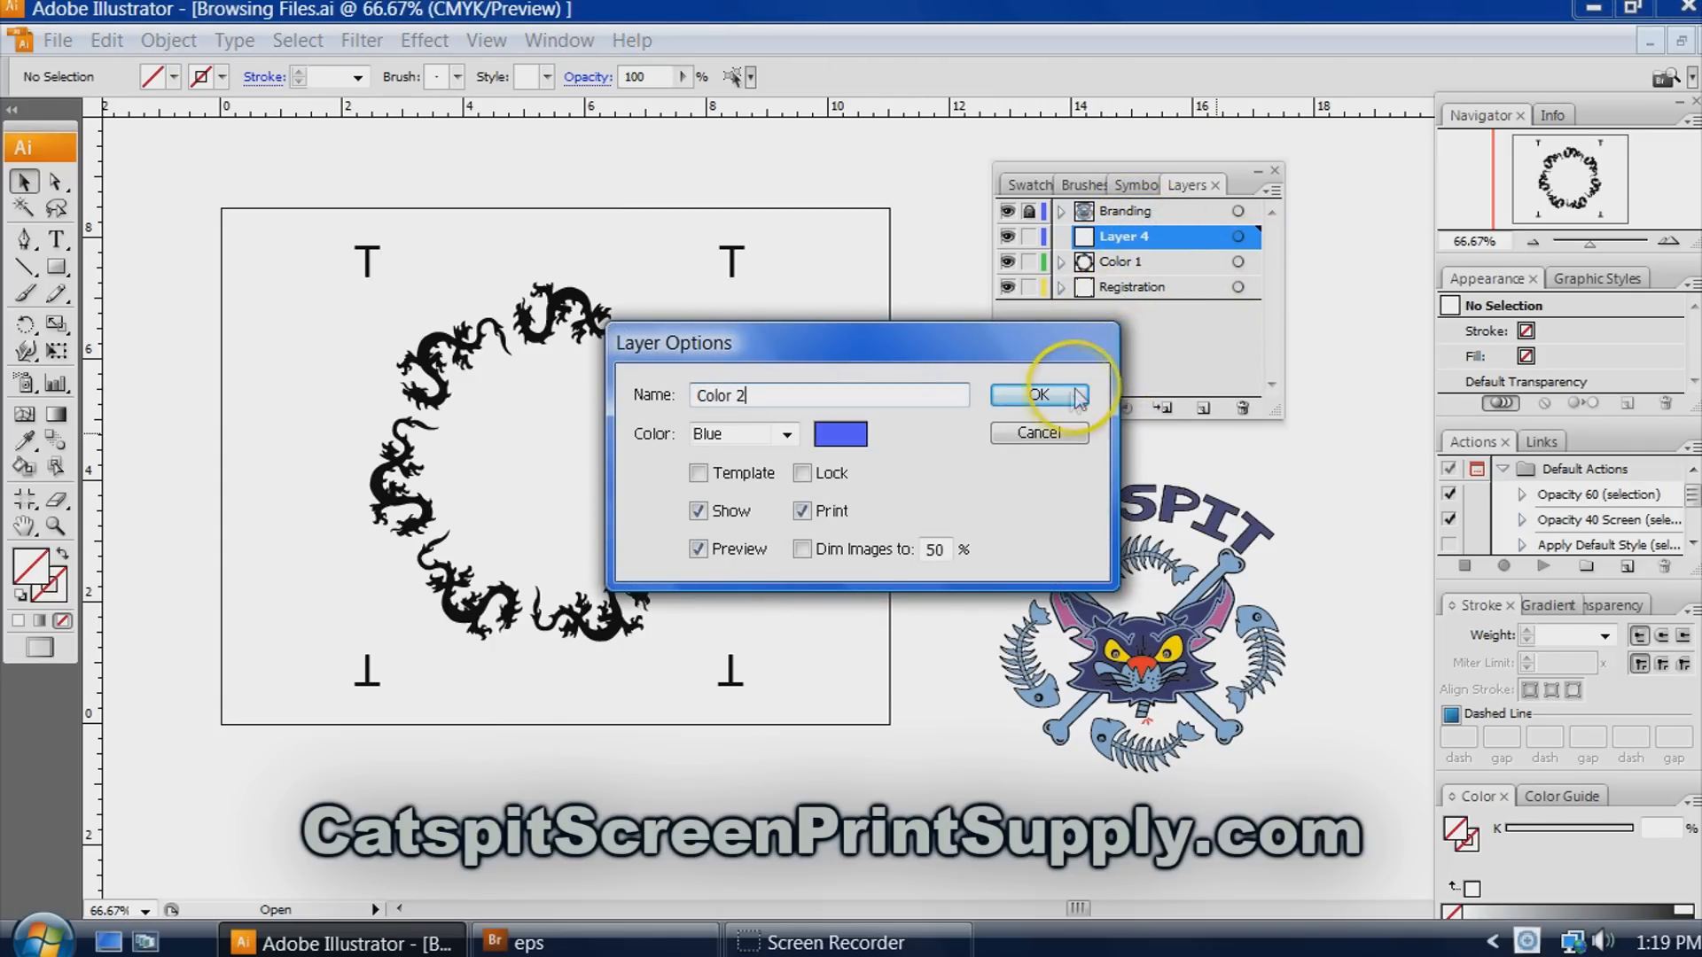
{"action": "left_click", "coordinate": [1036, 392]}
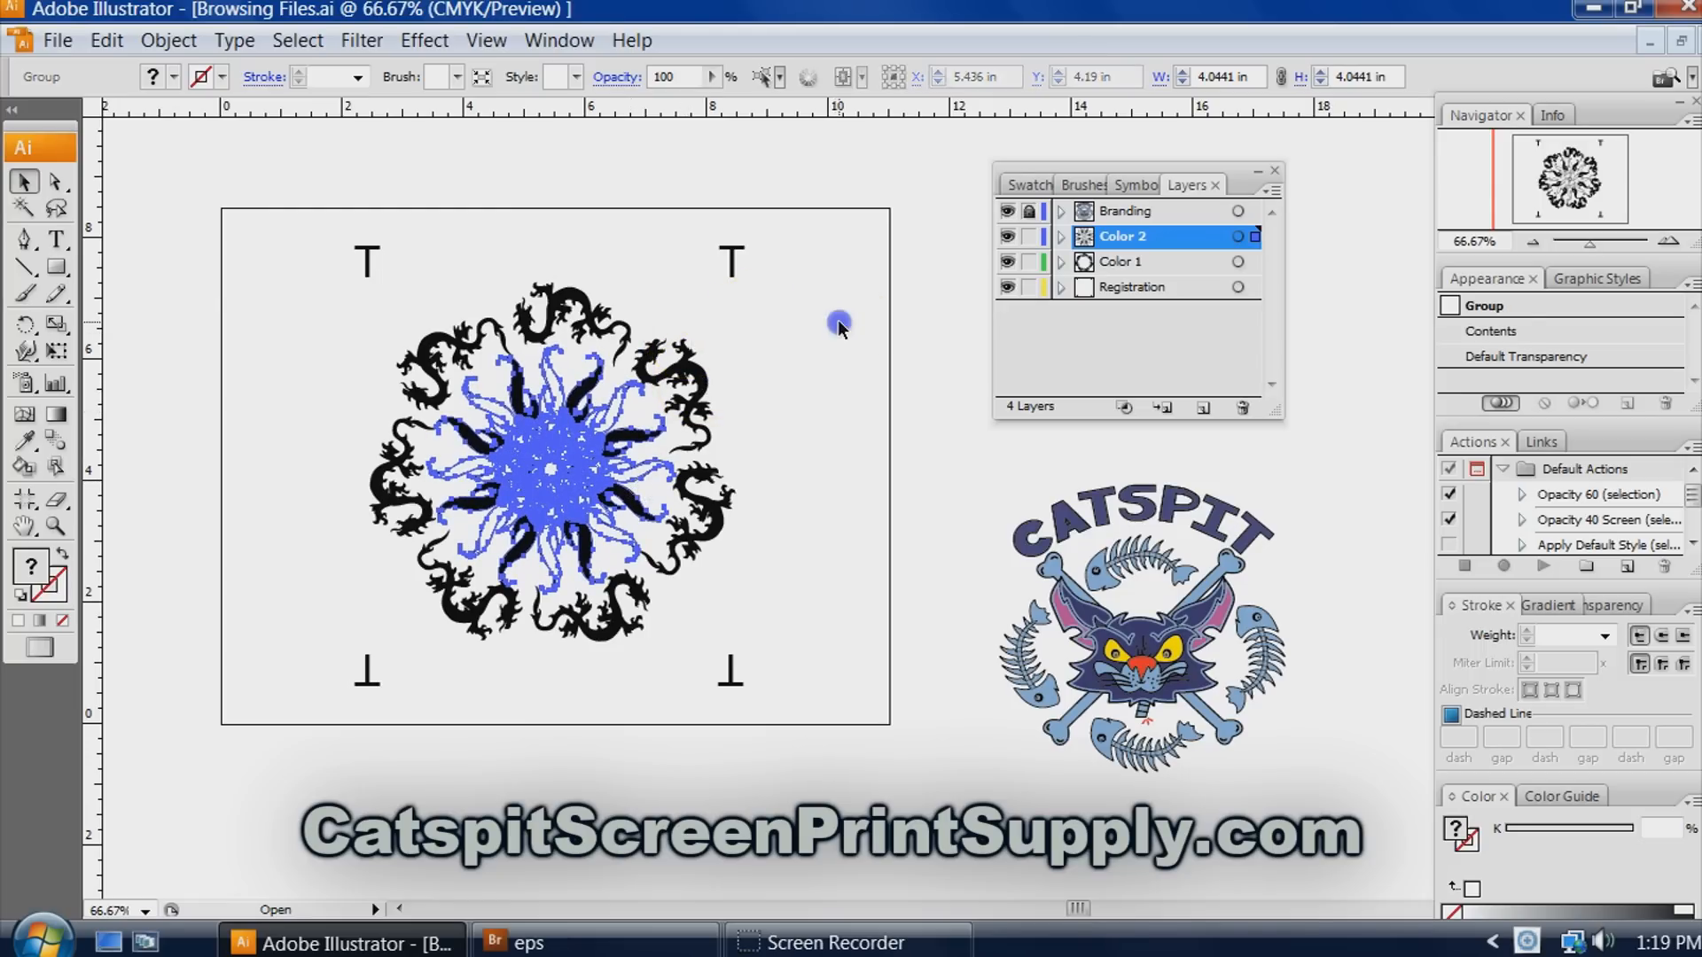
Hide and reshow the Color 2 and Color 1 layers to inspect each, then add Layer 5.
{"action": "left_click", "coordinate": [818, 570]}
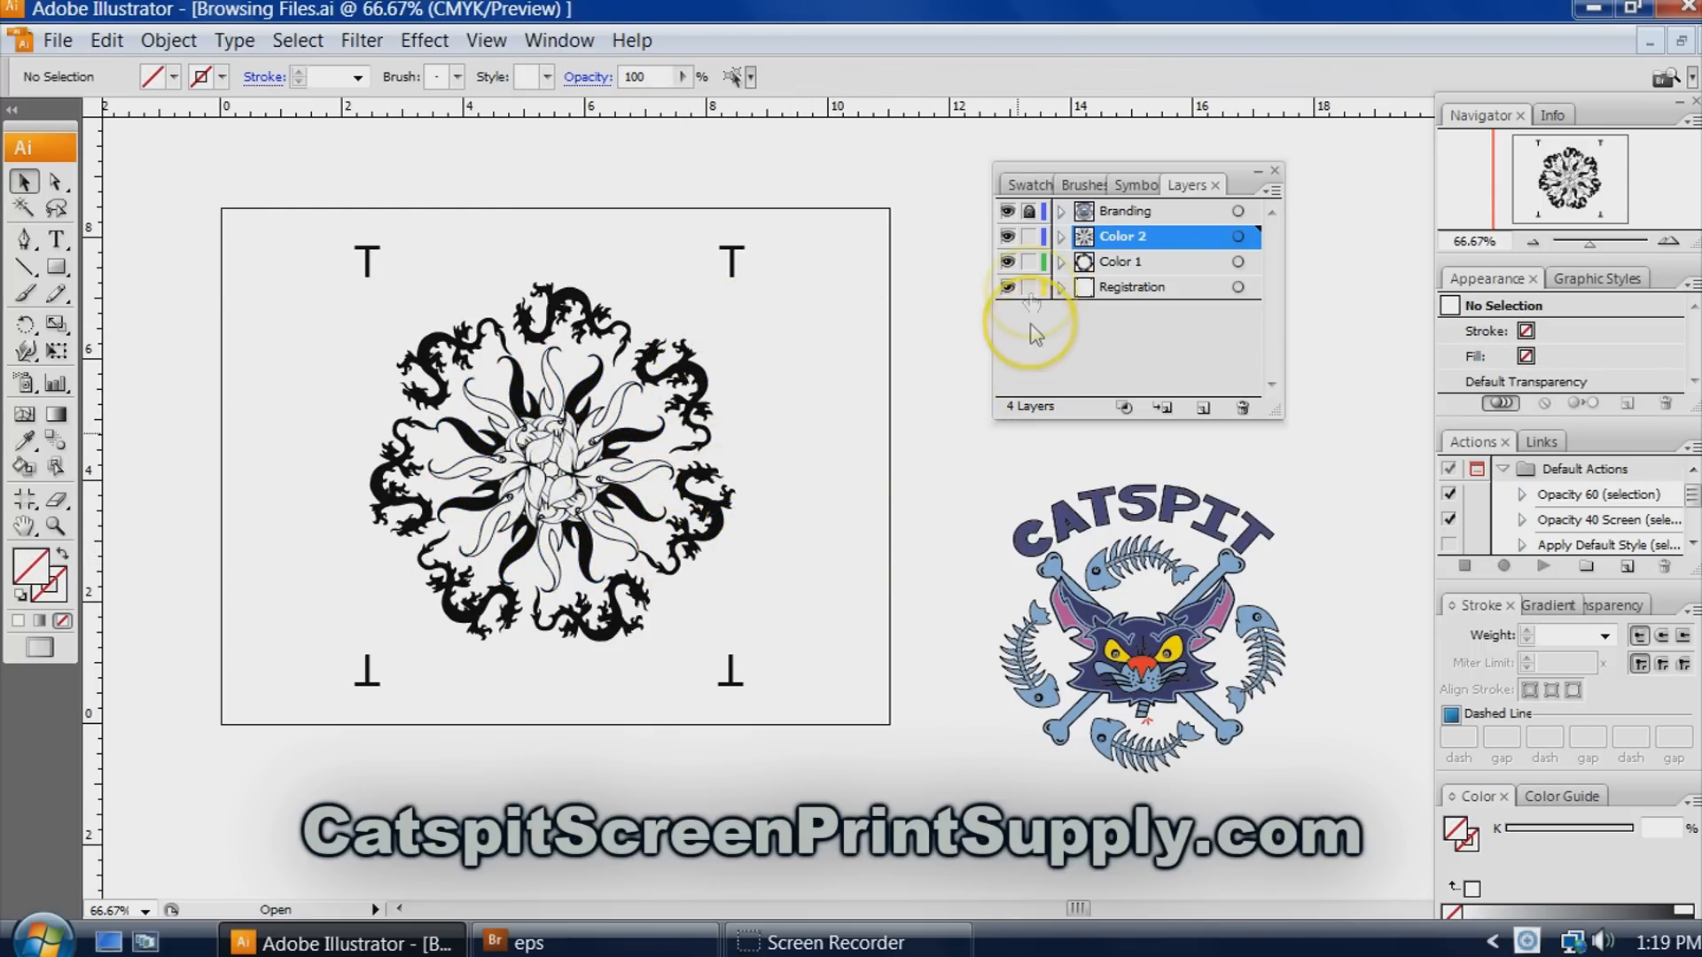
{"action": "mouse_move", "coordinate": [1007, 236]}
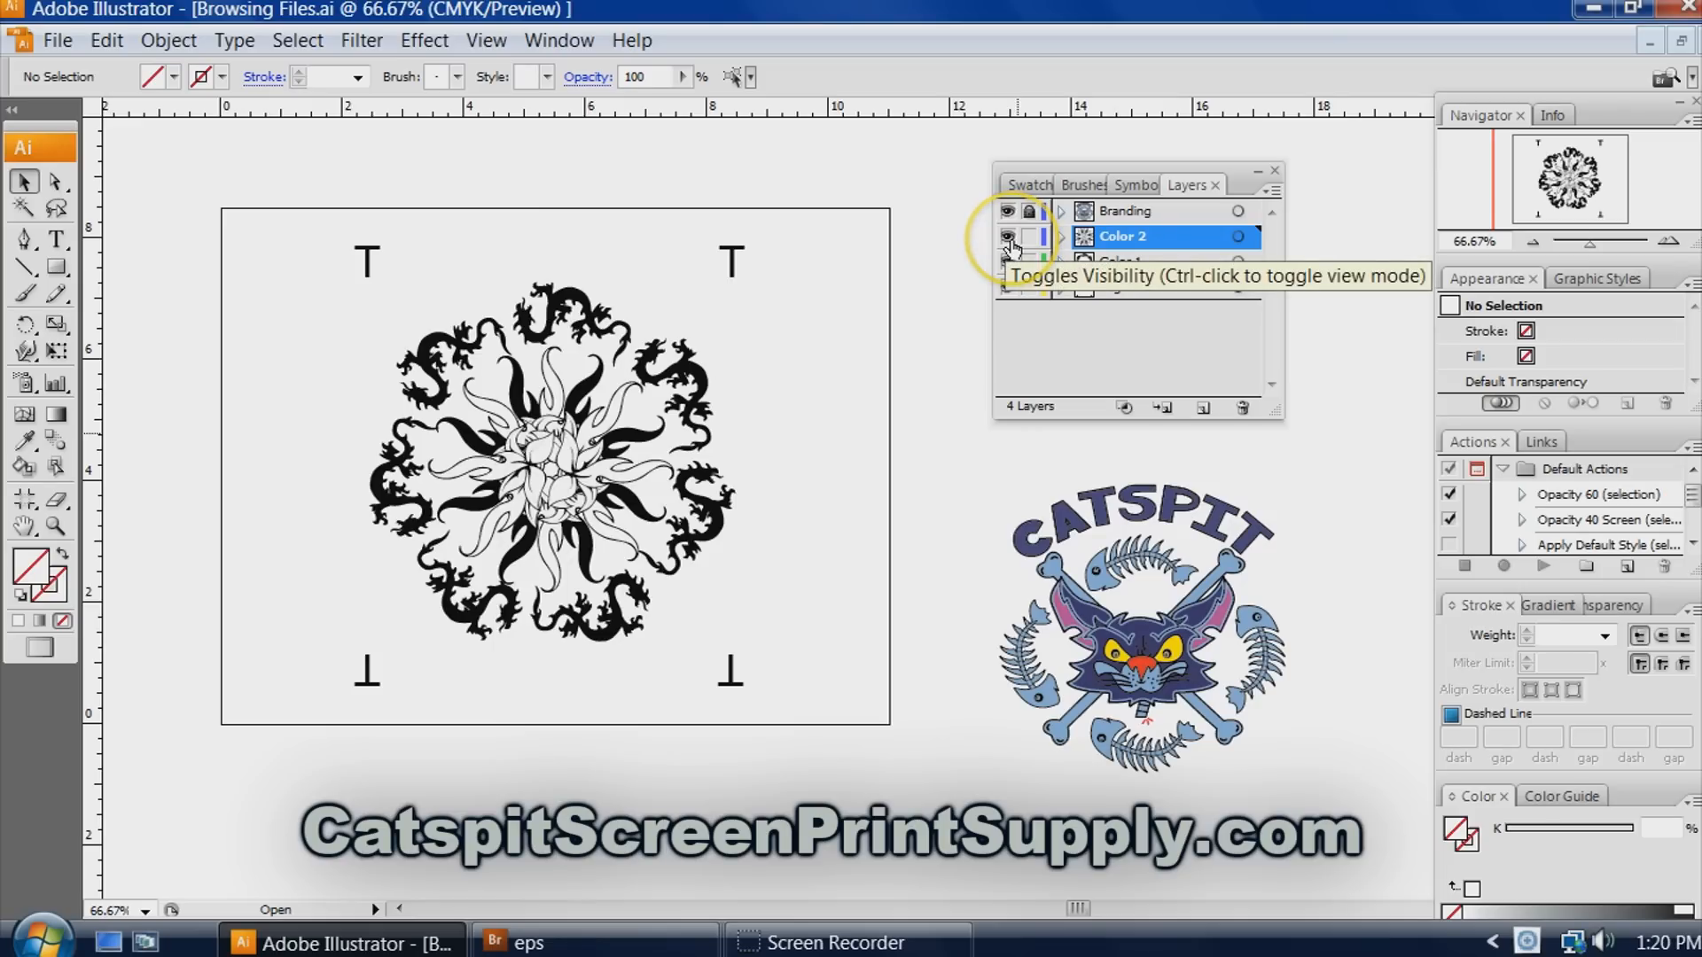
{"action": "left_click", "coordinate": [1007, 237]}
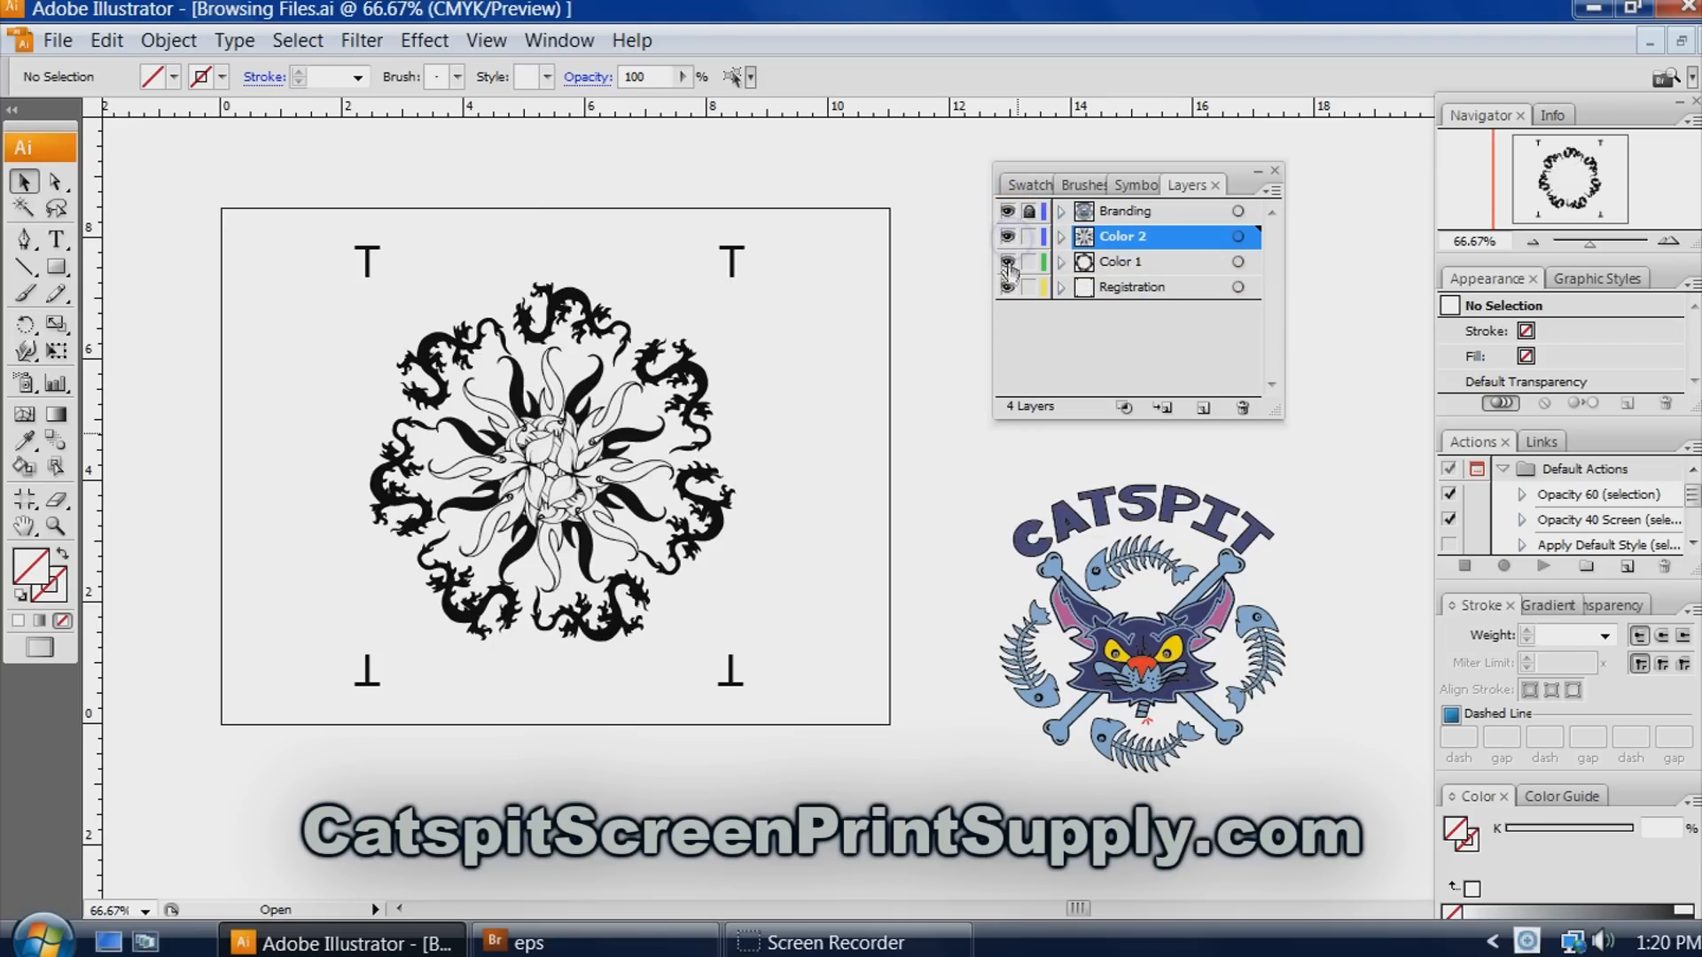
{"action": "left_click", "coordinate": [1004, 262]}
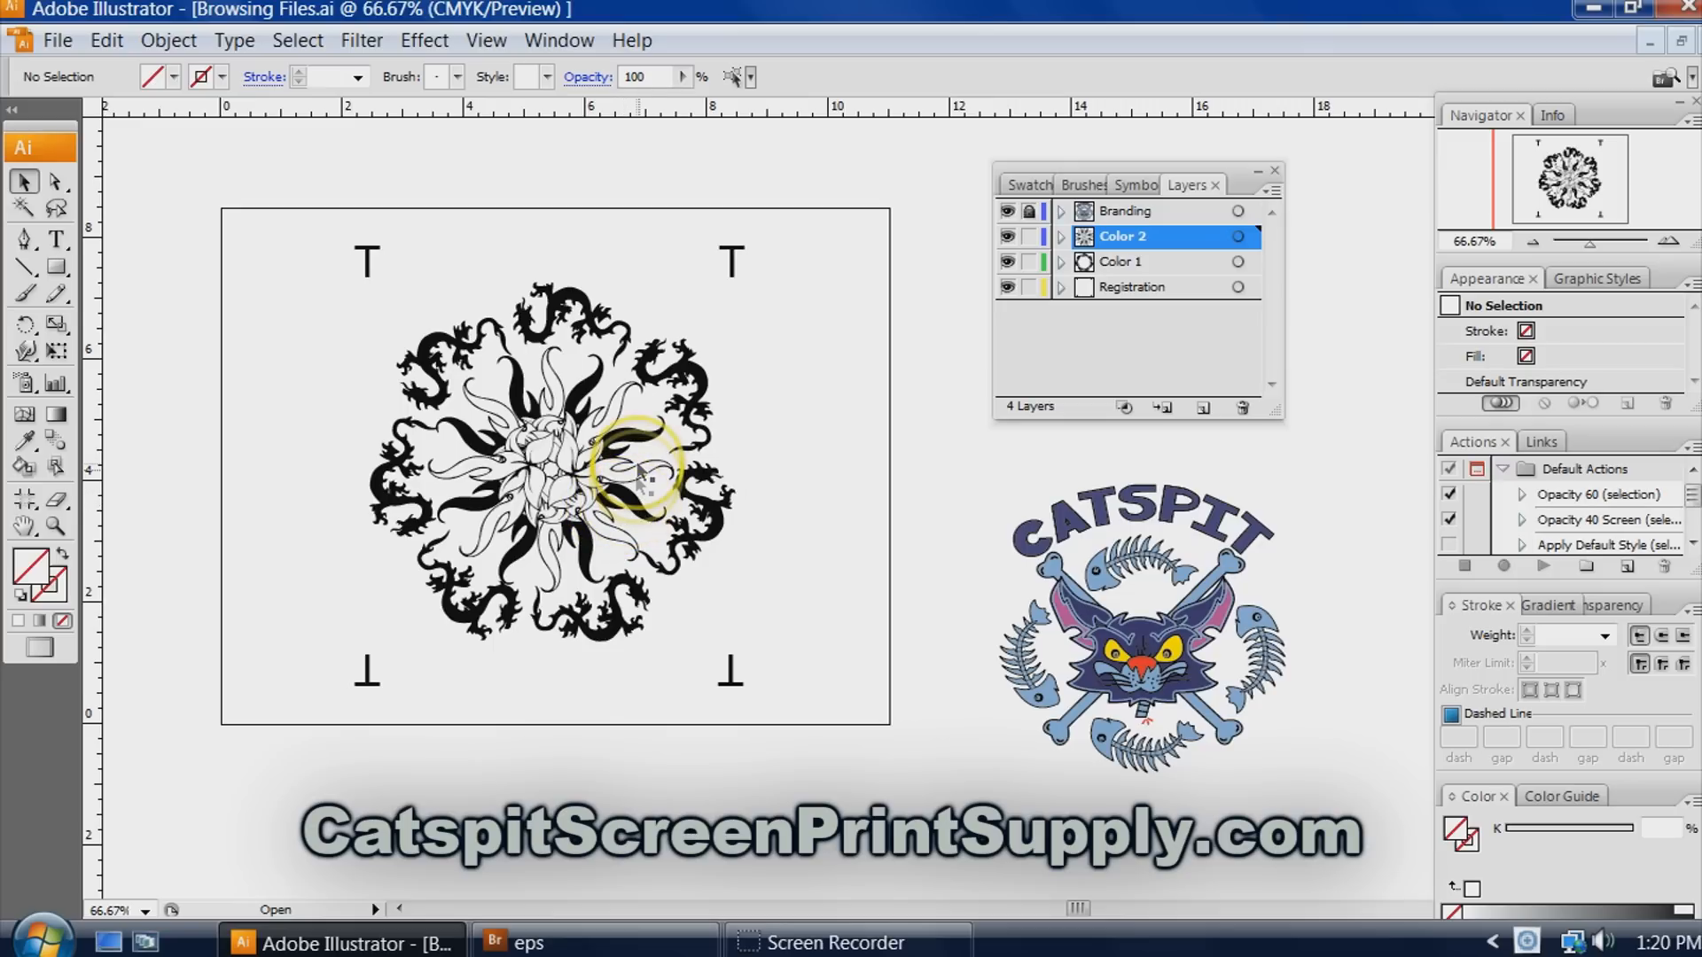
{"action": "mouse_move", "coordinate": [560, 450]}
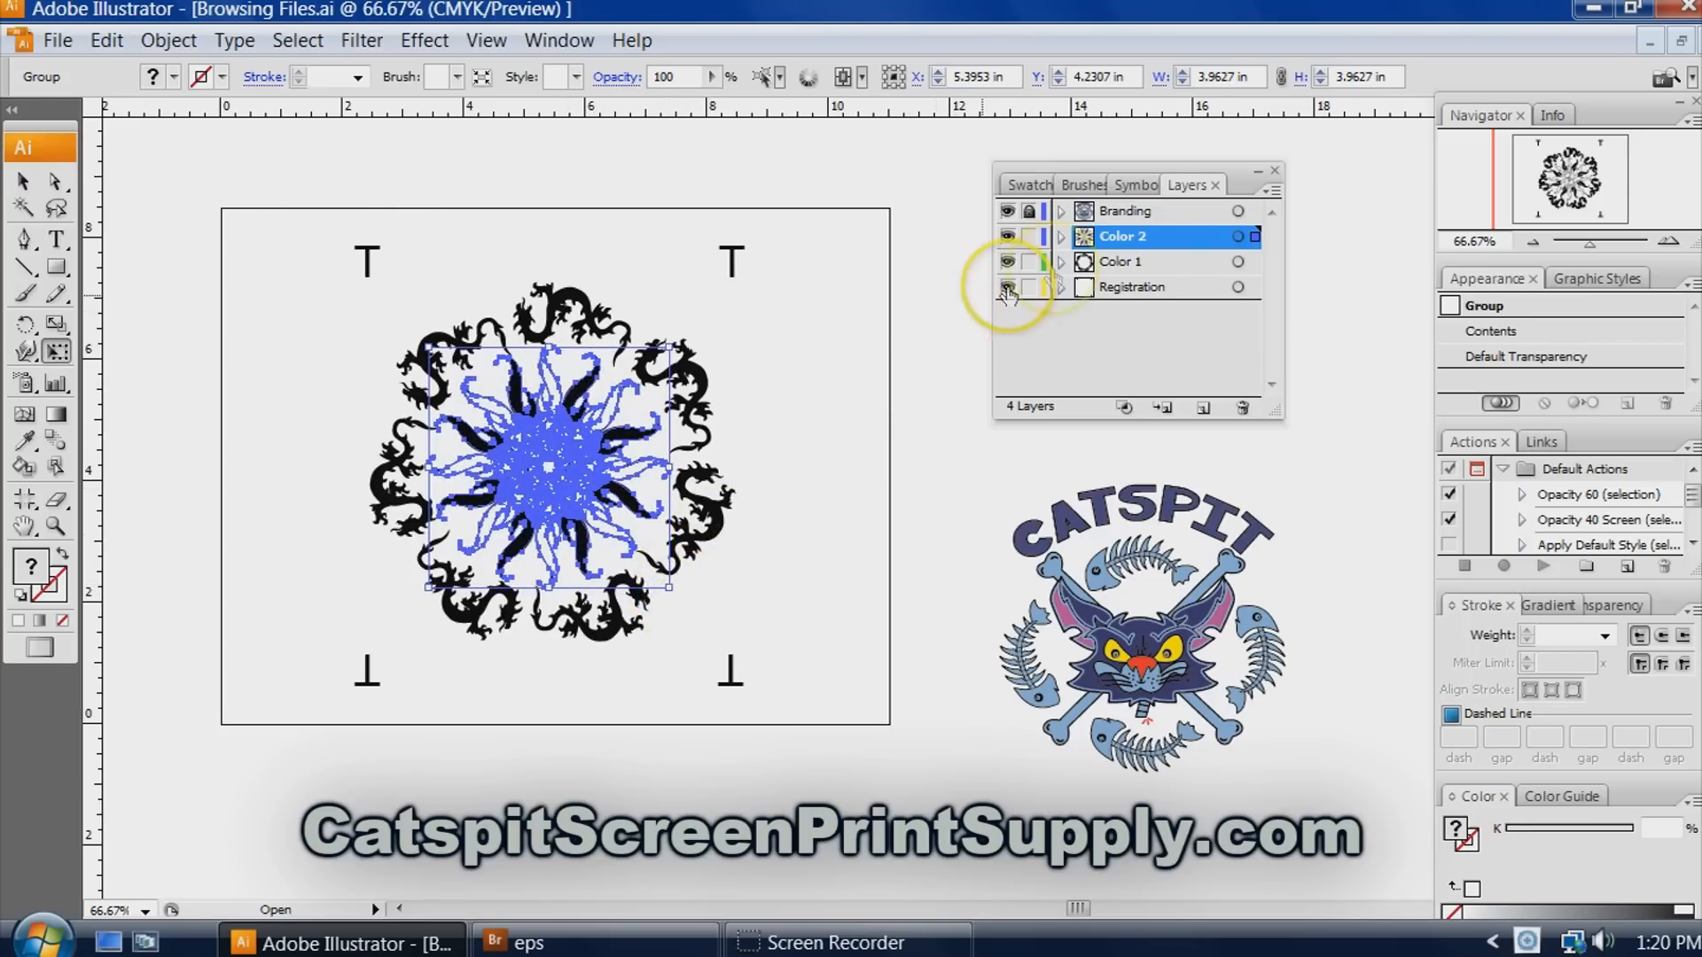
{"action": "left_click", "coordinate": [1007, 286]}
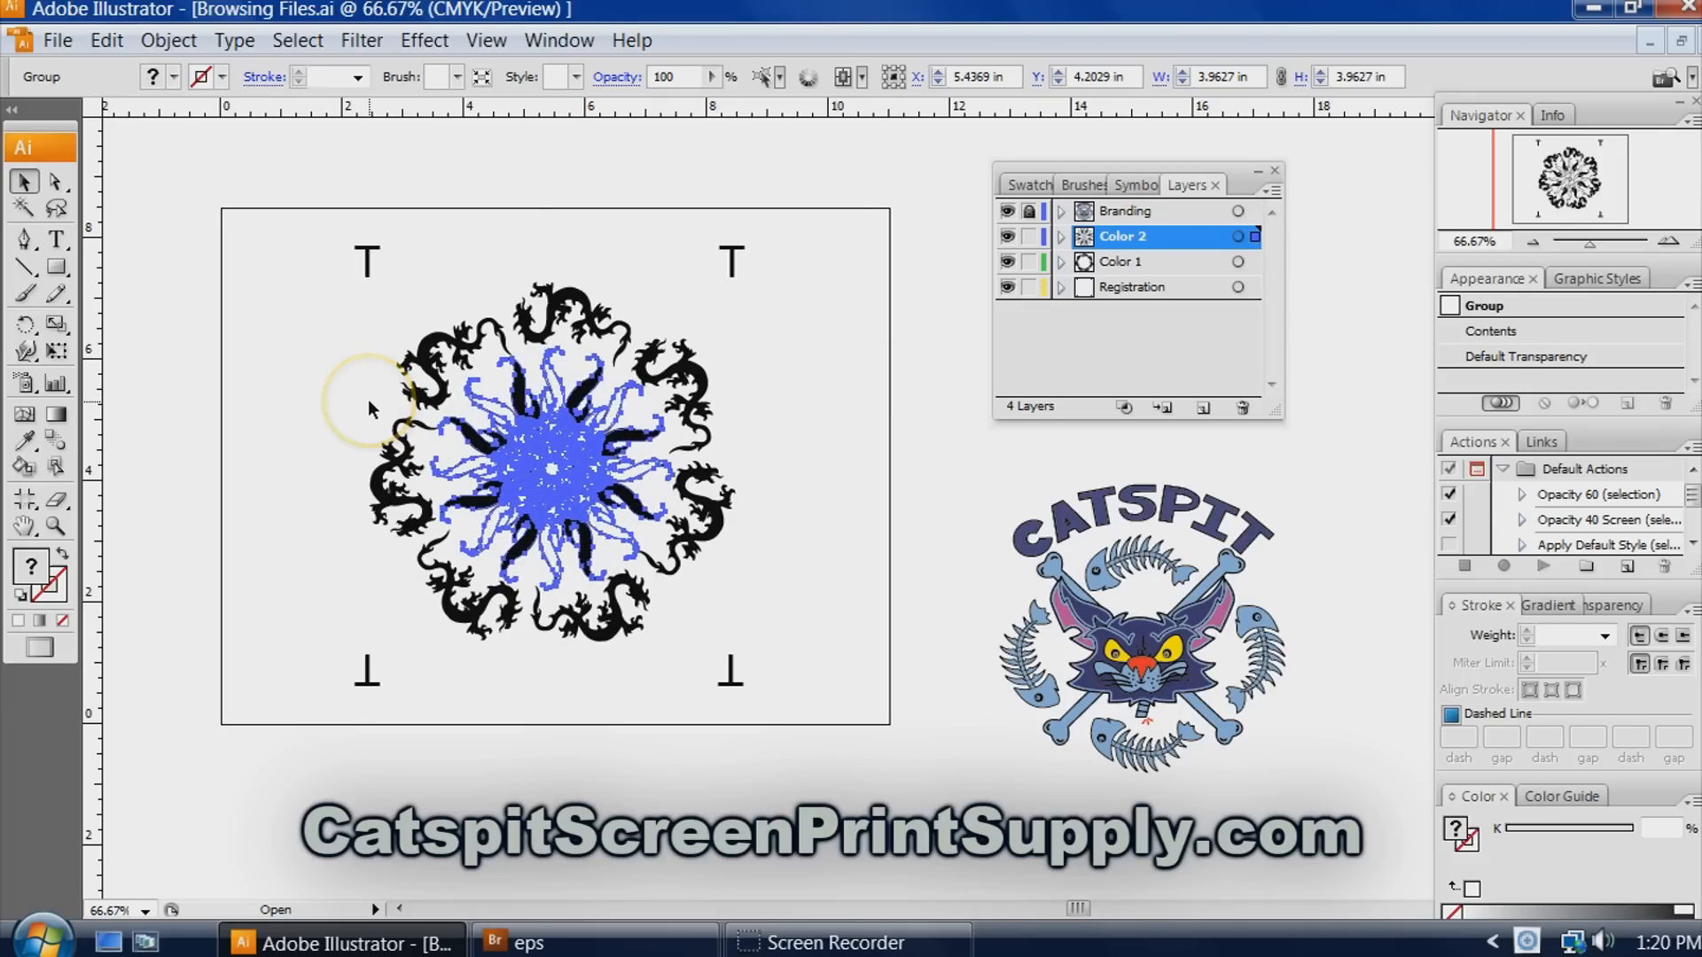
{"action": "left_click", "coordinate": [1203, 409]}
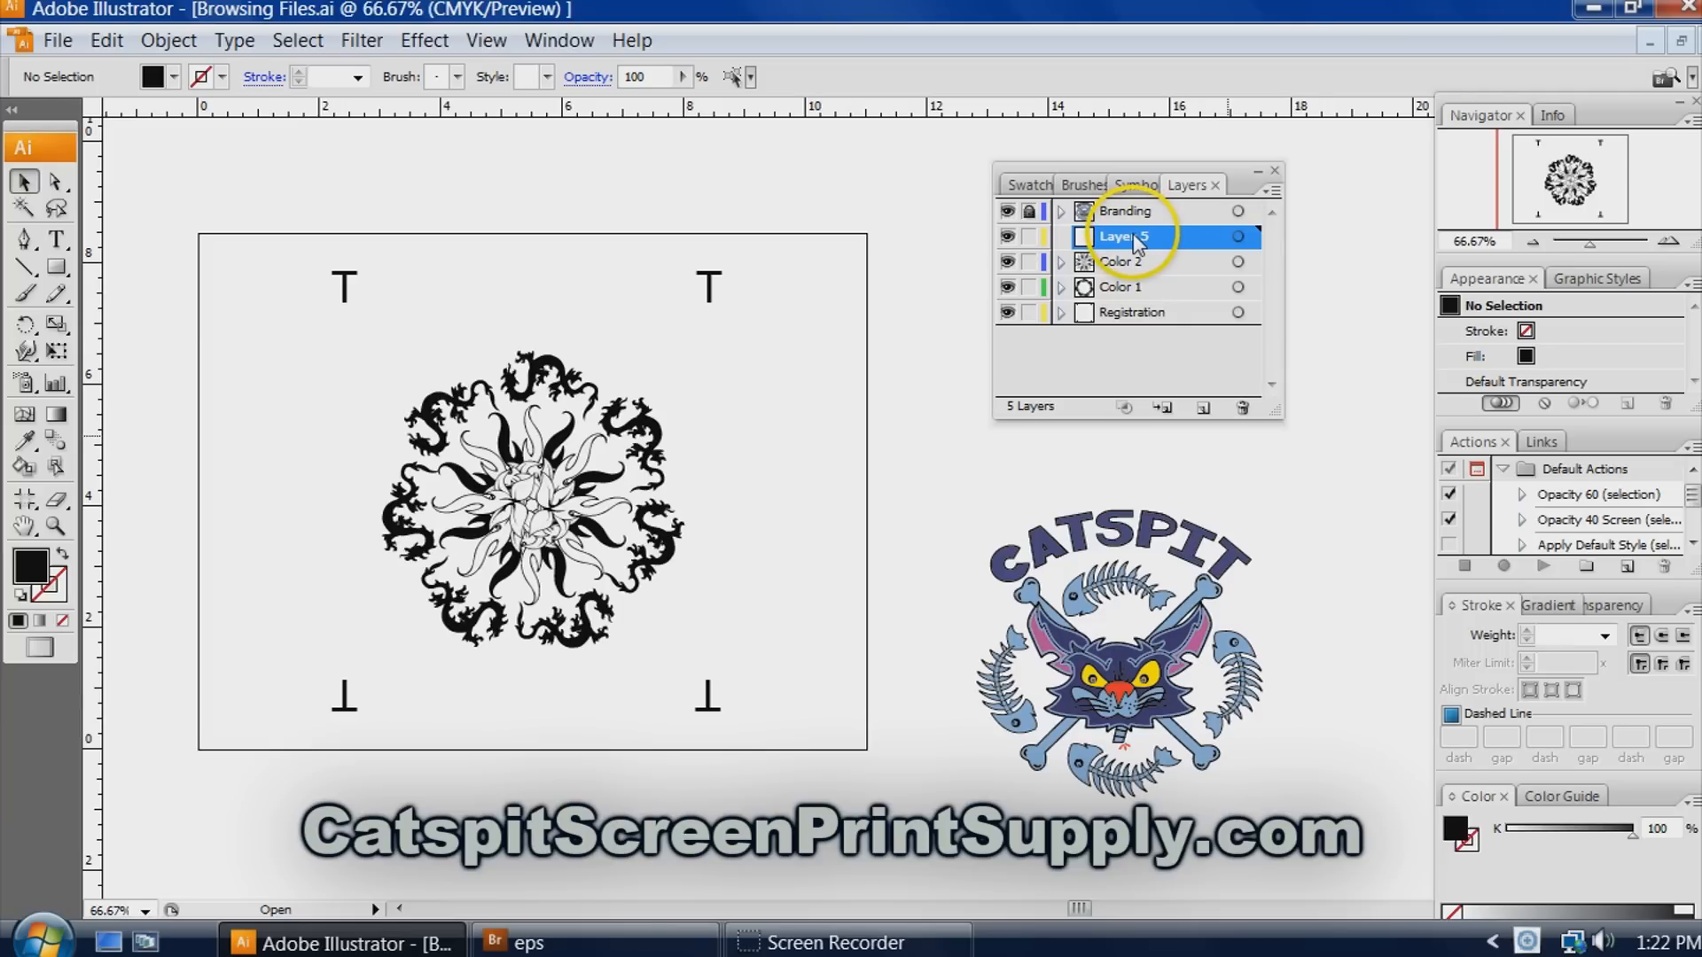
Rename Layer 5 to Text Layer in Yellow and type 'Three Color' above the circle.
{"action": "double_click", "coordinate": [1123, 236]}
{"action": "type", "text": "Text Layer"}
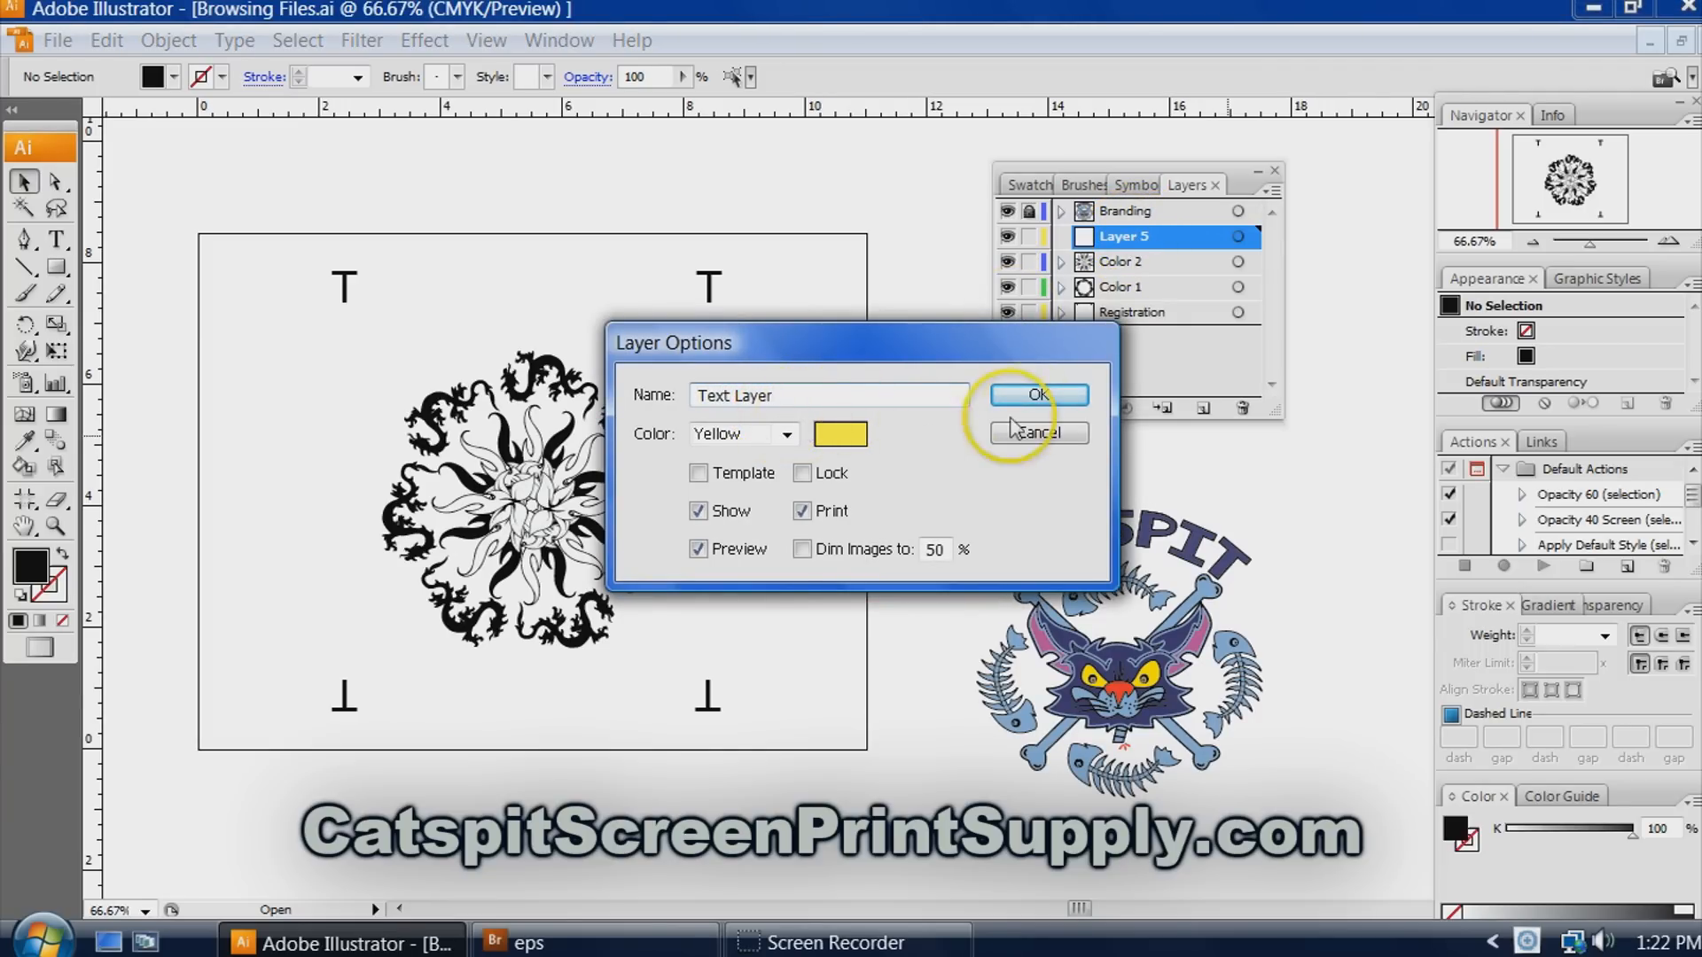
{"action": "left_click", "coordinate": [1035, 393]}
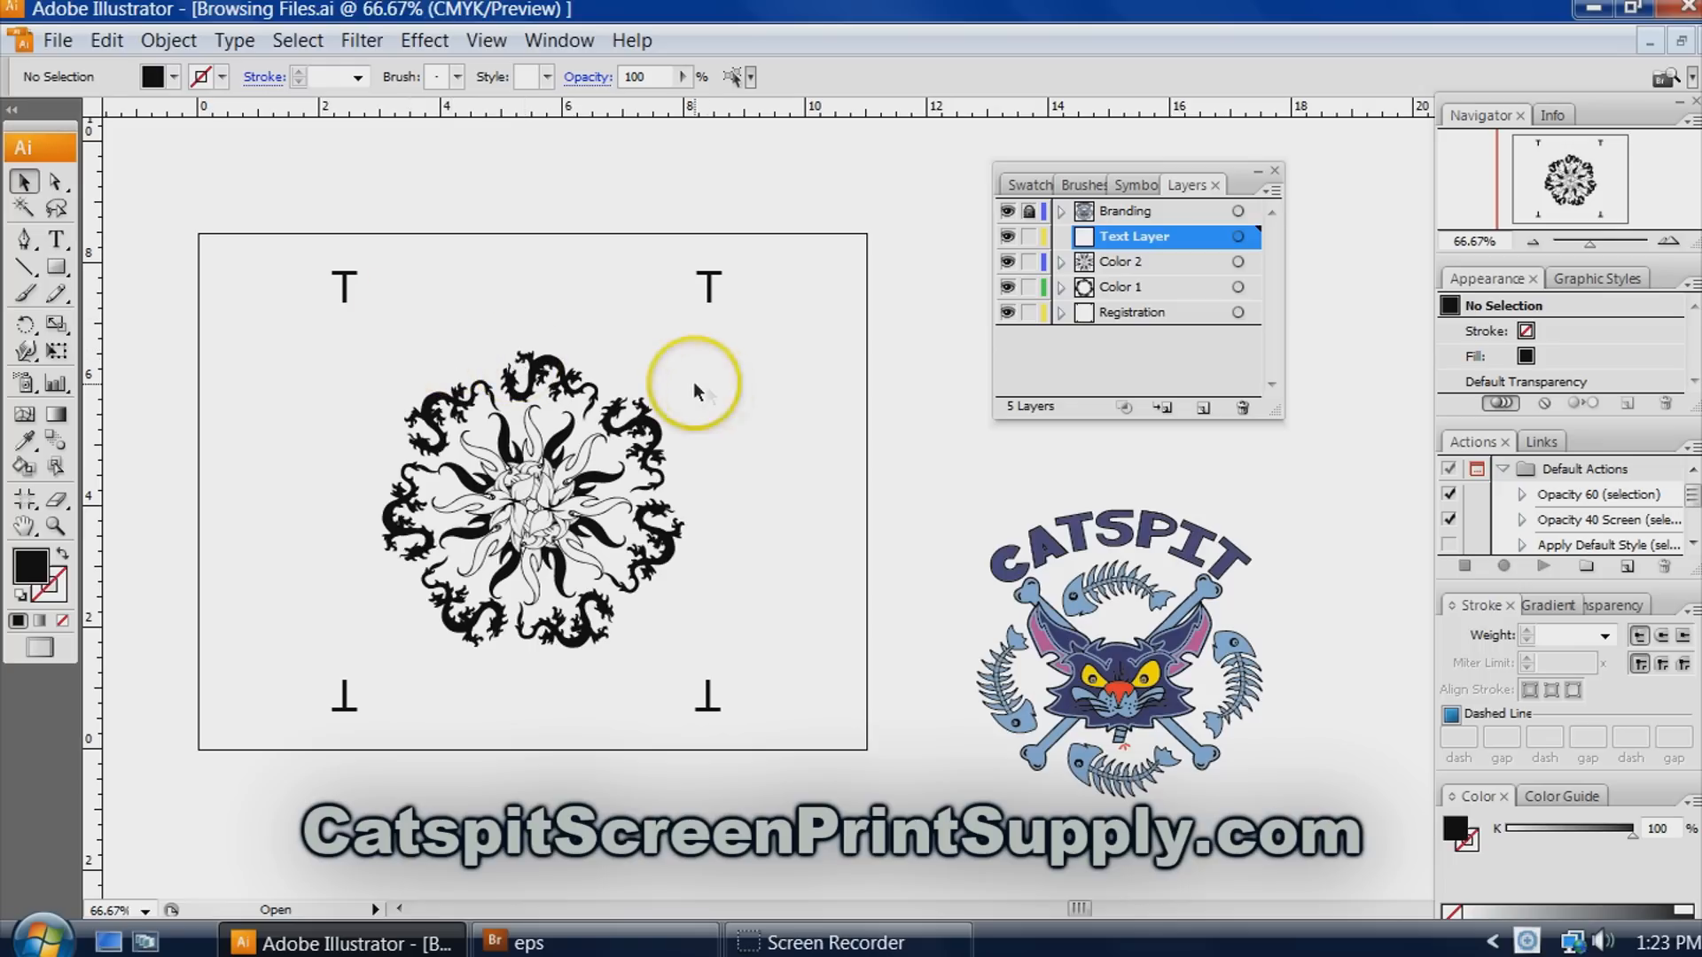
{"action": "mouse_move", "coordinate": [570, 532]}
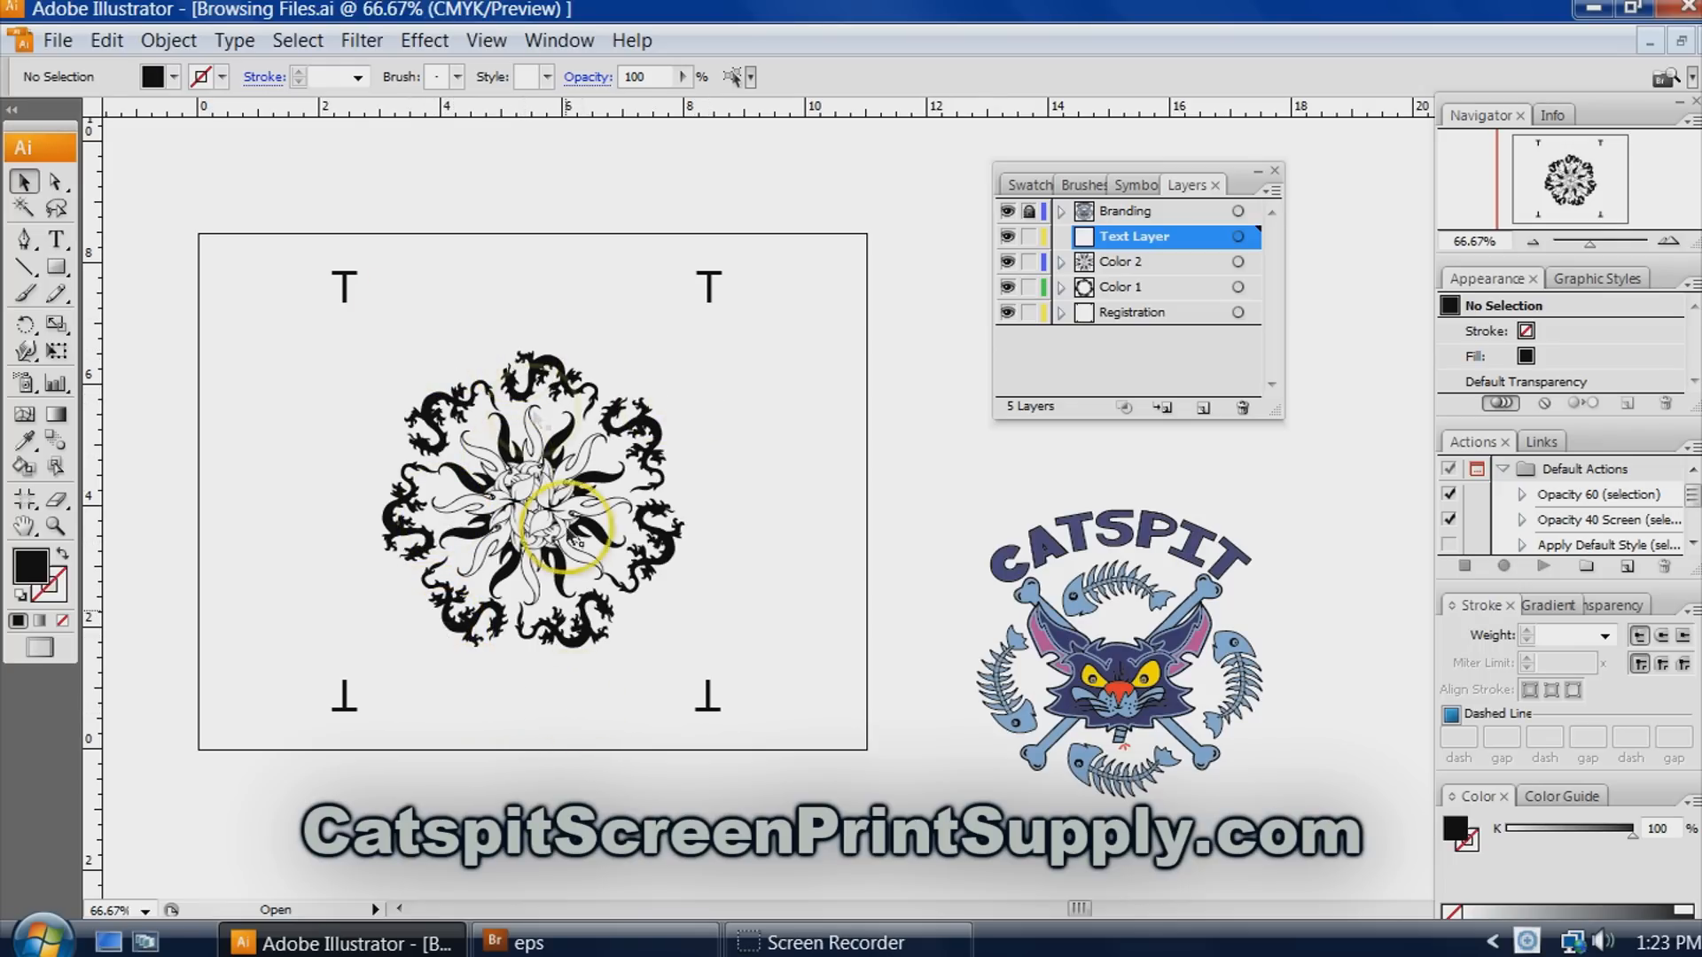
{"action": "left_click", "coordinate": [58, 240]}
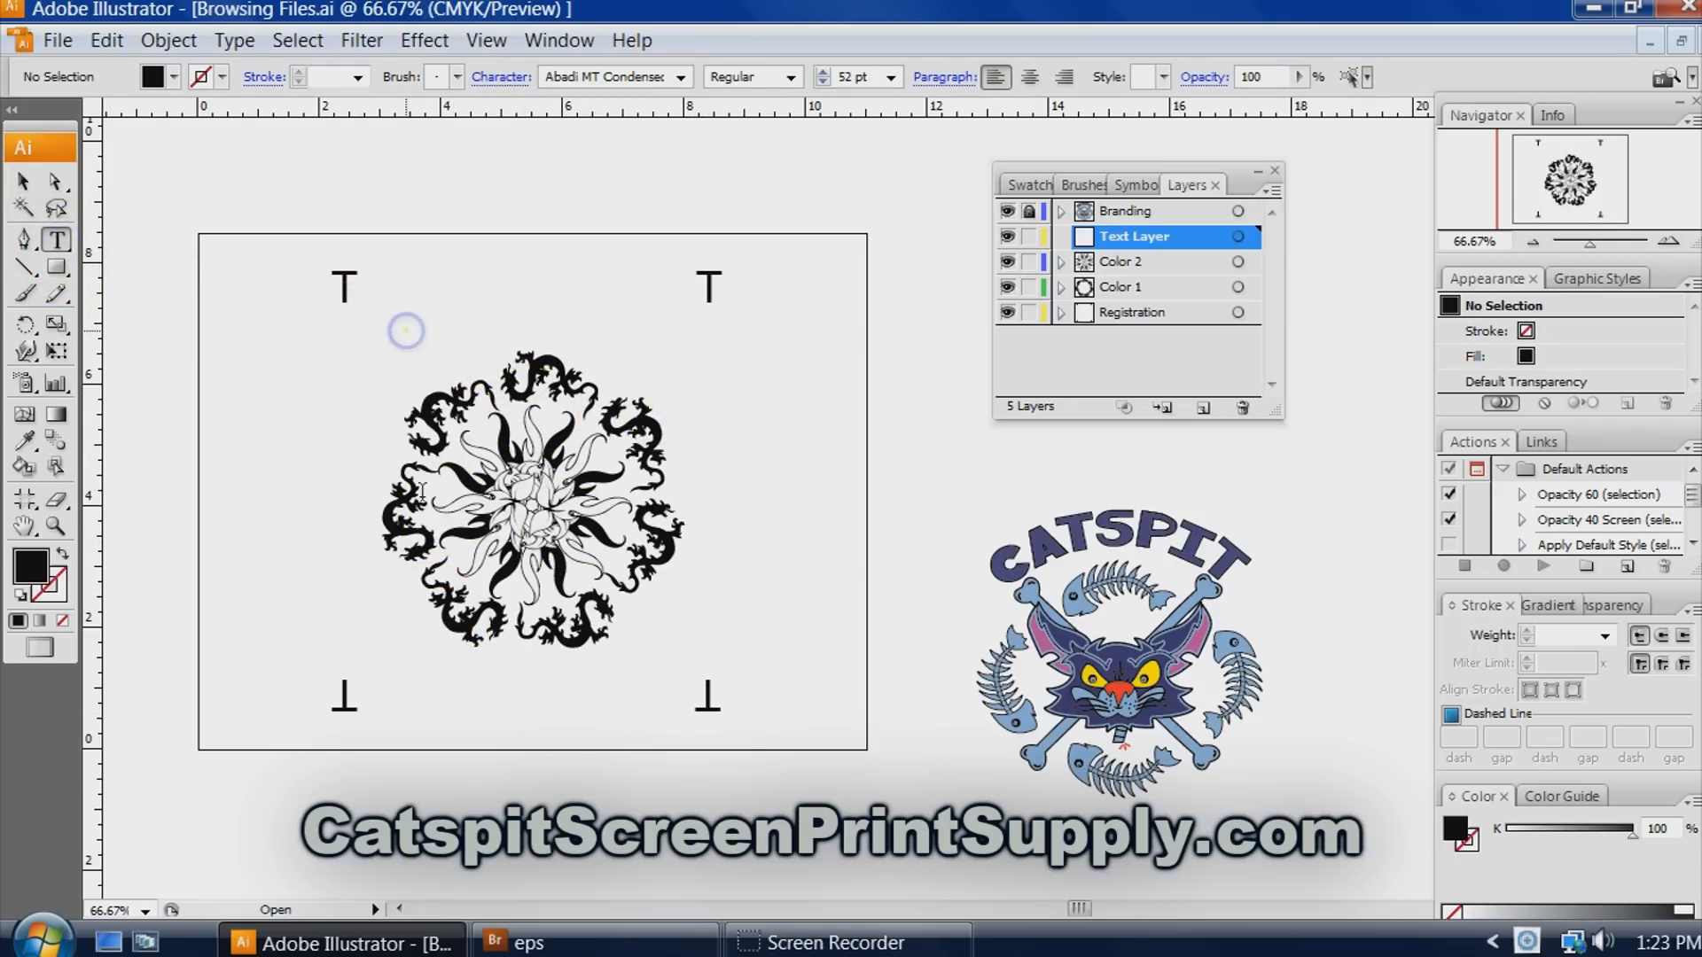
{"action": "left_click", "coordinate": [414, 316]}
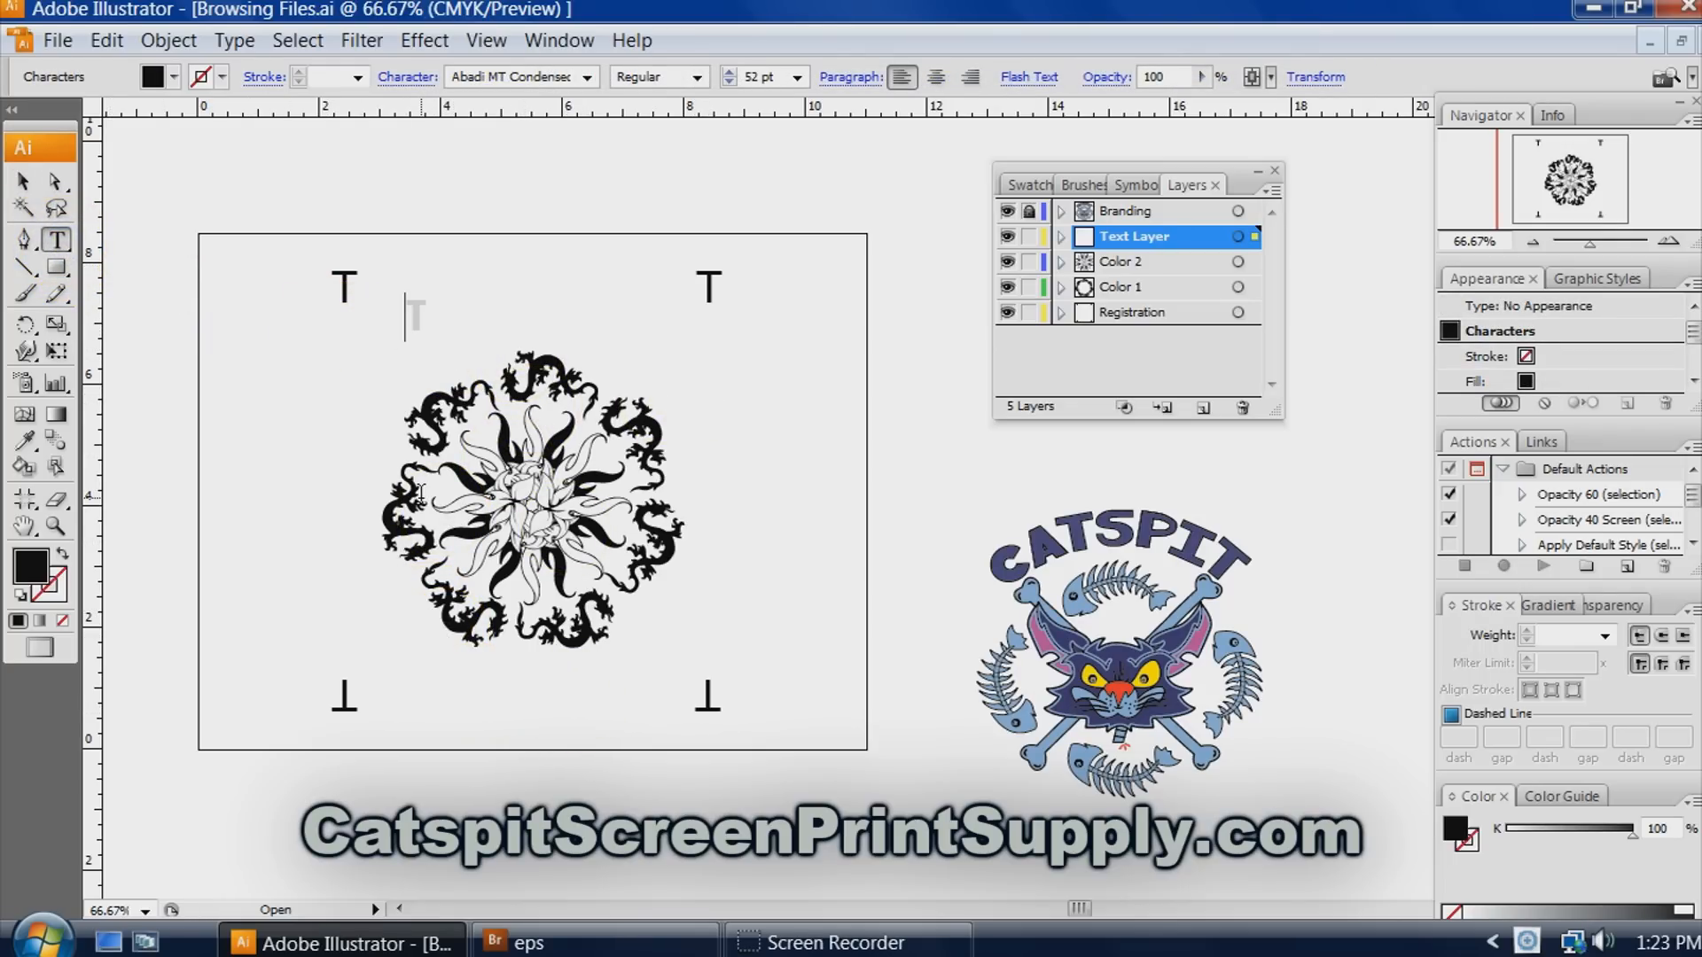
{"action": "type", "text": "Three C"}
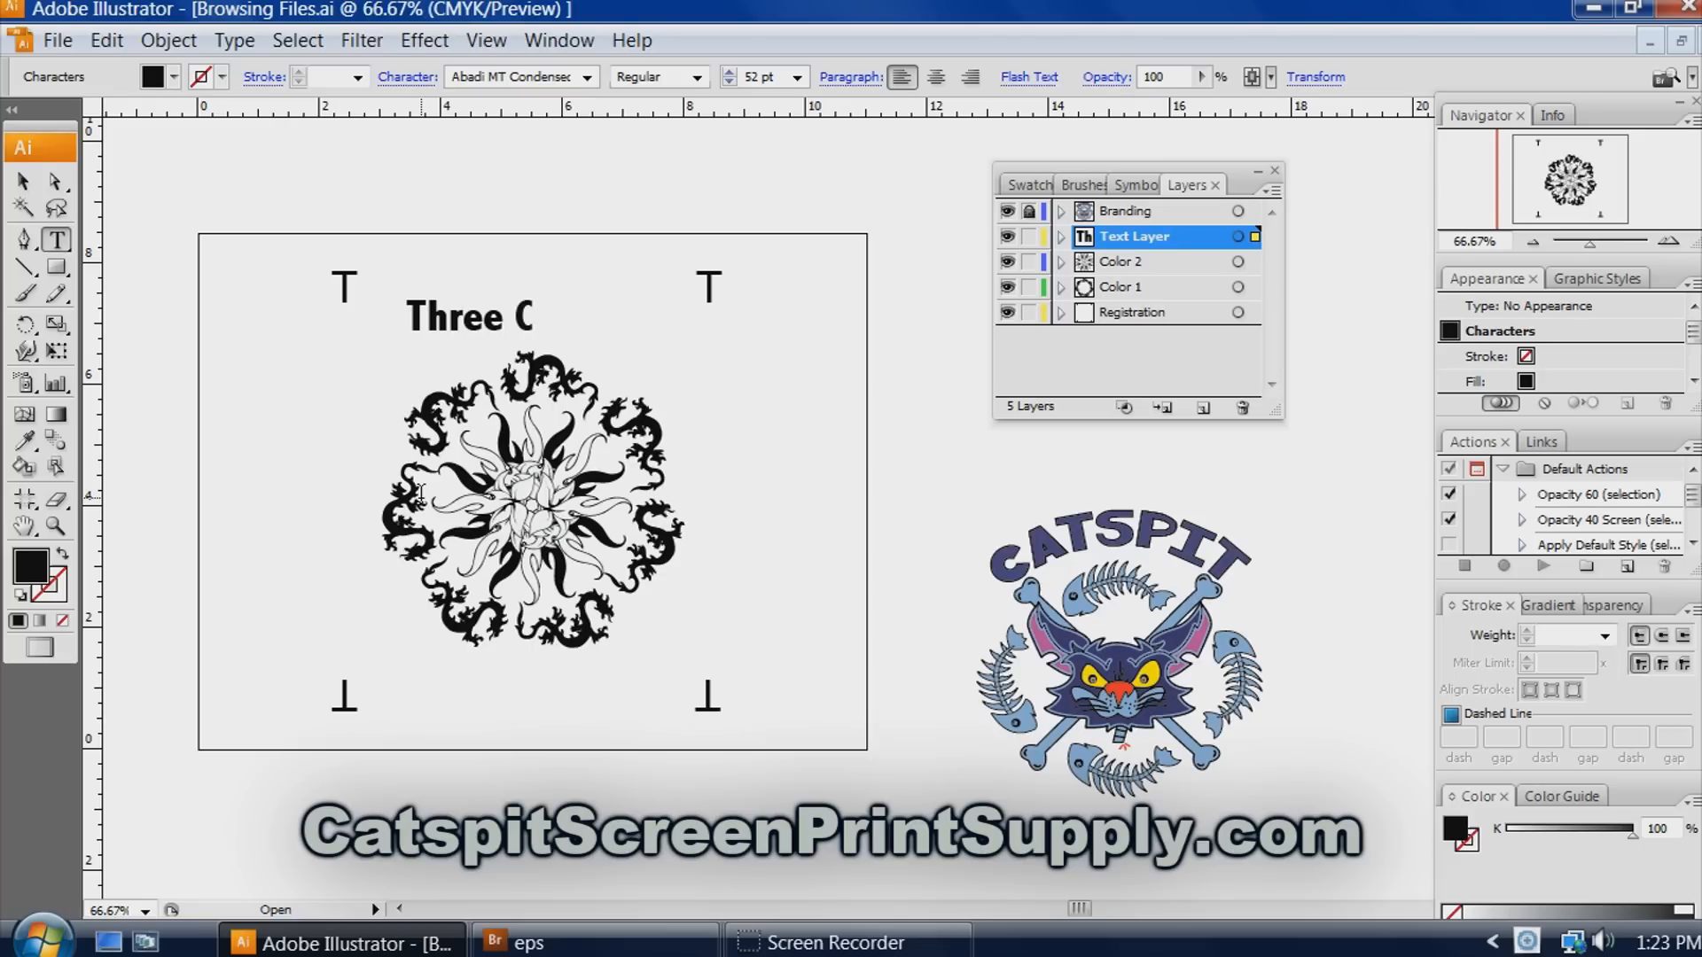
{"action": "type", "text": "olor"}
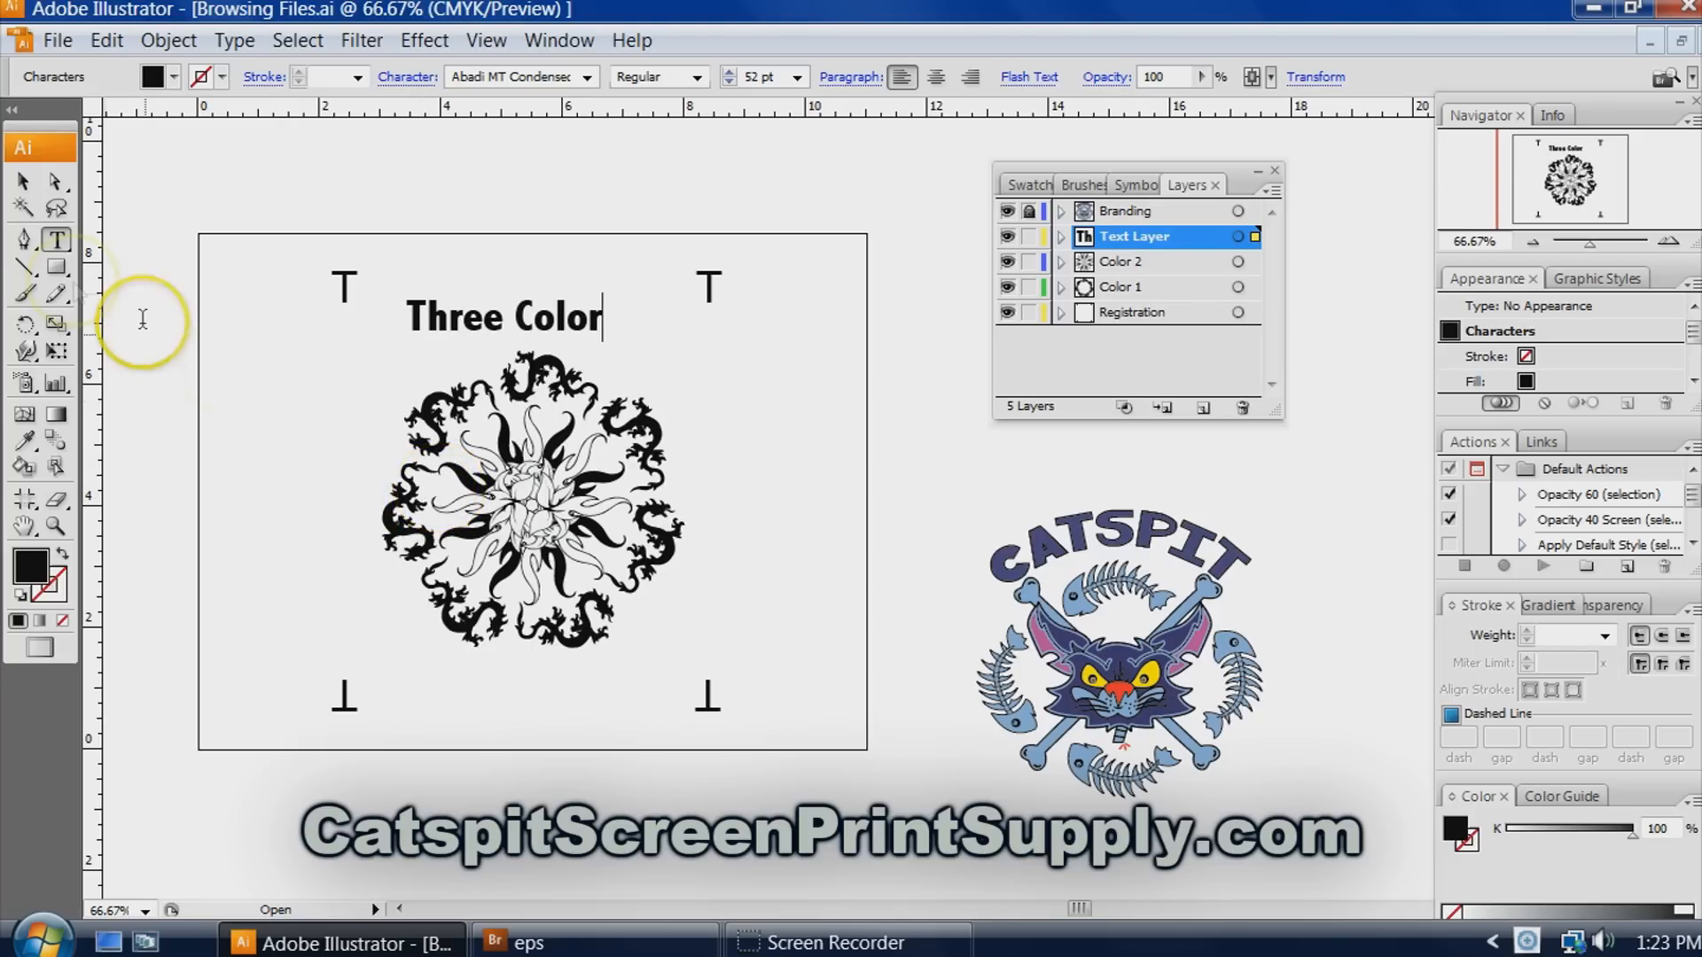
Type 'Artwork' below the dragon circle and centre the 'Three Color' heading.
{"action": "left_click", "coordinate": [24, 181]}
{"action": "type", "text": "Artw"}
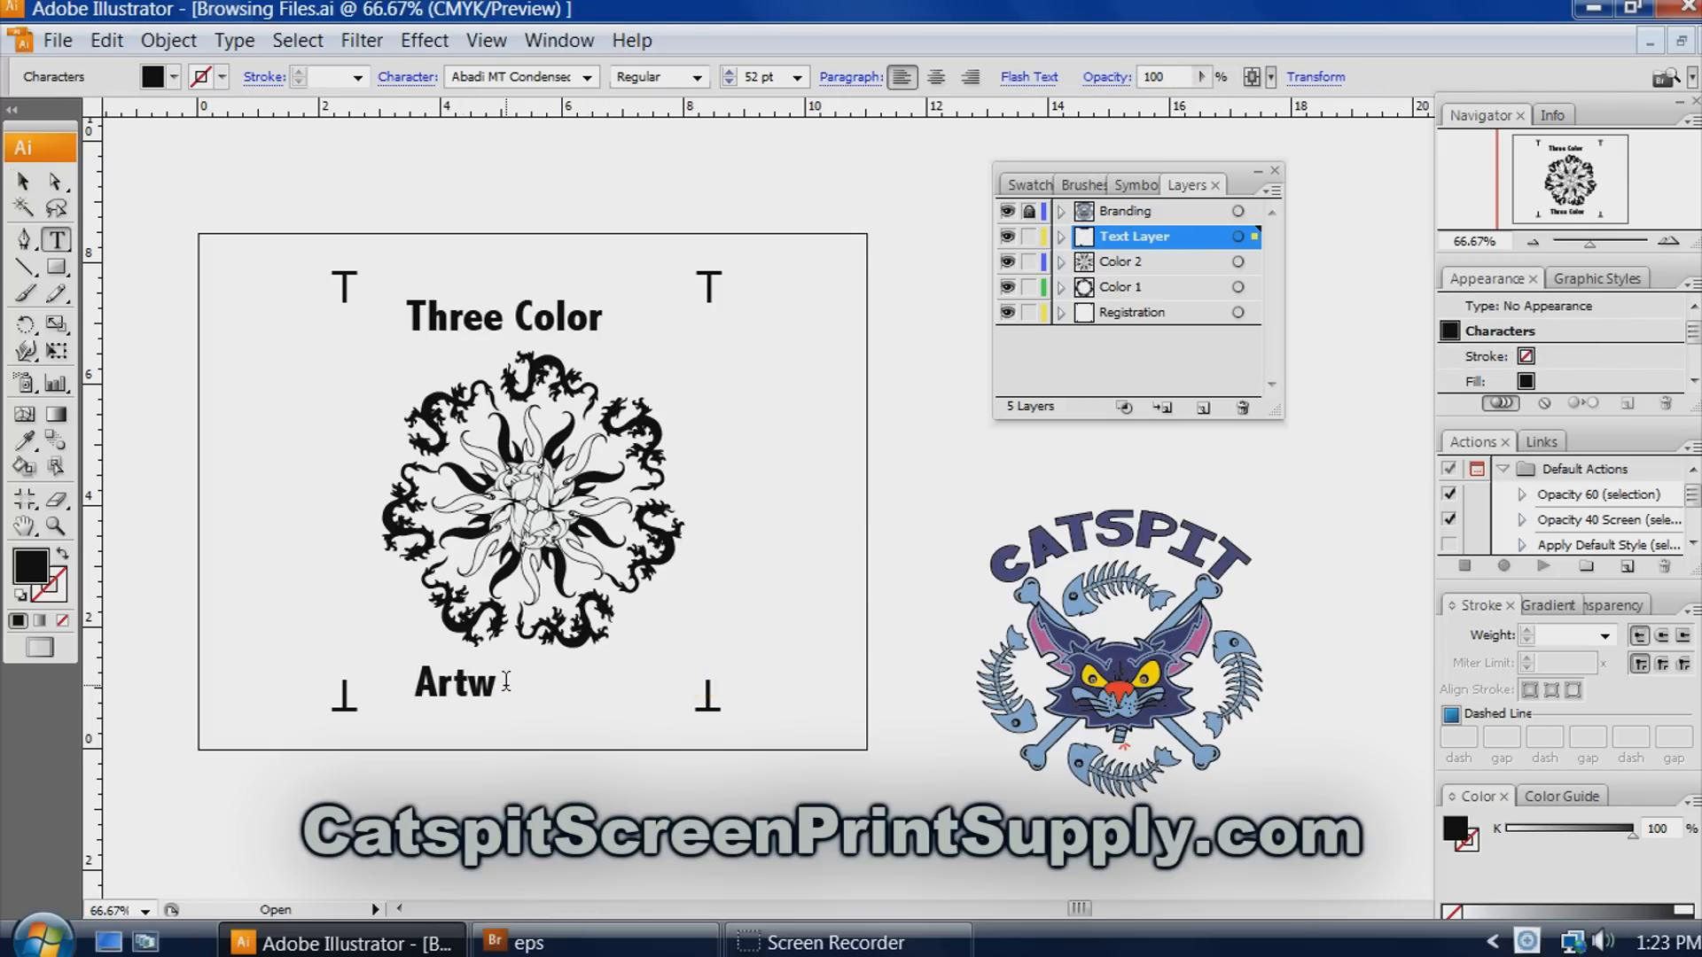
{"action": "type", "text": "ork"}
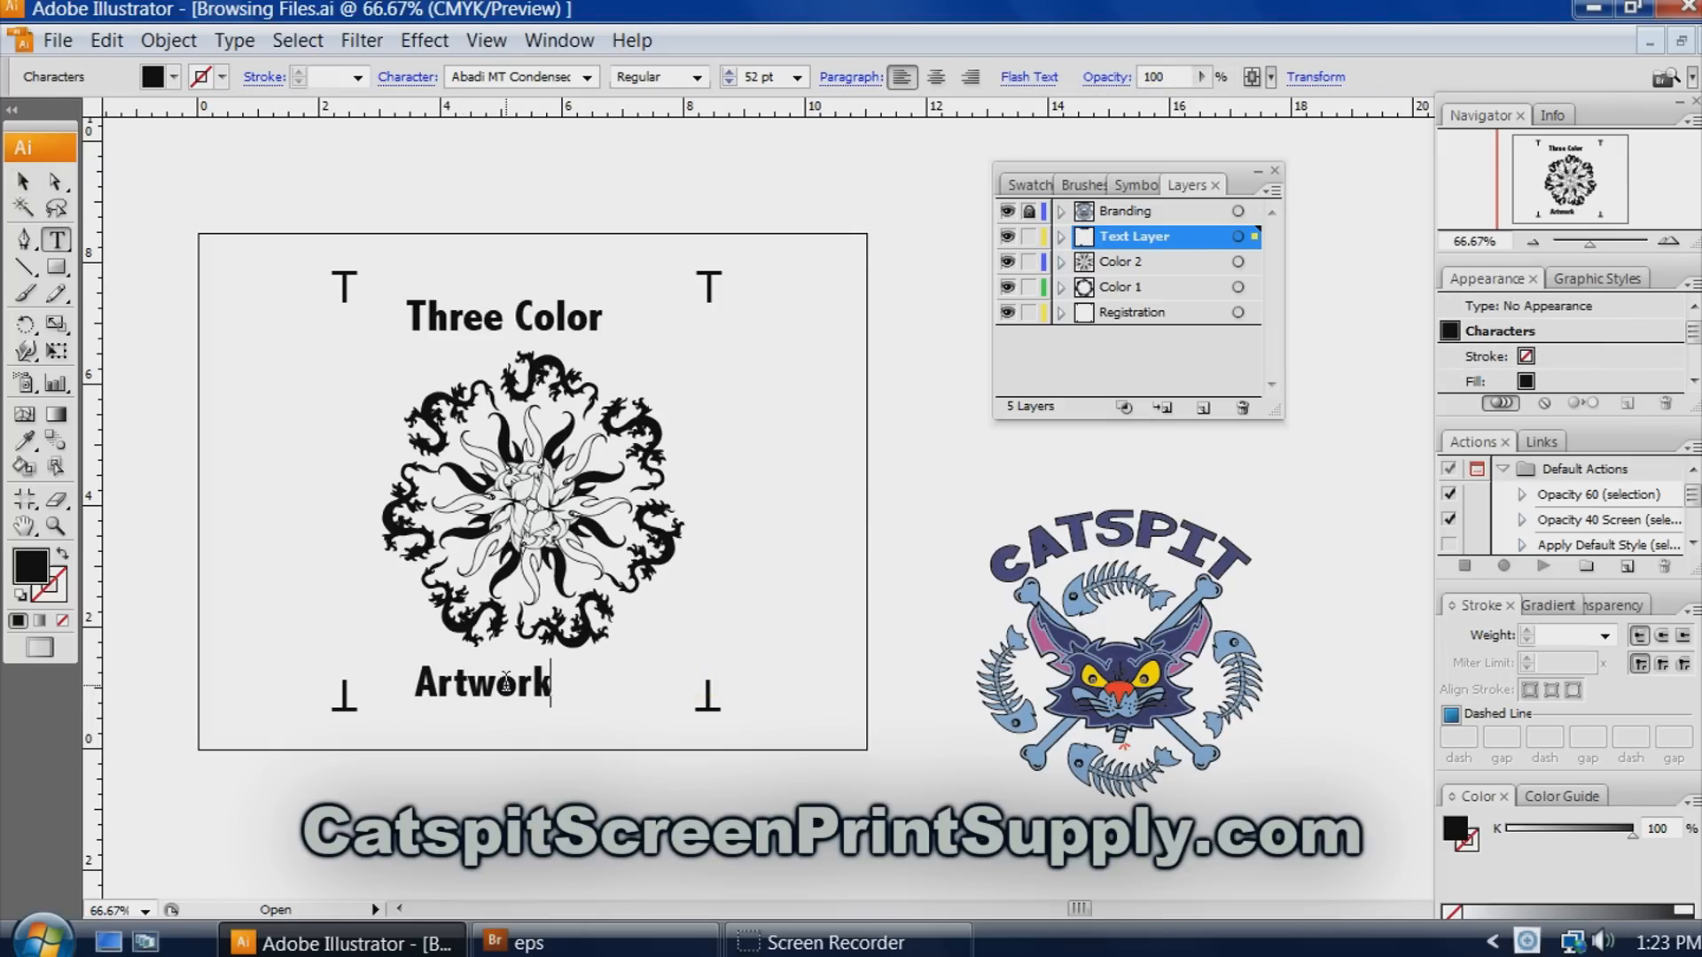
{"action": "left_click", "coordinate": [20, 183]}
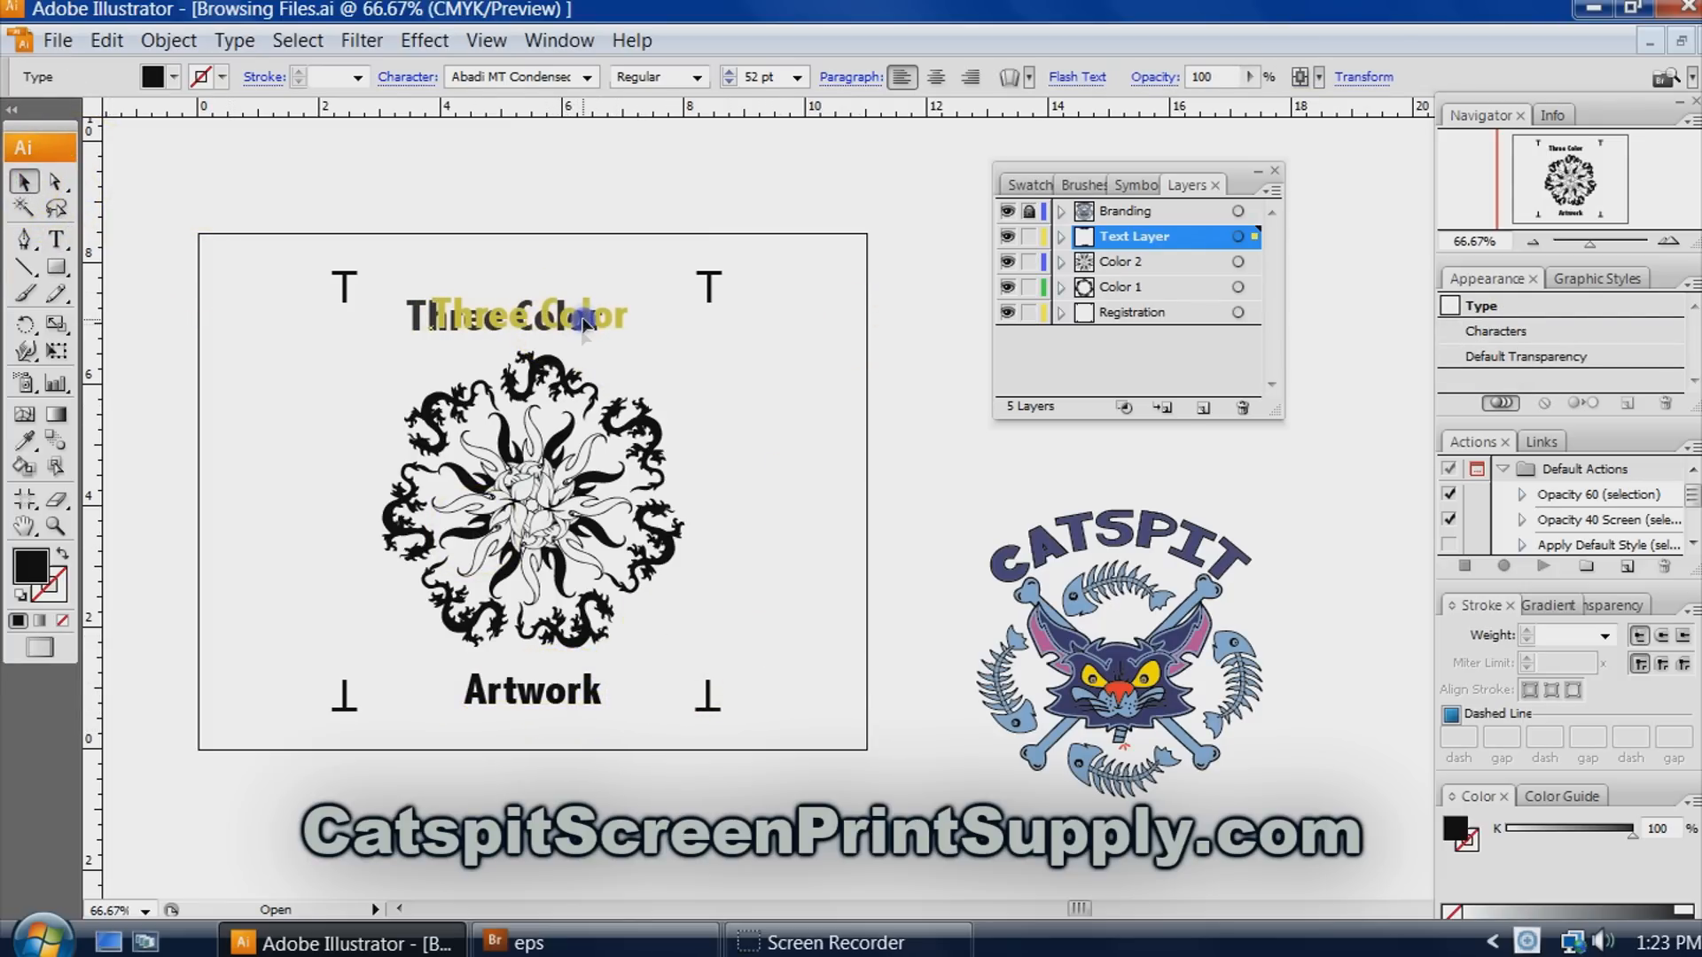
{"action": "left_click", "coordinate": [759, 557]}
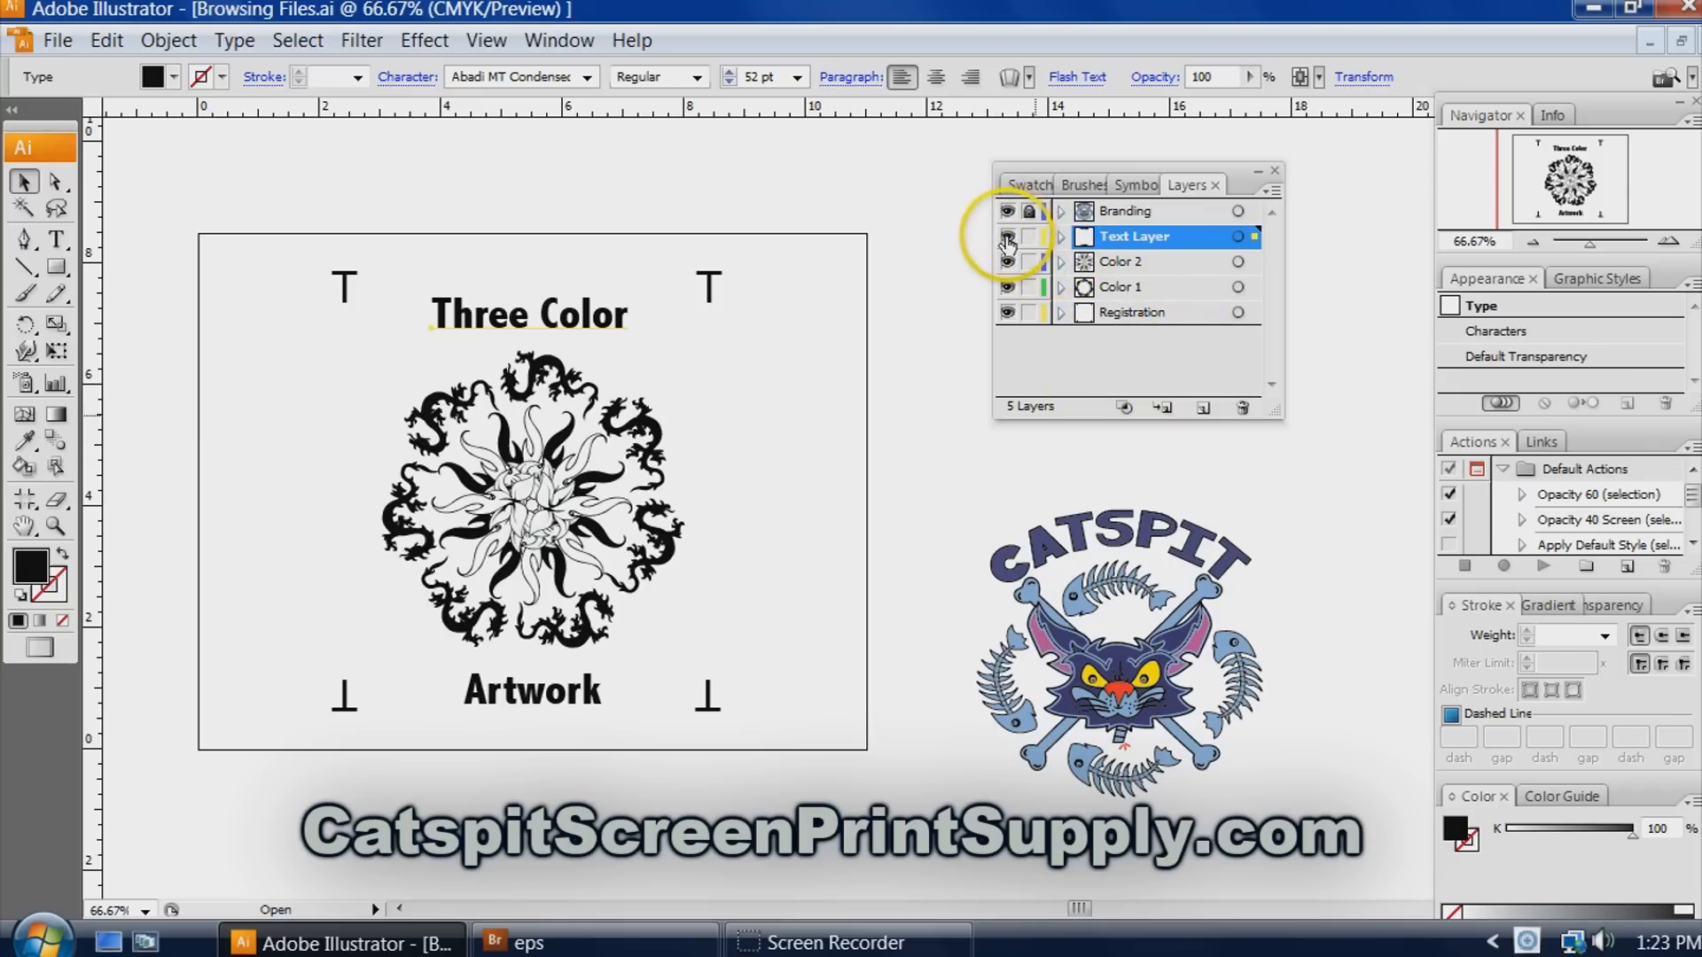
Toggle each layer's visibility in turn, ending with all layers and registration marks shown.
{"action": "left_click", "coordinate": [1006, 237]}
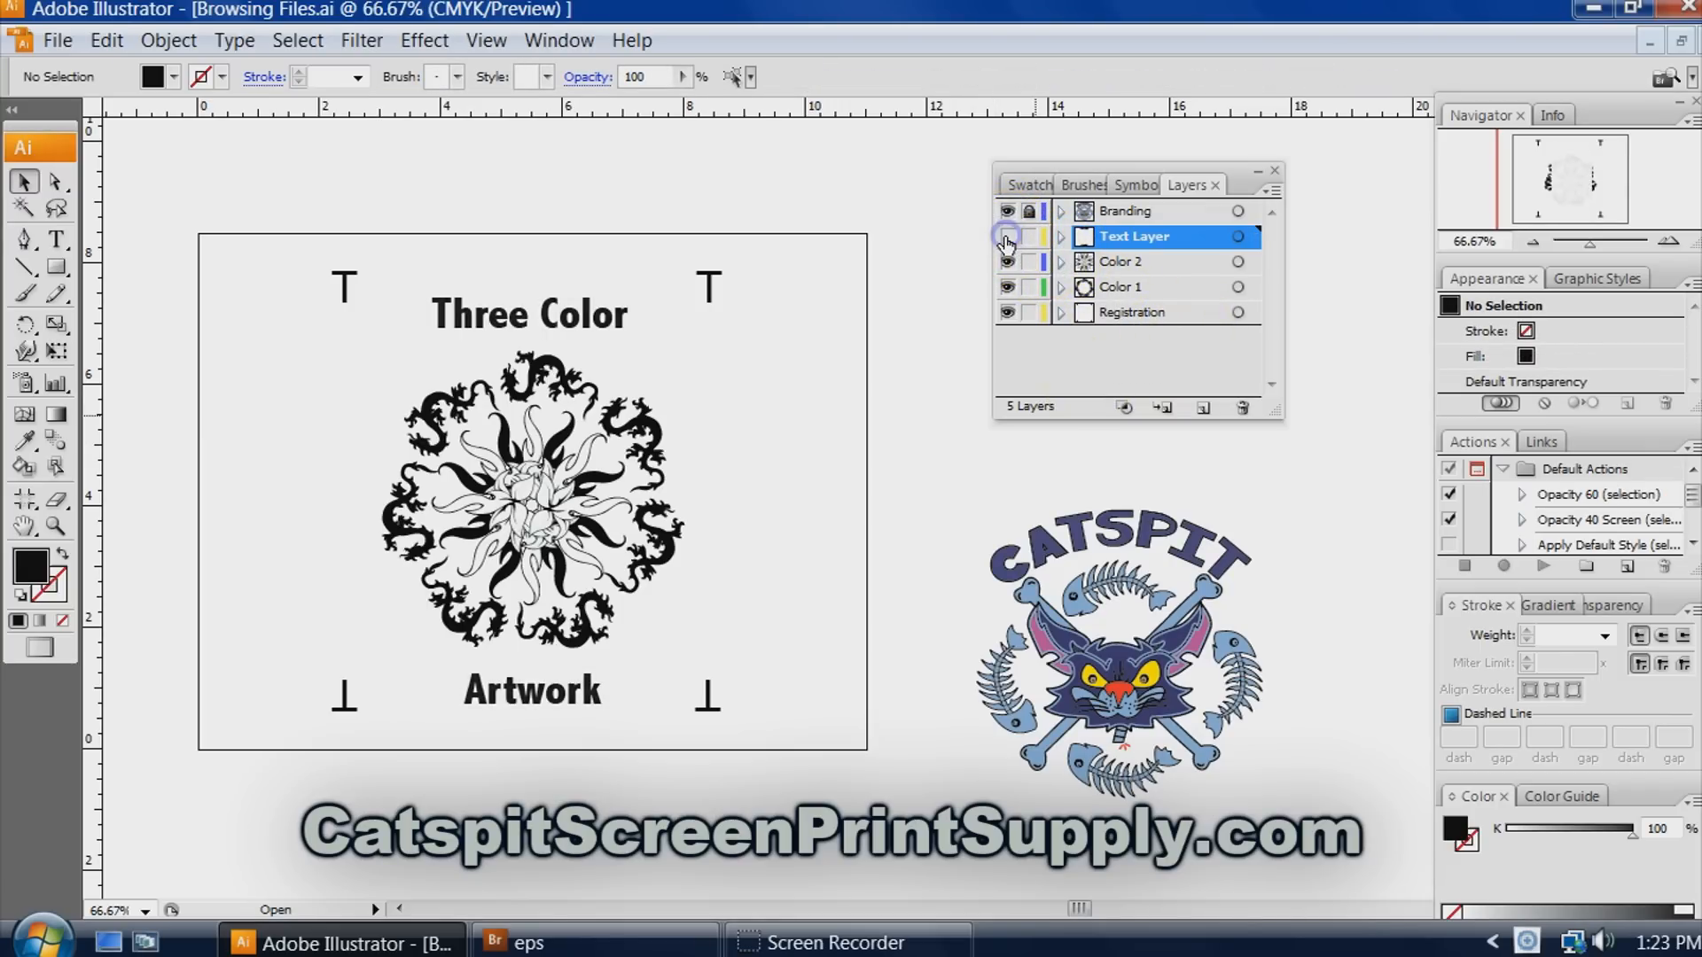
{"action": "left_click", "coordinate": [1006, 237]}
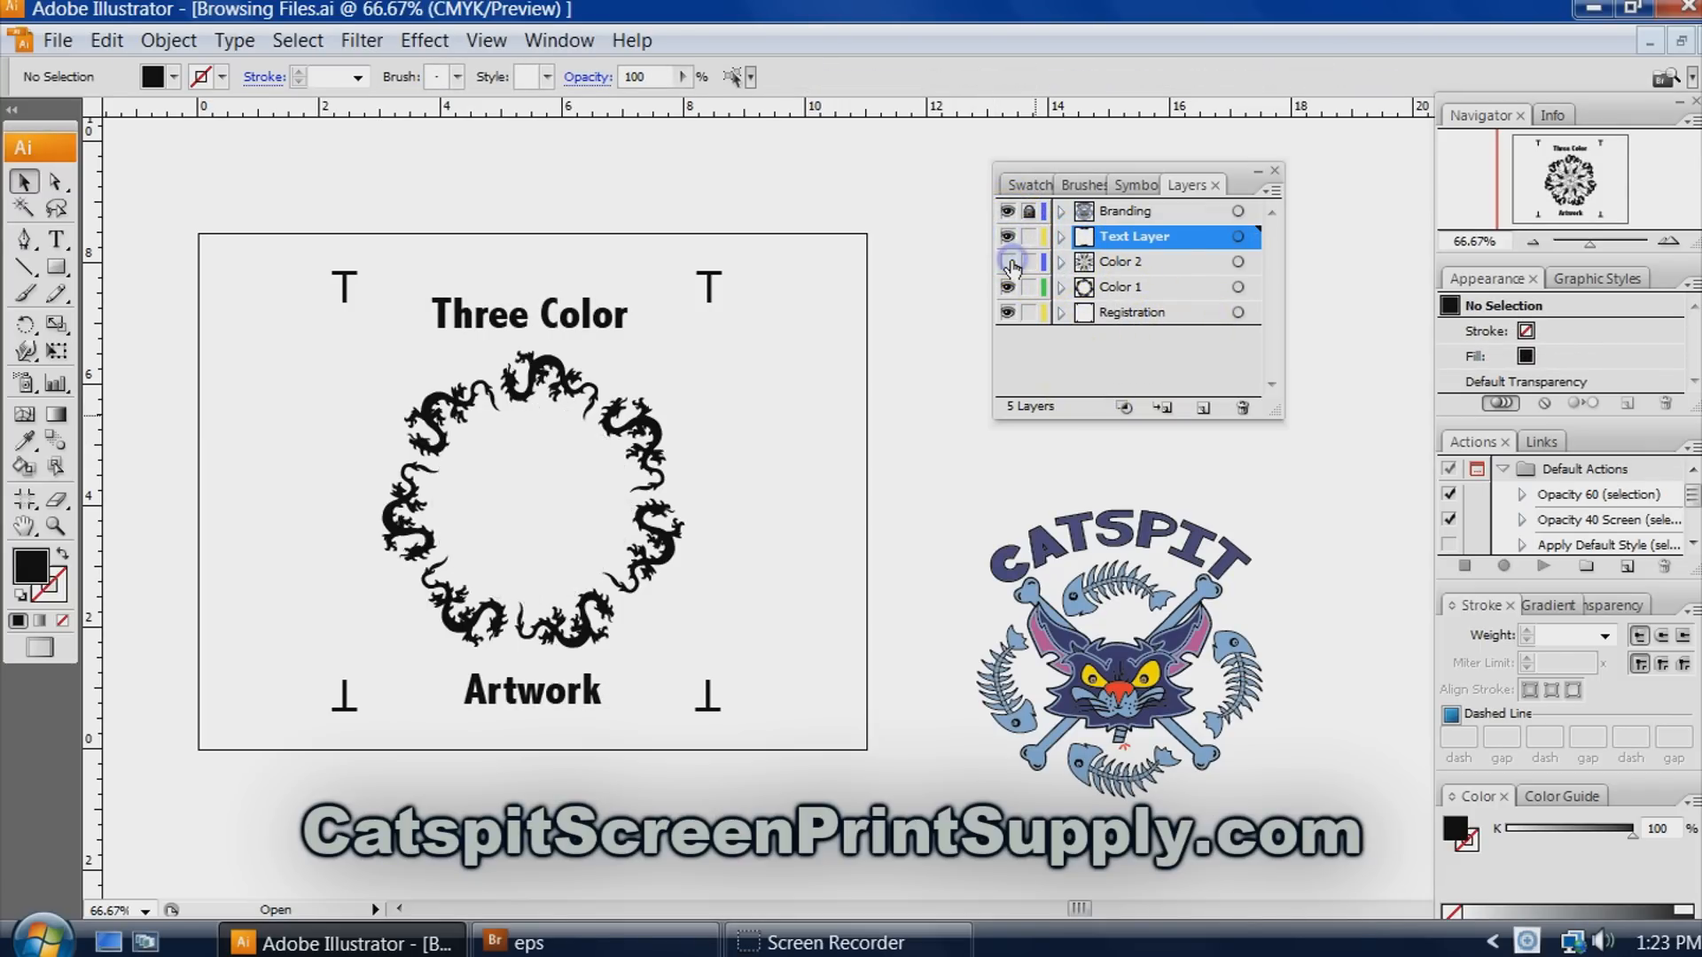
{"action": "left_click", "coordinate": [1009, 261]}
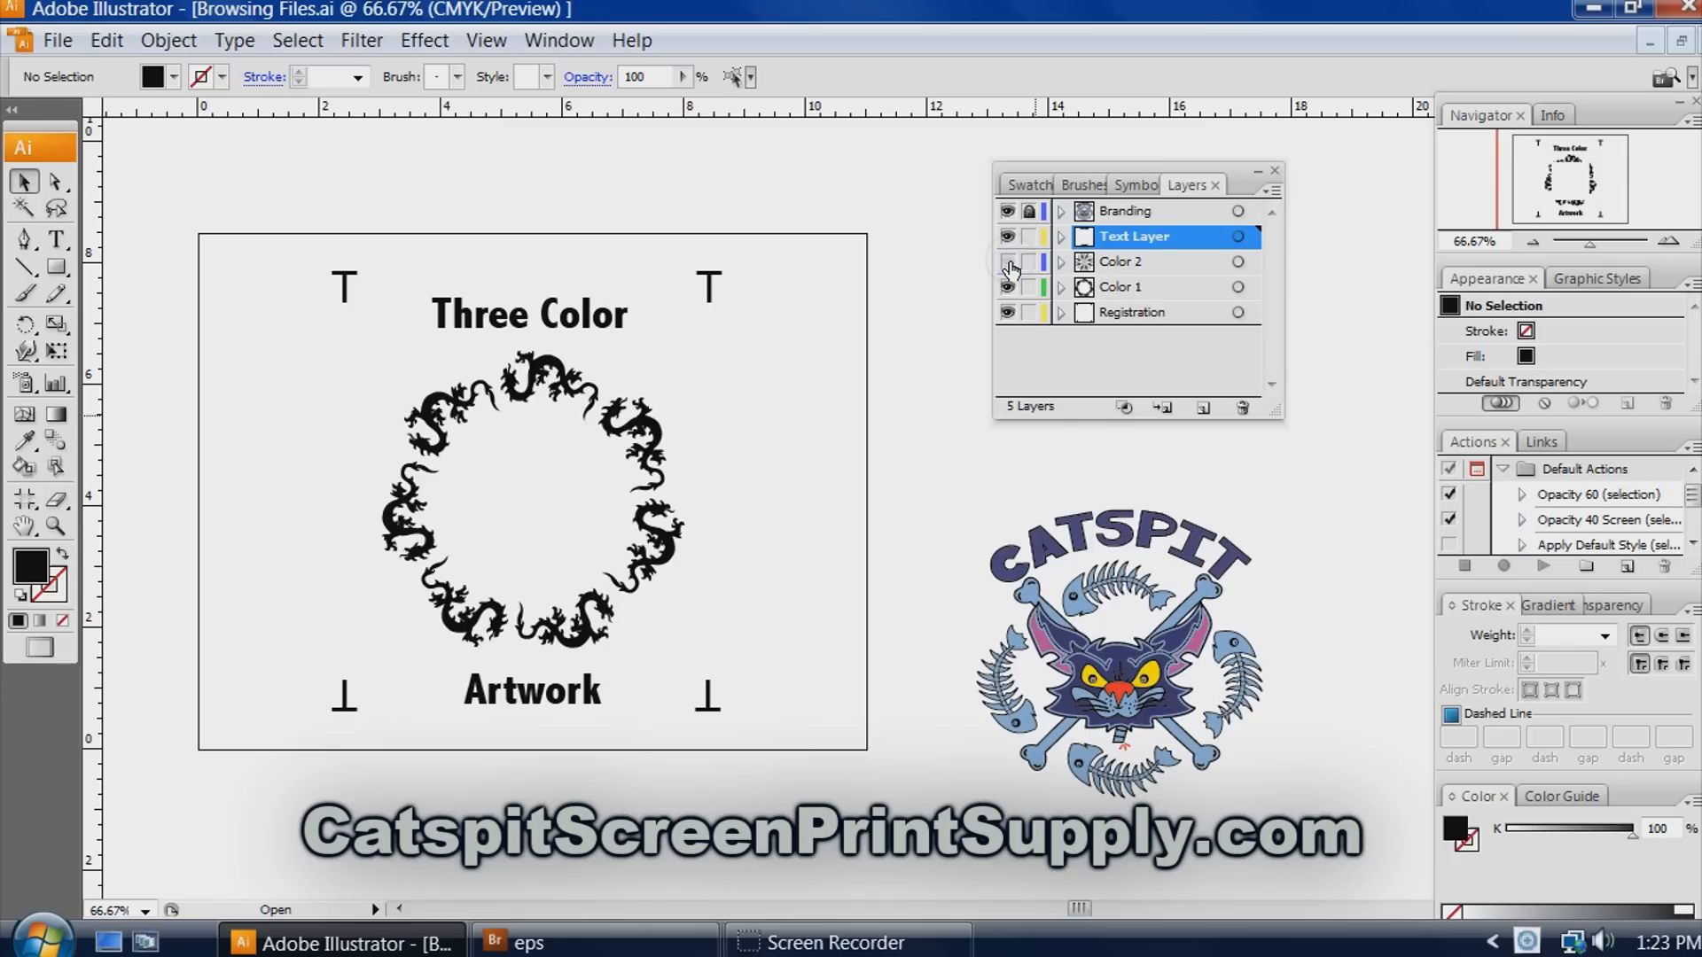
{"action": "left_click", "coordinate": [1006, 262]}
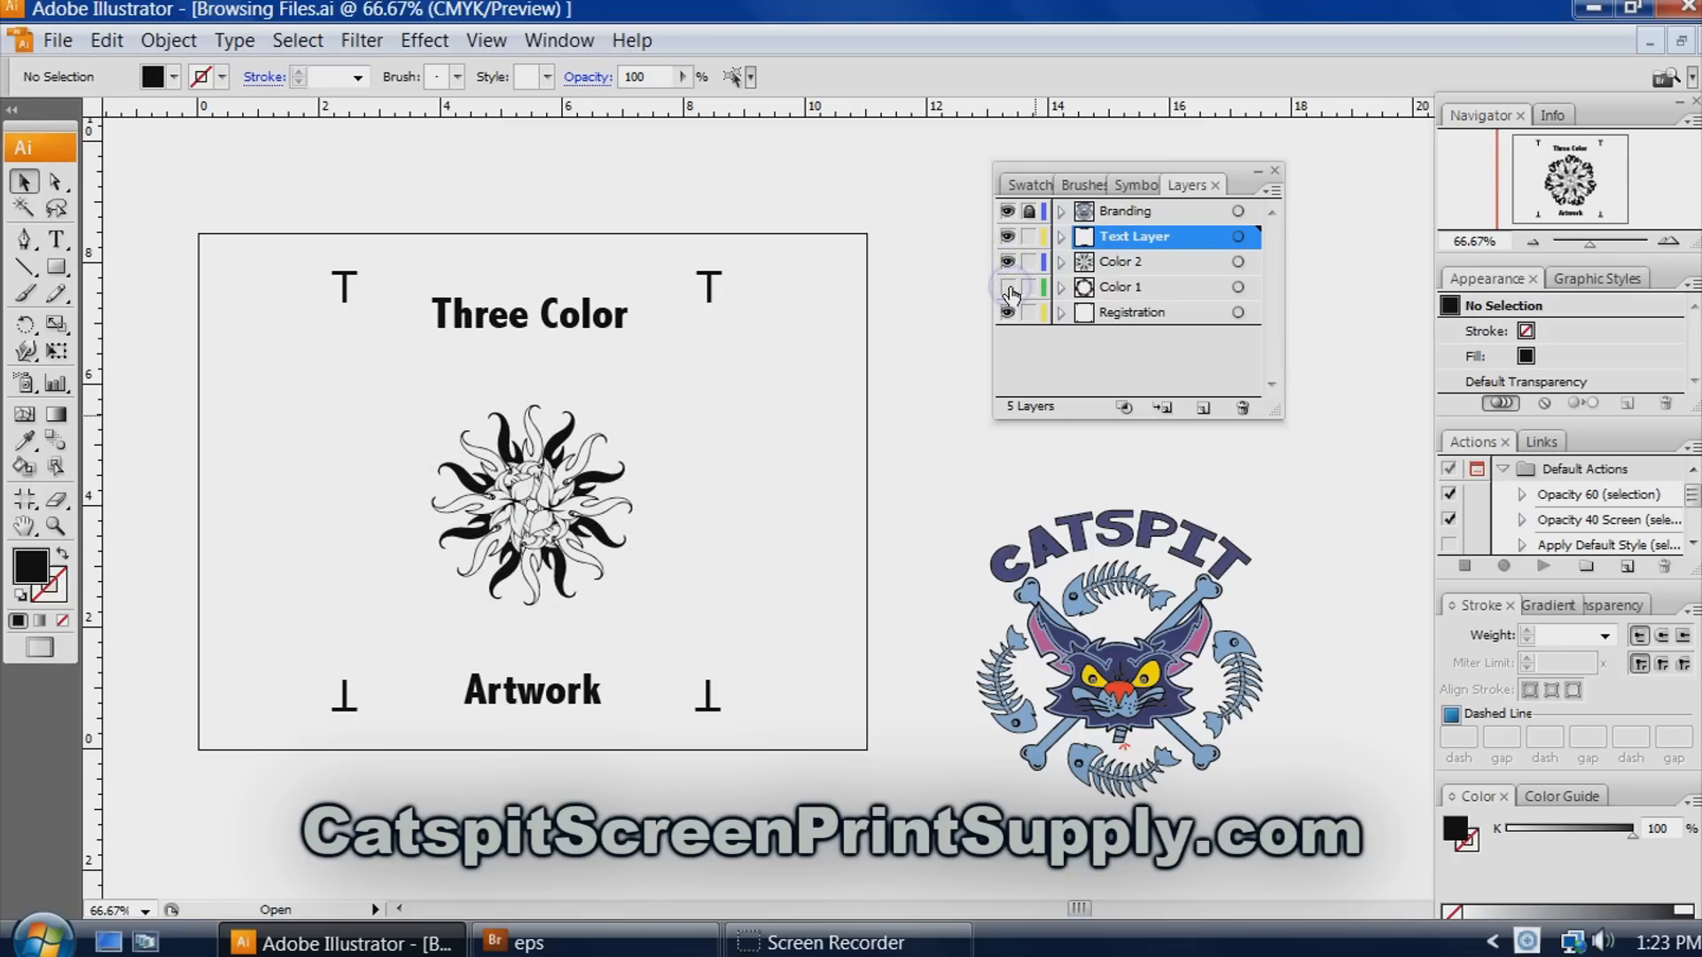
{"action": "mouse_move", "coordinate": [1007, 293]}
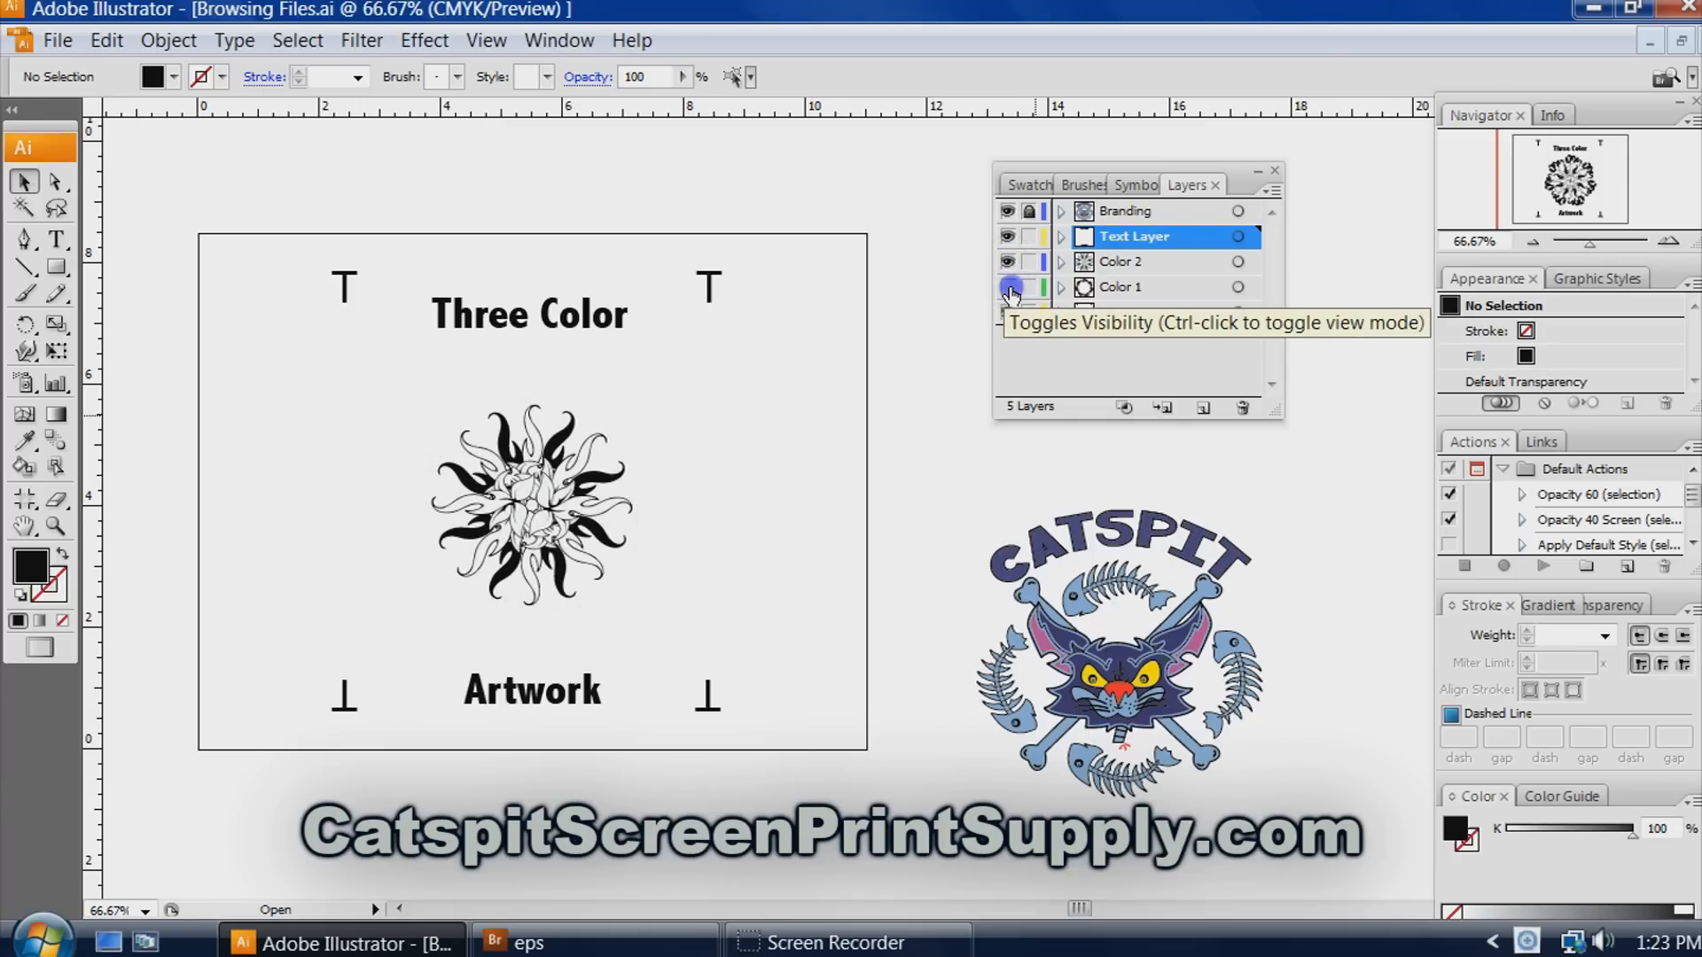
{"action": "left_click", "coordinate": [1009, 313]}
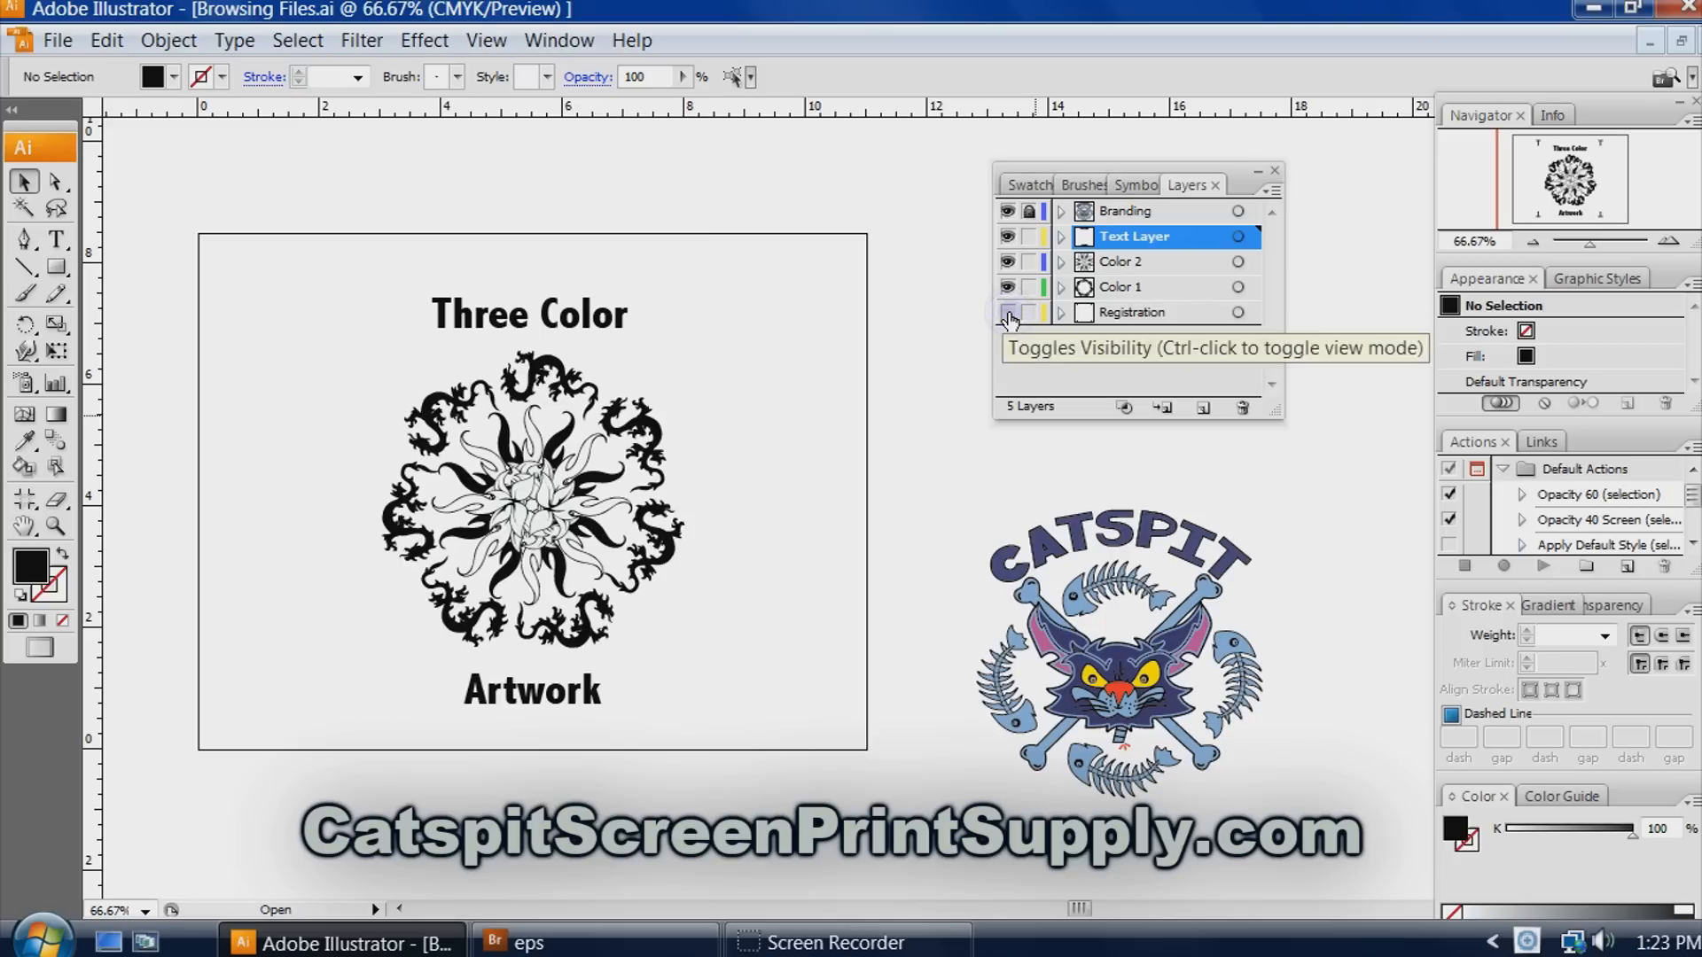
{"action": "left_click", "coordinate": [1006, 314]}
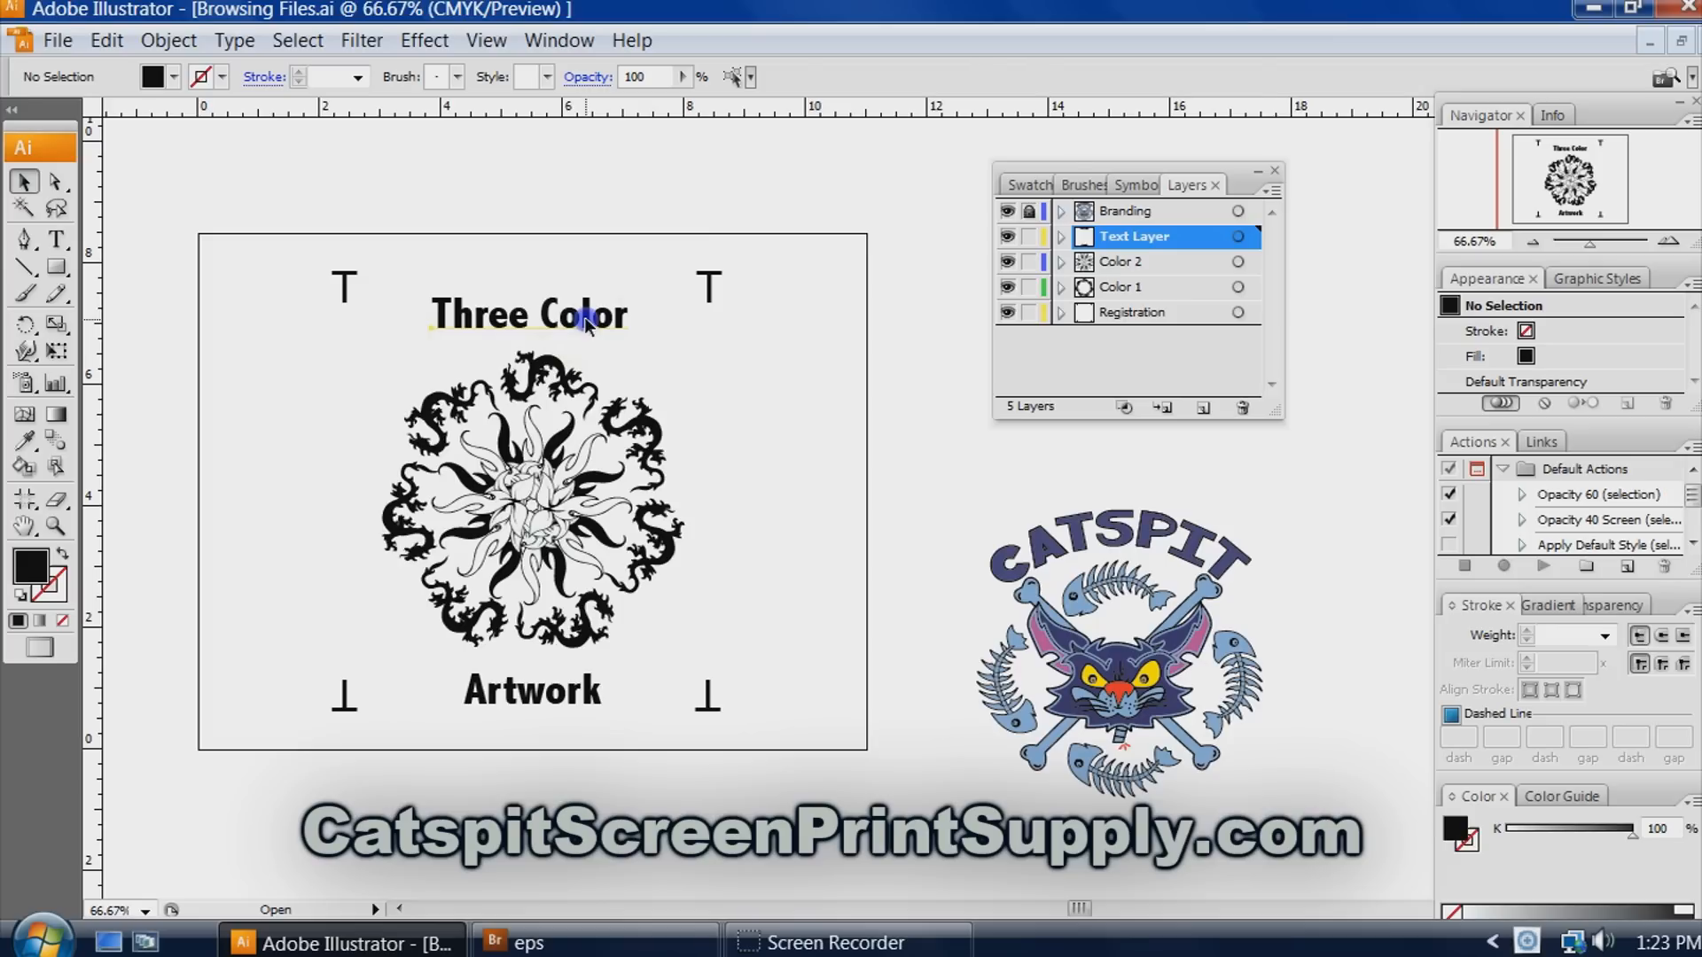
Try several fonts on the 'Three Color' heading, including Berylium, ending on Bodoni MT.
{"action": "double_click", "coordinate": [528, 315]}
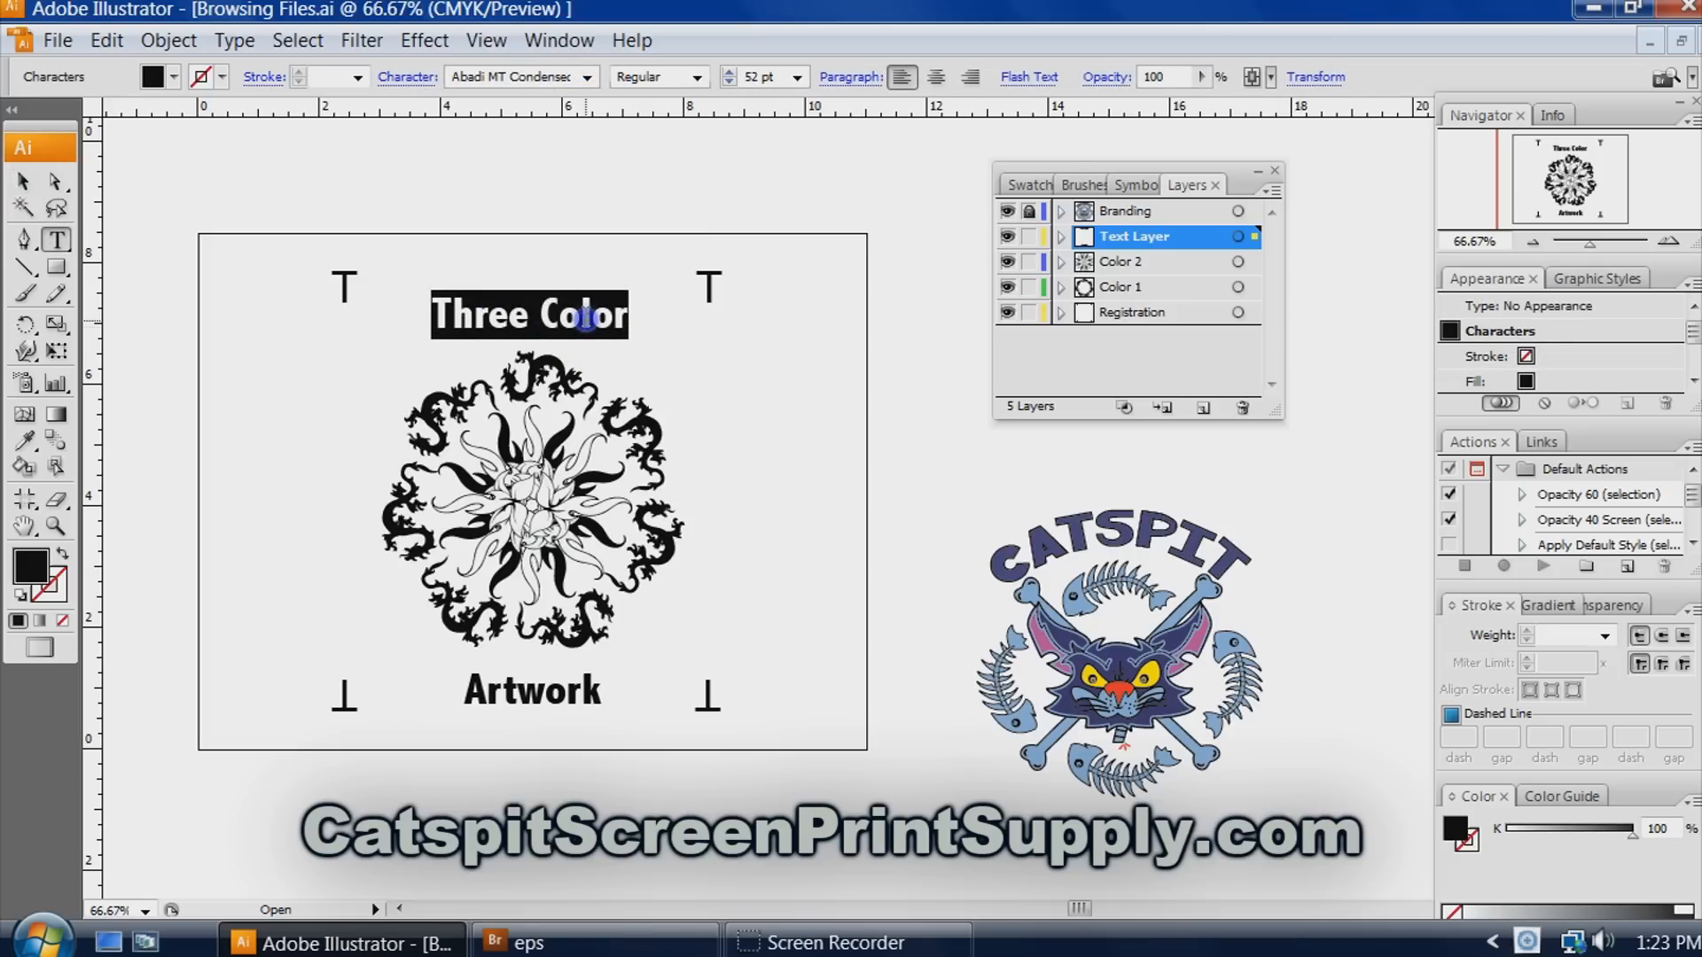
{"action": "left_click", "coordinate": [521, 77]}
{"action": "type", "text": "Apple Chancery"}
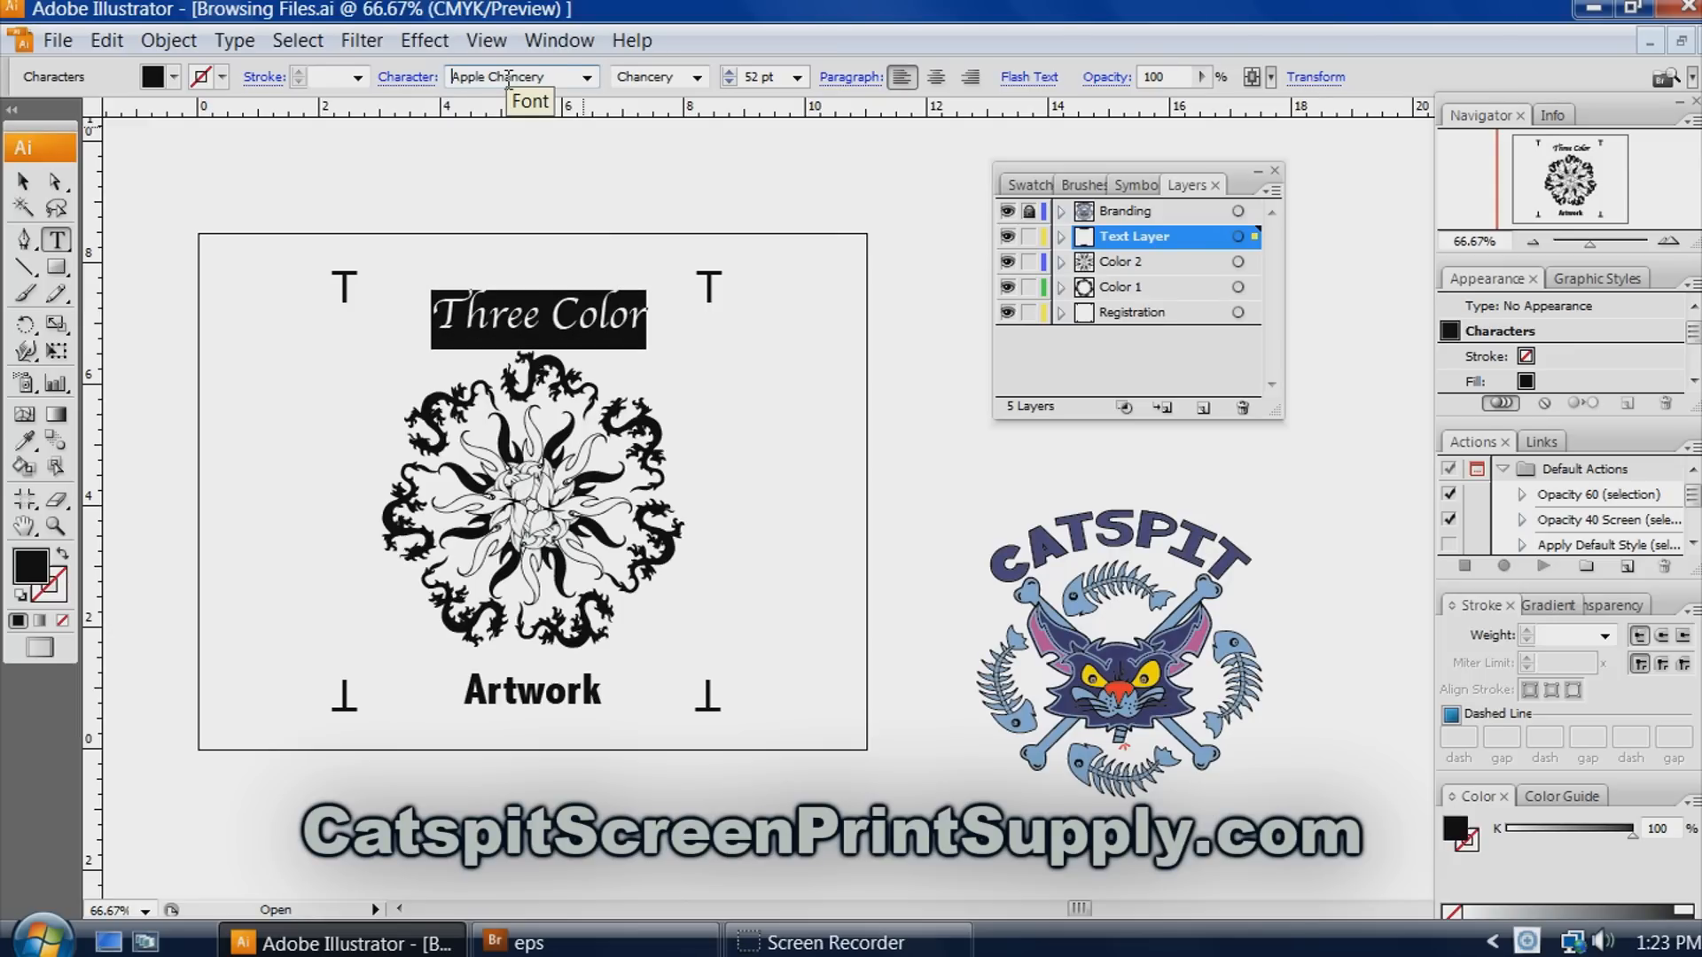
{"action": "left_click", "coordinate": [518, 78]}
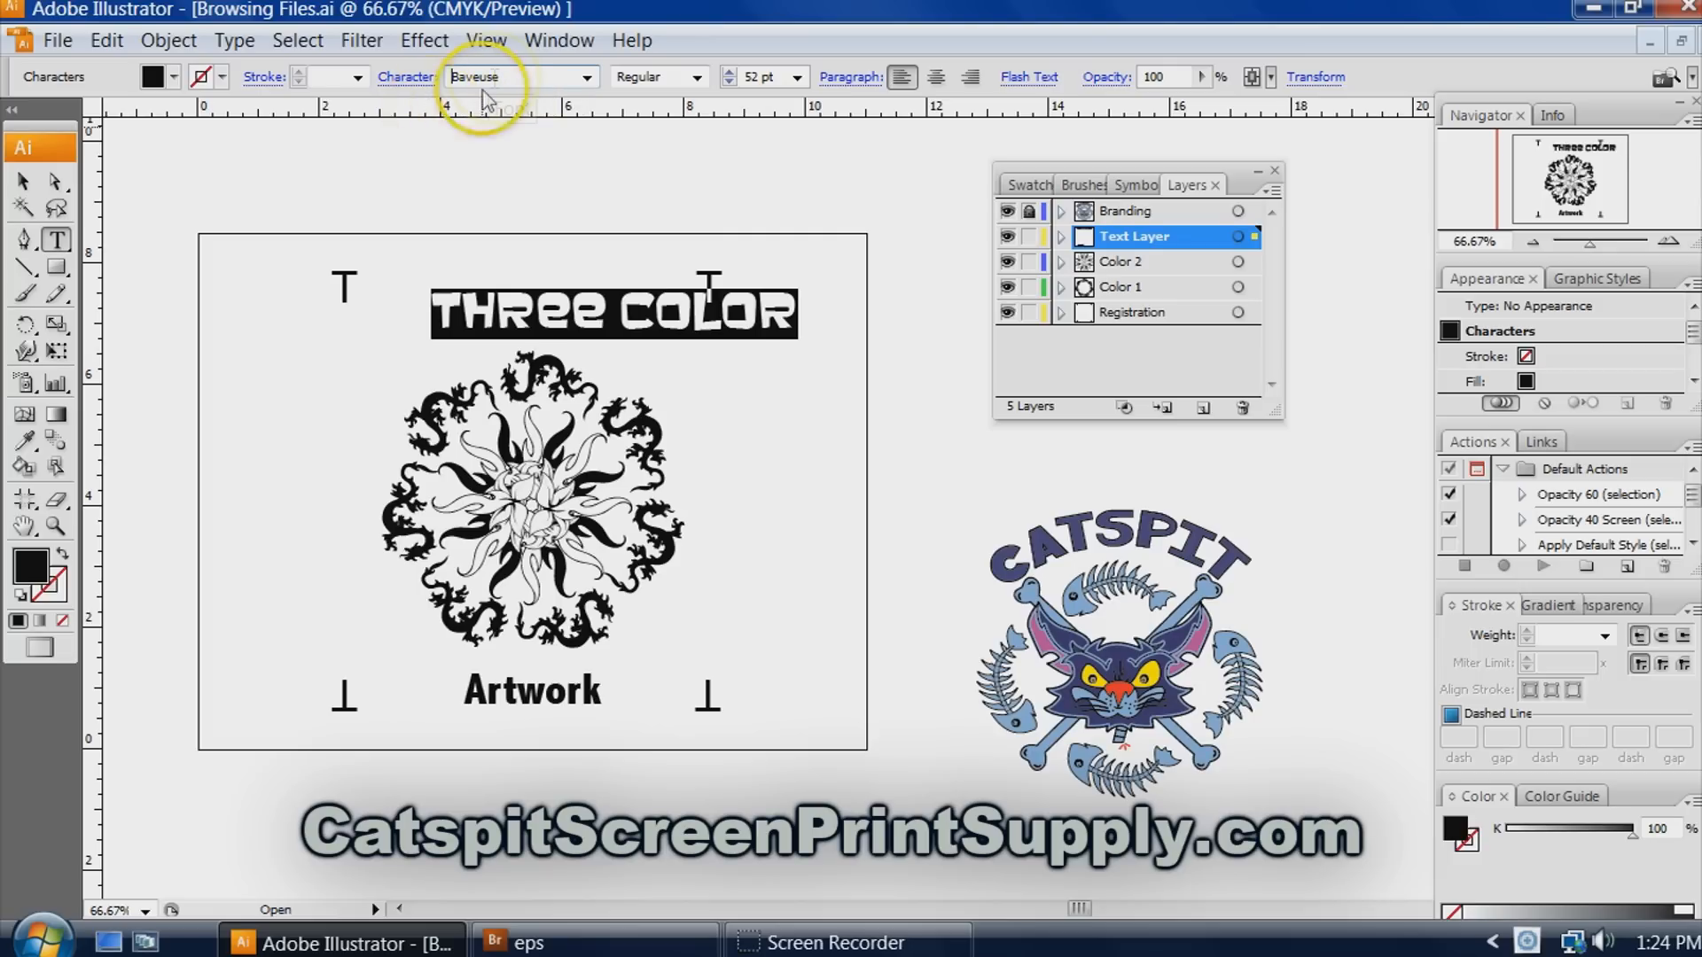
{"action": "left_click", "coordinate": [521, 76]}
{"action": "type", "text": "Berlin Sans FB Demi"}
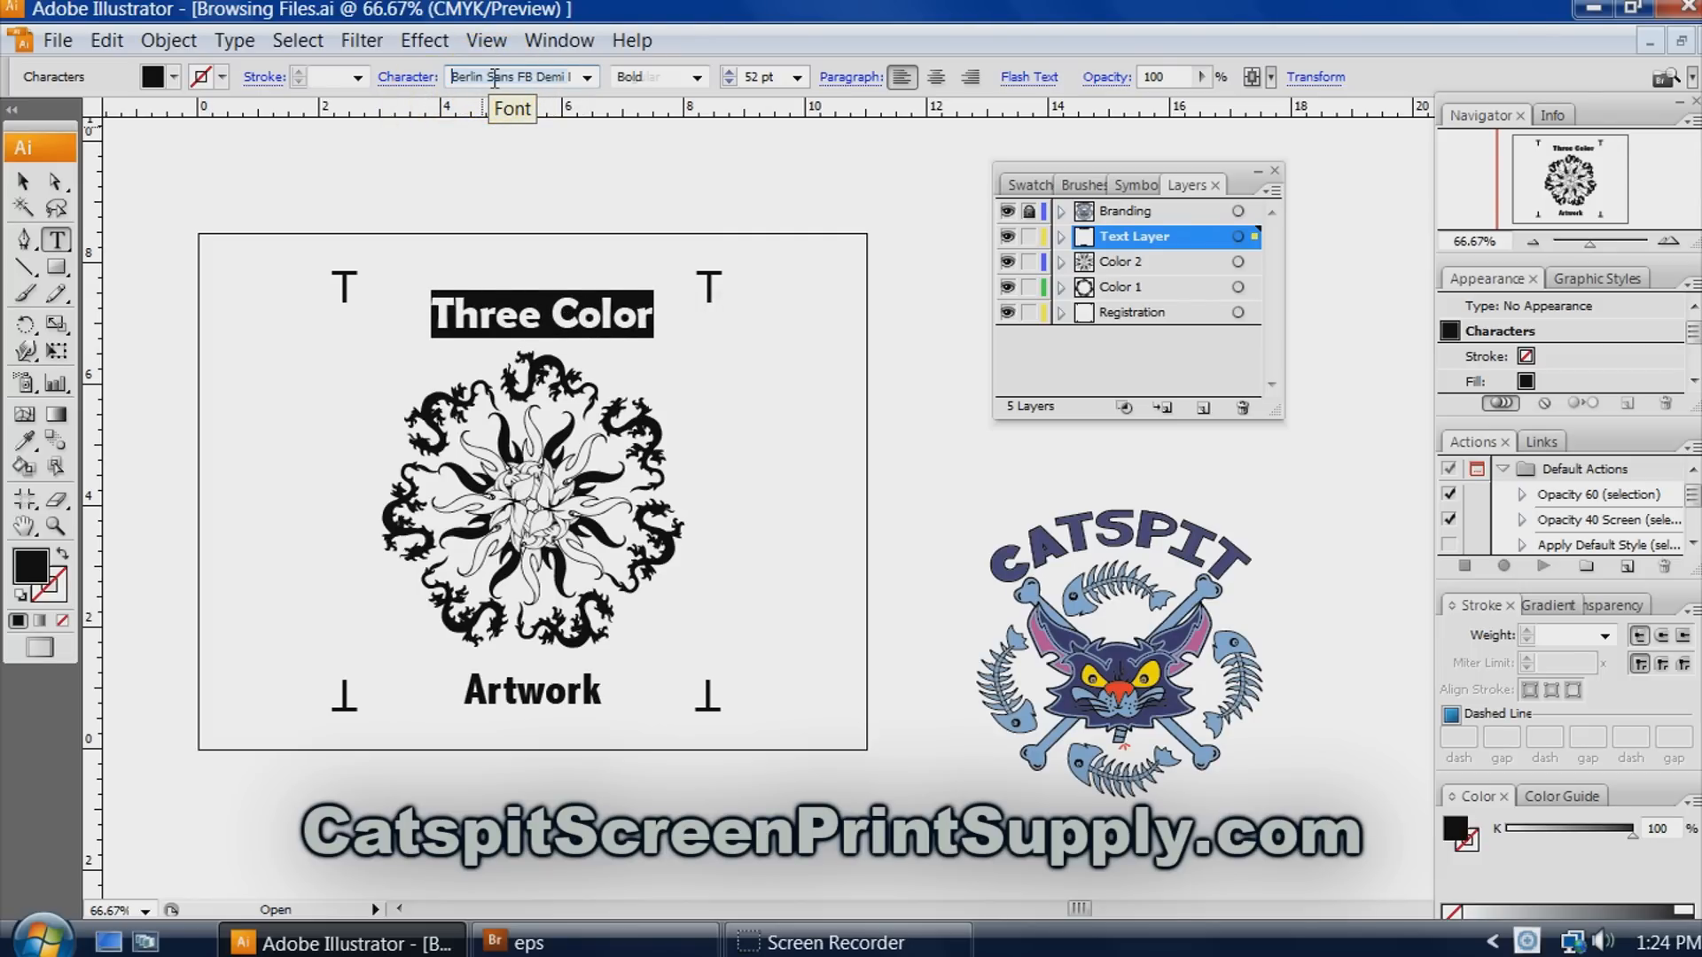
{"action": "type", "text": "Berylium"}
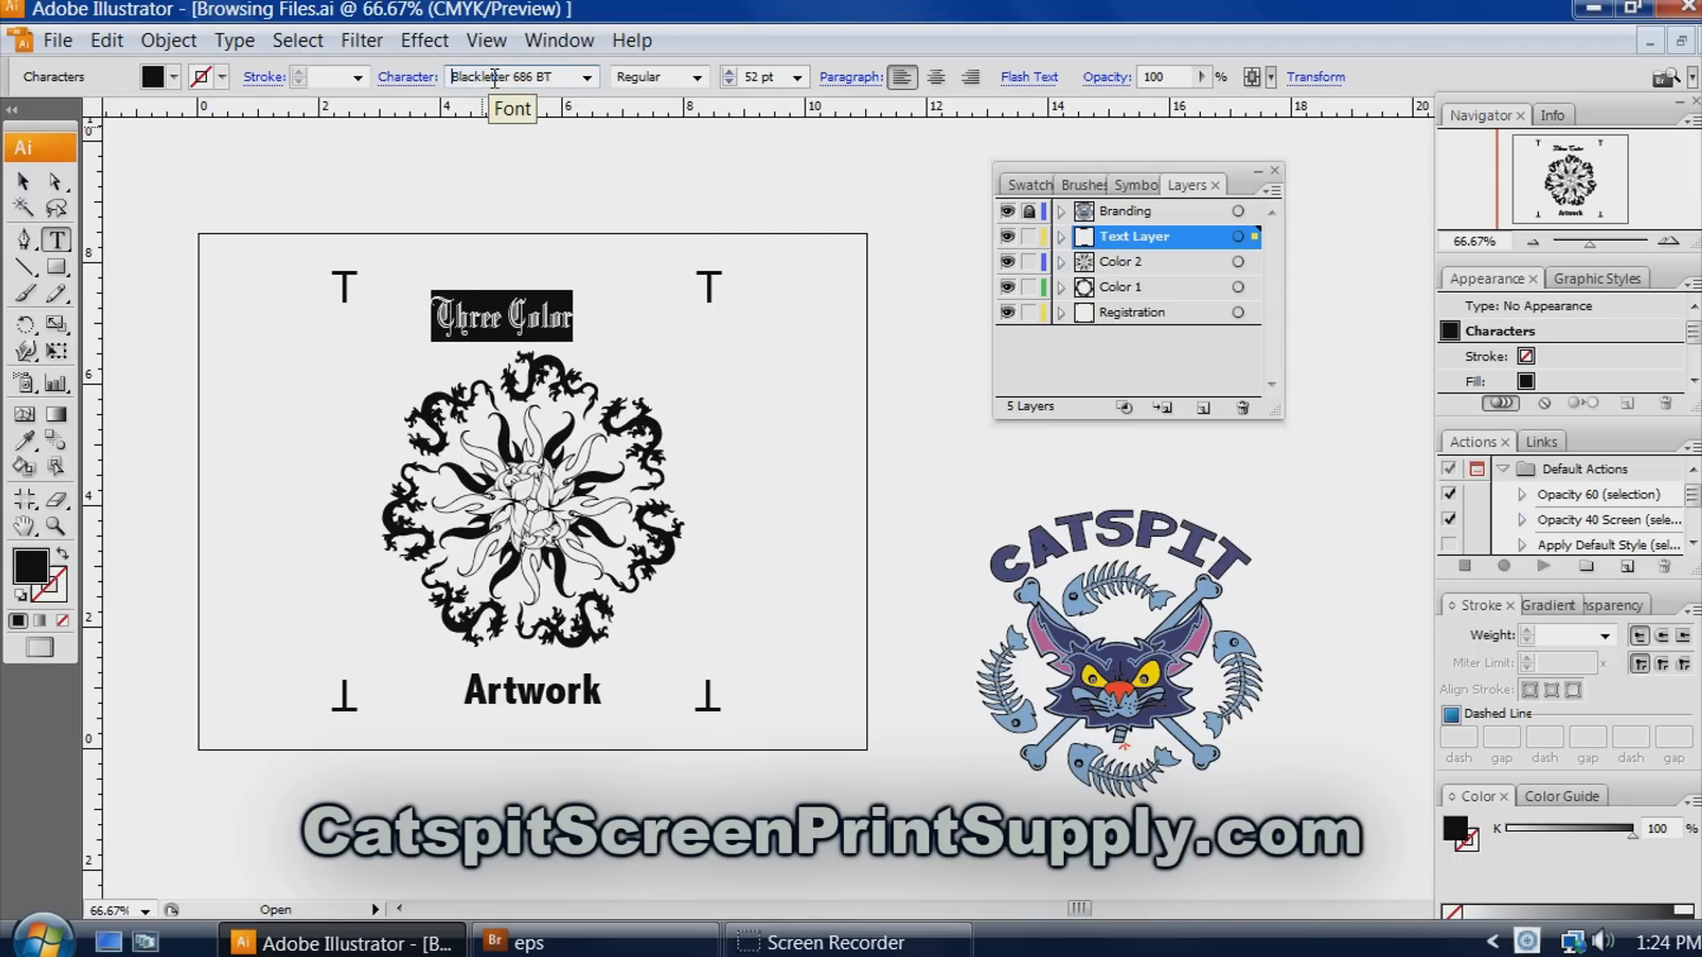
{"action": "left_click", "coordinate": [521, 77]}
{"action": "type", "text": "Bodoni MT"}
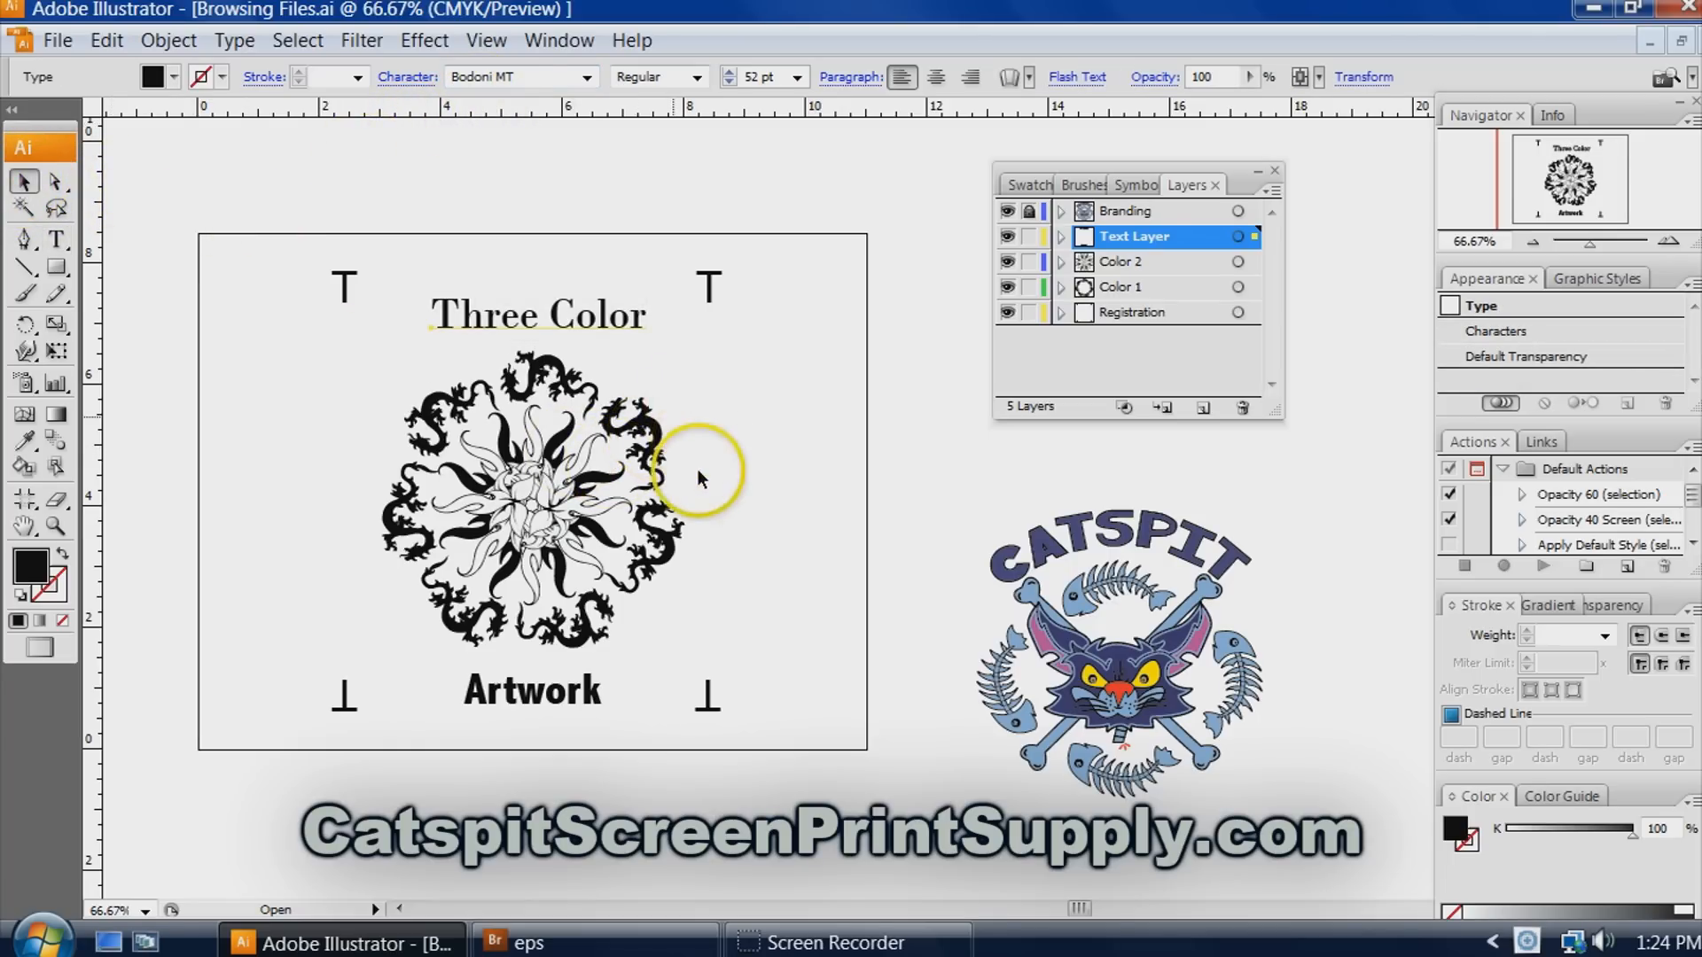
{"action": "mouse_move", "coordinate": [662, 527]}
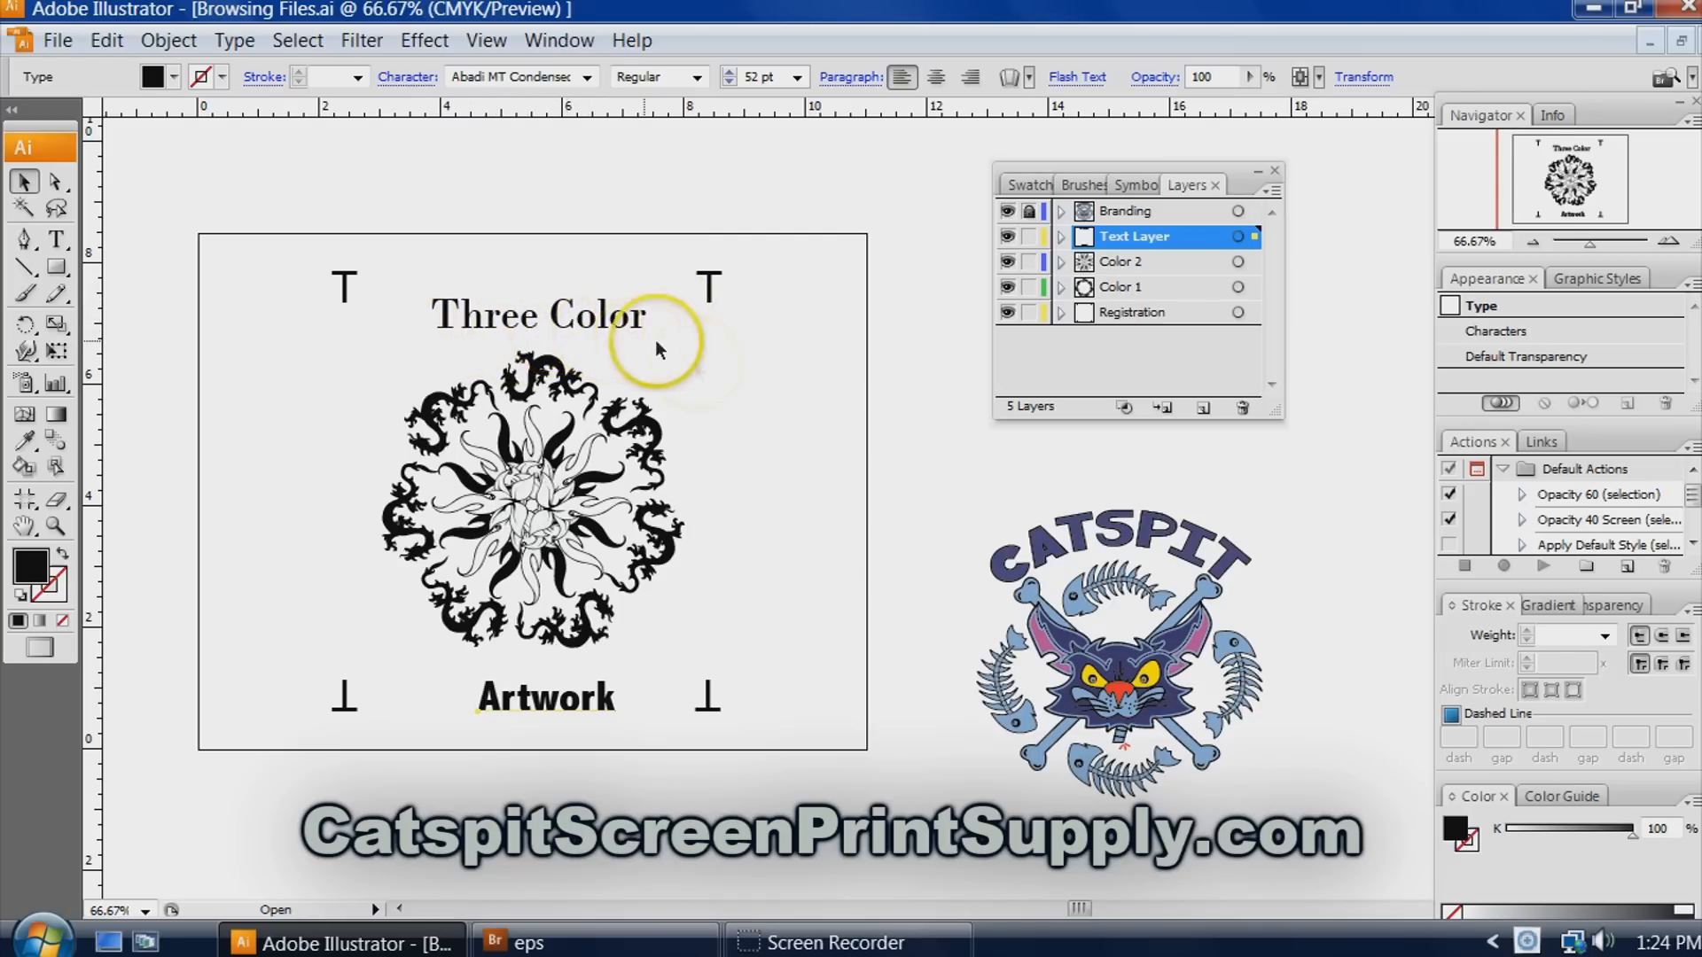
{"action": "mouse_move", "coordinate": [714, 351]}
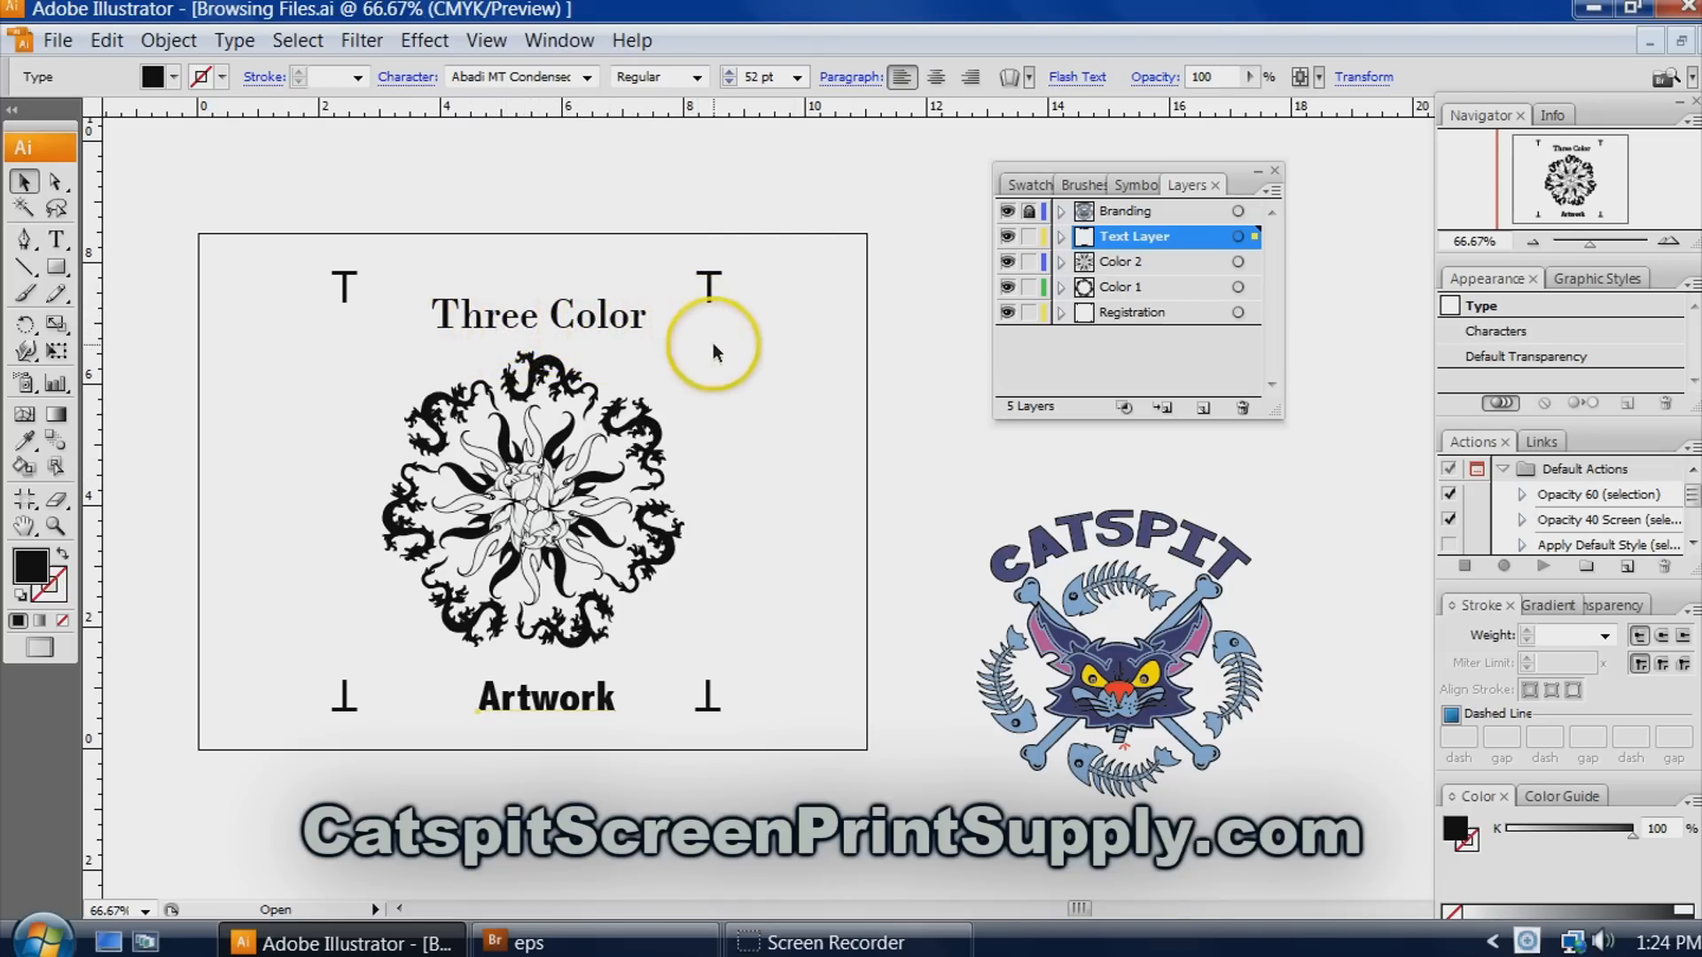
{"action": "mouse_move", "coordinate": [605, 320]}
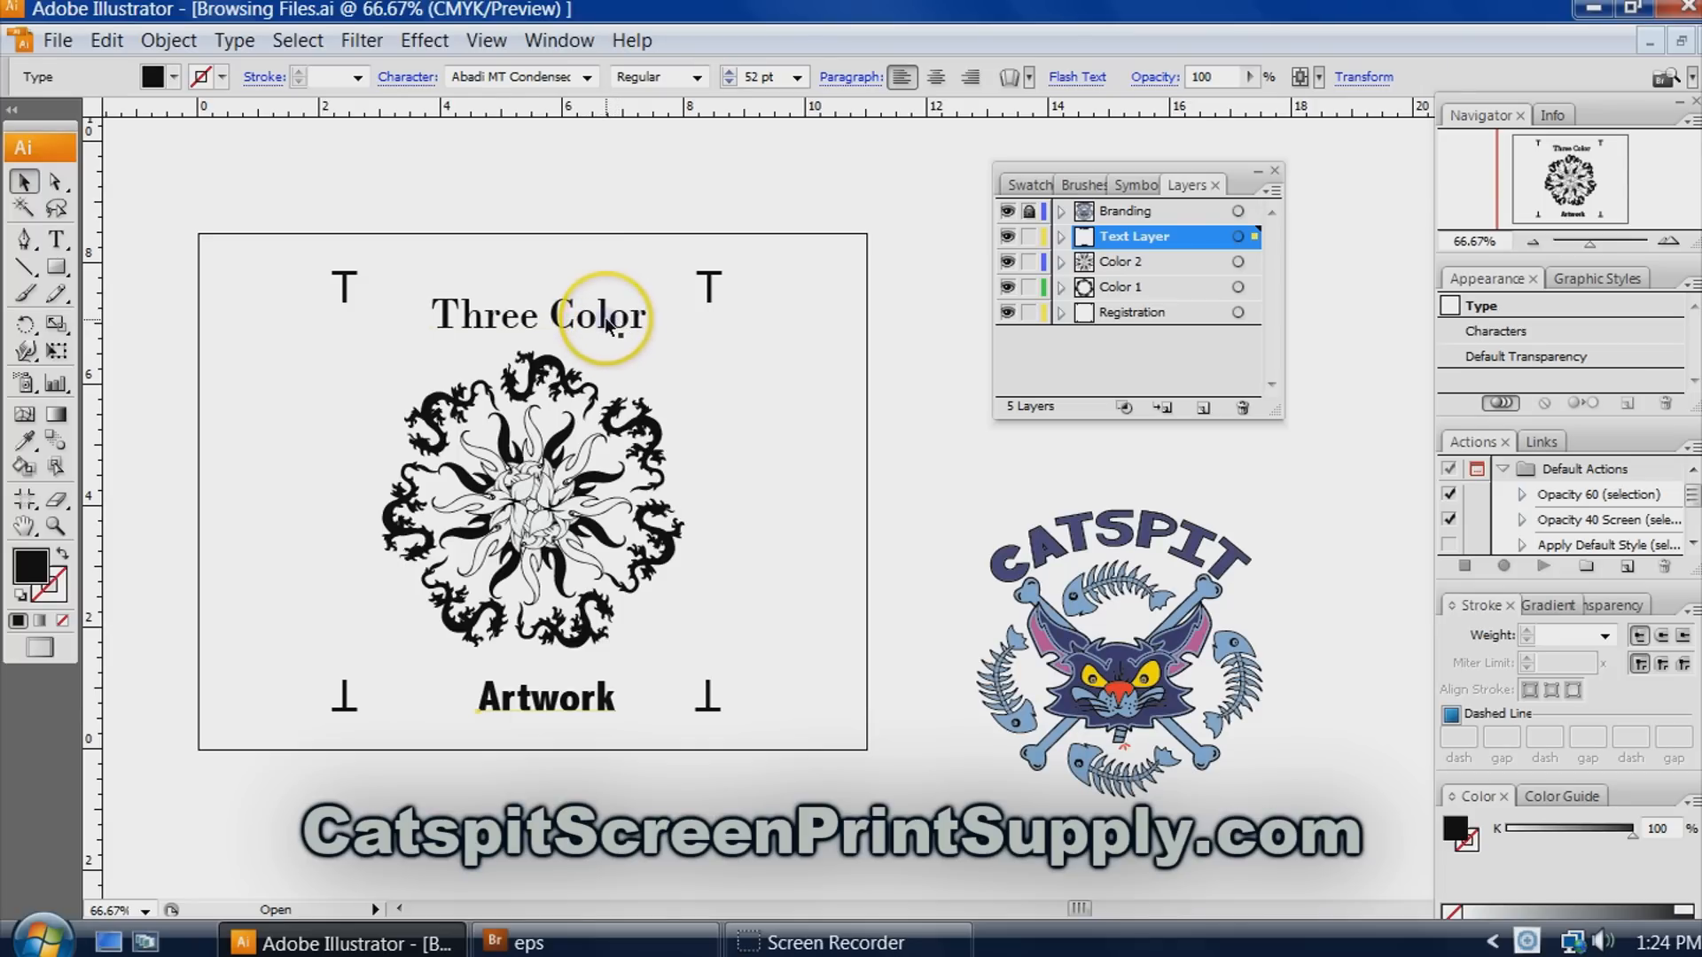
Select the 'Three Color' heading to reposition it.
{"action": "left_click", "coordinate": [521, 78]}
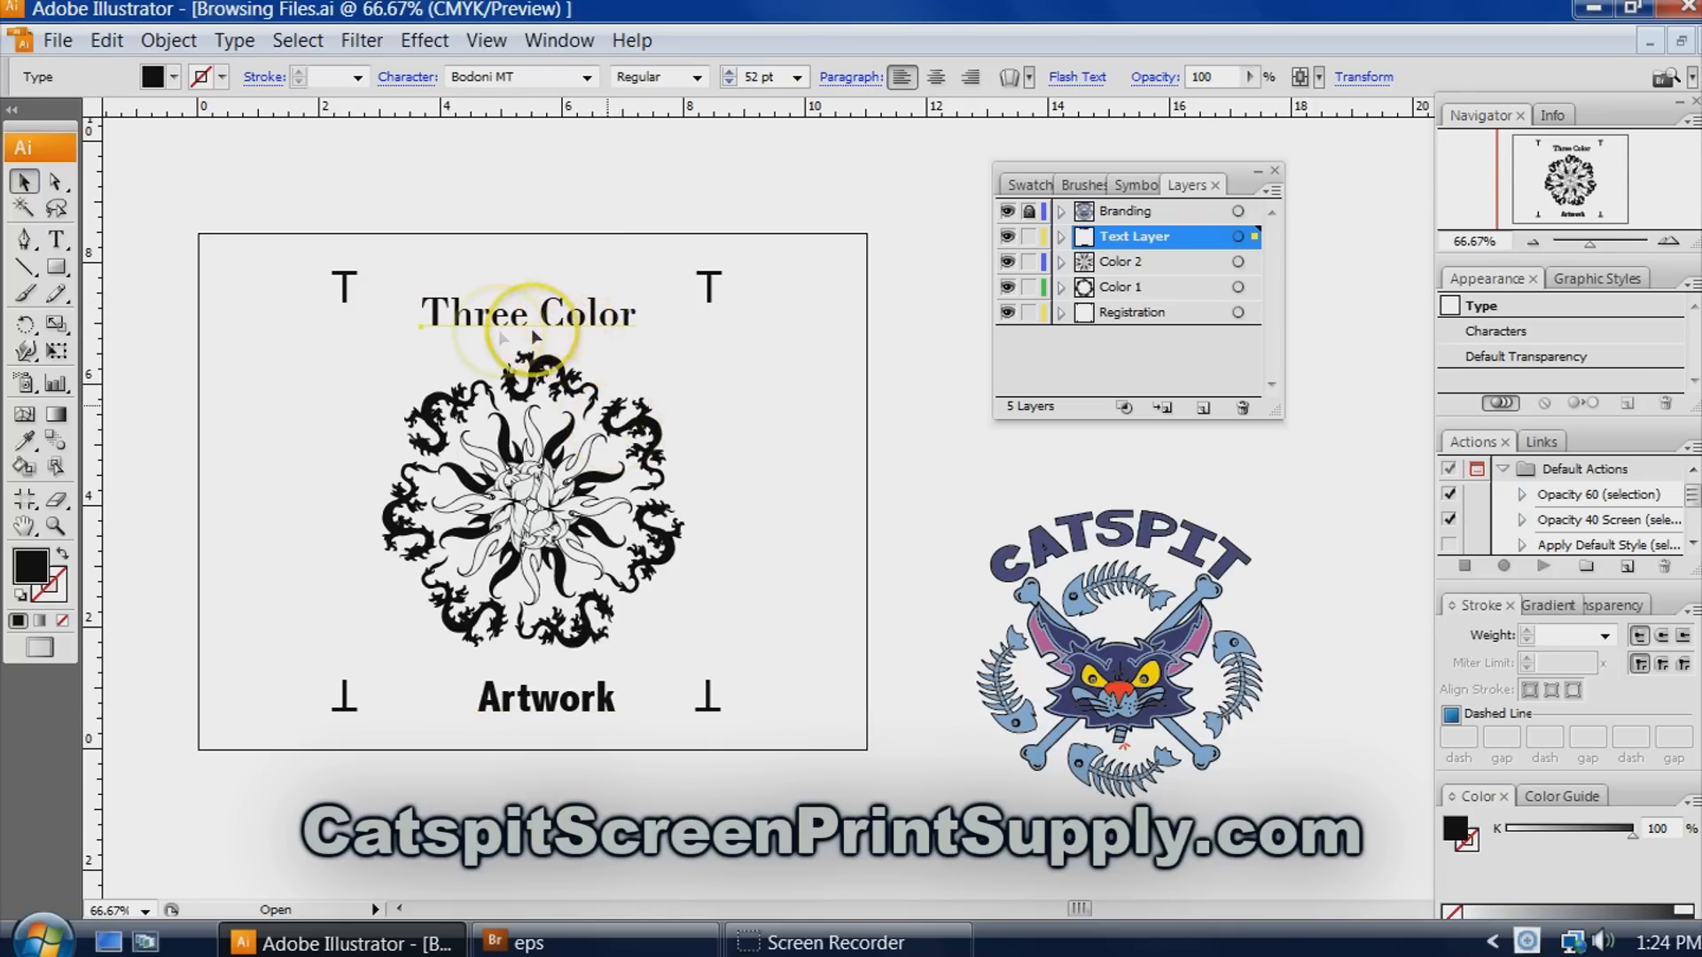
{"action": "mouse_move", "coordinate": [494, 348]}
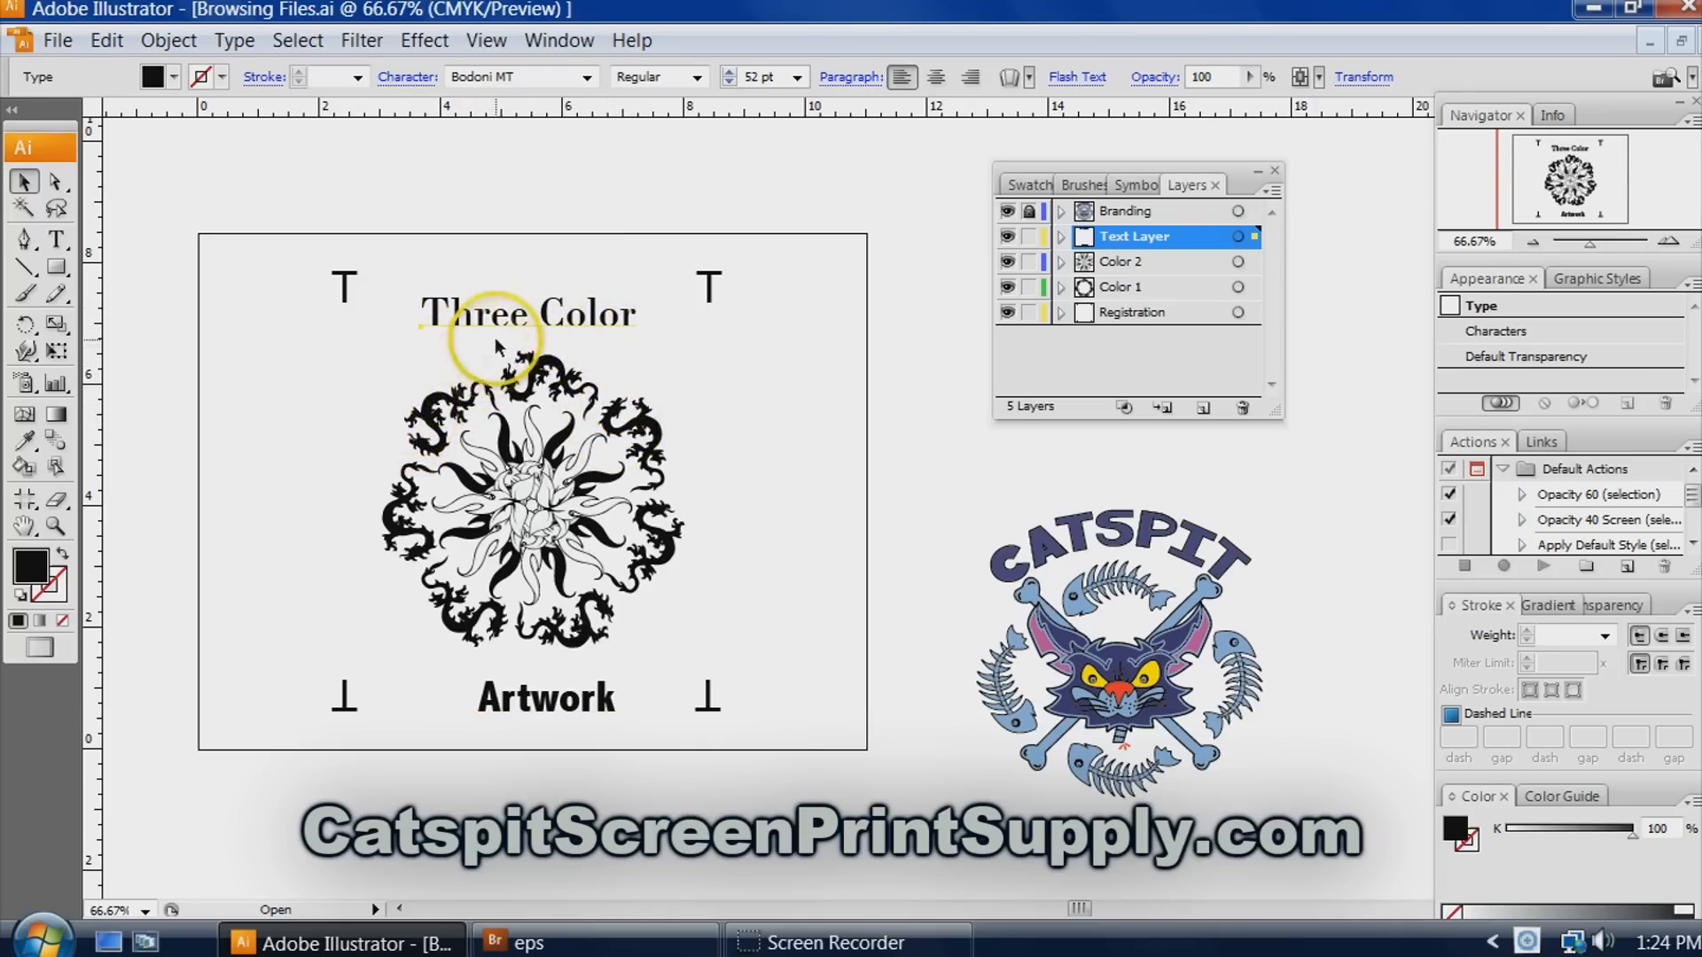
{"action": "mouse_move", "coordinate": [532, 353]}
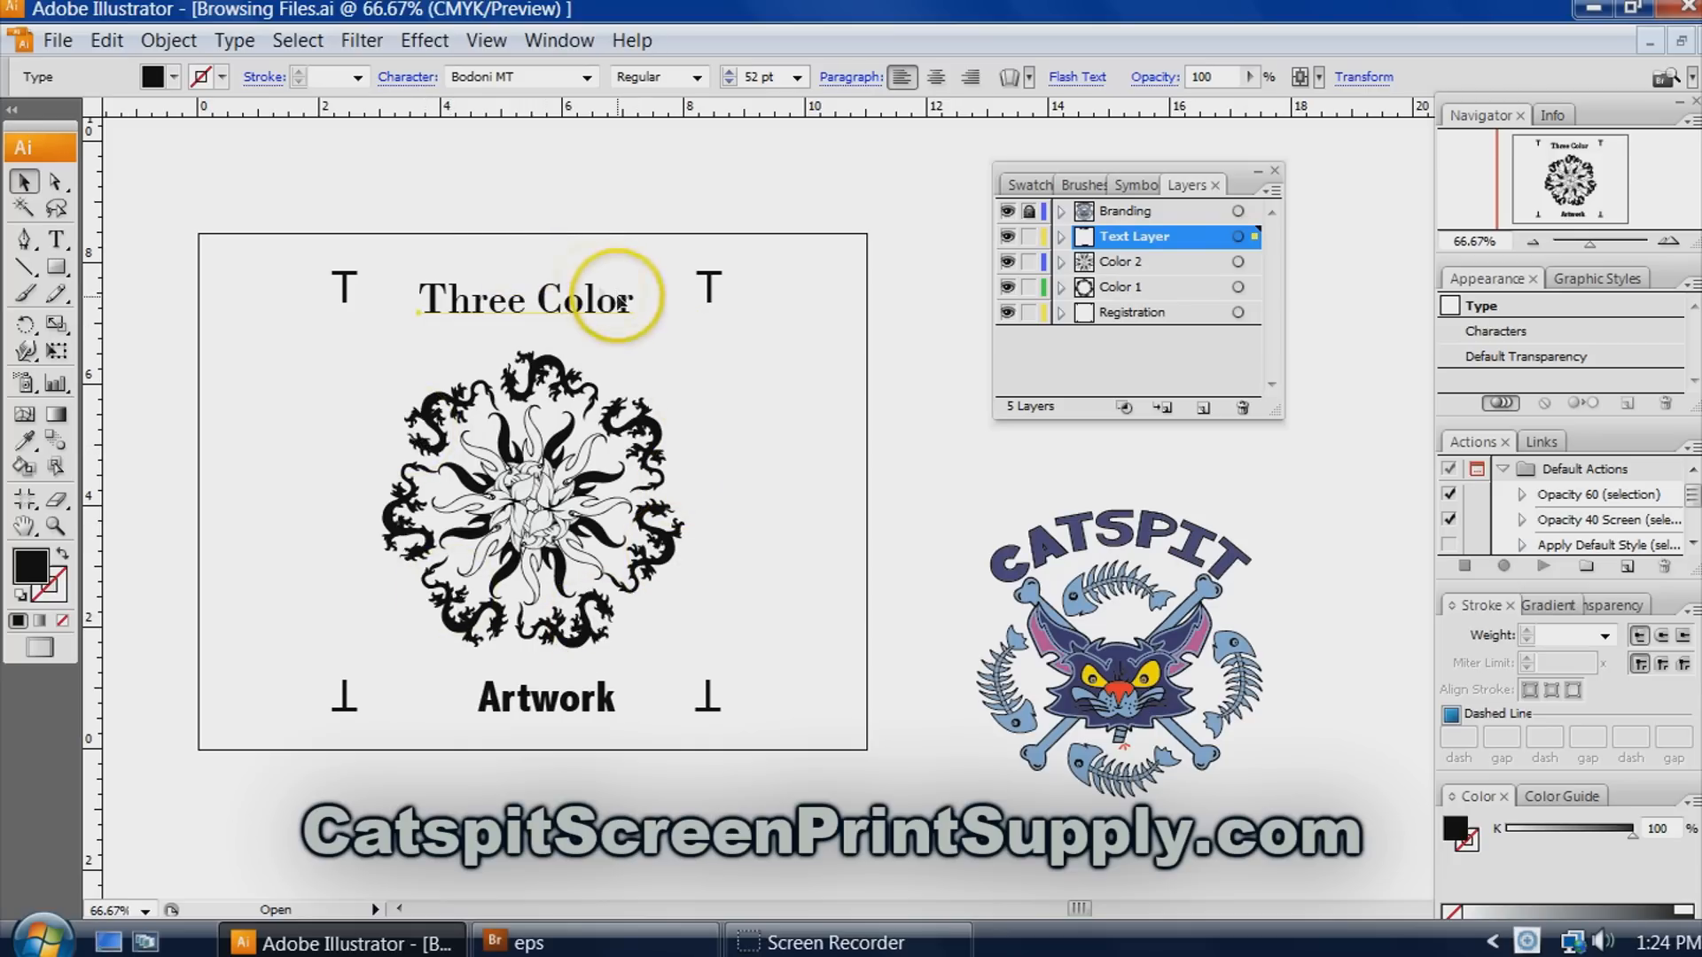
{"action": "mouse_move", "coordinate": [884, 469]}
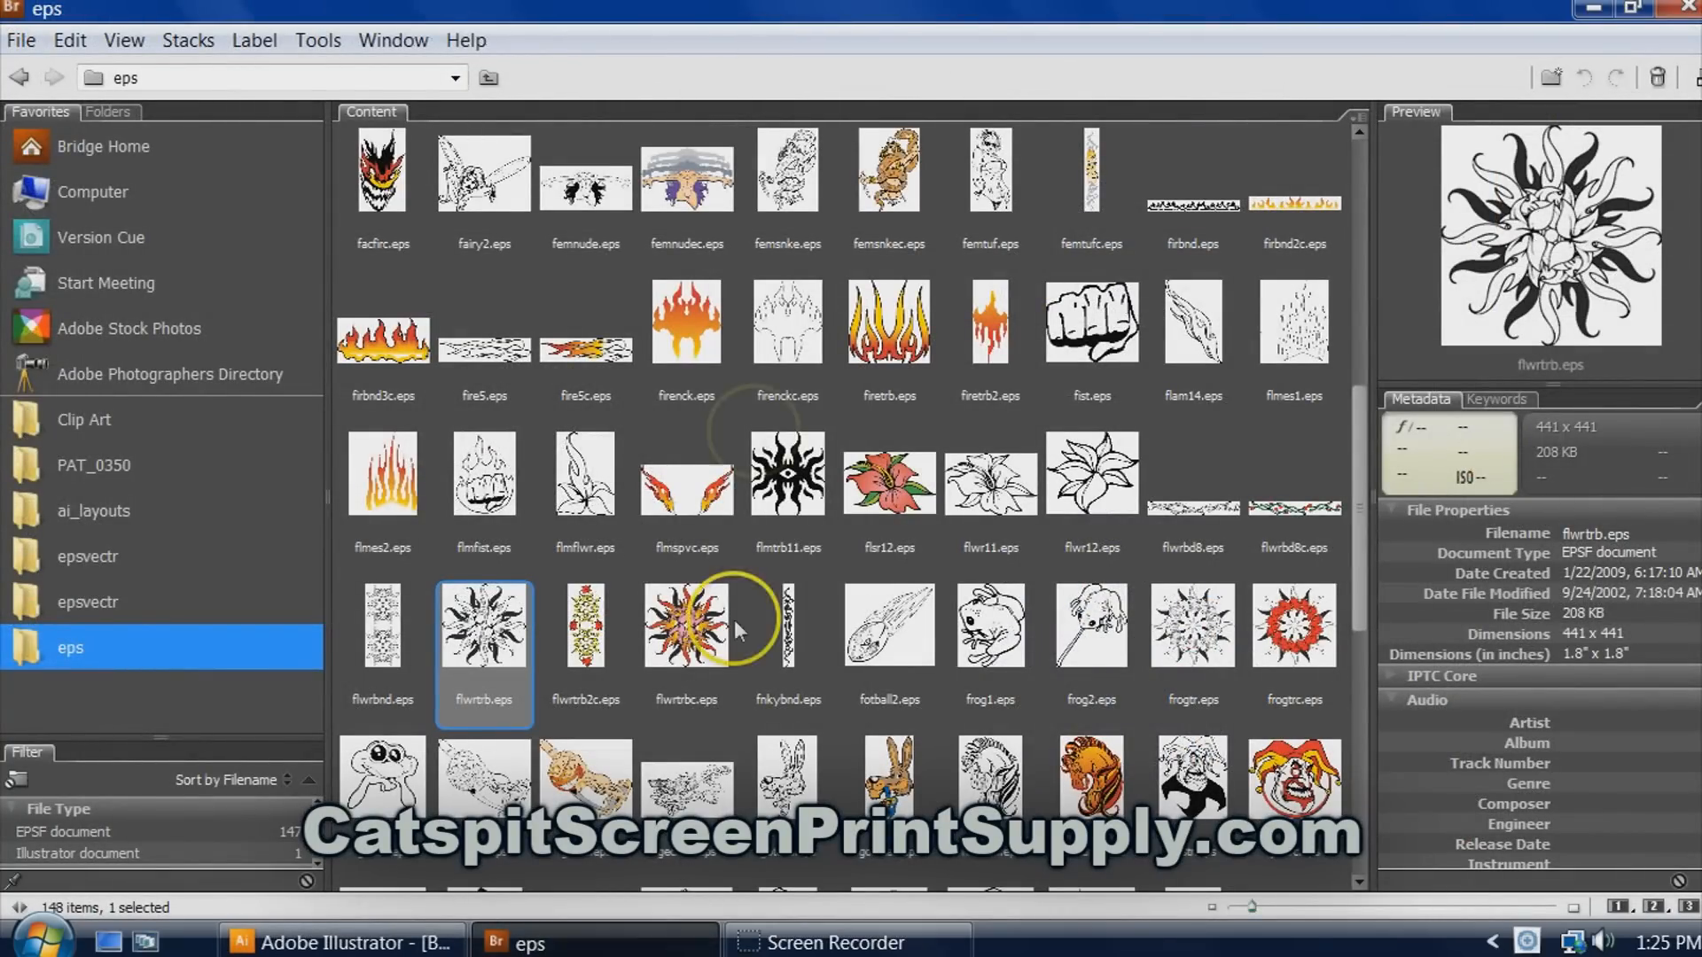
Alternate previews of flwrtrbc.eps and flwrtrb.eps to compare colour and black-and-white versions.
{"action": "left_click", "coordinate": [685, 624]}
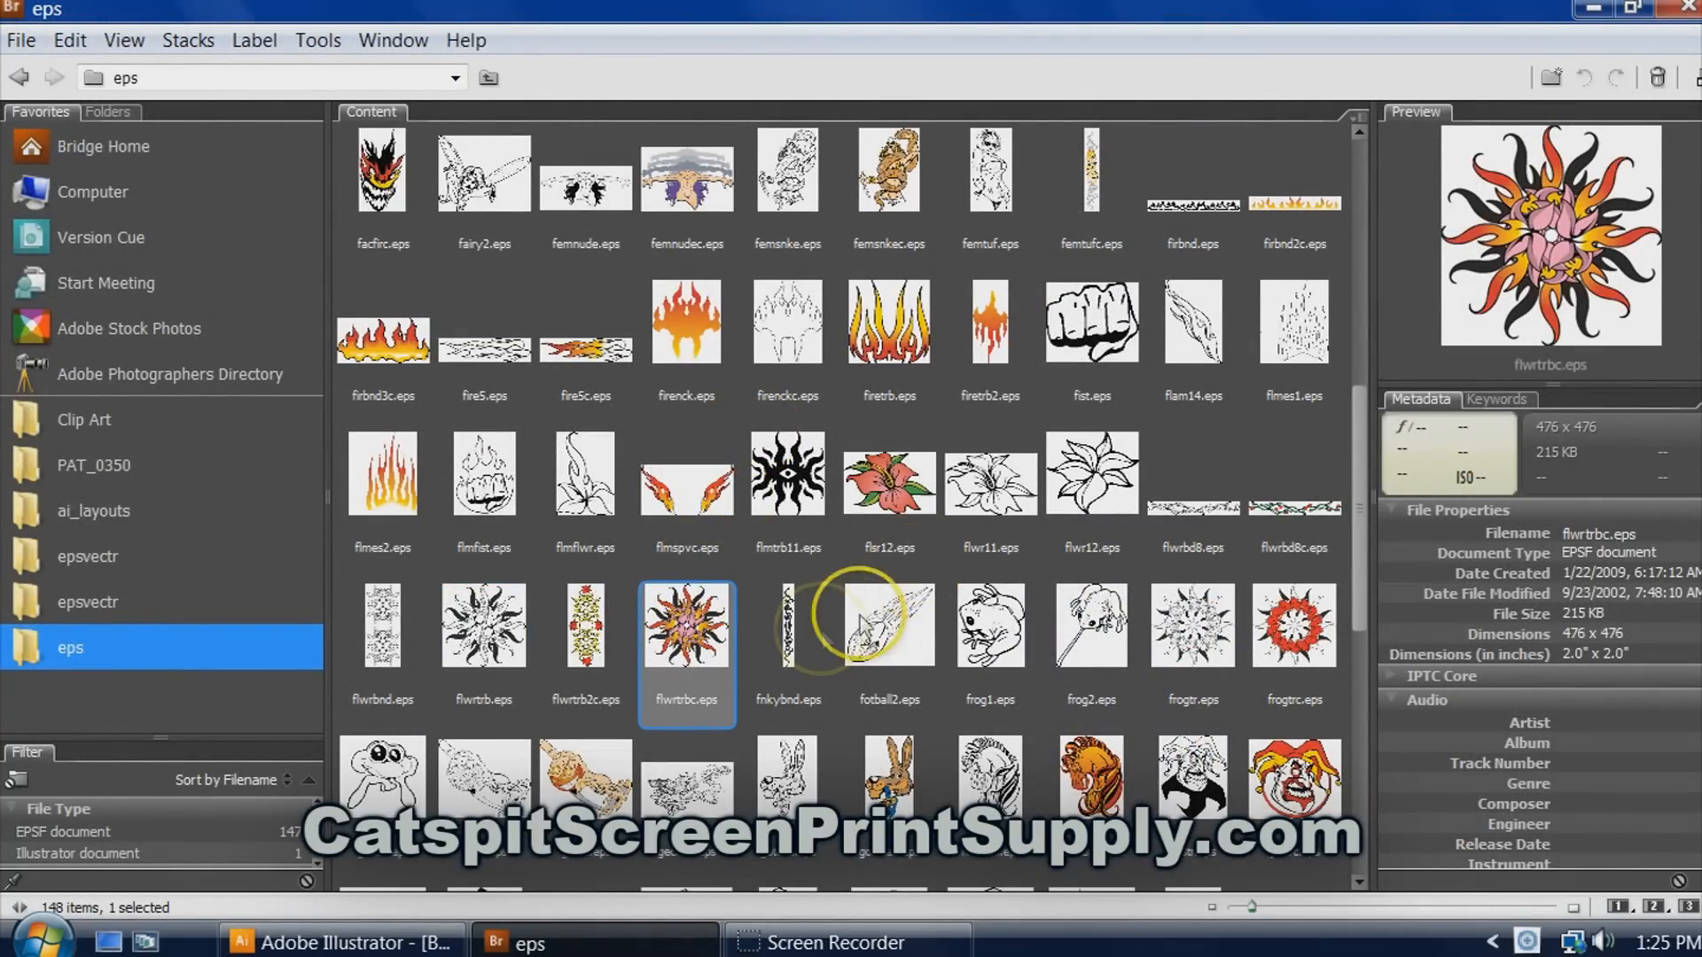
{"action": "left_click", "coordinate": [483, 624]}
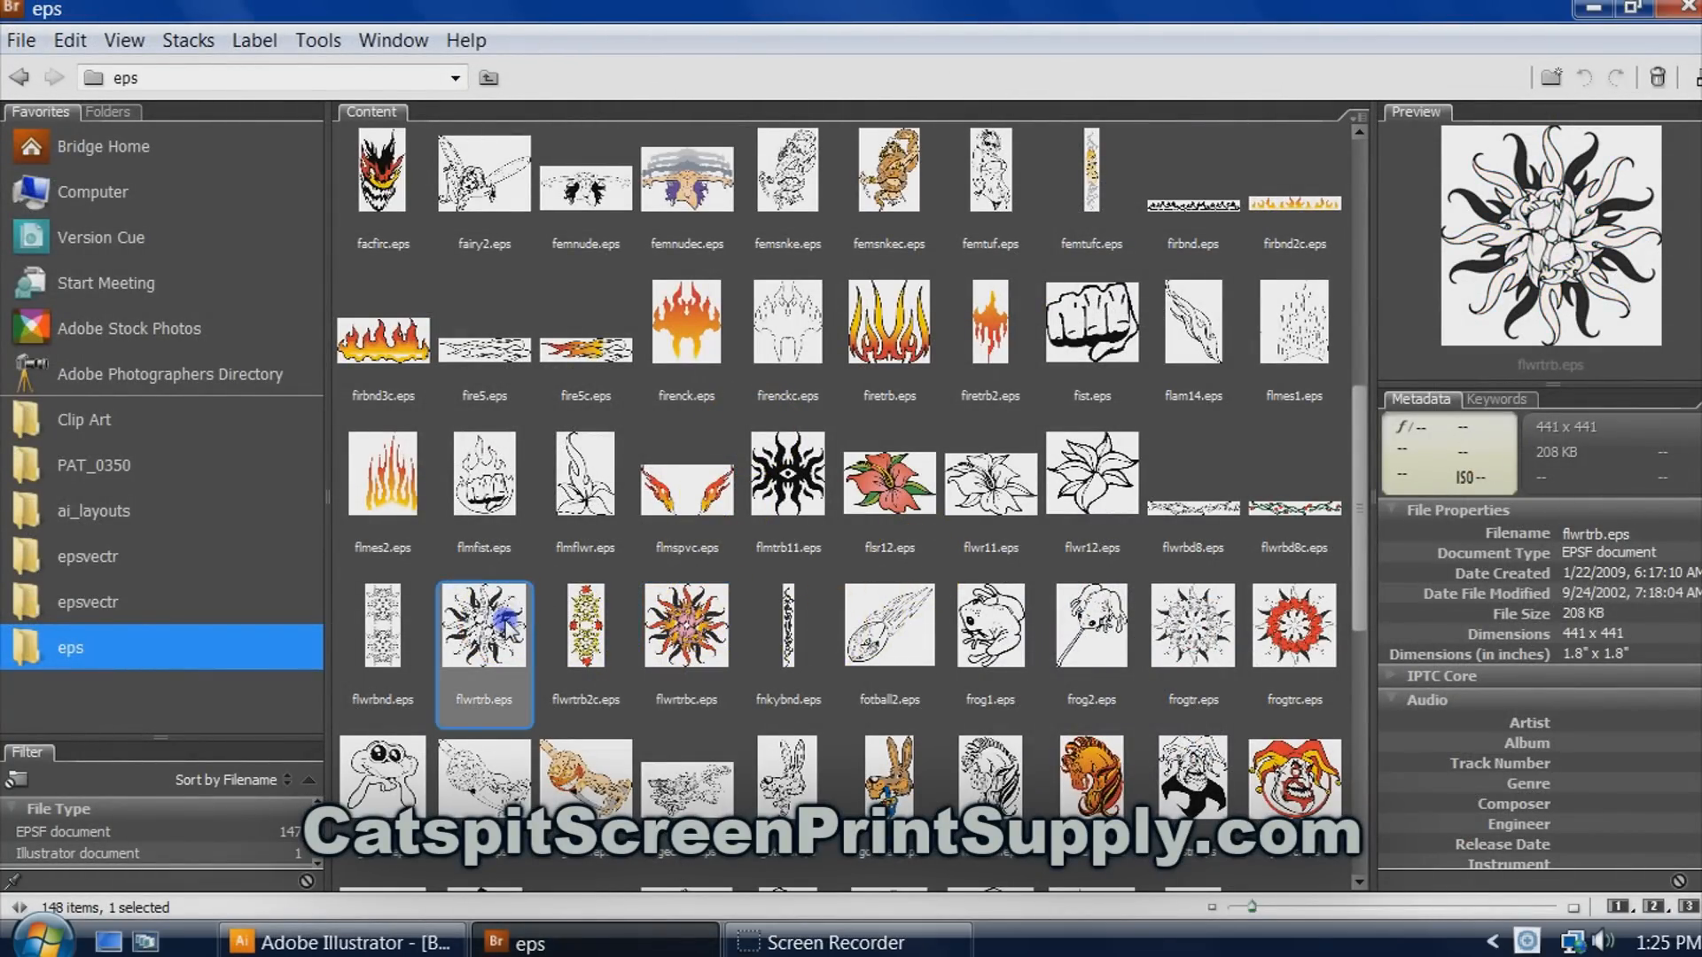
{"action": "left_click", "coordinate": [686, 624]}
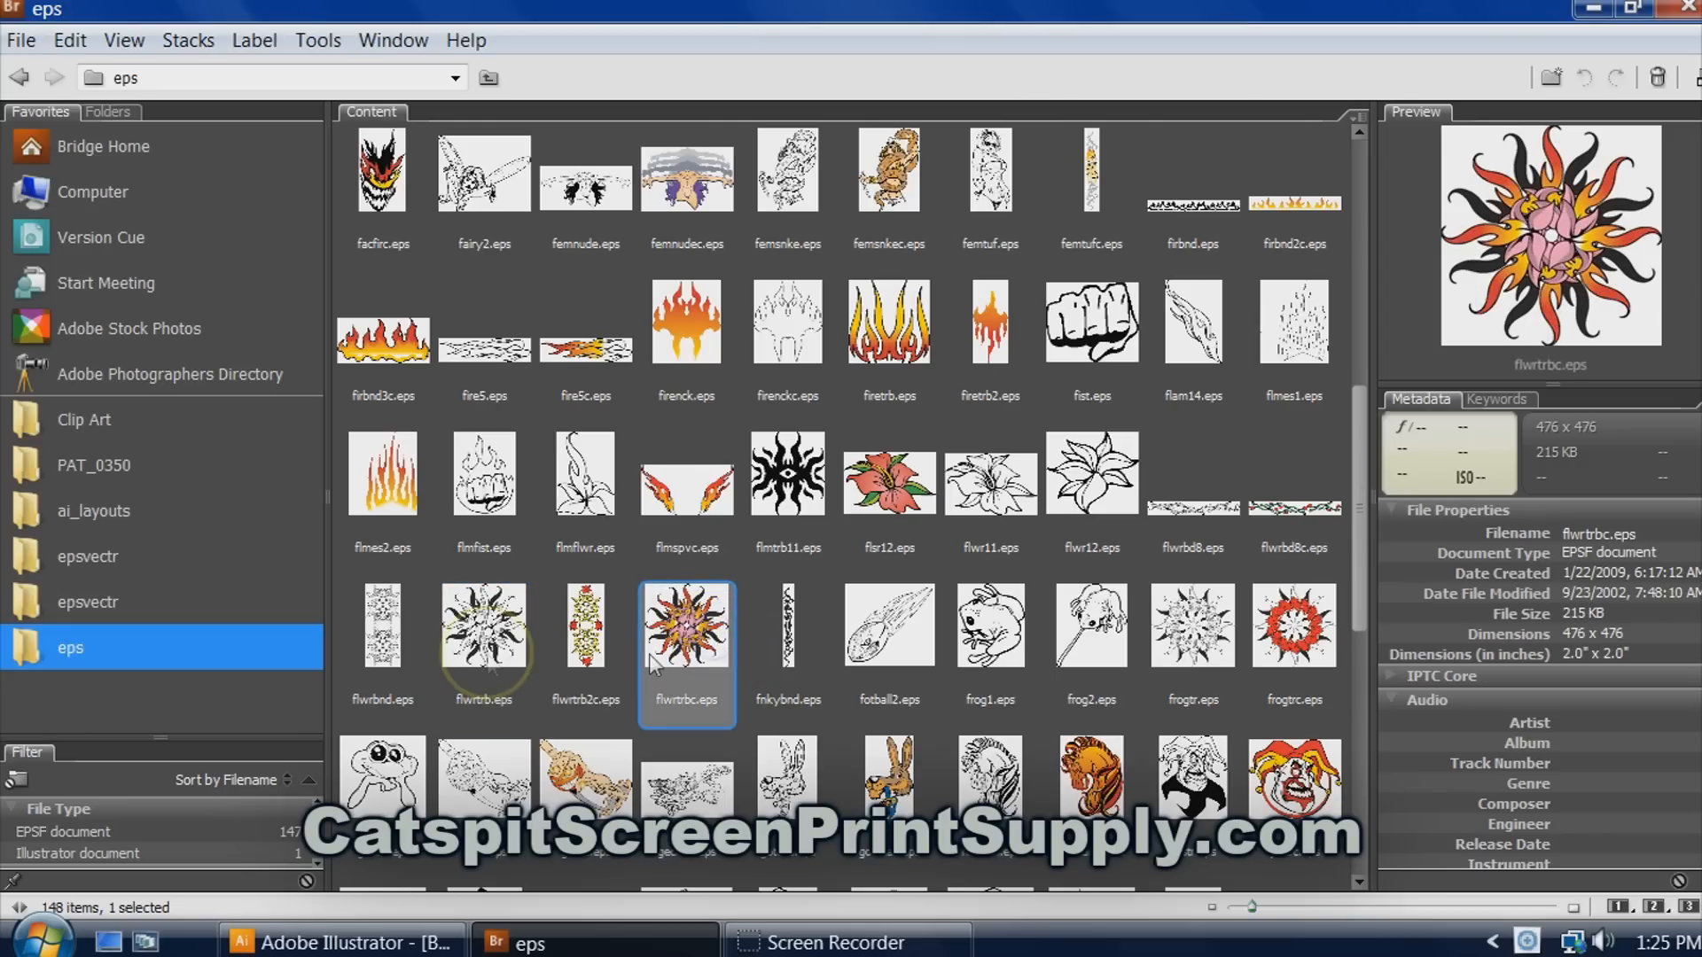
{"action": "left_click", "coordinate": [483, 624]}
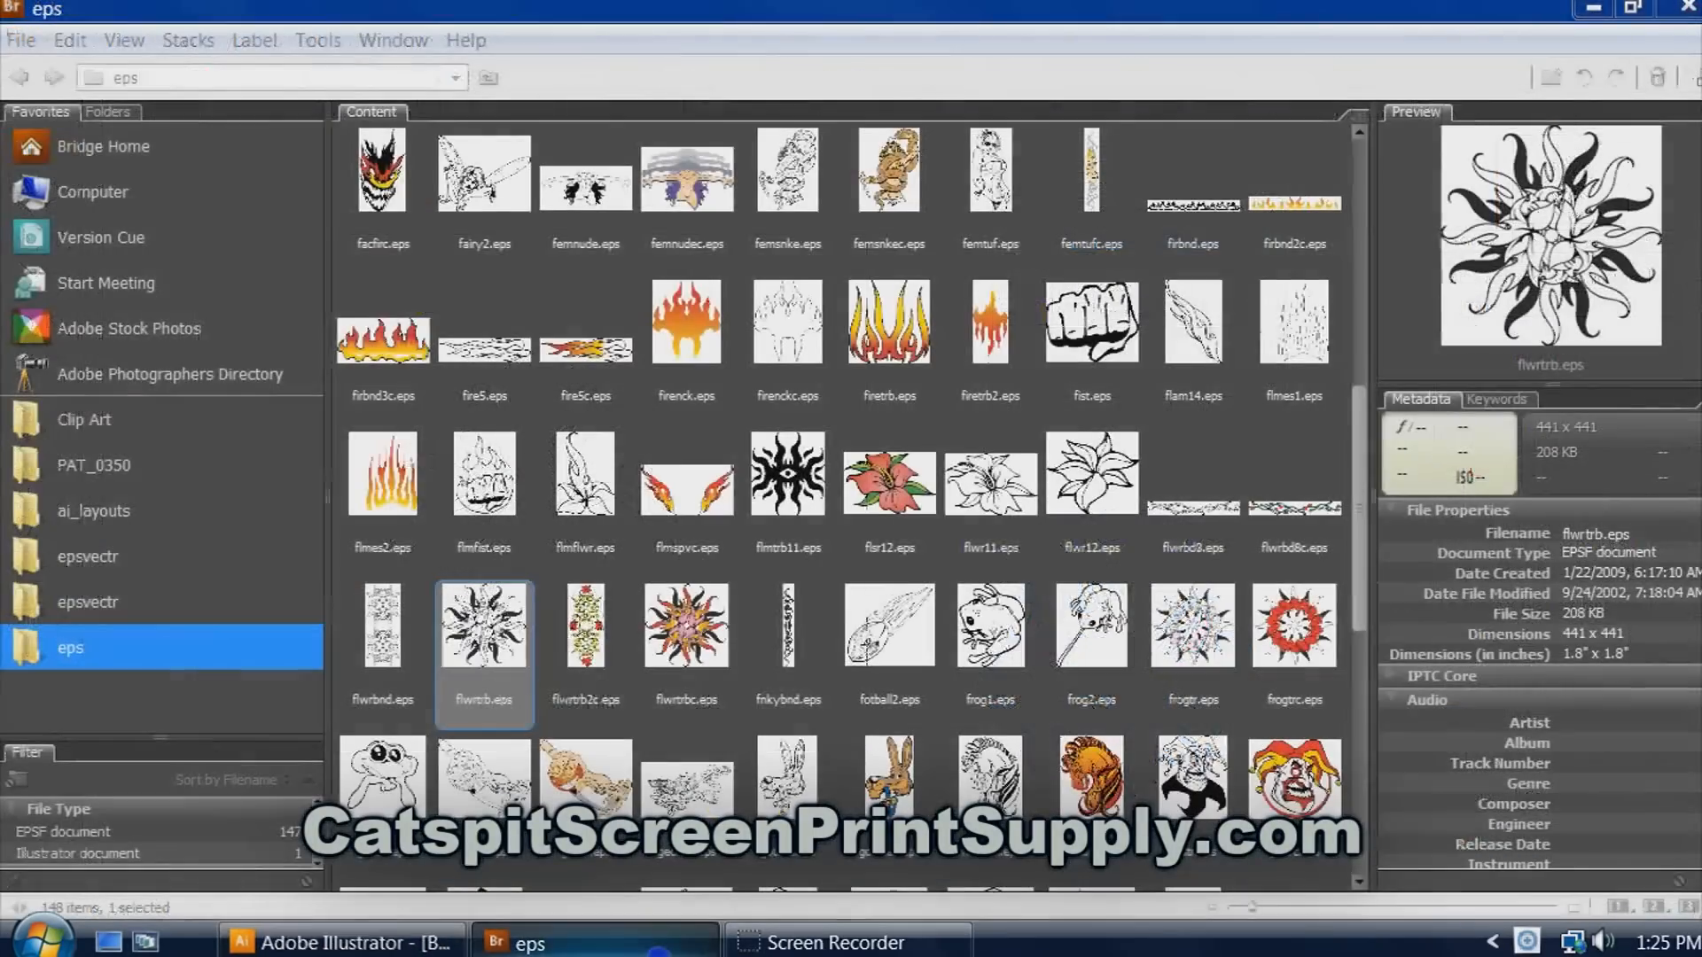
Switch back to the Three Color artwork document in Illustrator.
{"action": "left_click", "coordinate": [339, 943]}
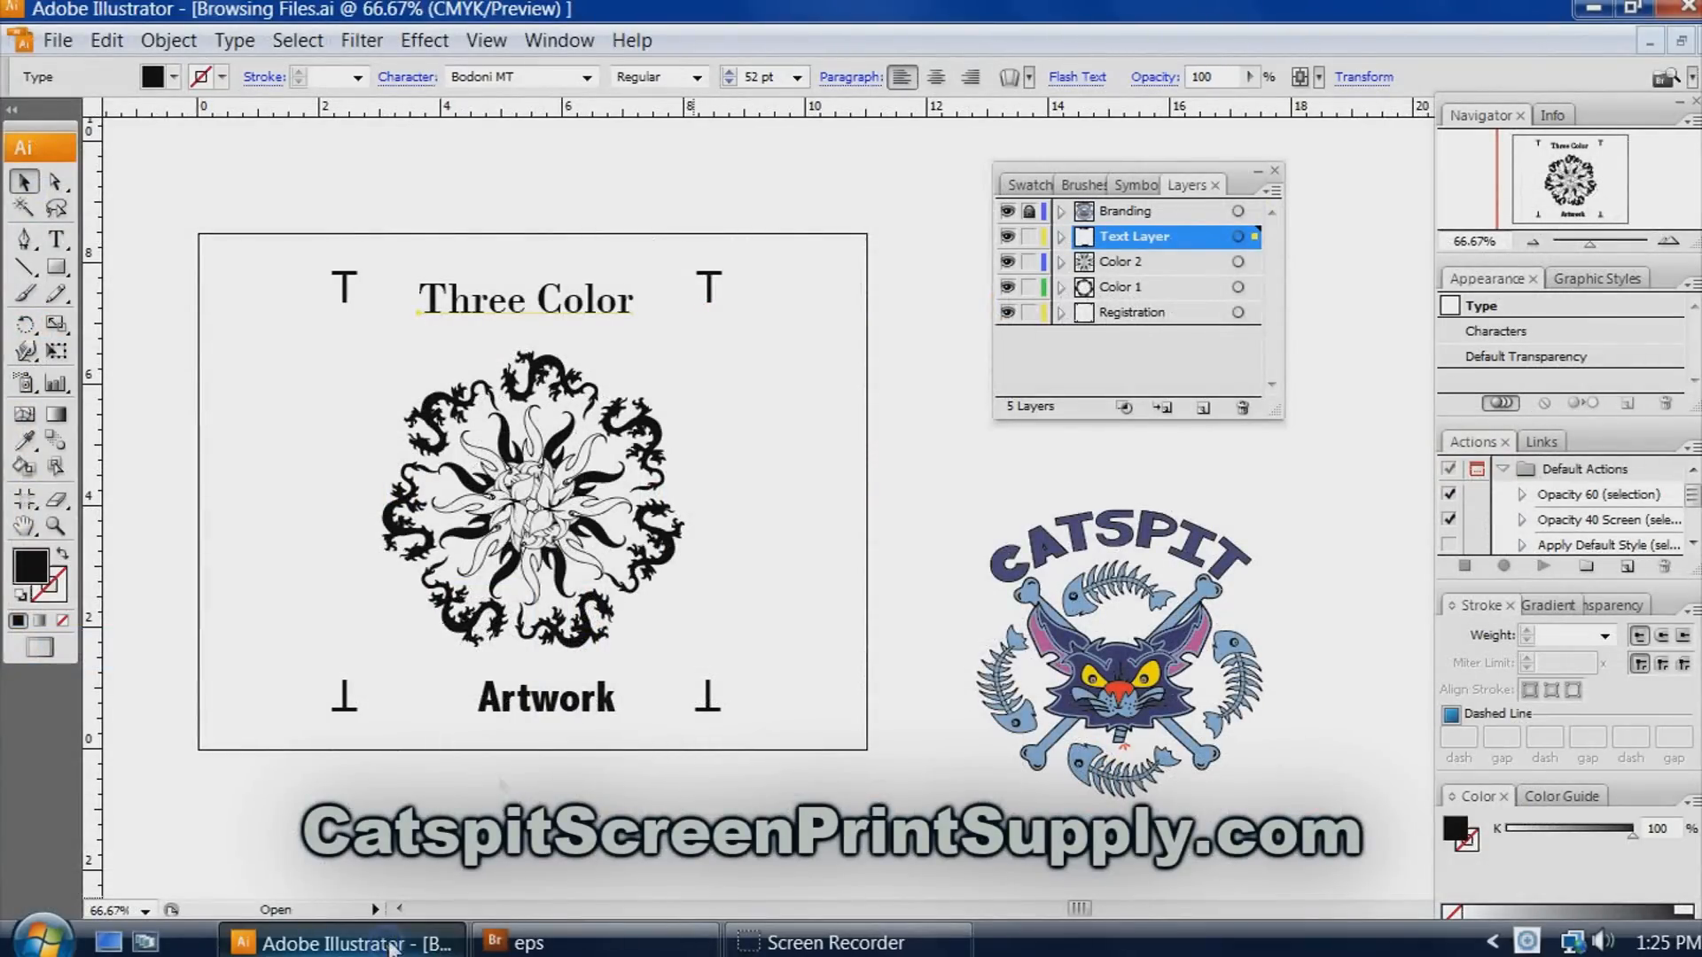
{"action": "mouse_move", "coordinate": [734, 398]}
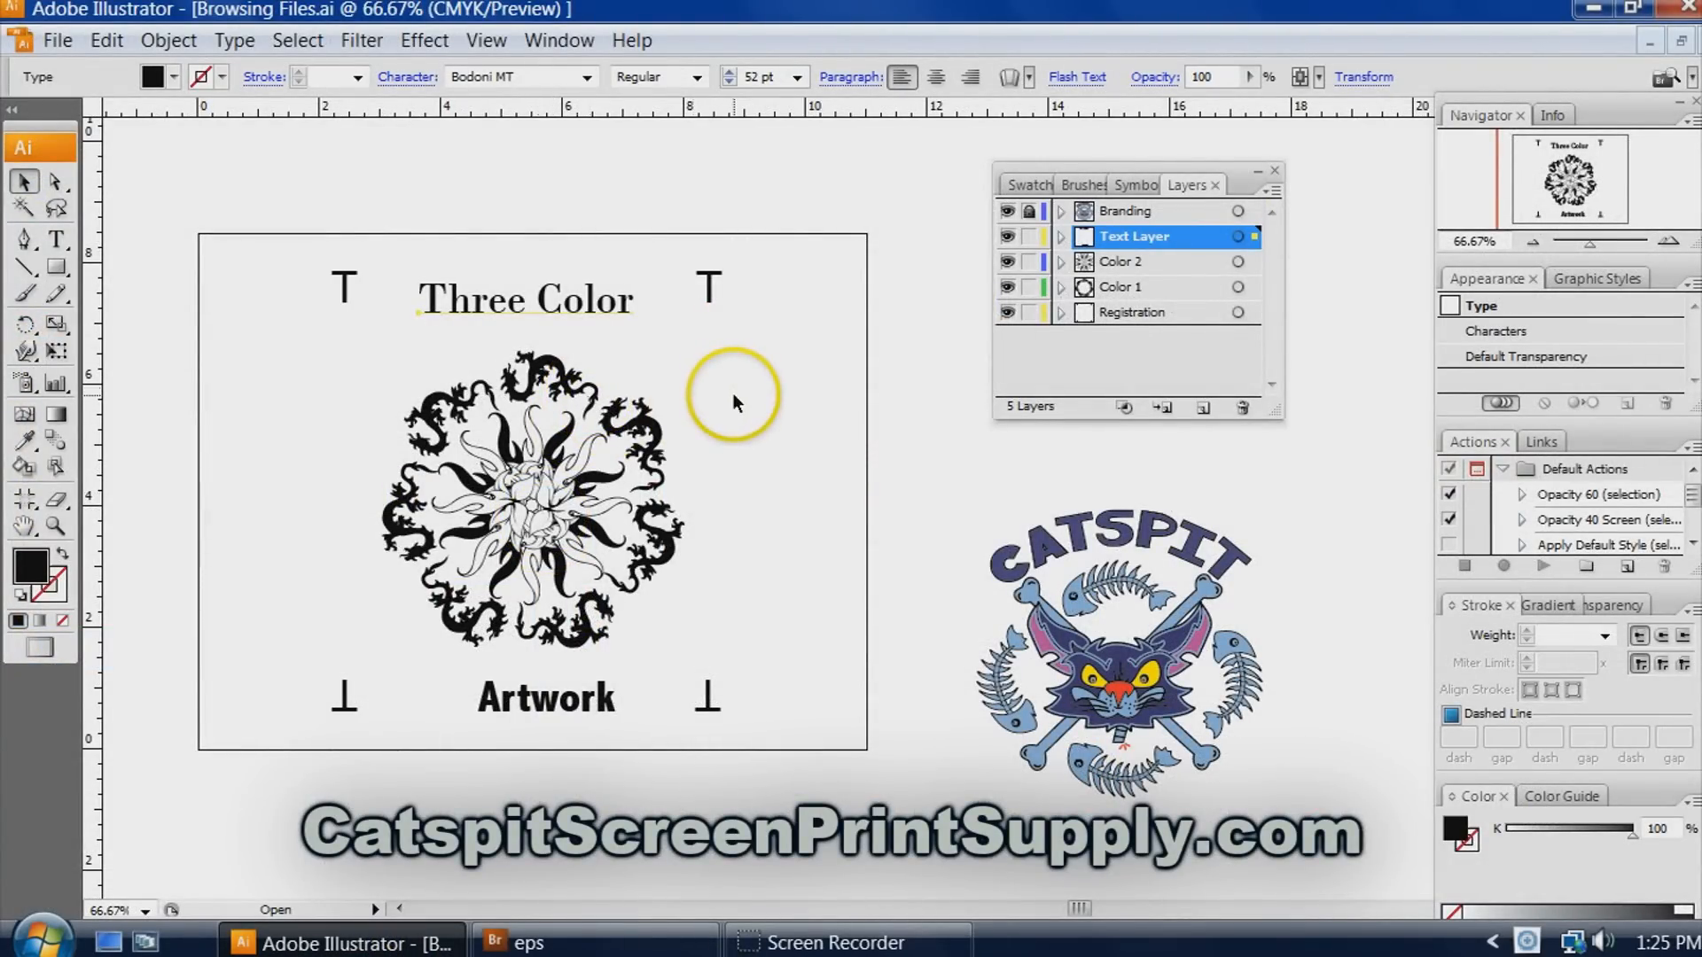
{"action": "mouse_move", "coordinate": [752, 388]}
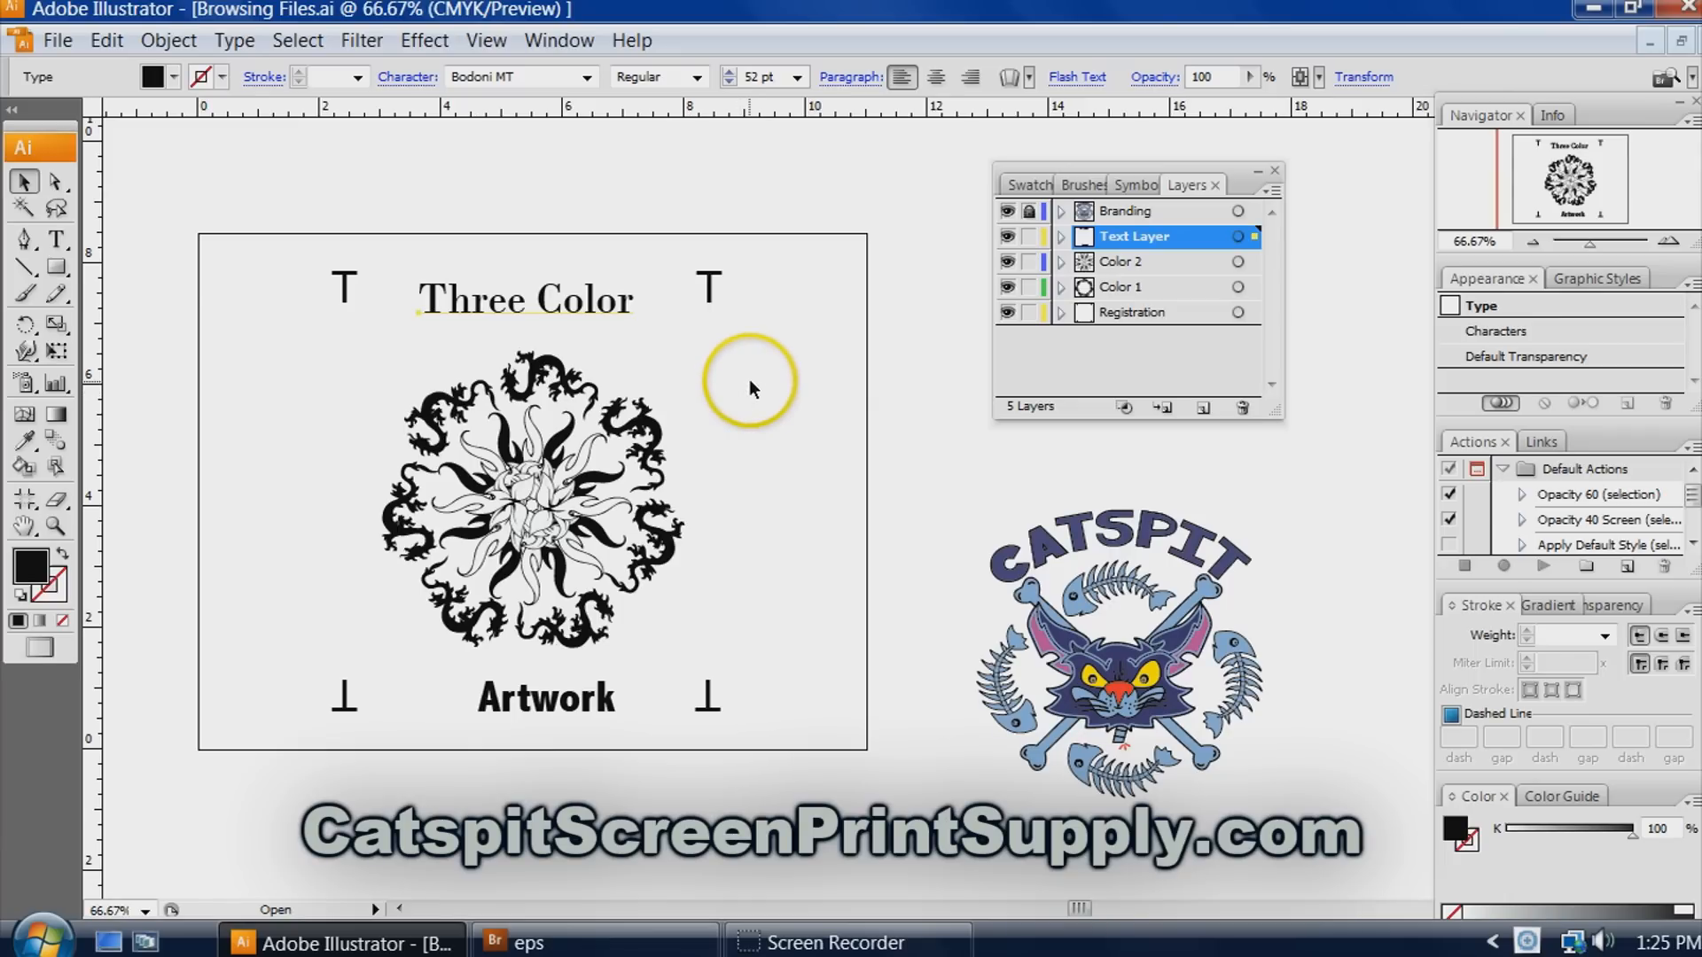
{"action": "mouse_move", "coordinate": [760, 385]}
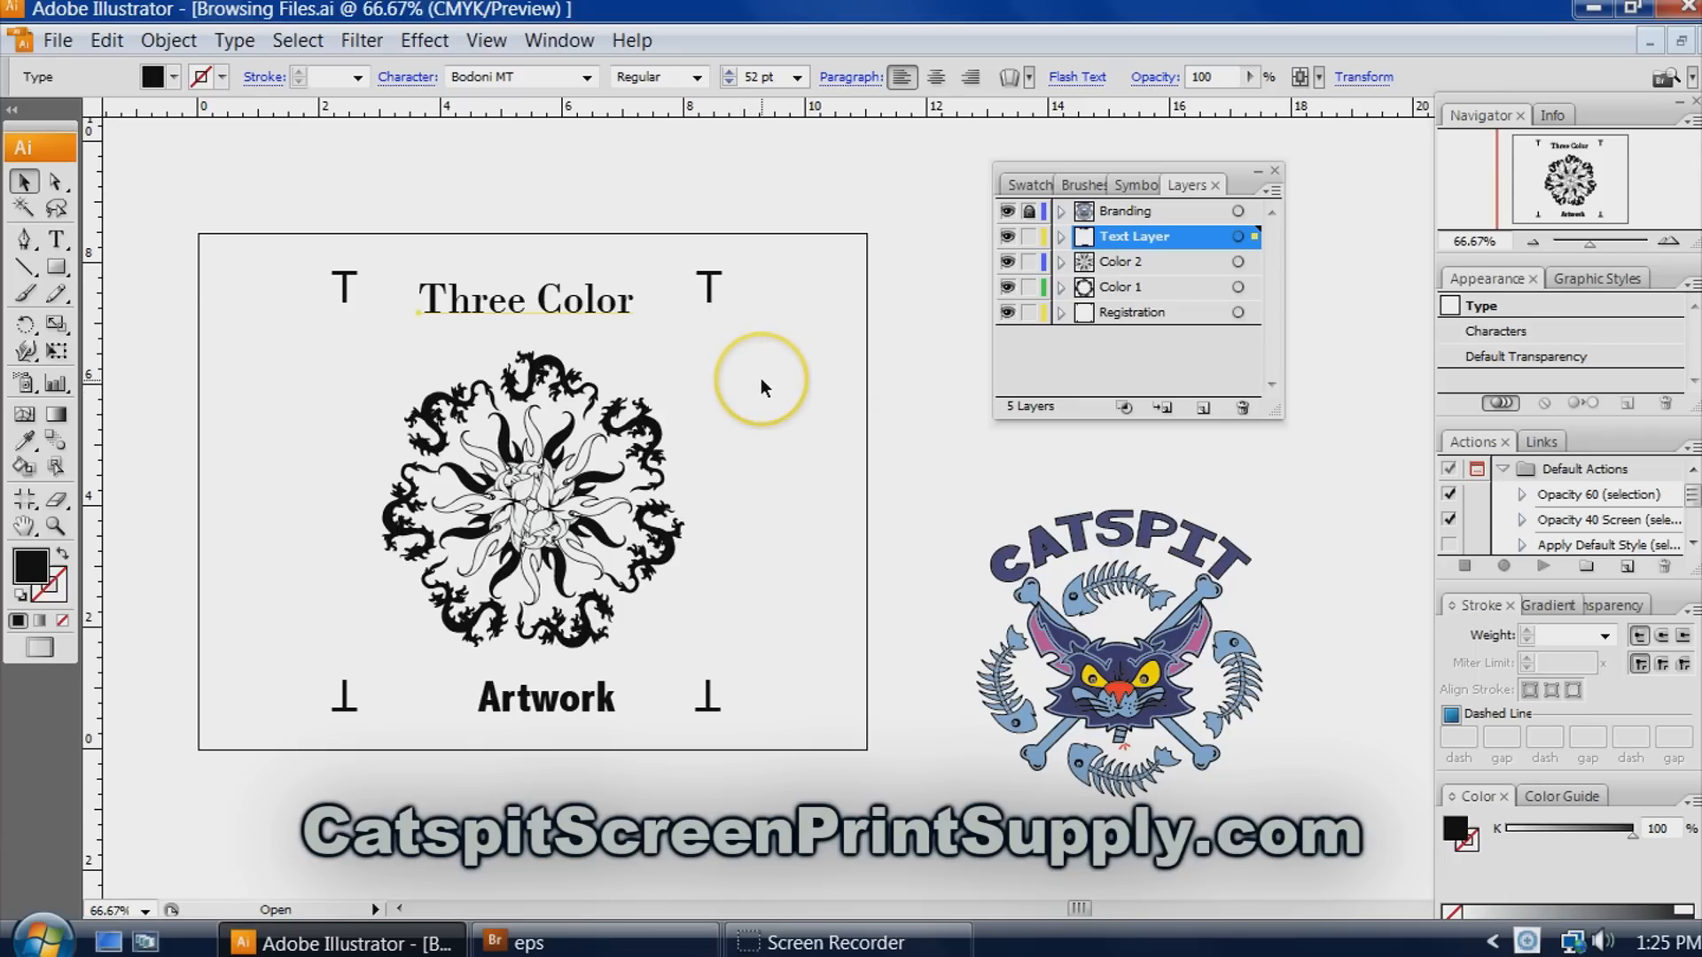
{"action": "mouse_move", "coordinate": [759, 387]}
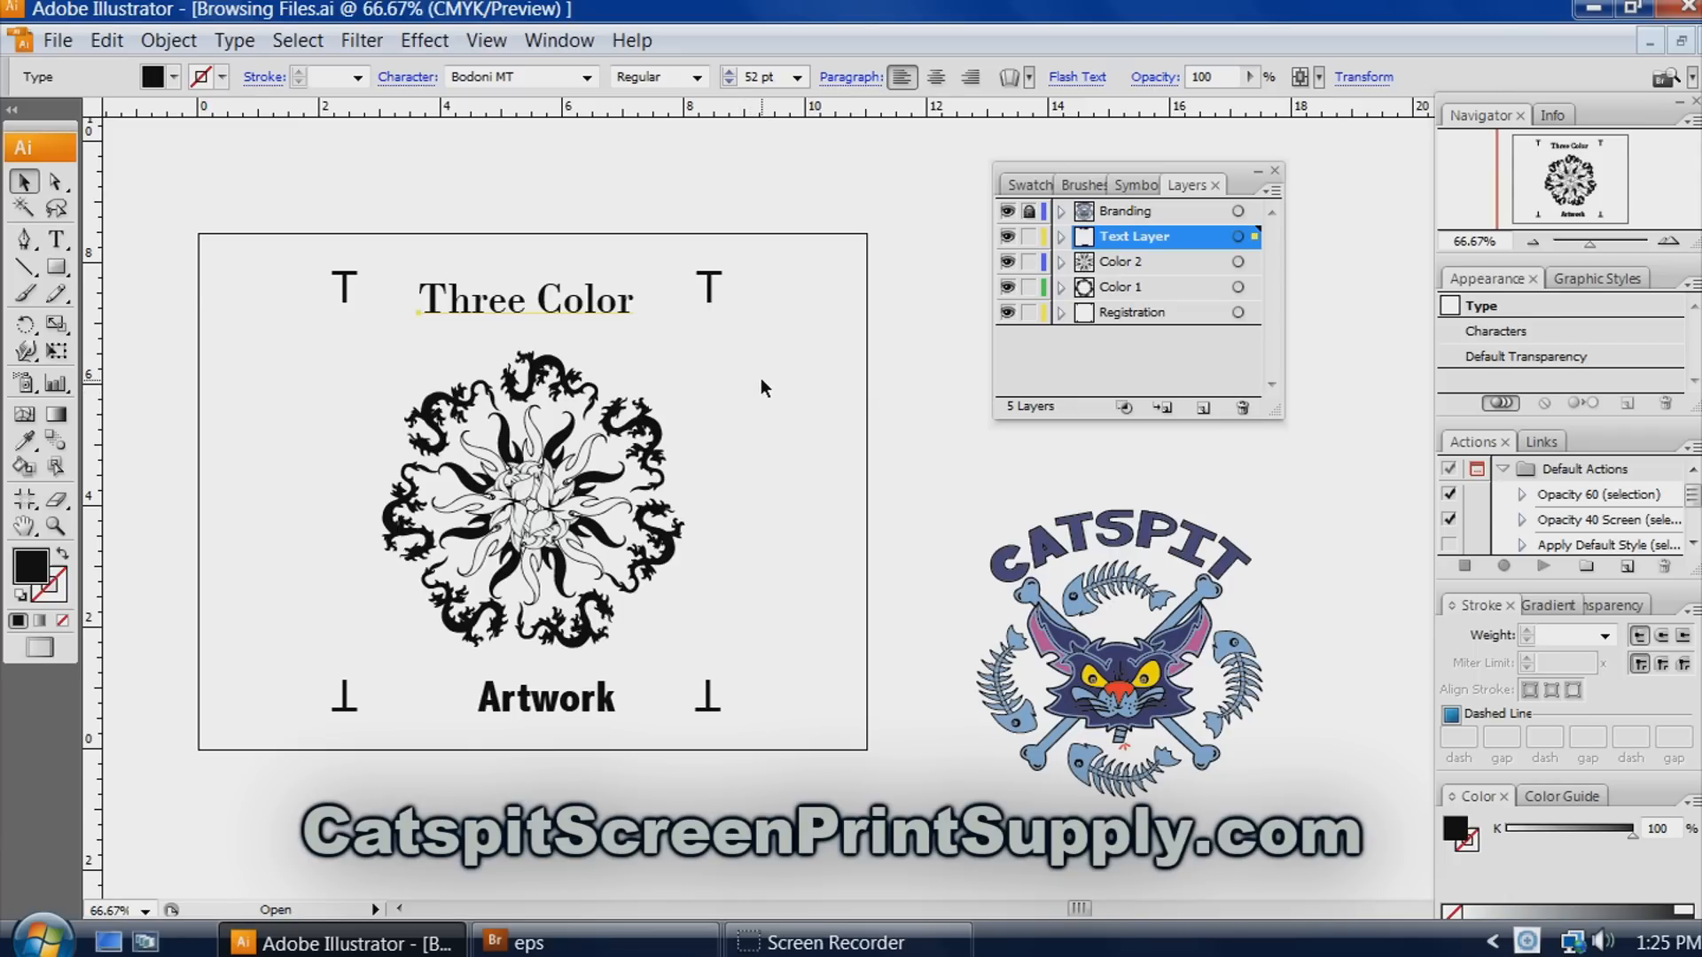